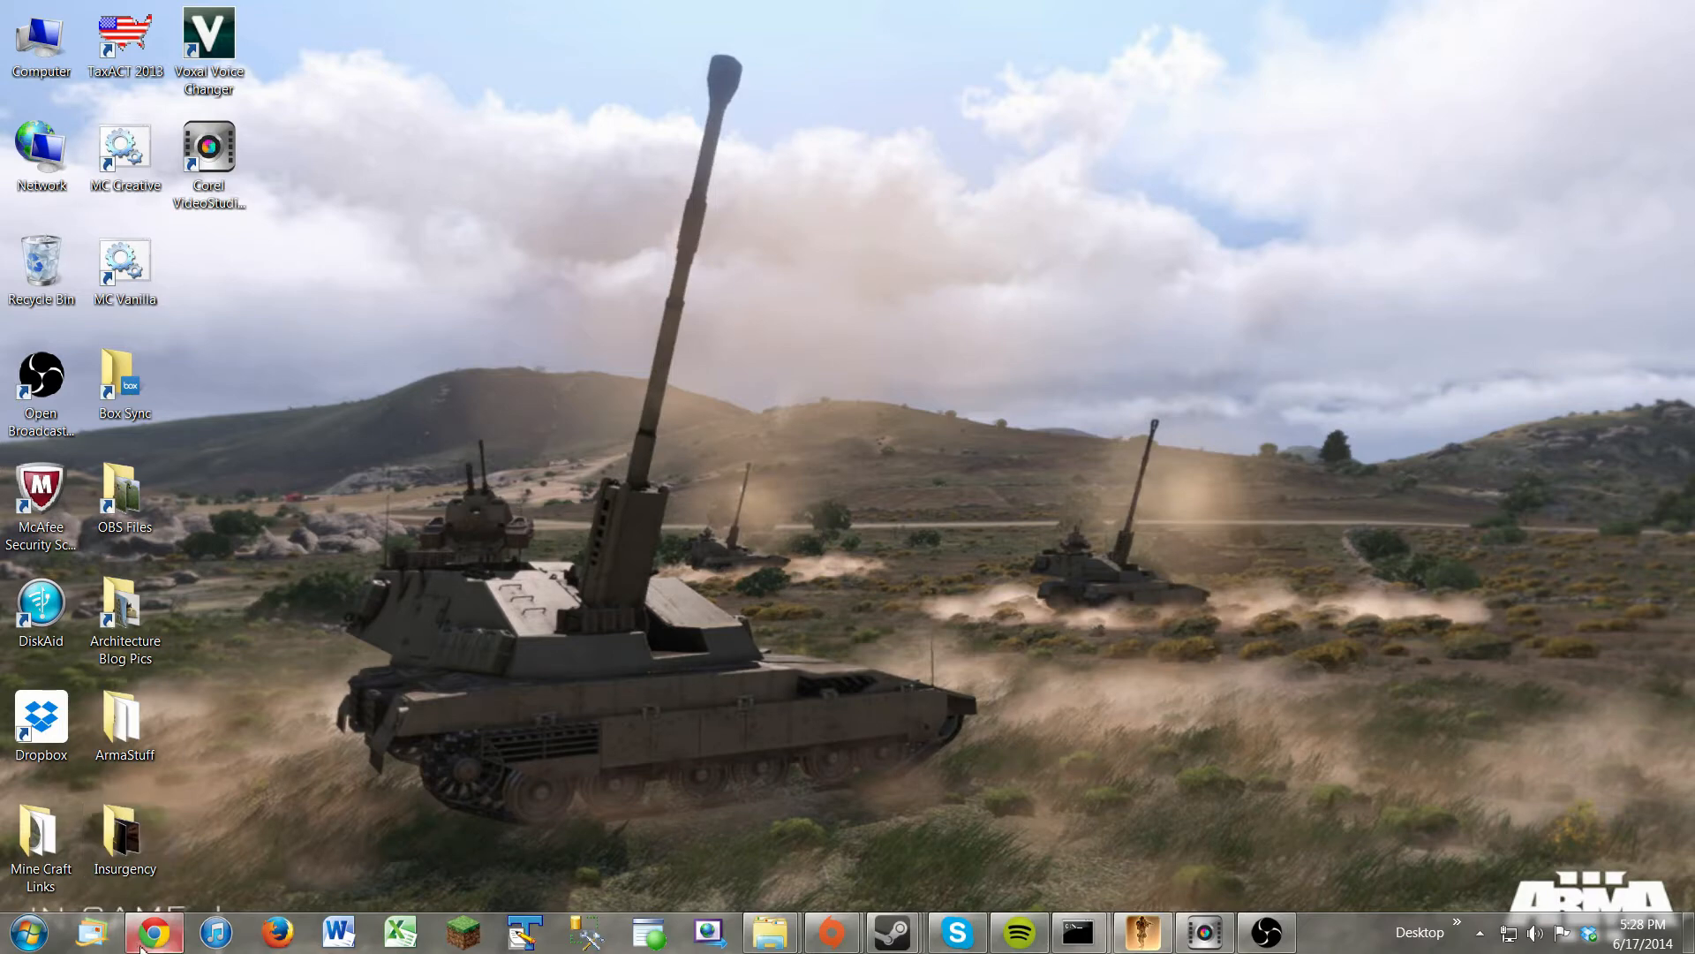
Bring Chrome forward and scroll the Armaholic ArmA3Sync page down to its FTP download links.
{"action": "left_click", "coordinate": [150, 929]}
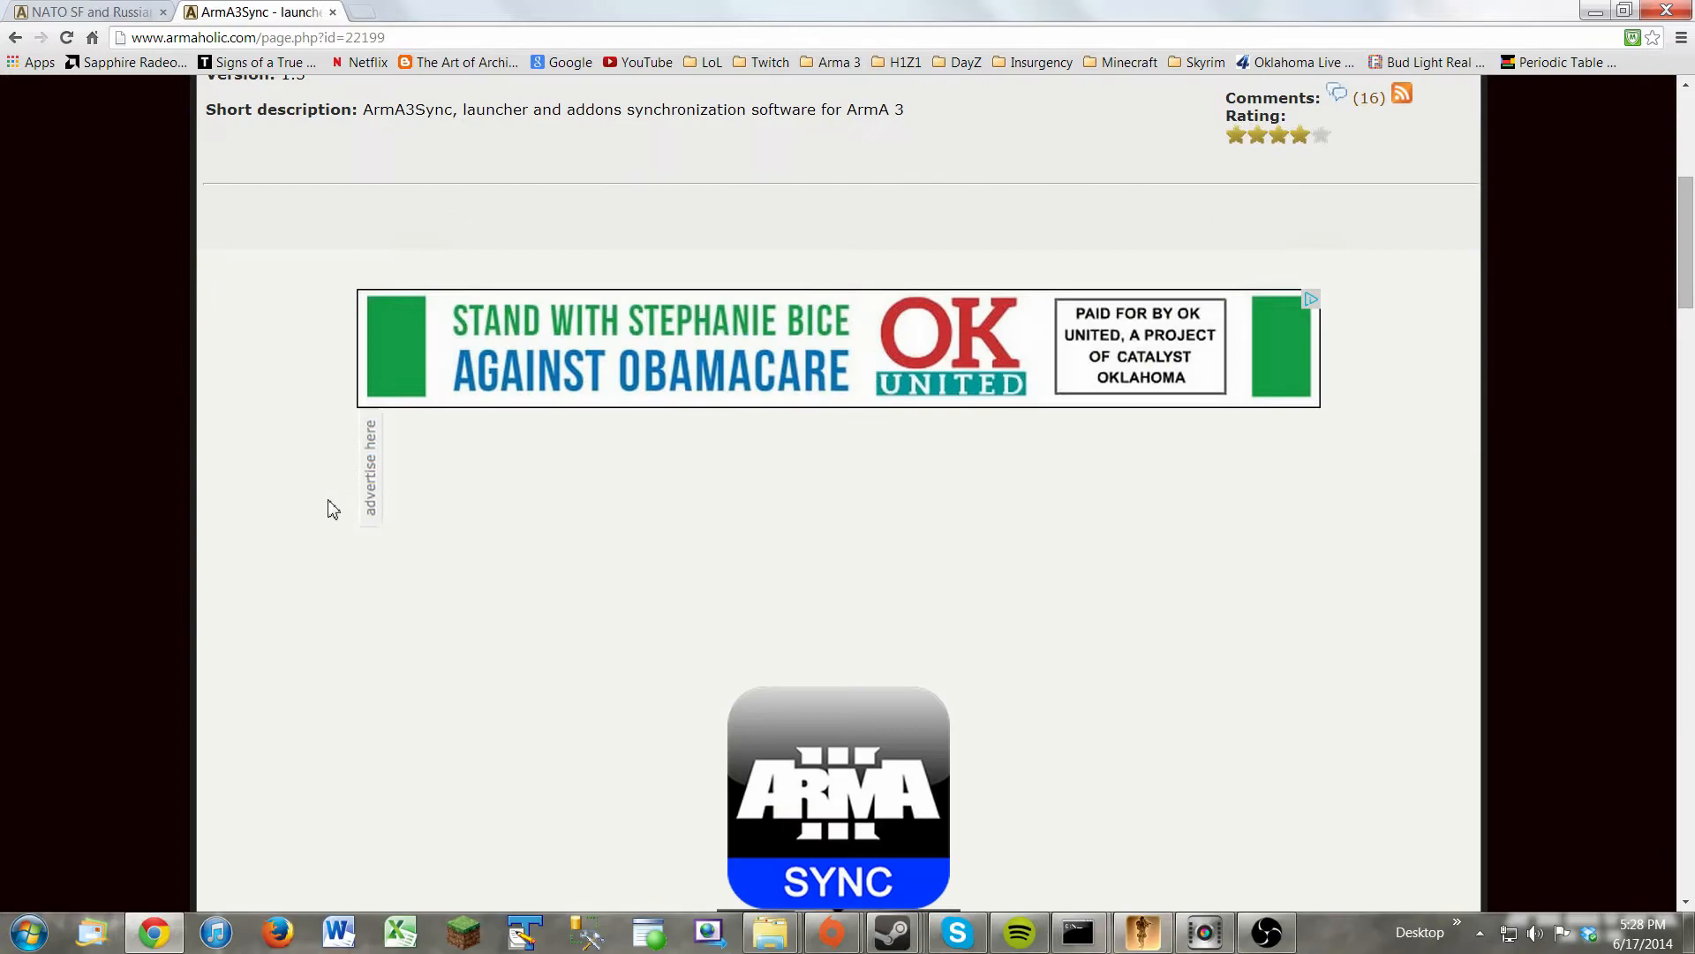
{"action": "scroll", "scroll_direction": "down", "scroll_amount": 3}
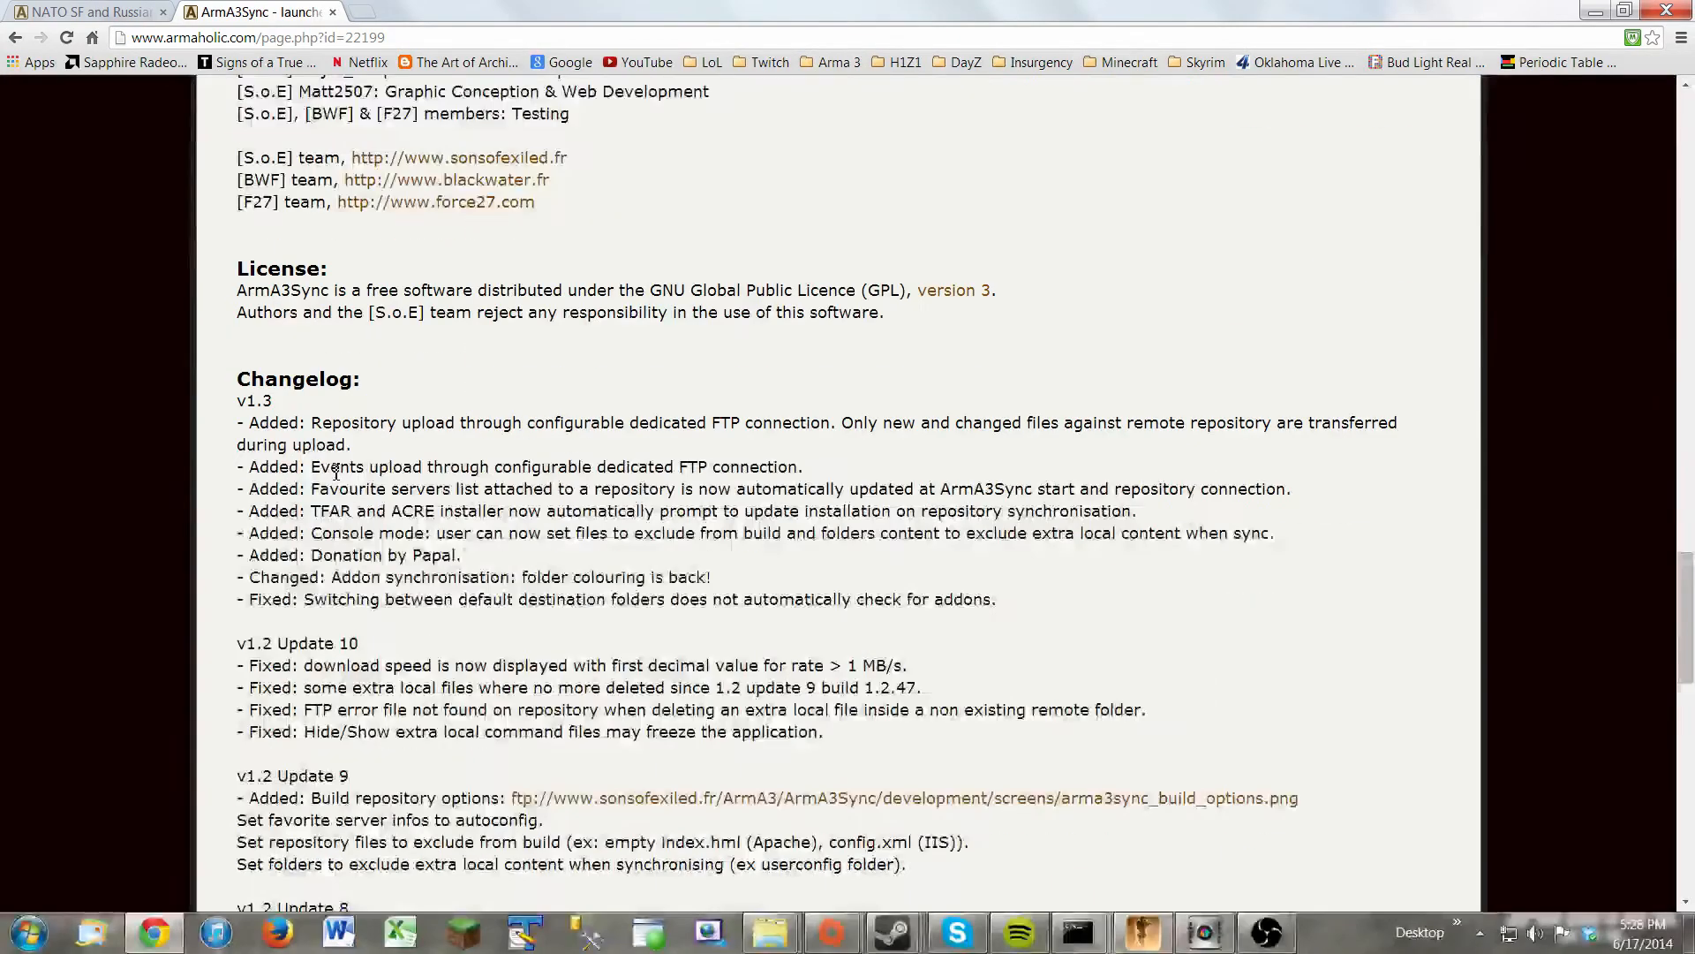
{"action": "scroll", "scroll_direction": "down", "scroll_amount": 3}
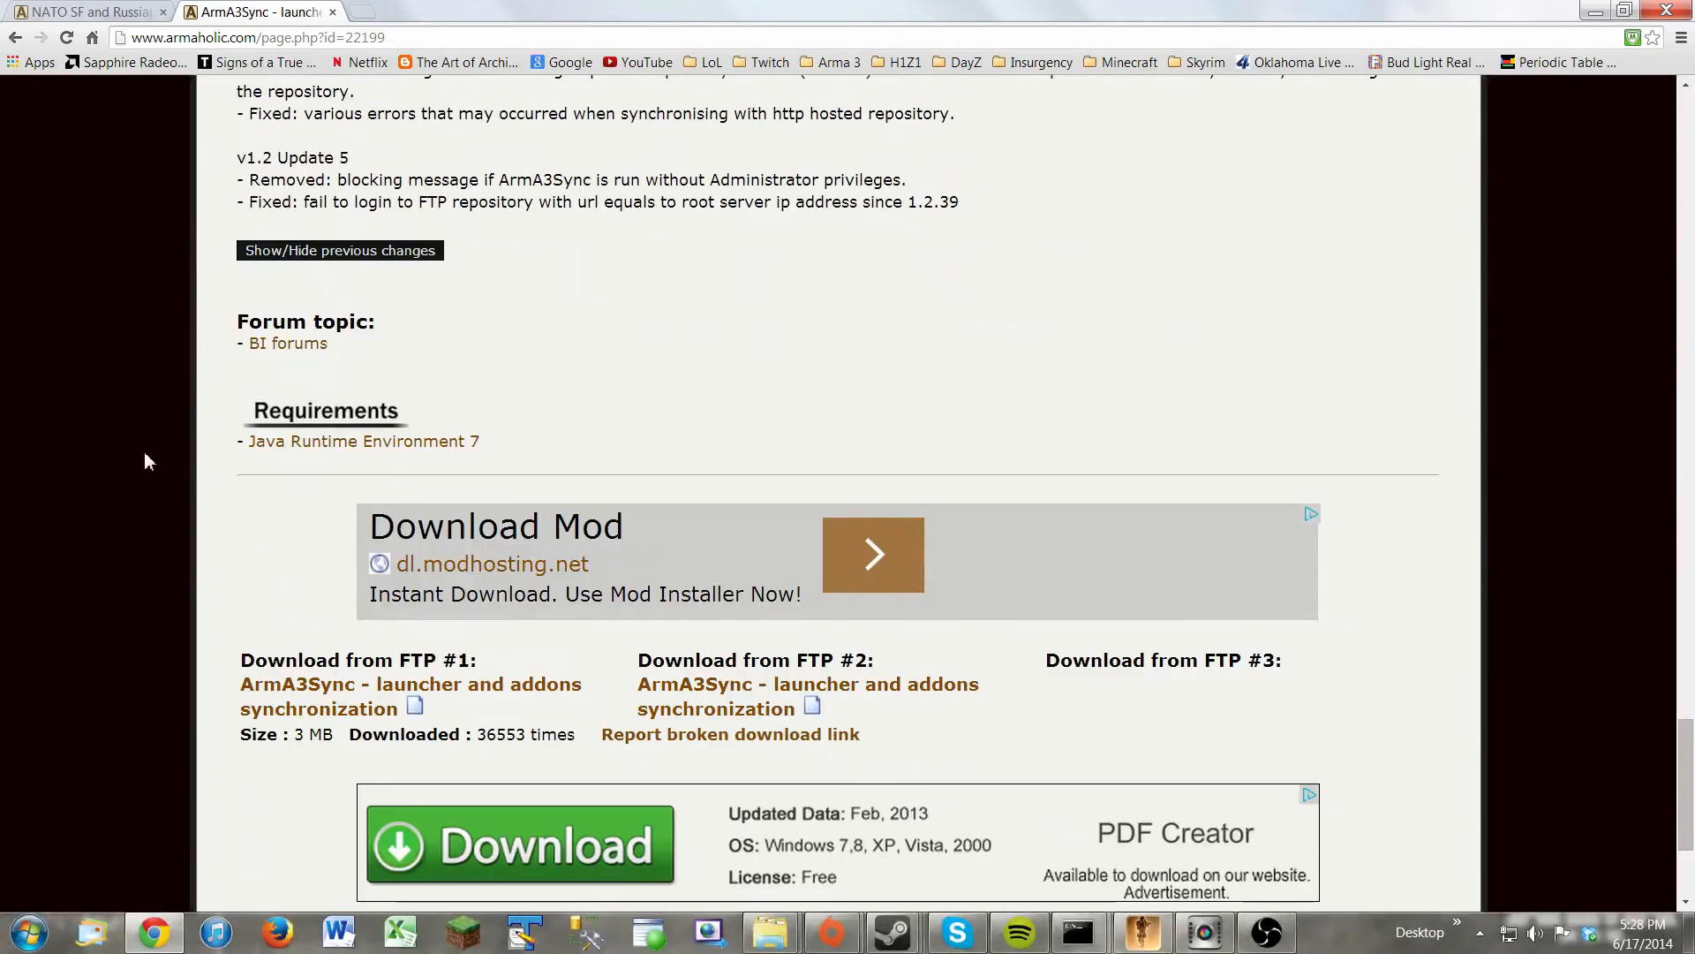
{"action": "mouse_move", "coordinate": [476, 454]}
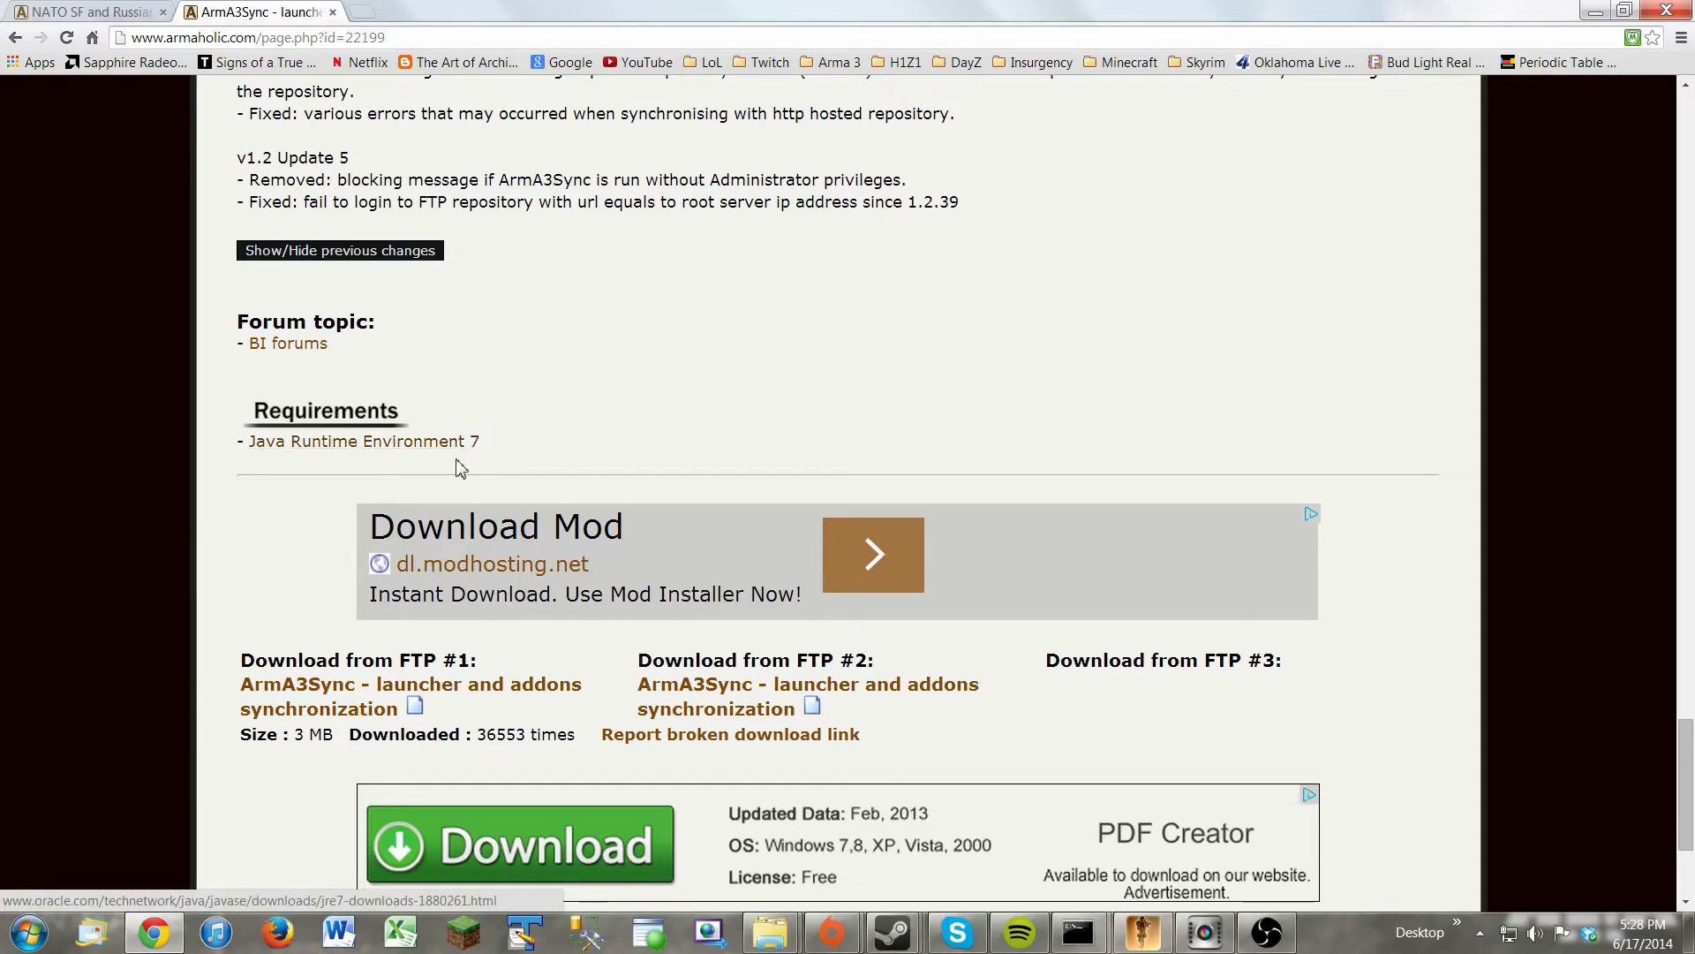
{"action": "scroll", "scroll_direction": "down", "scroll_amount": 3}
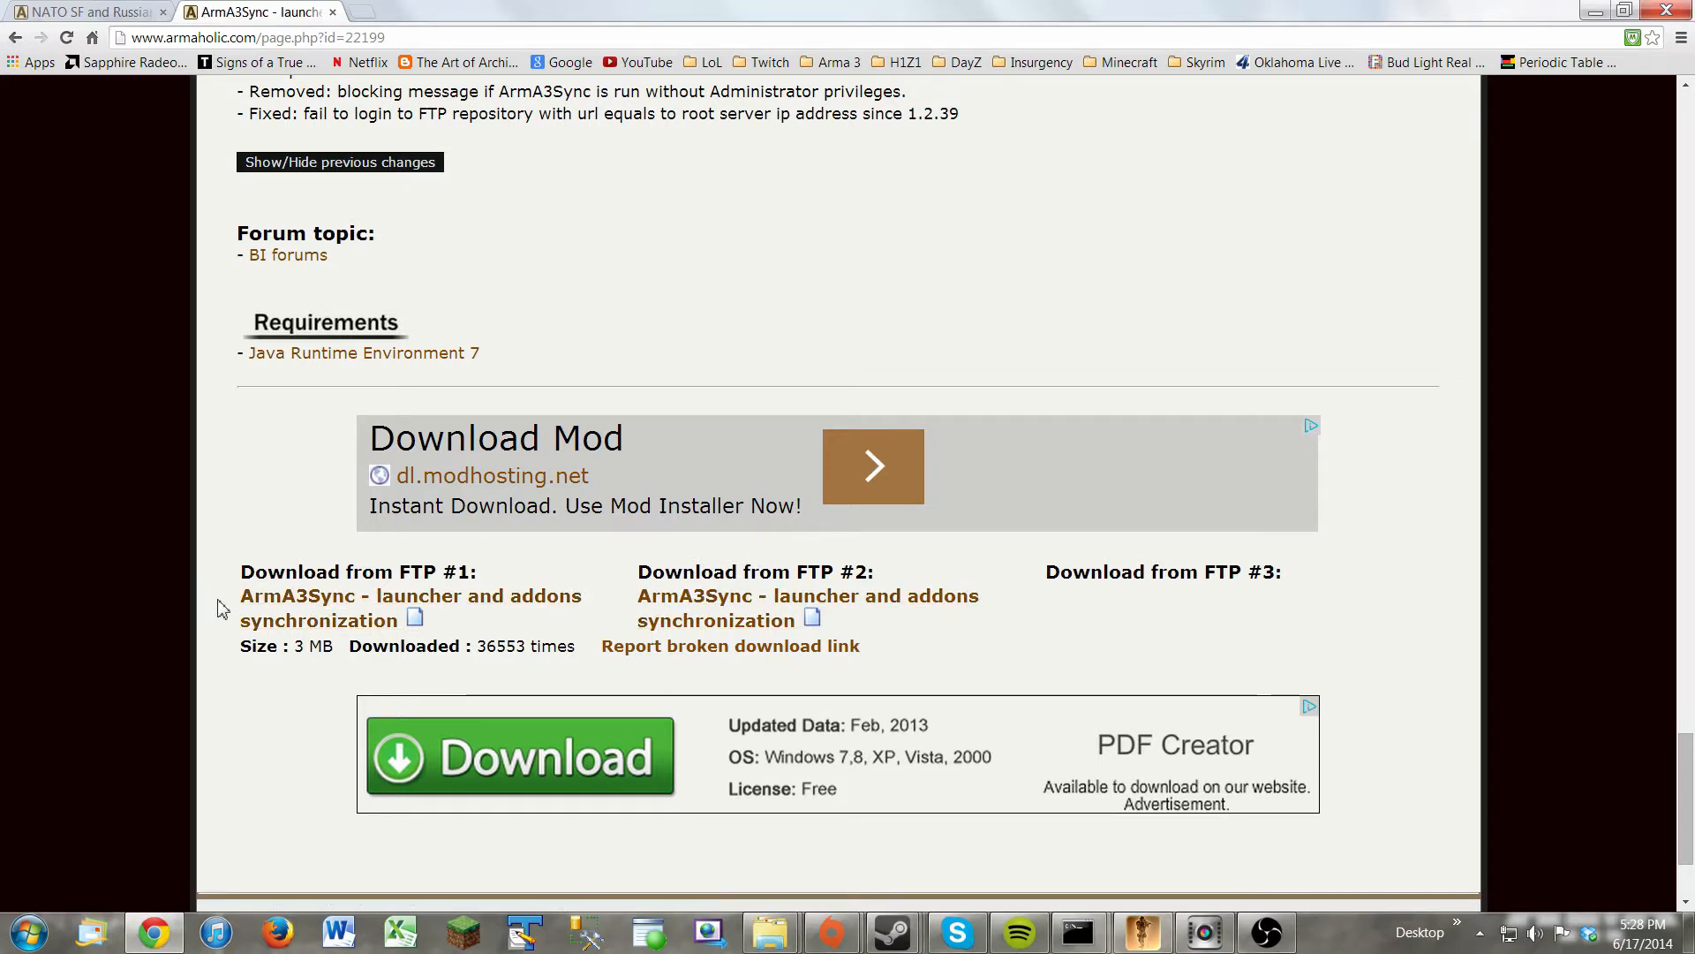
{"action": "mouse_move", "coordinate": [310, 625]}
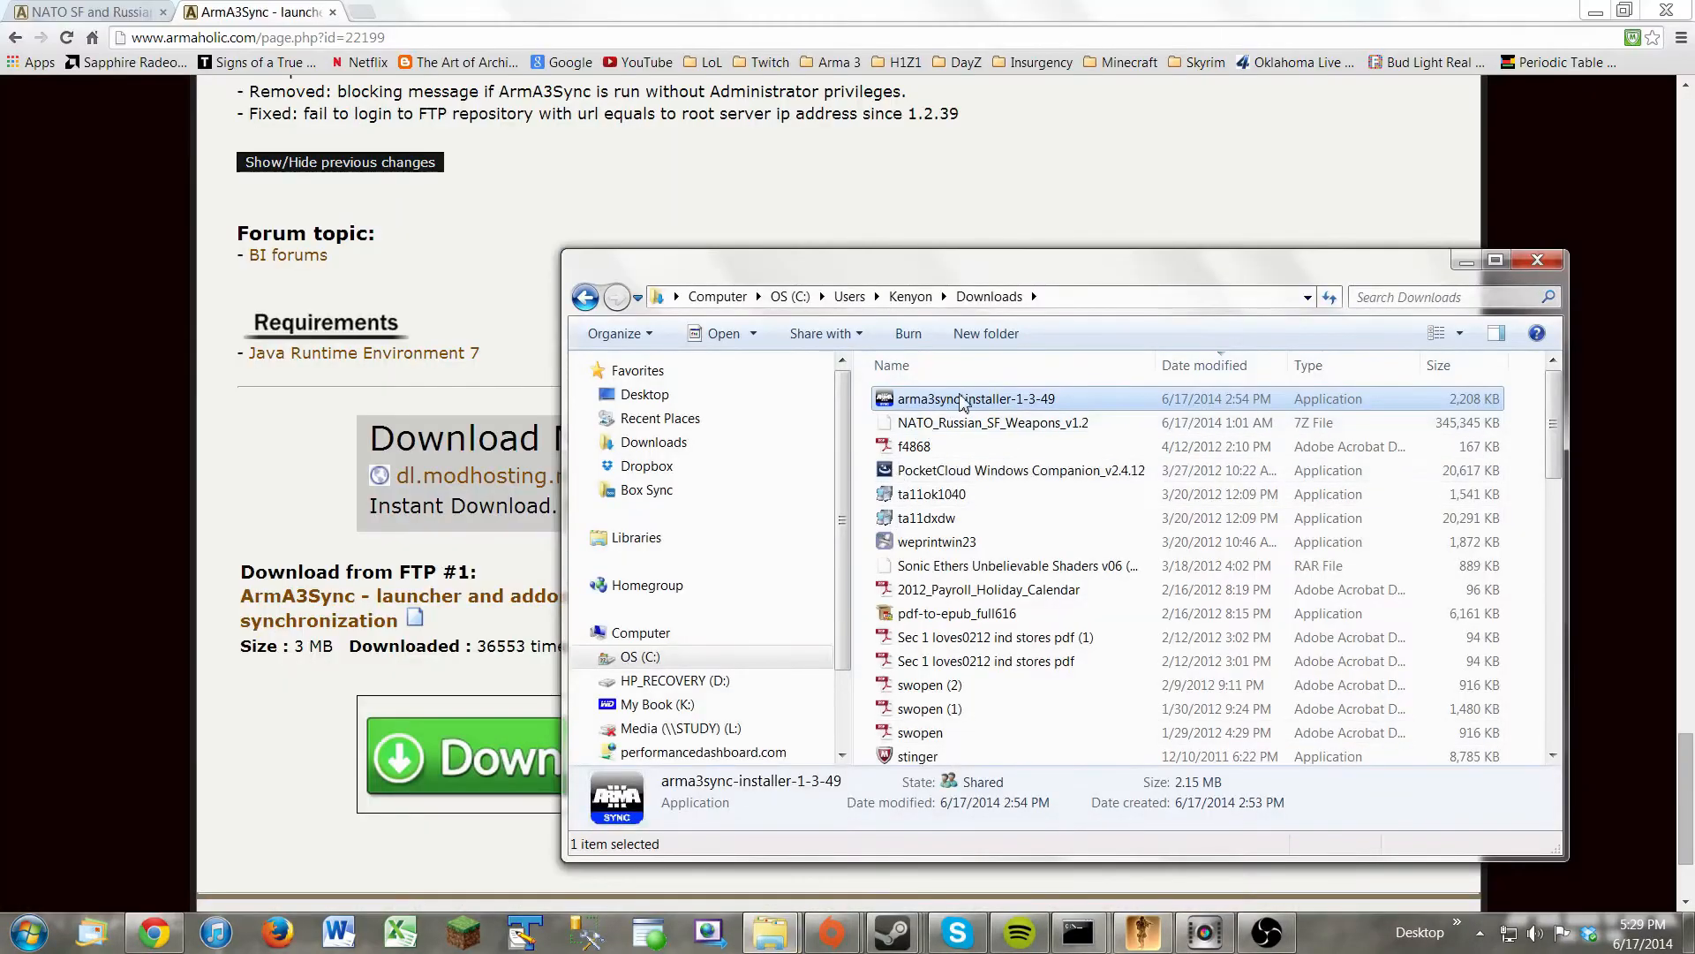
{"action": "mouse_move", "coordinate": [1001, 402]}
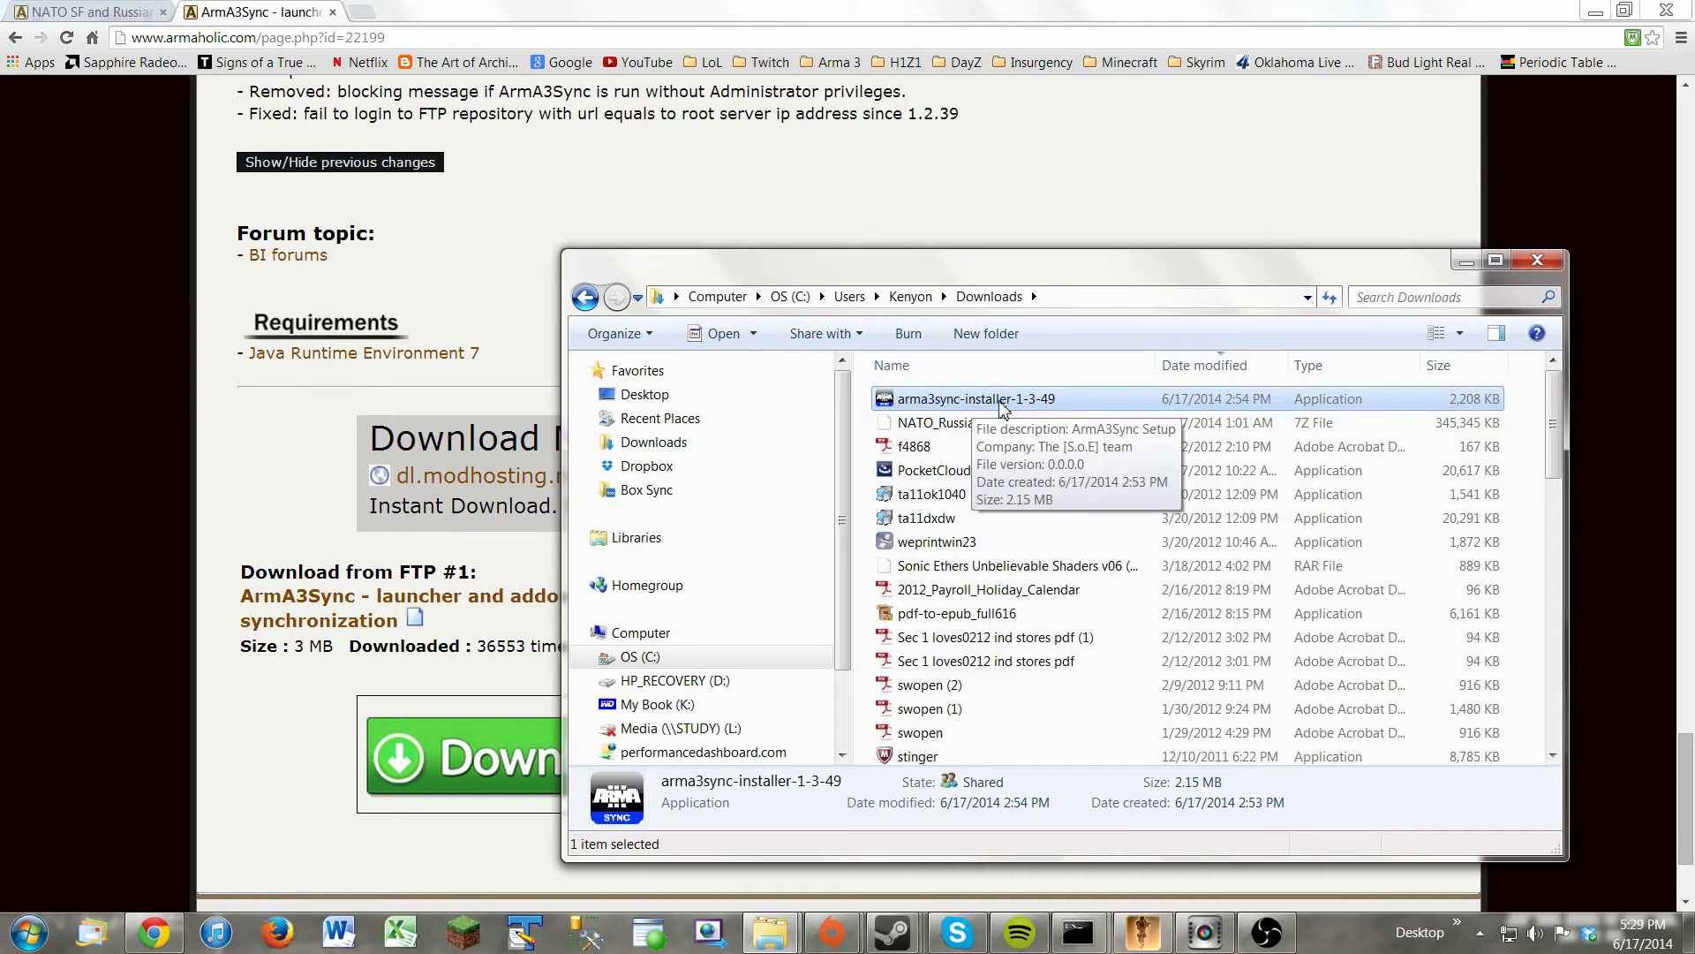
Run the arma3sync-installer-1-3-49 from Downloads, allow it, and accept the license terms.
{"action": "double_click", "coordinate": [975, 399]}
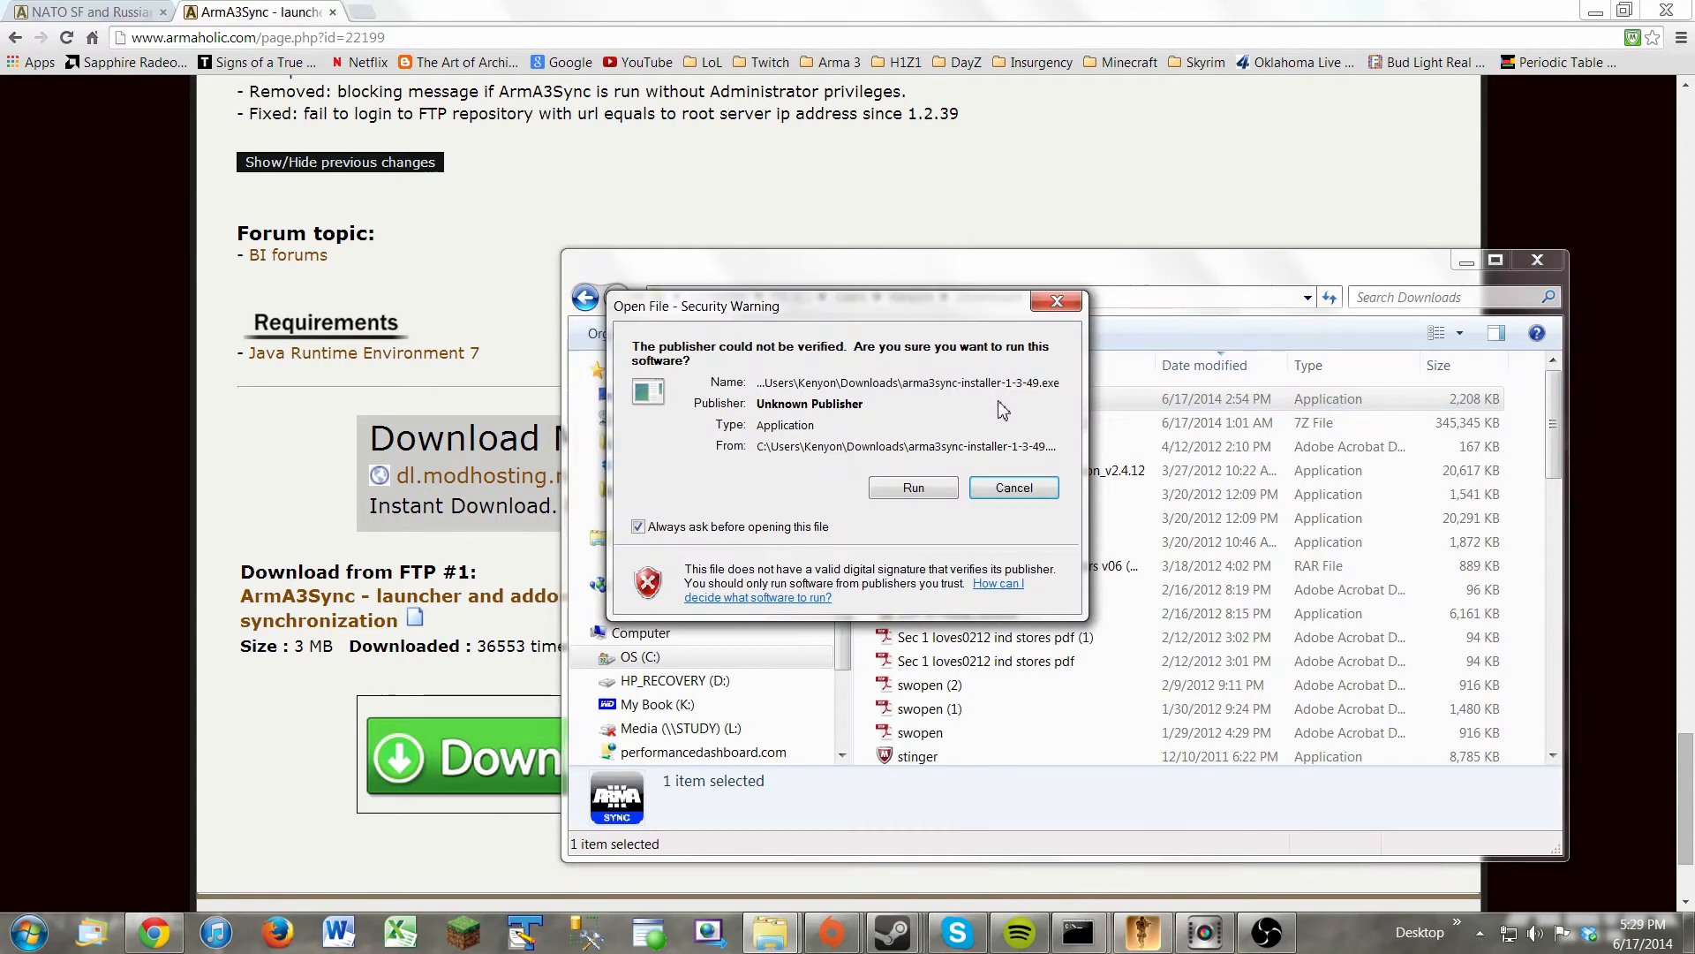
{"action": "left_click", "coordinate": [1014, 487]}
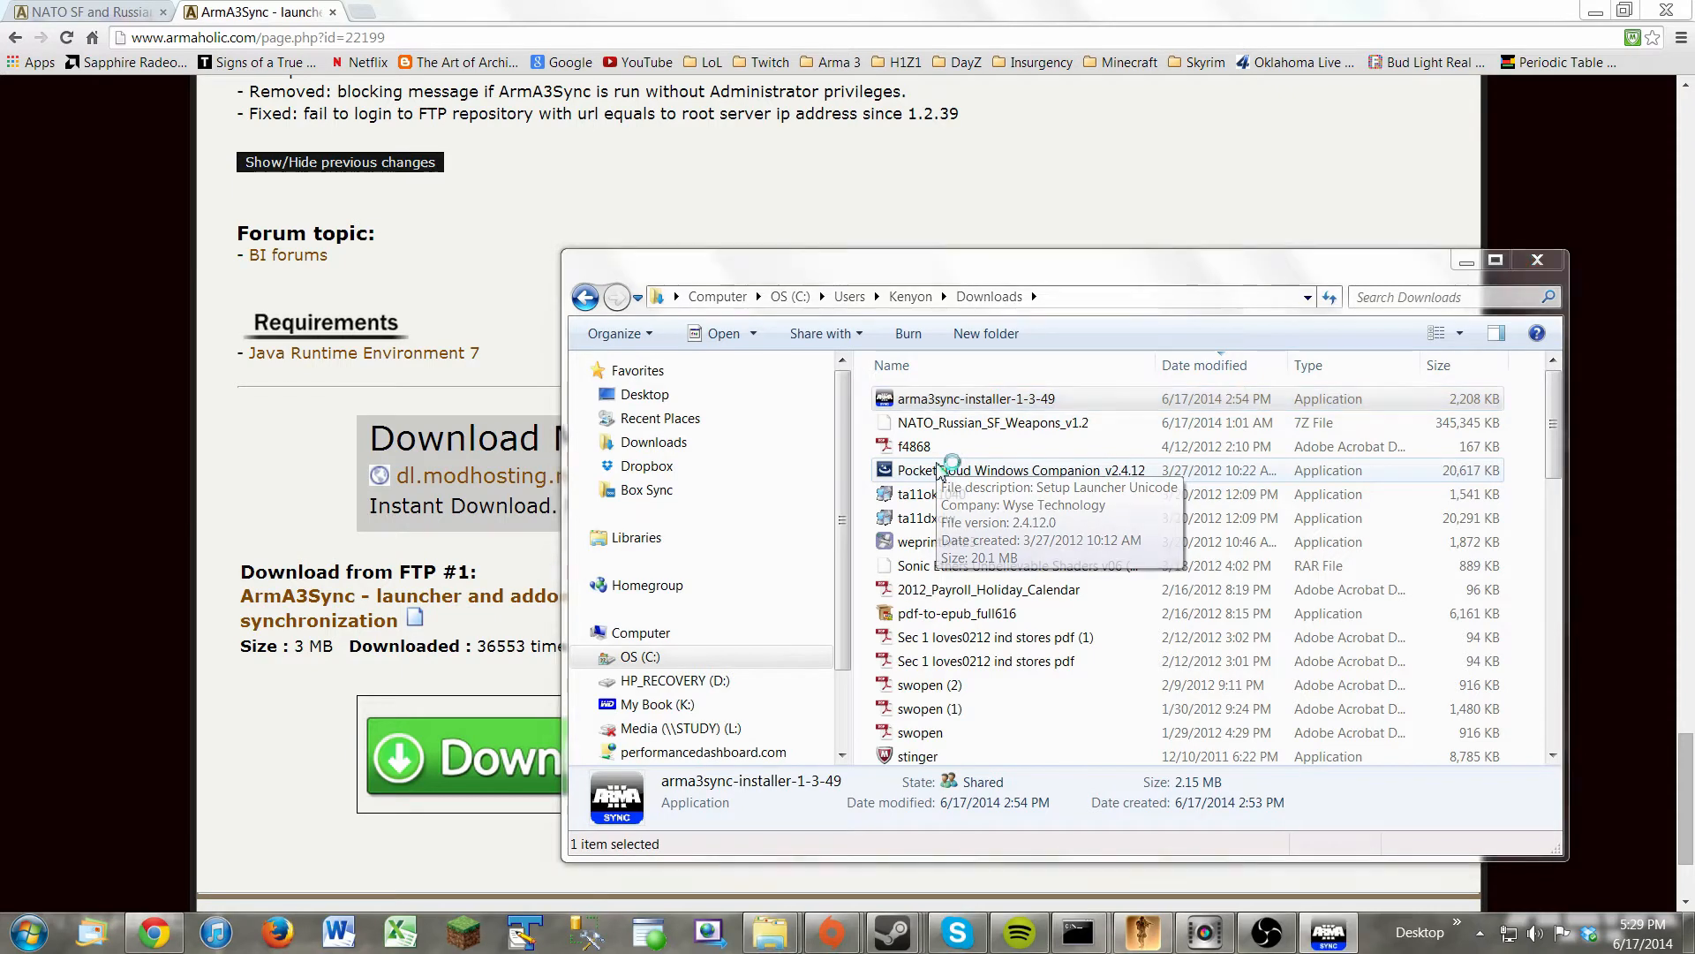
{"action": "double_click", "coordinate": [989, 399]}
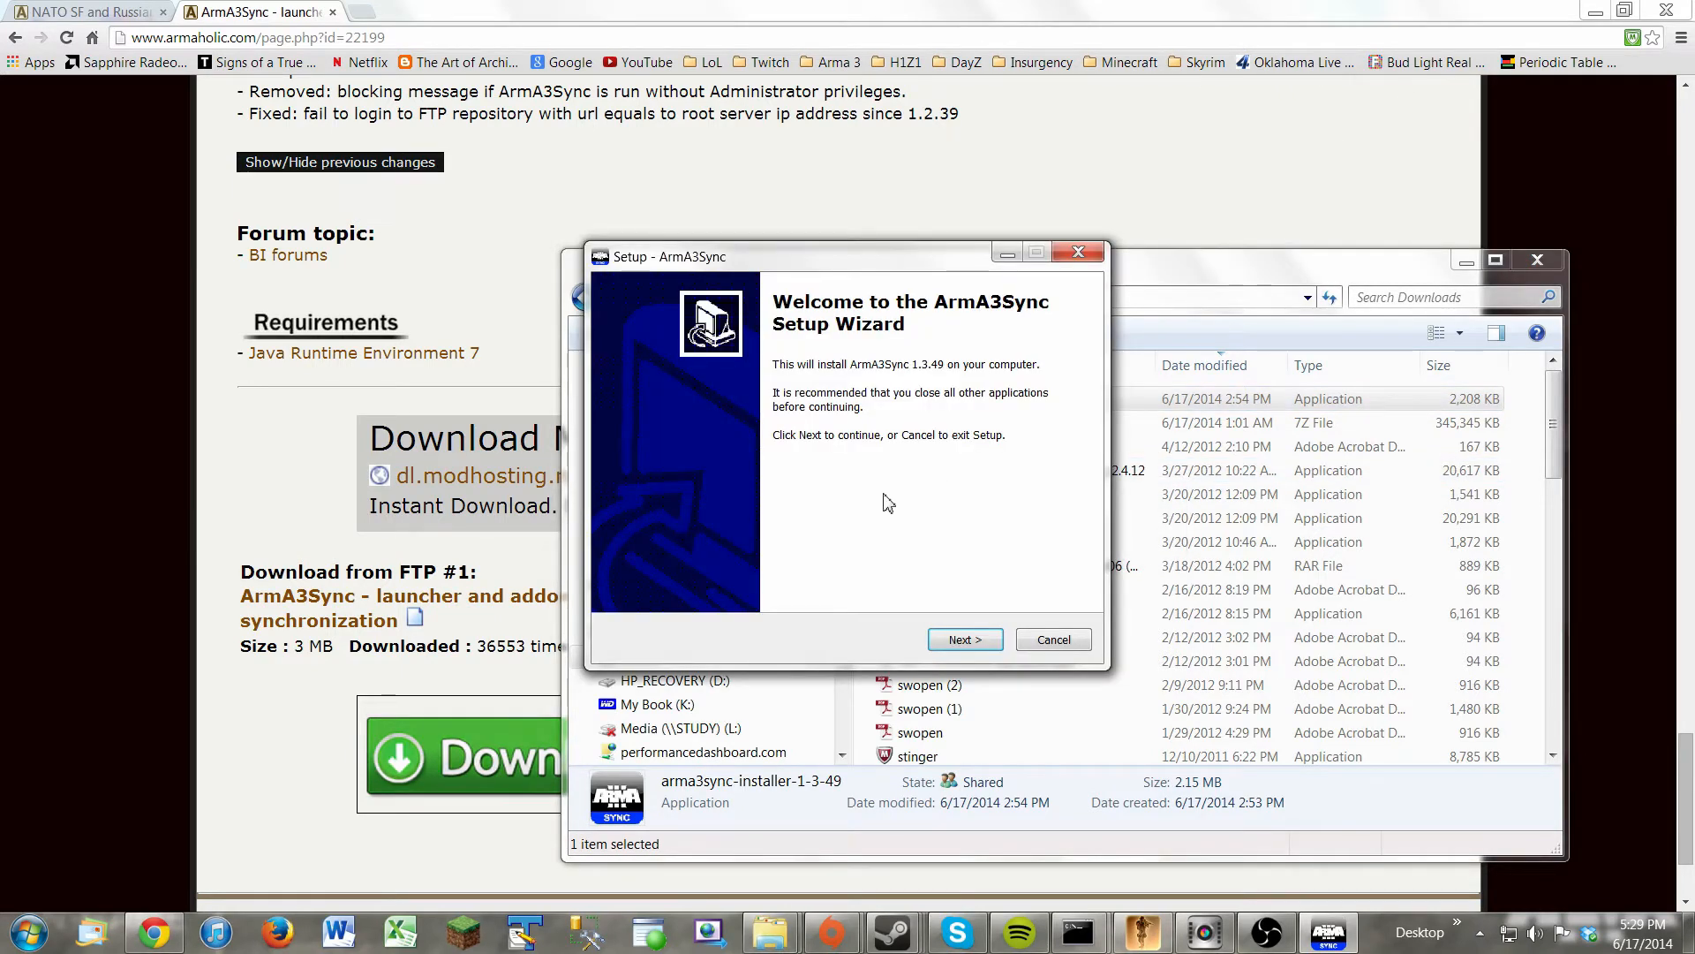
{"action": "left_click", "coordinate": [964, 639]}
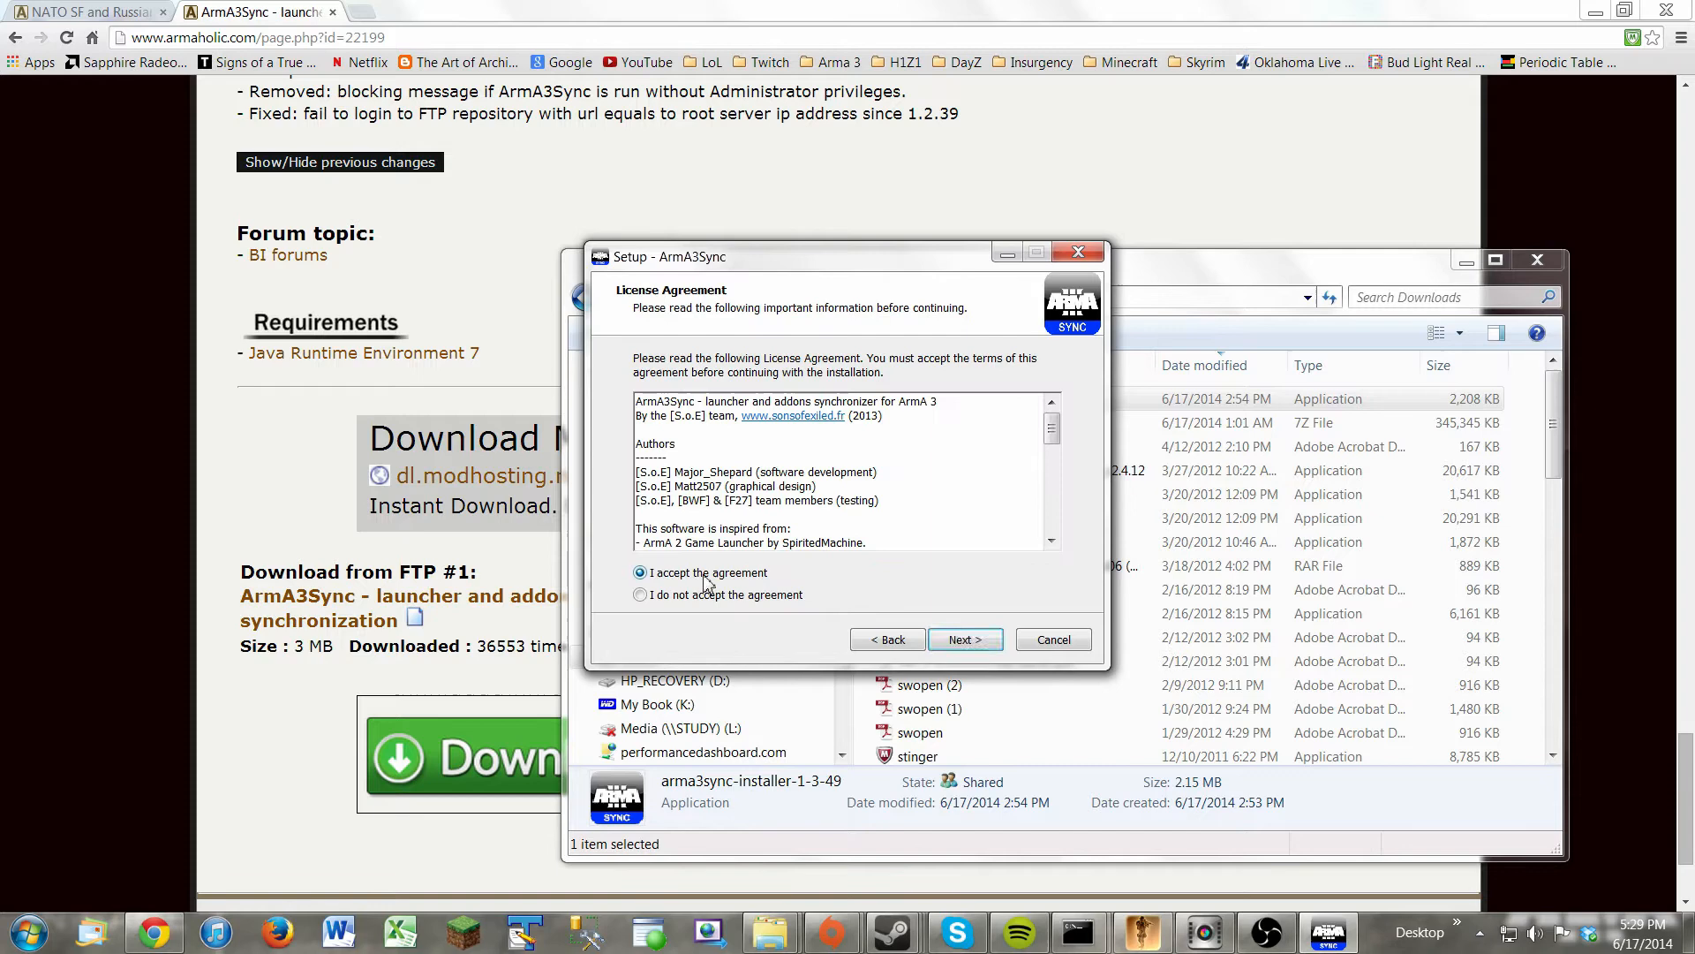
{"action": "left_click", "coordinate": [964, 640]}
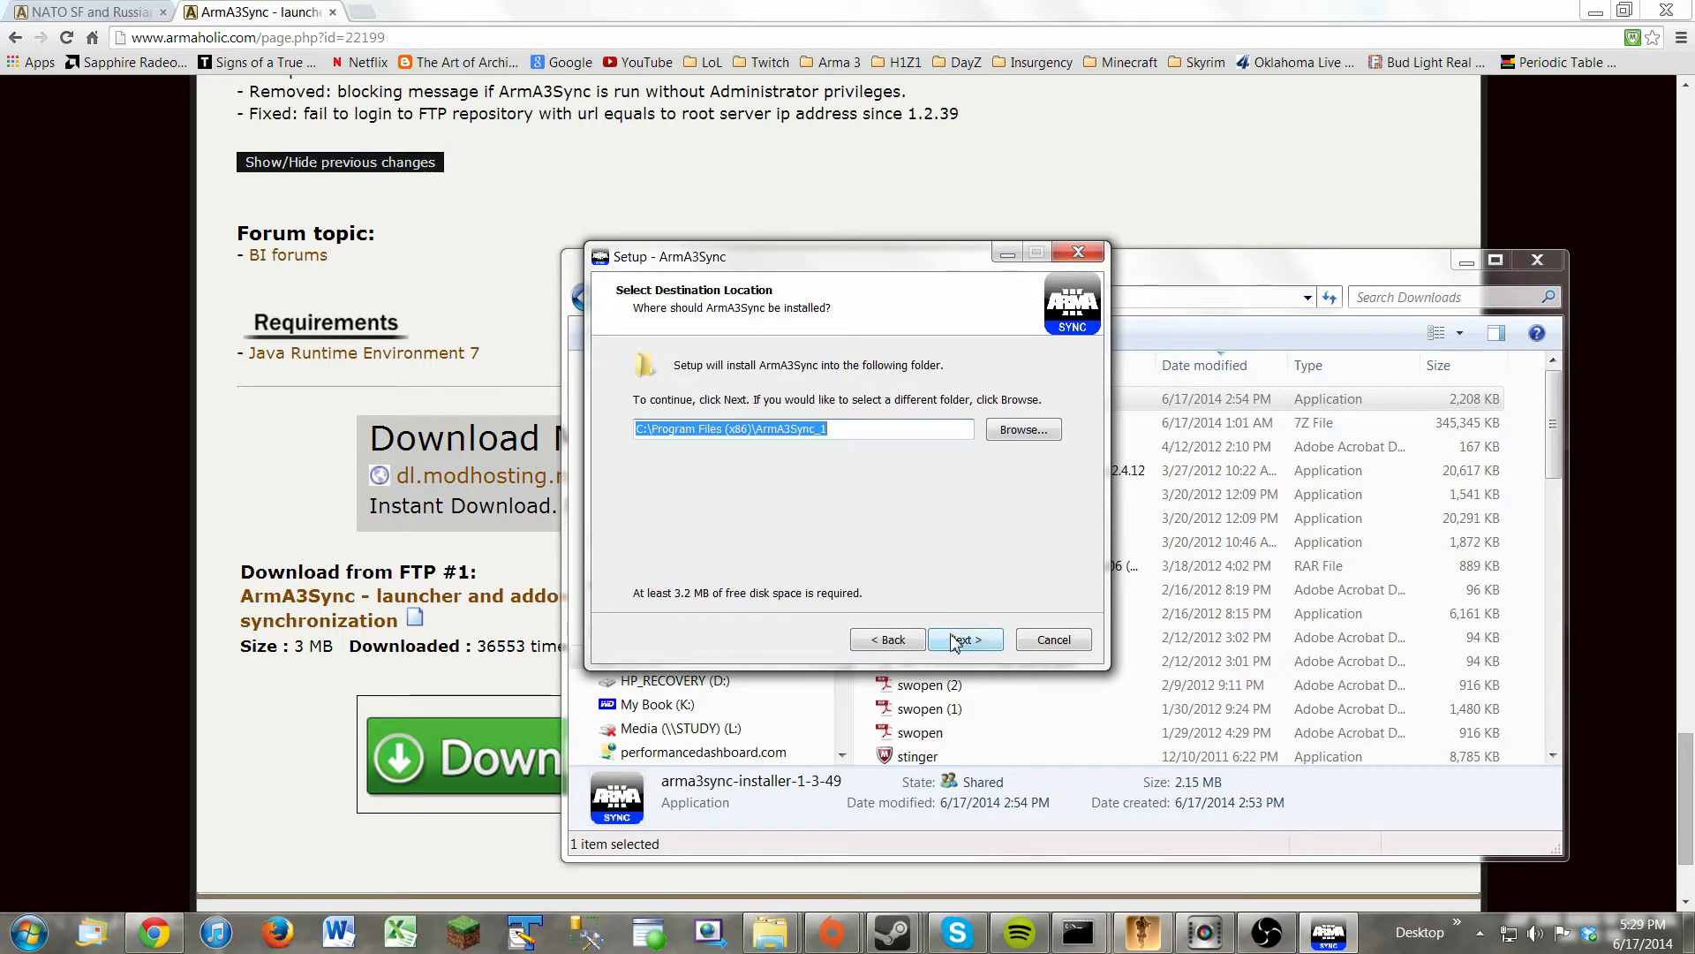
Install ArmA3Sync 1.3.49 into the default Program Files (x86) folder and finish setup.
{"action": "left_click", "coordinate": [965, 639]}
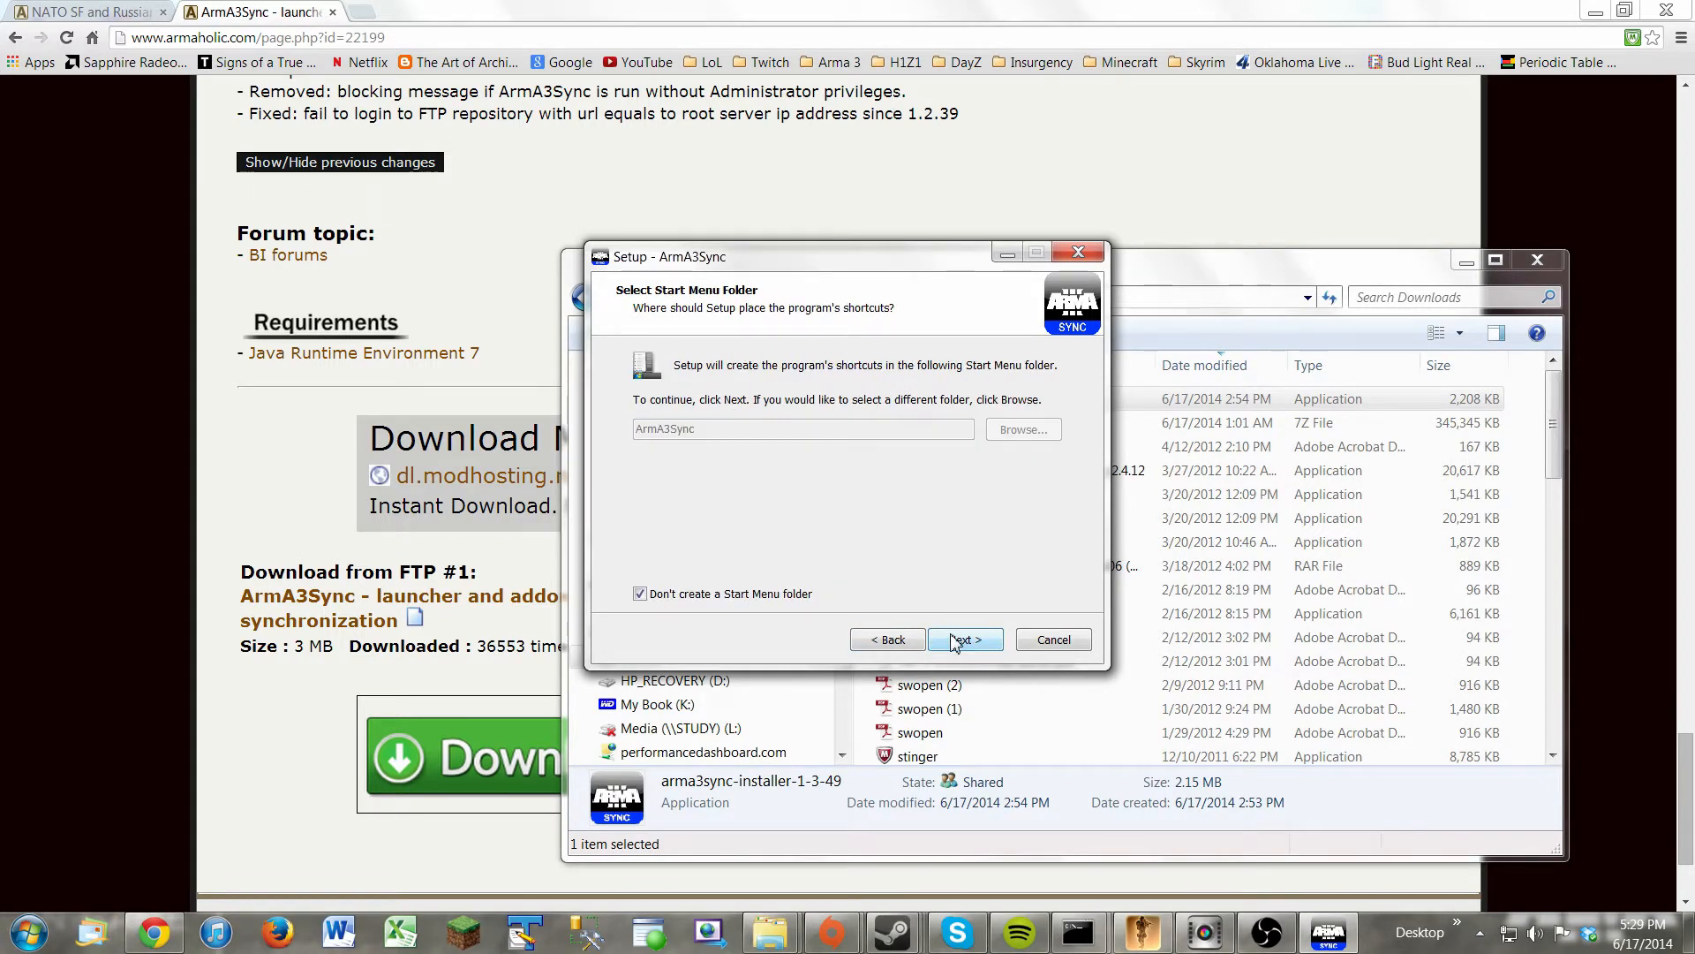
{"action": "left_click", "coordinate": [964, 639]}
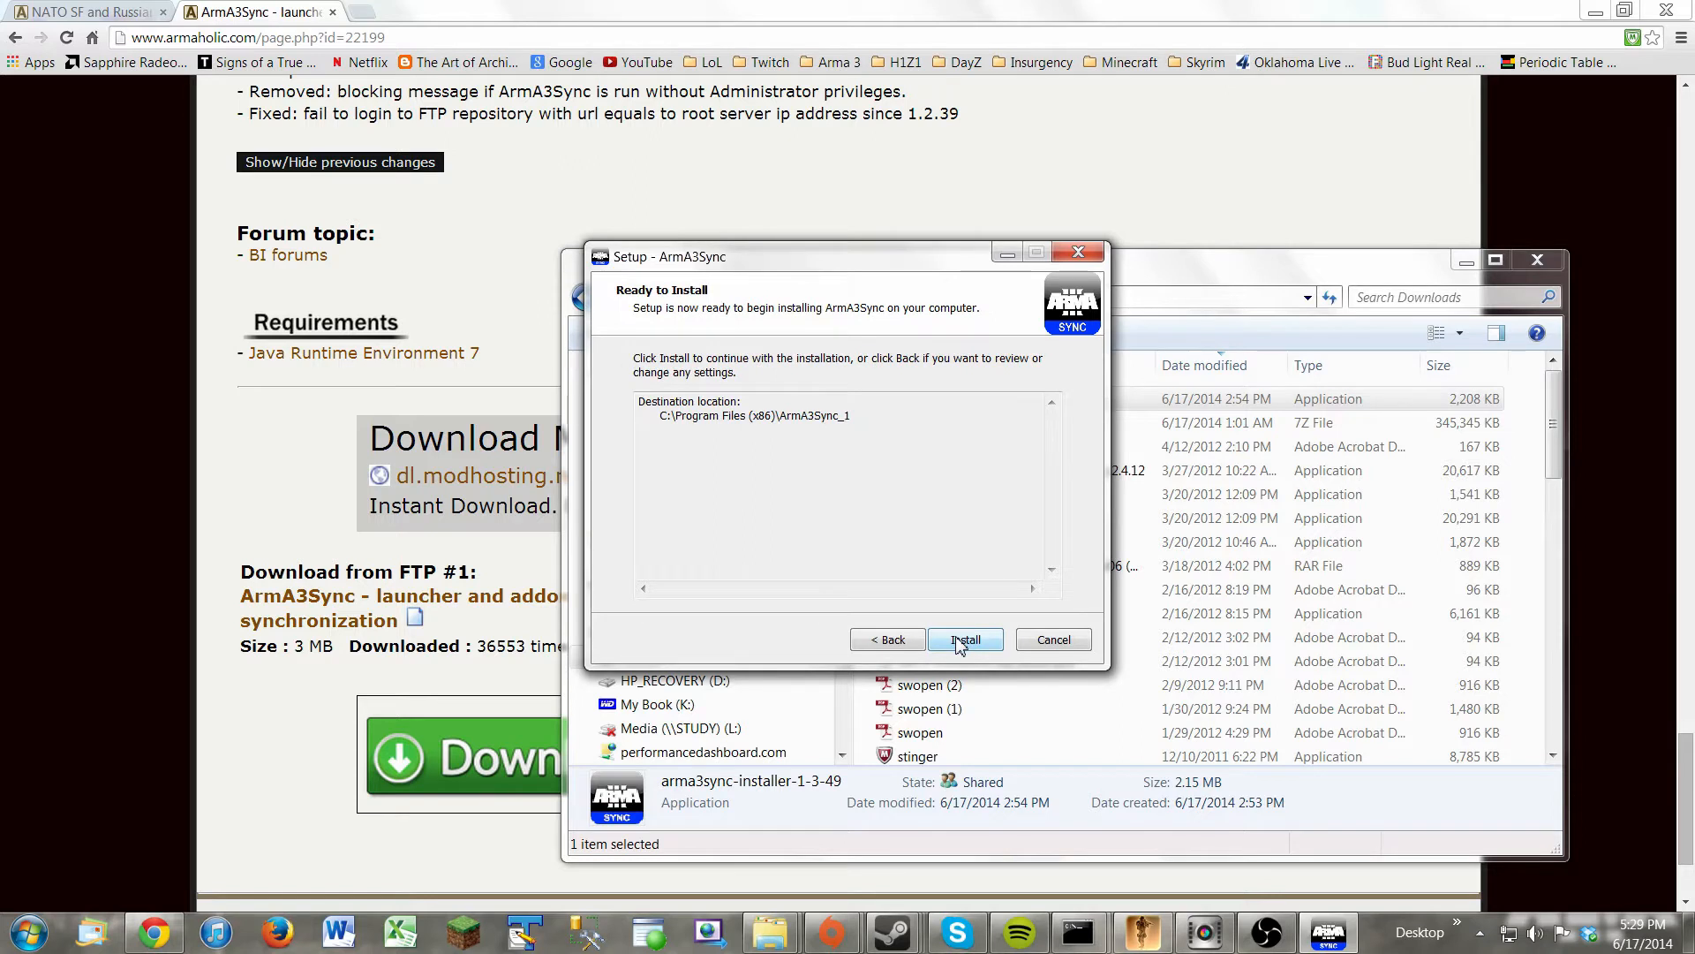
{"action": "left_click", "coordinate": [965, 639]}
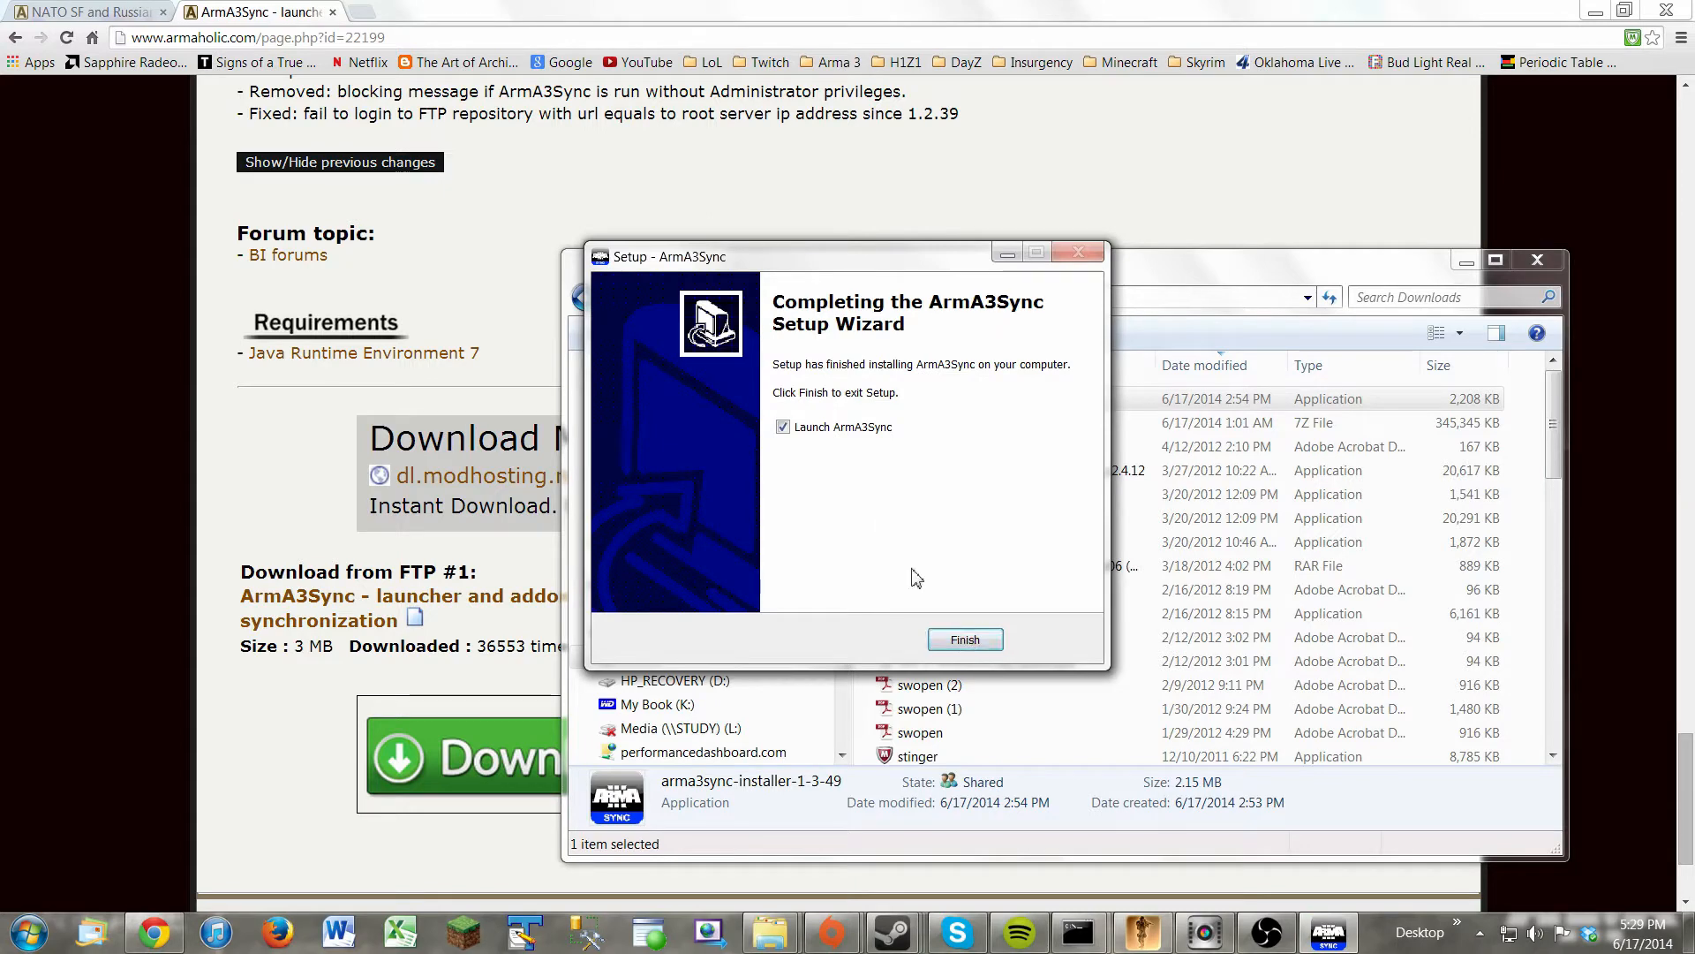
{"action": "left_click", "coordinate": [965, 639]}
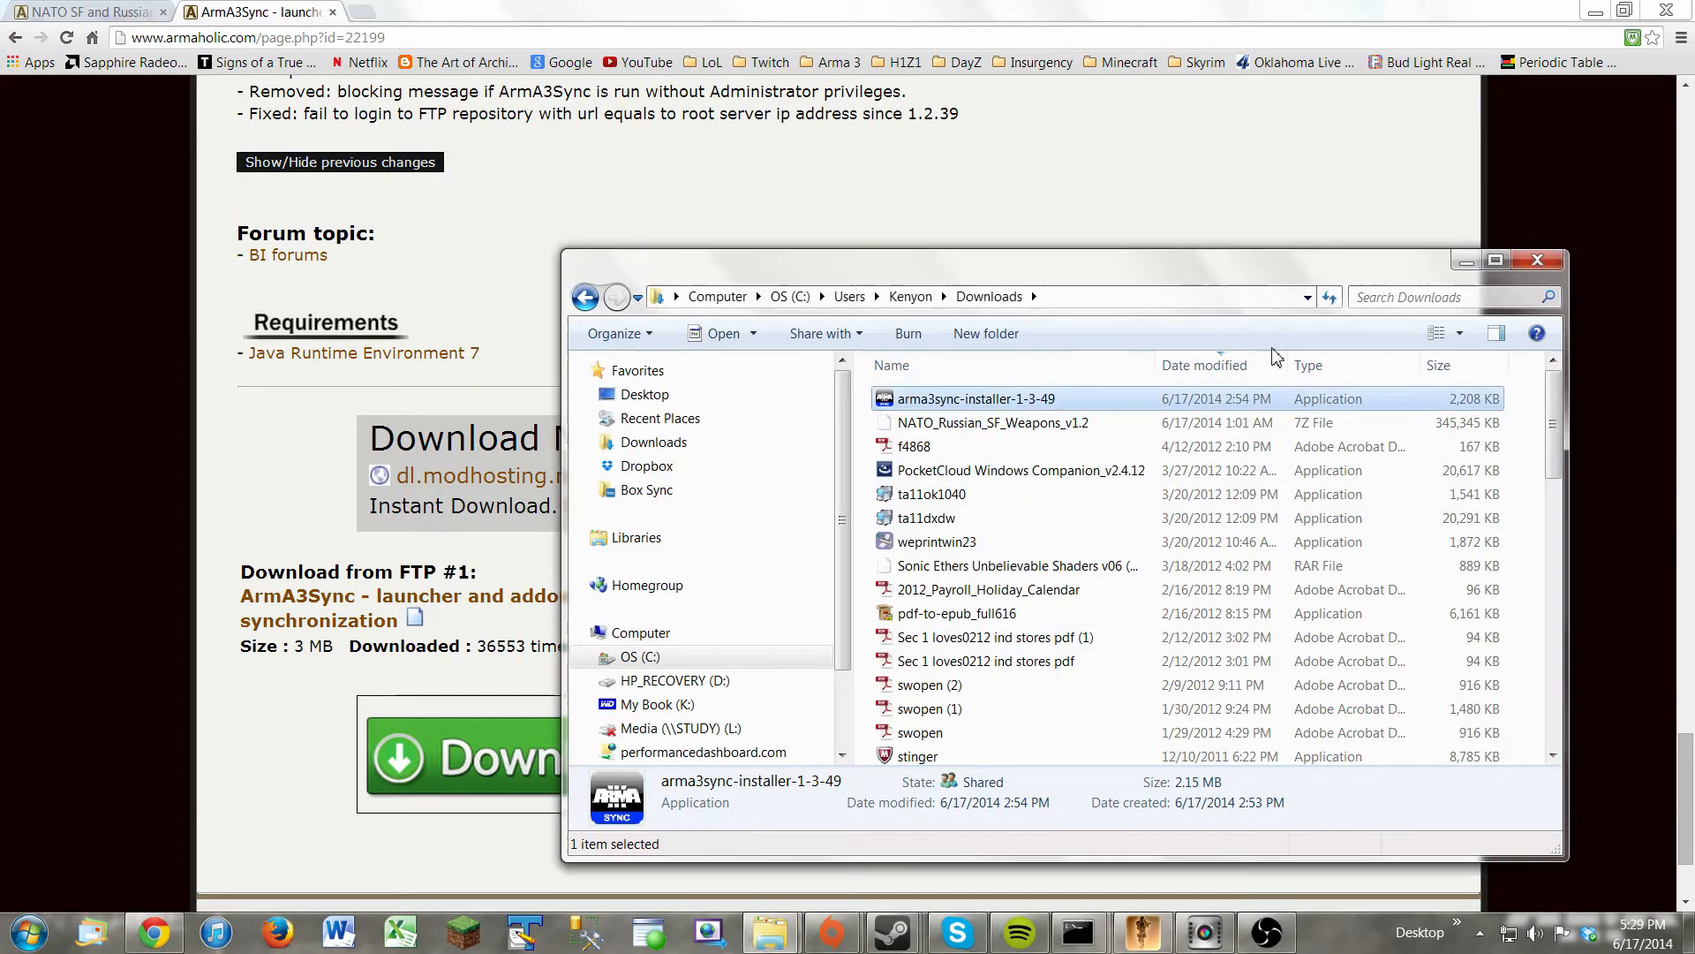
{"action": "mouse_move", "coordinate": [1466, 263]}
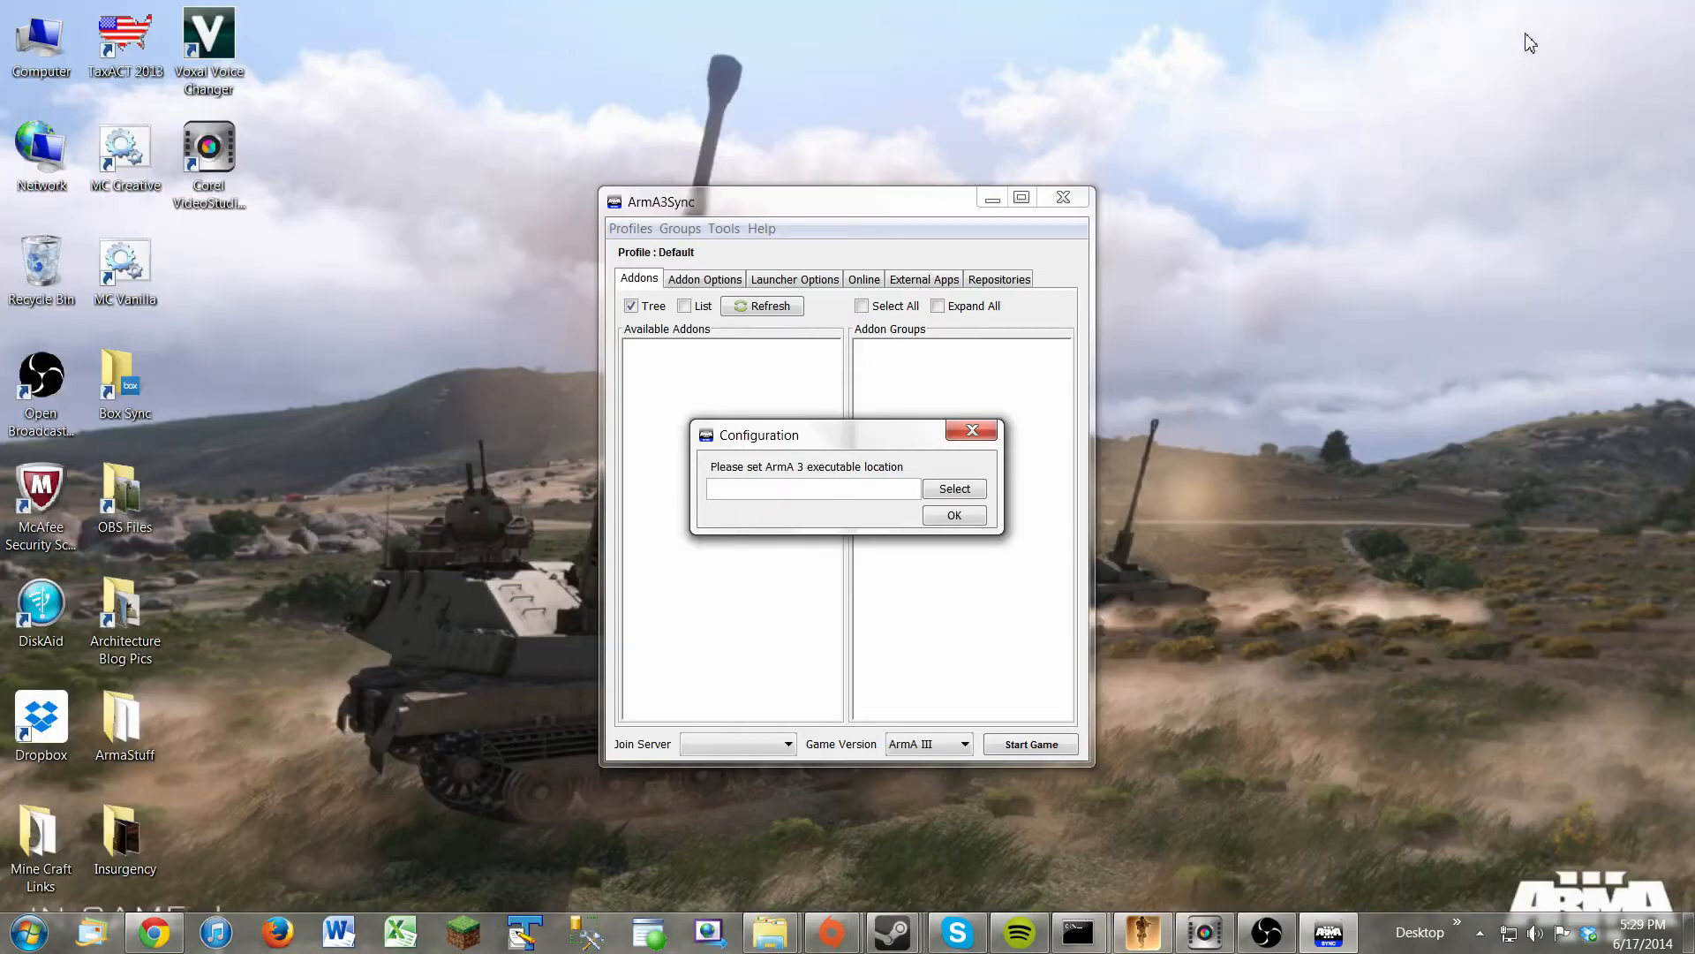
{"action": "mouse_move", "coordinate": [812, 290]}
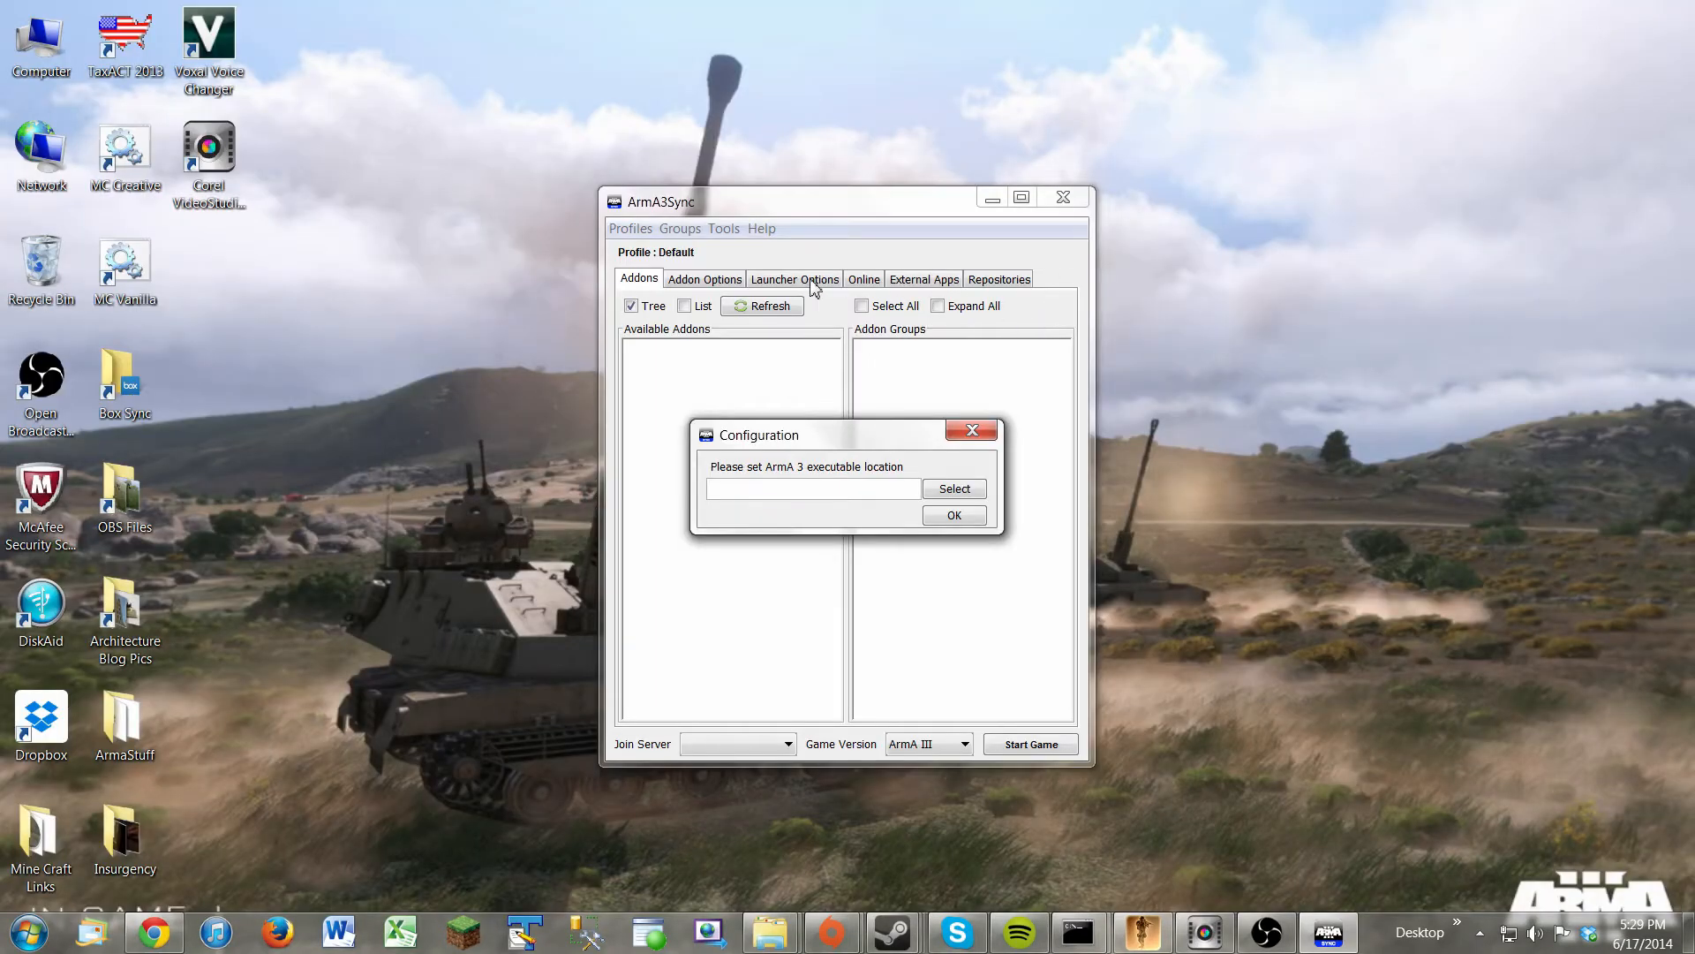
{"action": "mouse_move", "coordinate": [795, 475]}
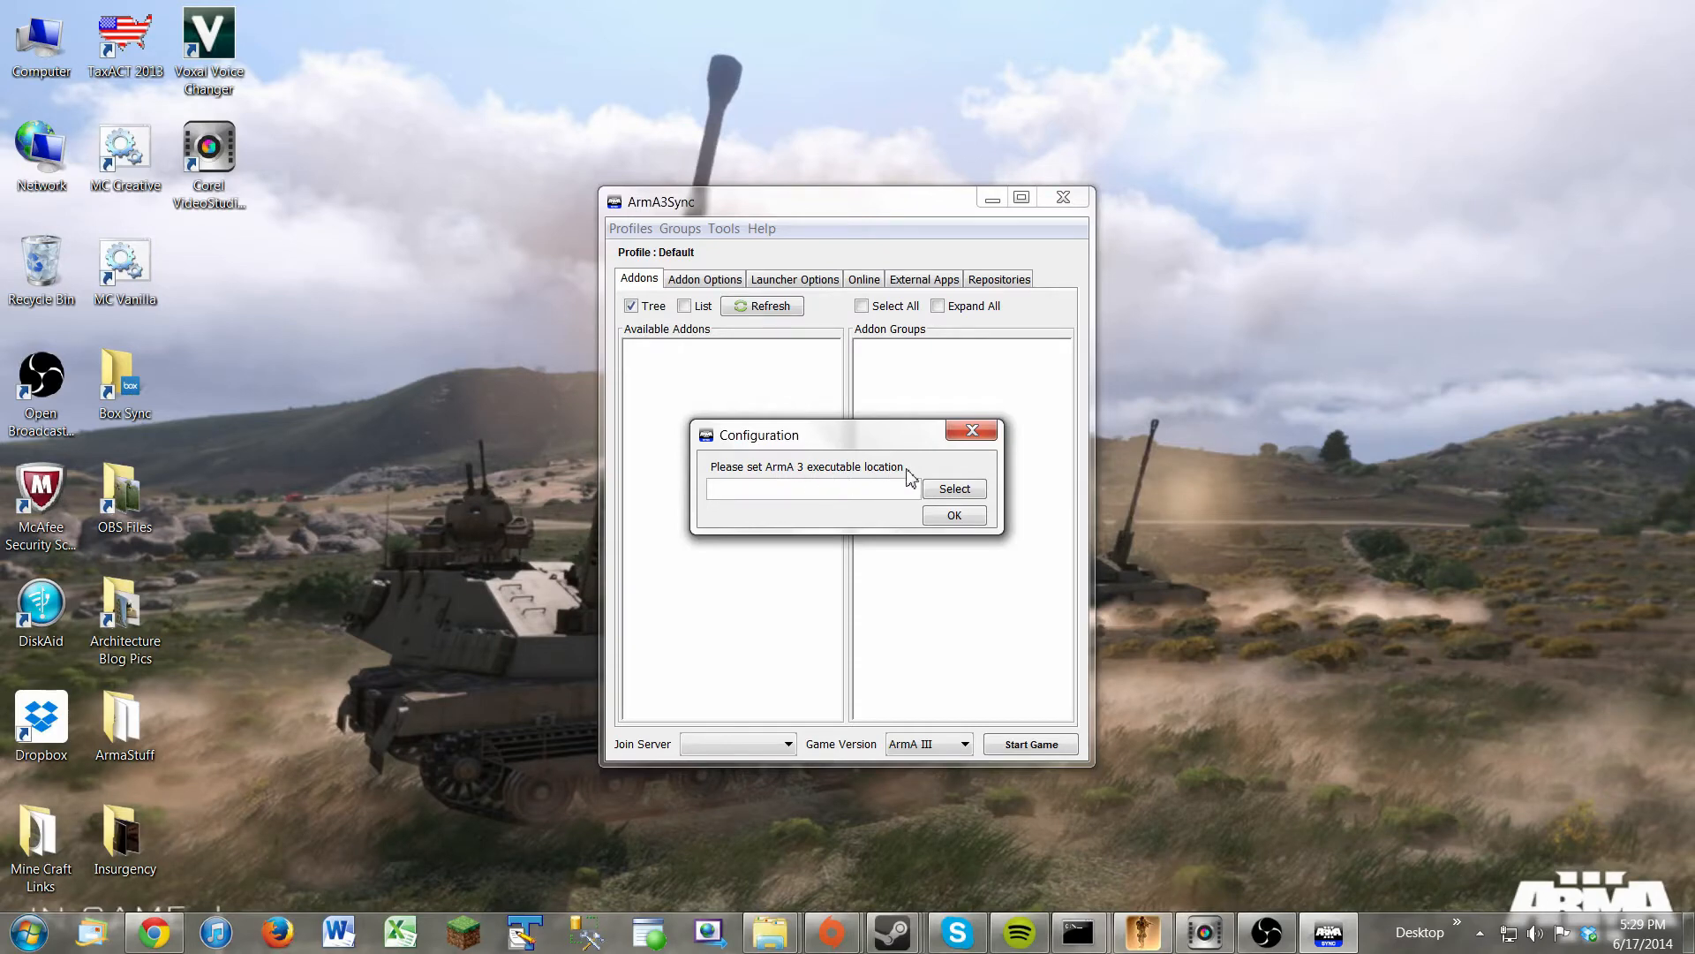
Set the ArmA 3 executable location to arma3.exe in the Steam Arma 3 folder and confirm.
{"action": "left_click", "coordinate": [953, 487]}
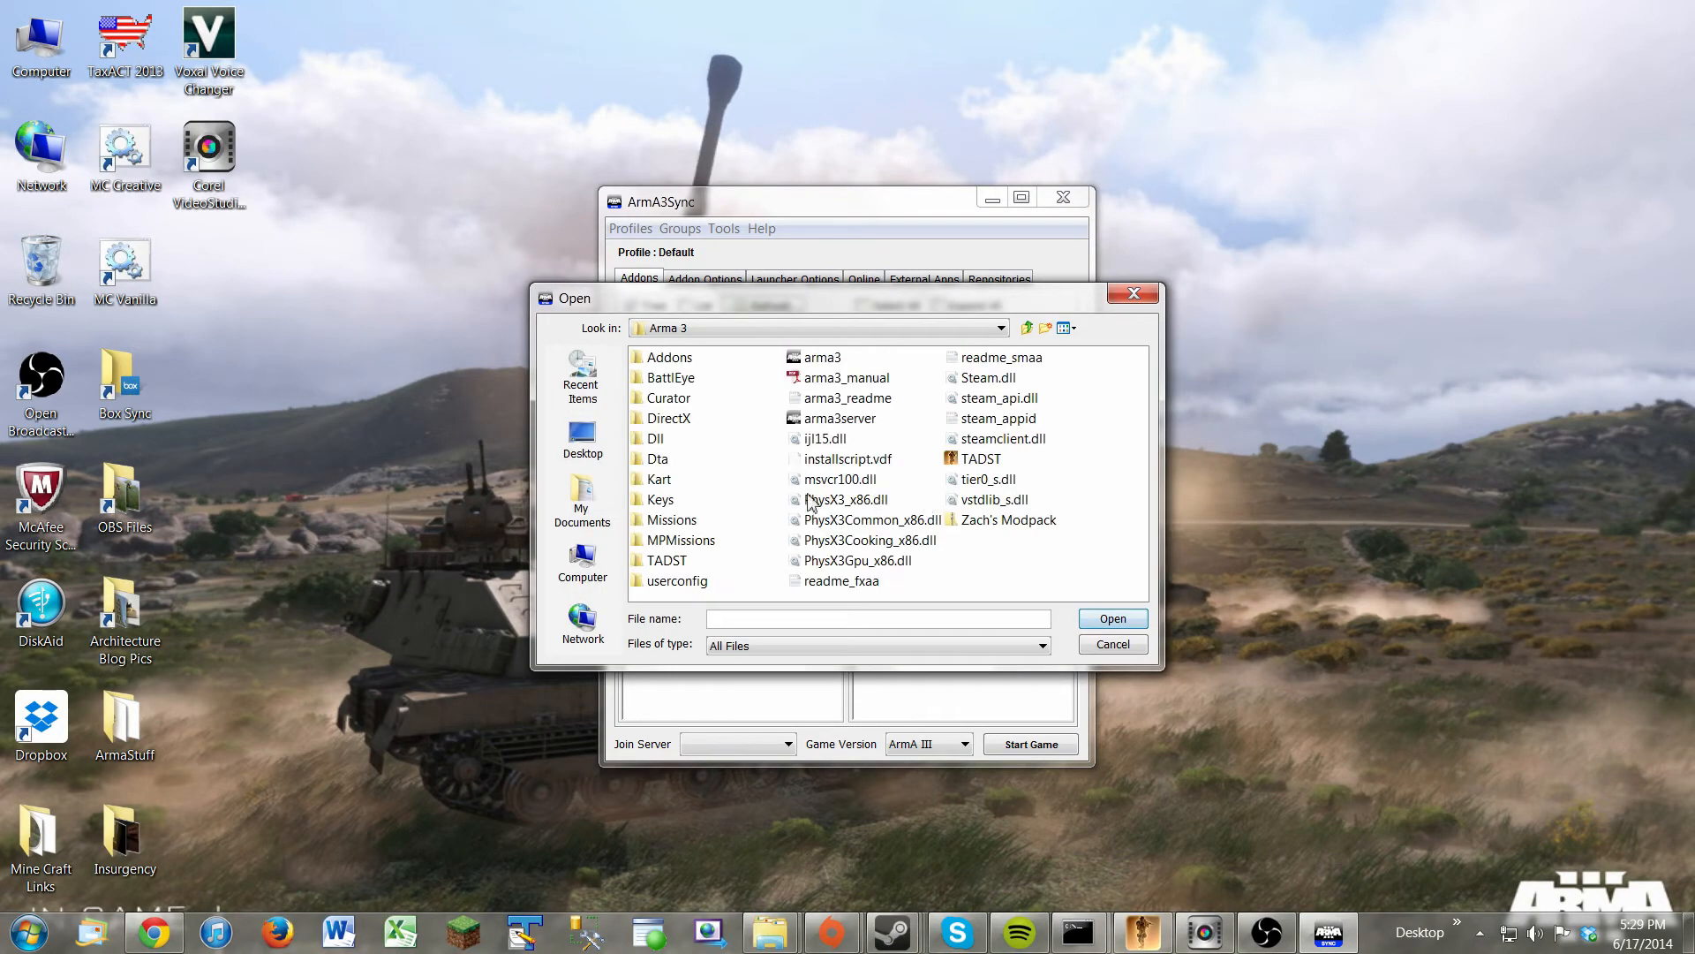
{"action": "mouse_move", "coordinate": [821, 491]}
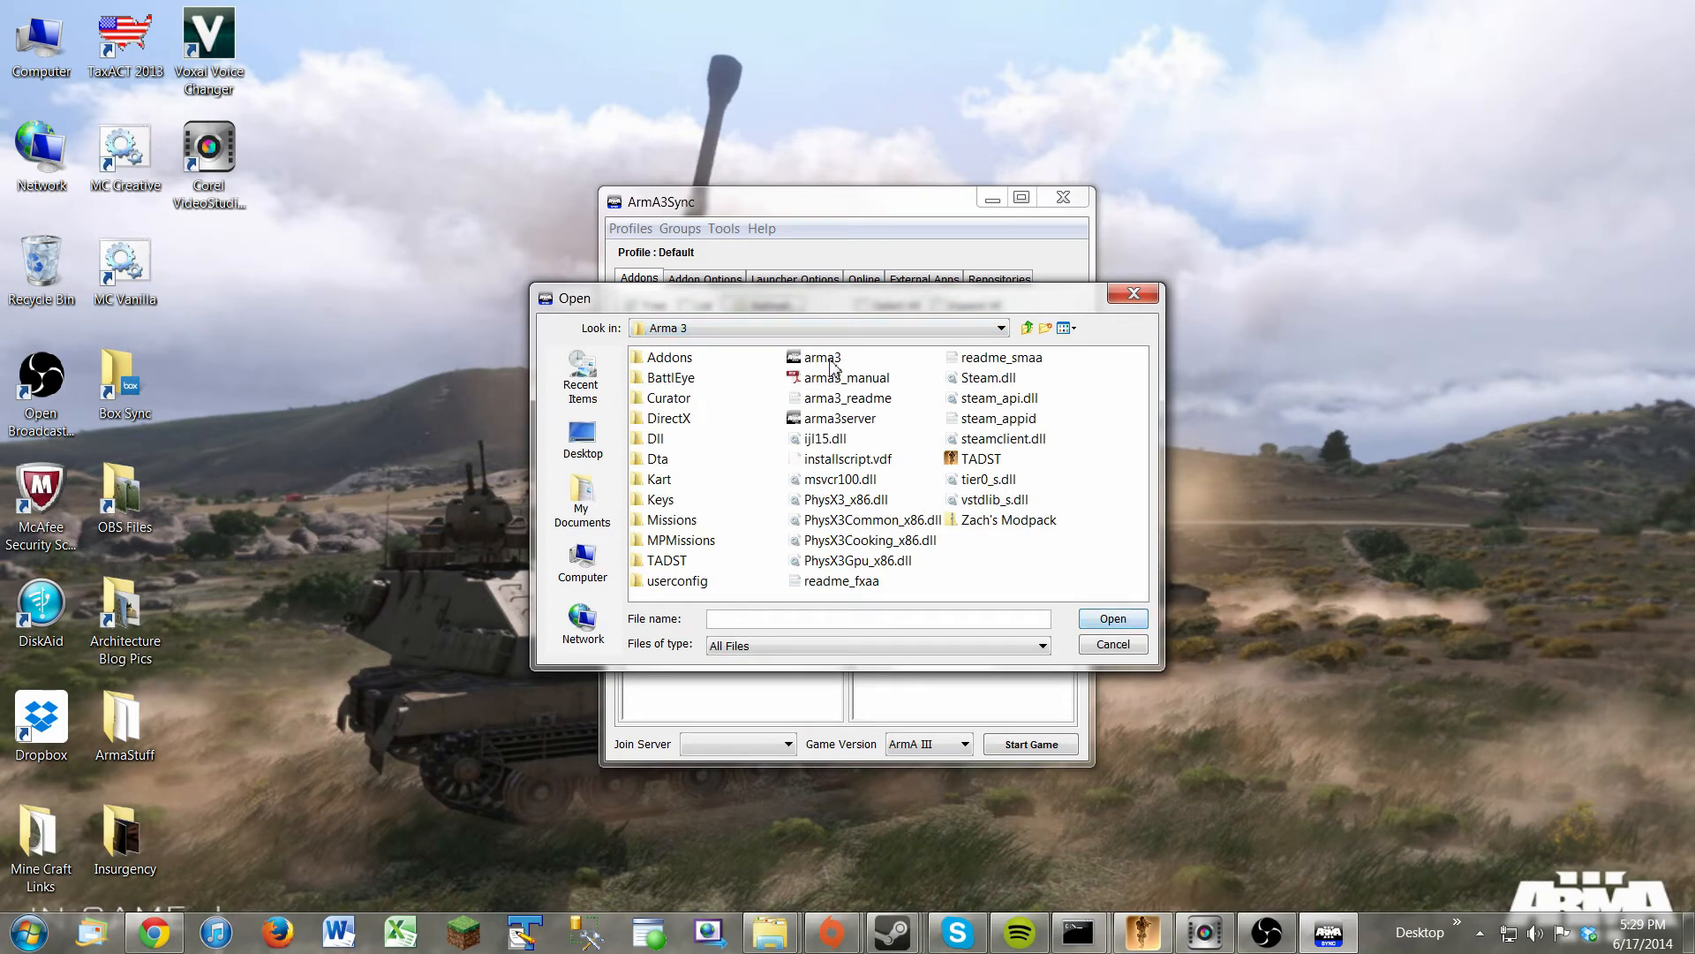
{"action": "left_click", "coordinate": [821, 357]}
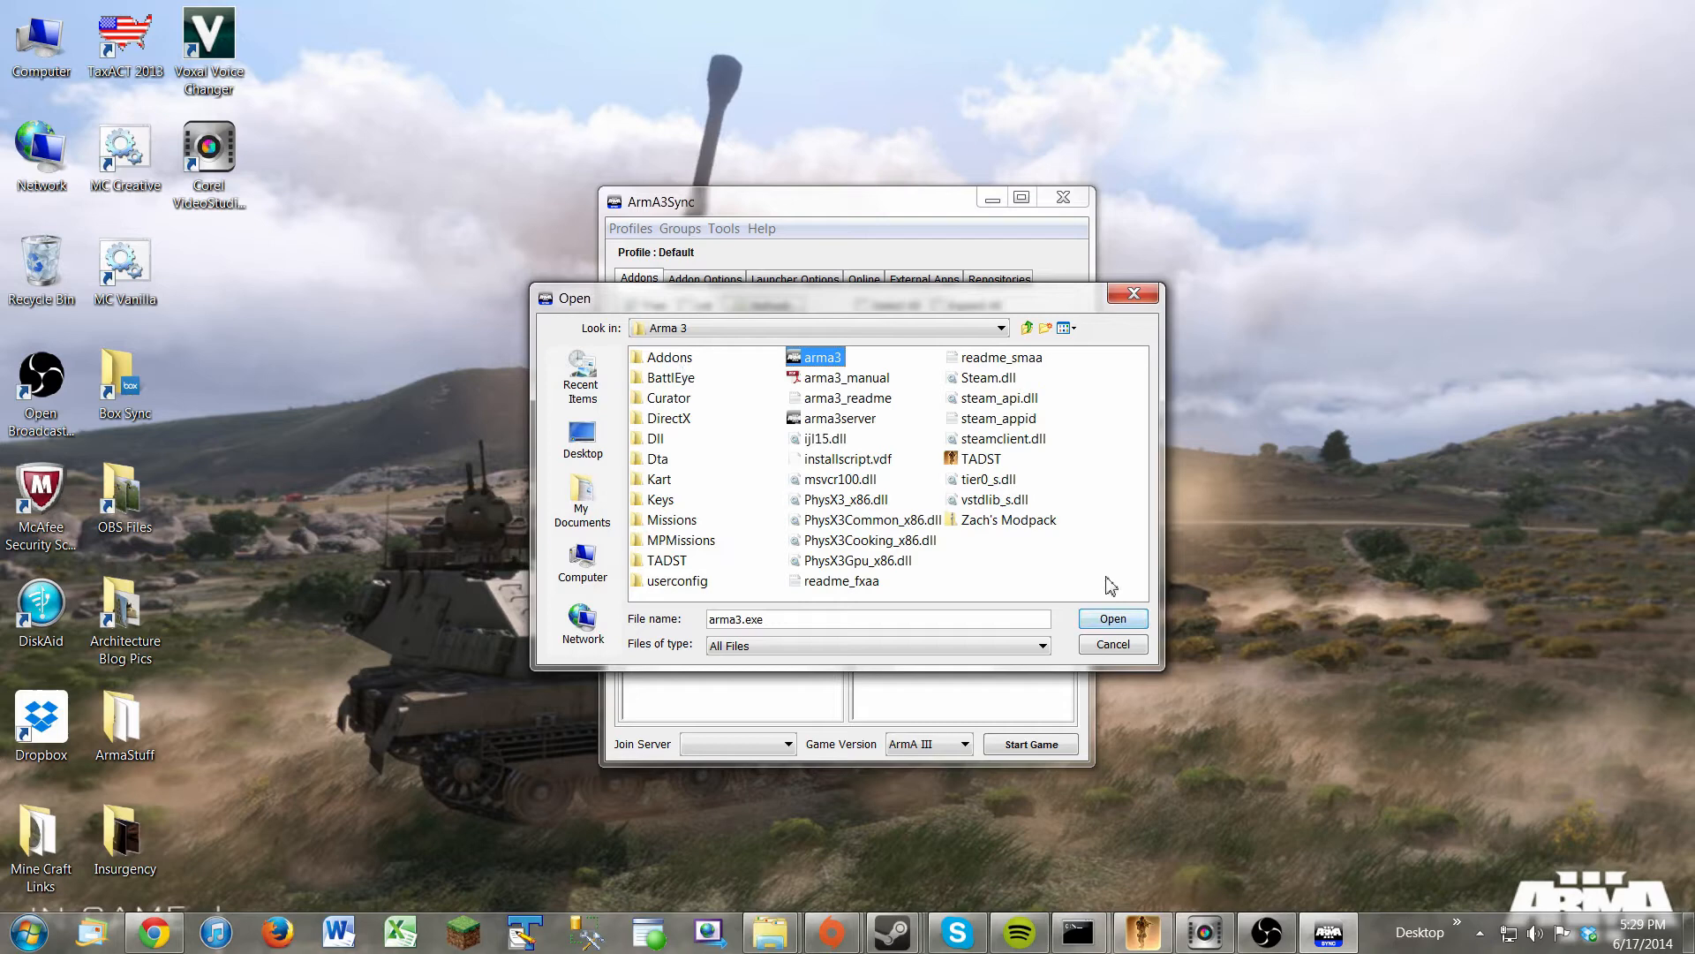
{"action": "left_click", "coordinate": [1113, 618]}
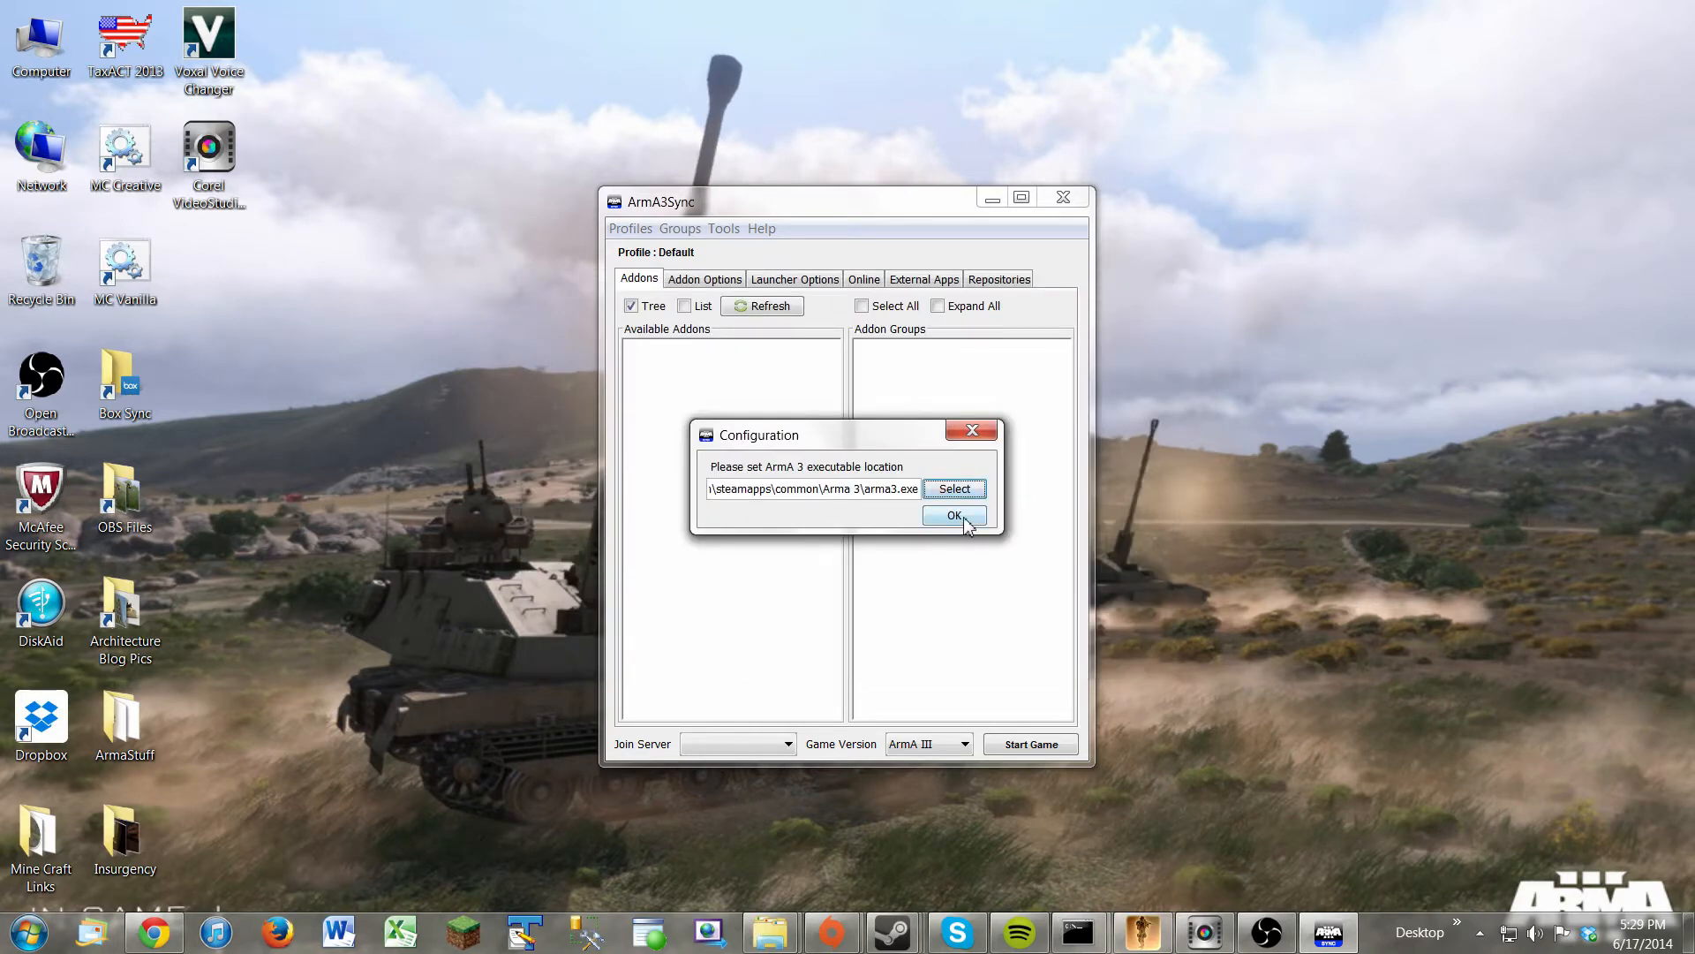
{"action": "left_click", "coordinate": [954, 515]}
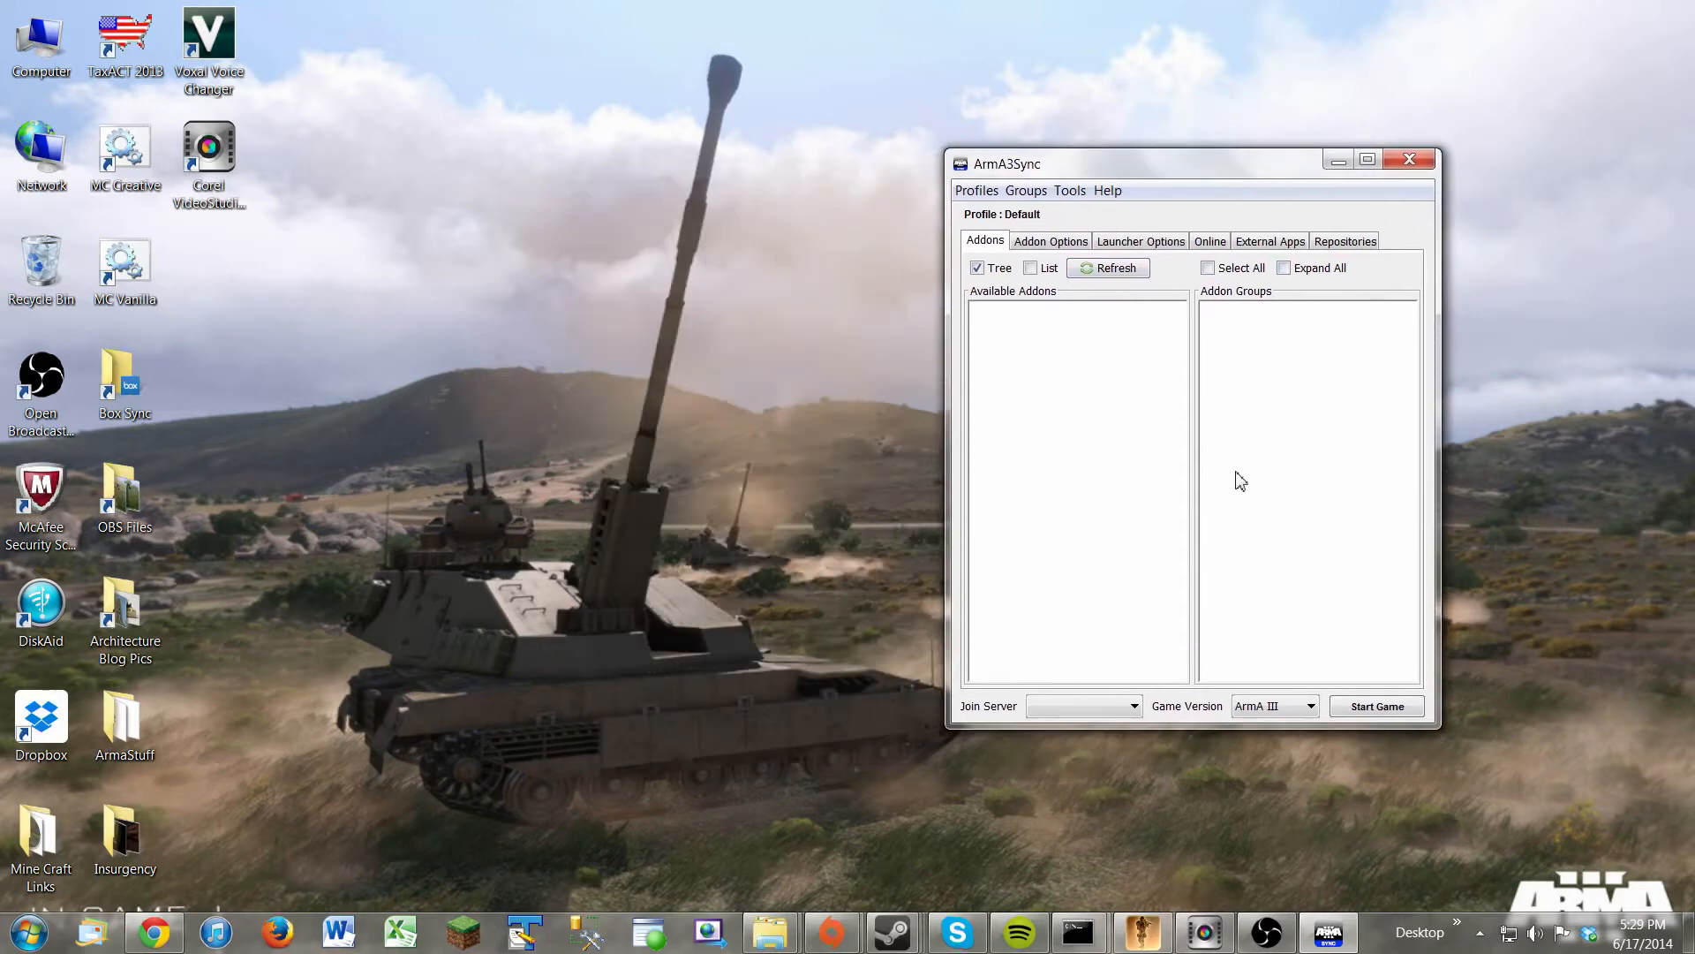
{"action": "mouse_move", "coordinate": [989, 671]}
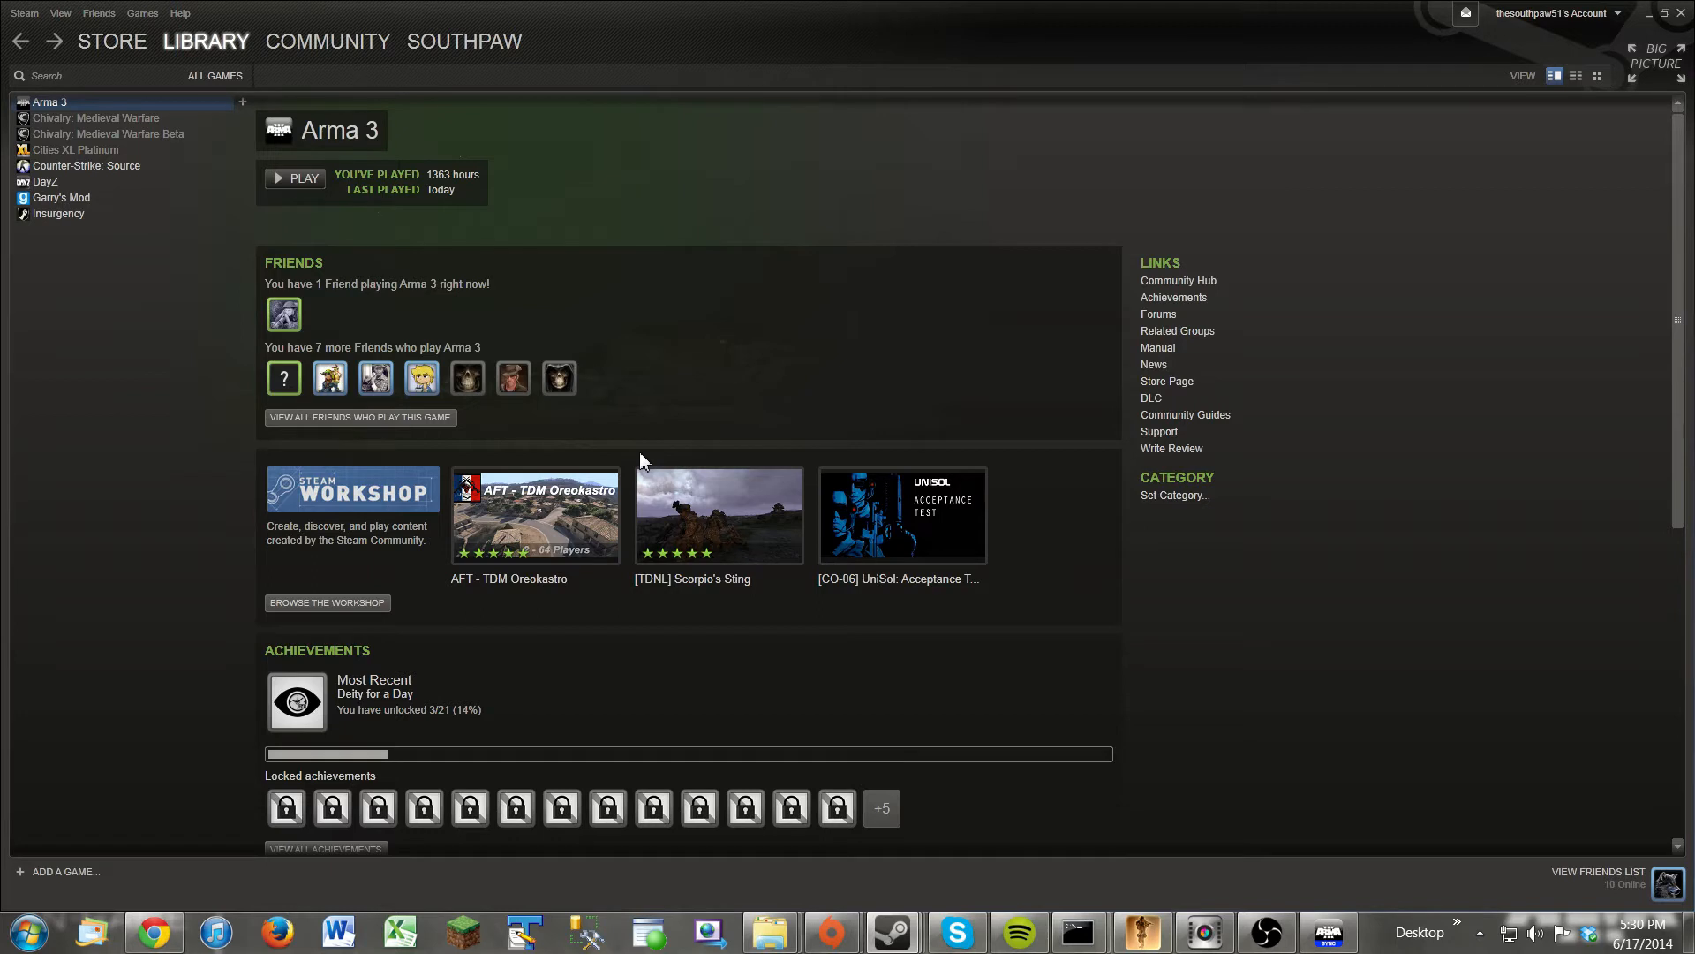
{"action": "mouse_move", "coordinate": [307, 279]}
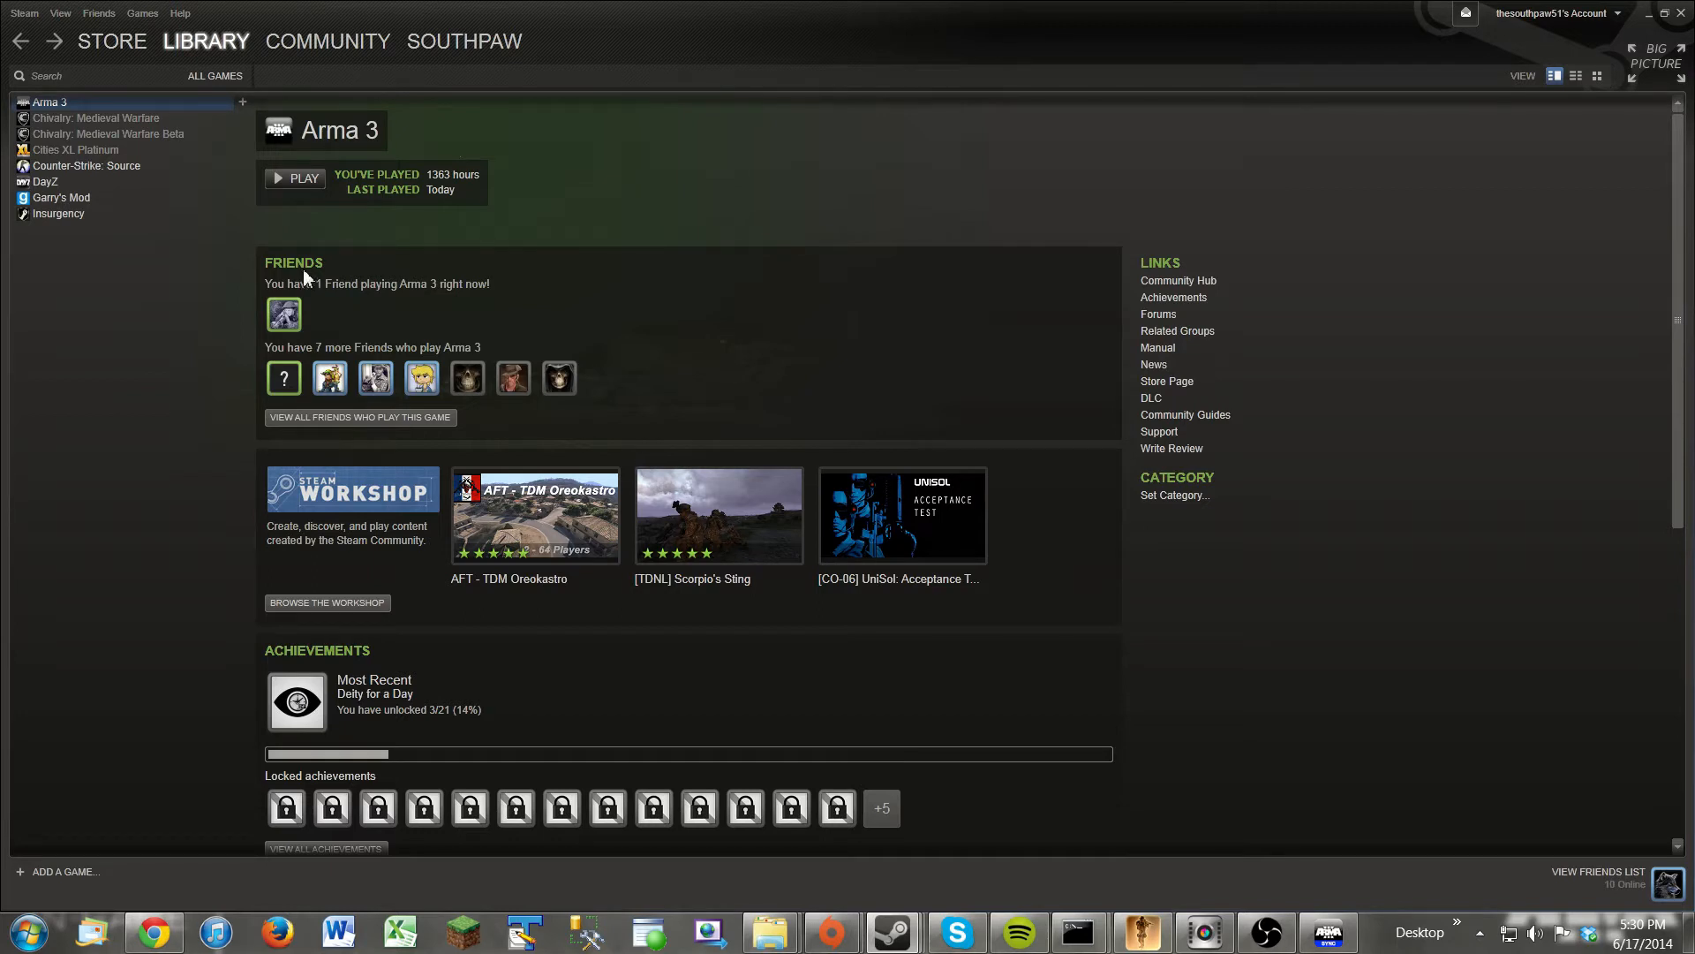
{"action": "mouse_move", "coordinate": [314, 264]}
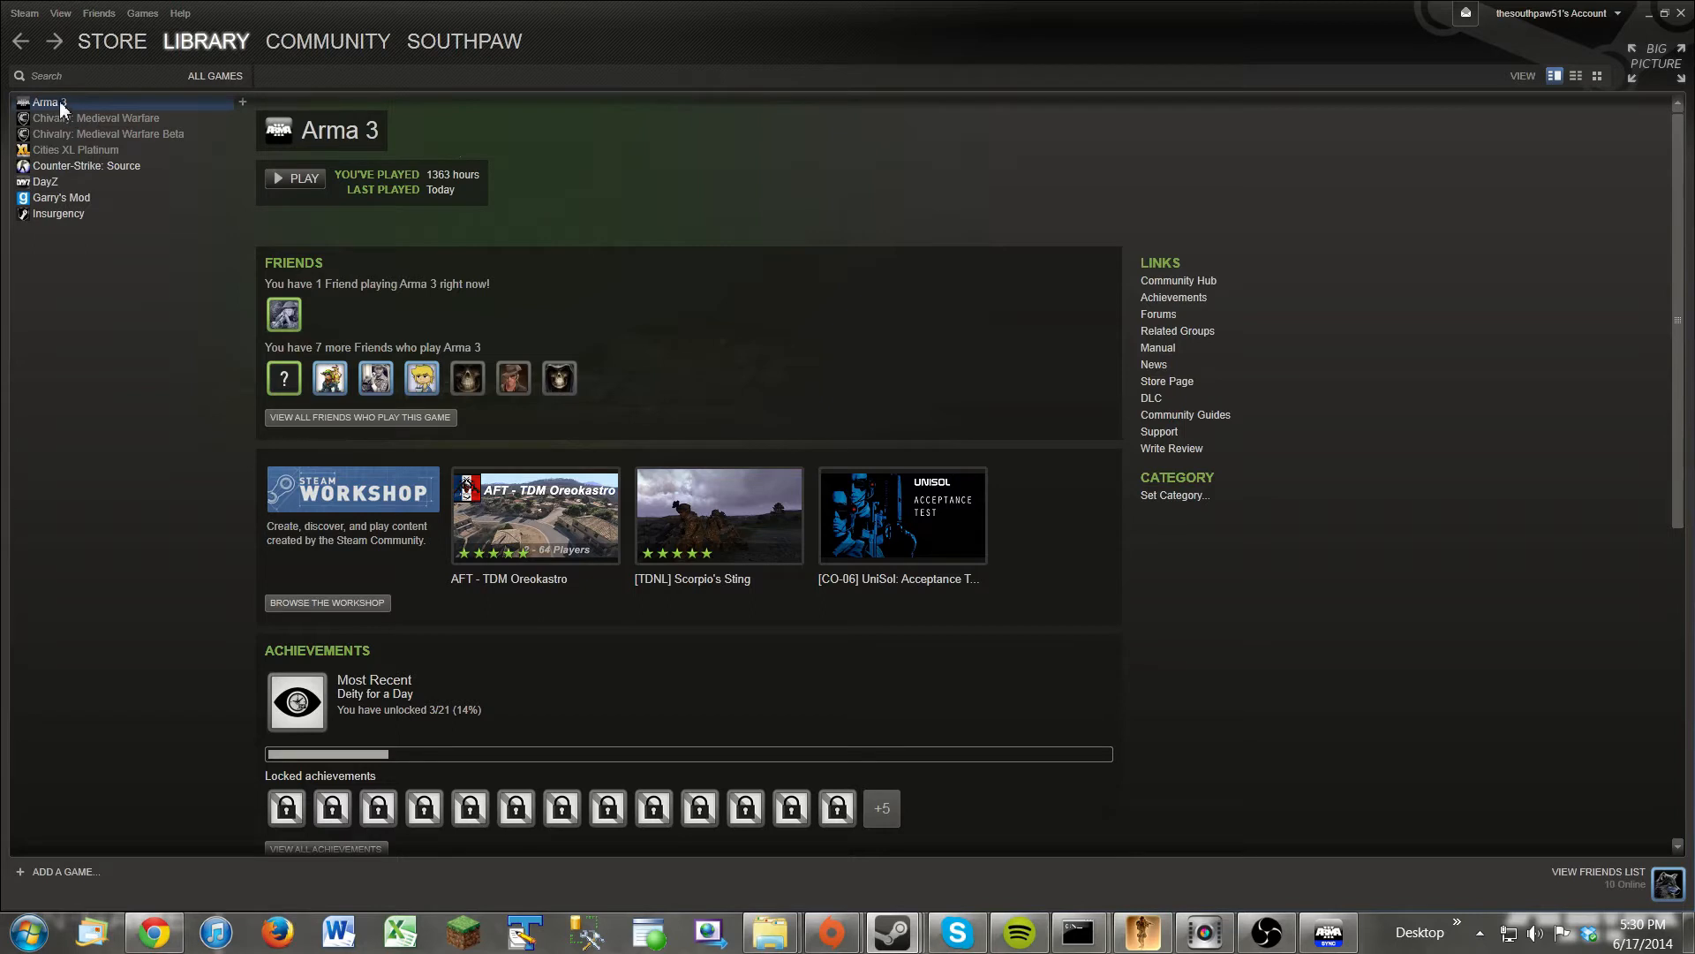
Open Arma 3's Steam properties and browse its local game files folder.
{"action": "right_click", "coordinate": [44, 103]}
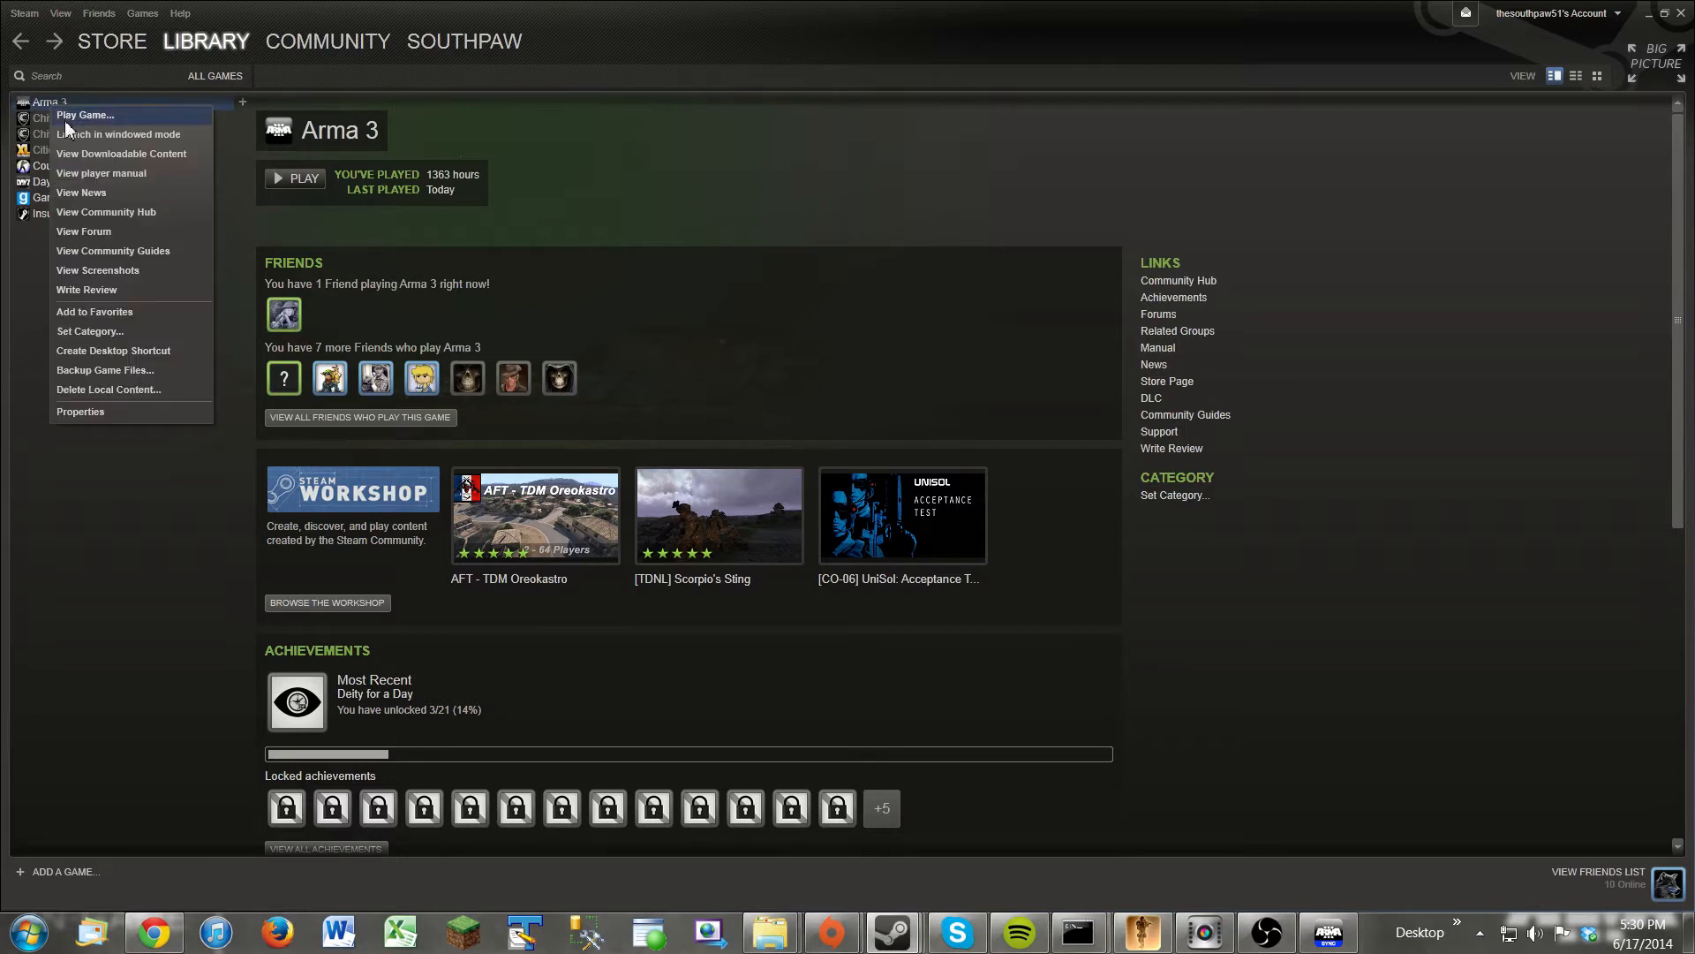
{"action": "left_click", "coordinate": [82, 412]}
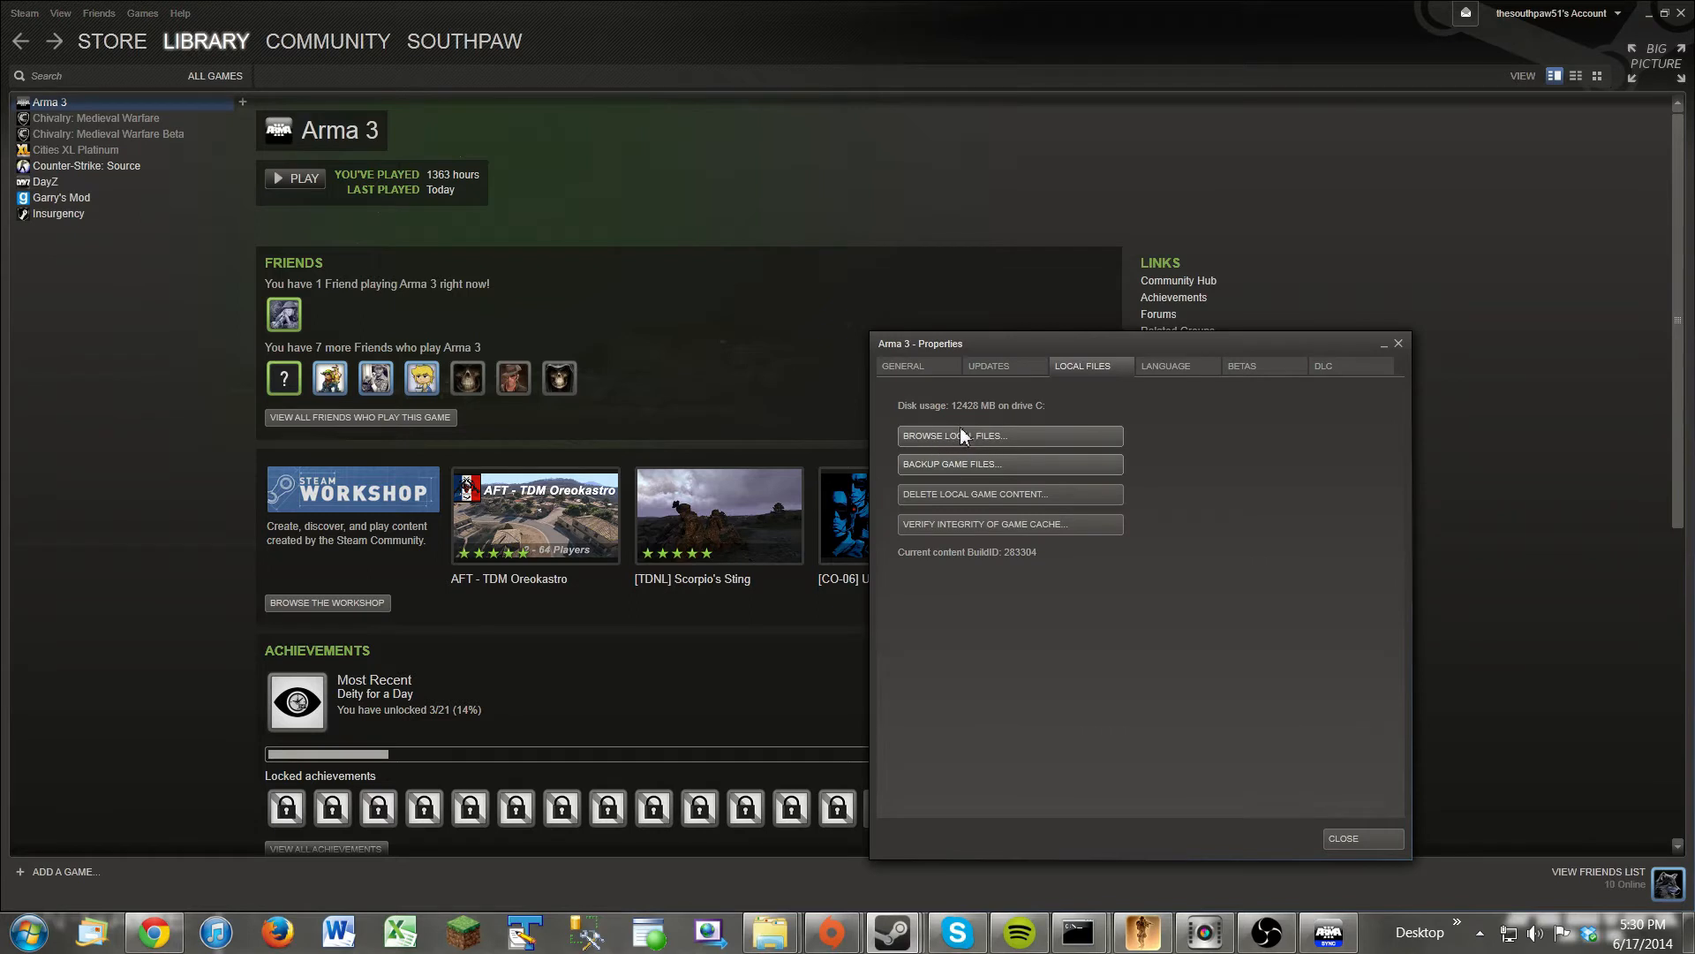
{"action": "left_click", "coordinate": [902, 366]}
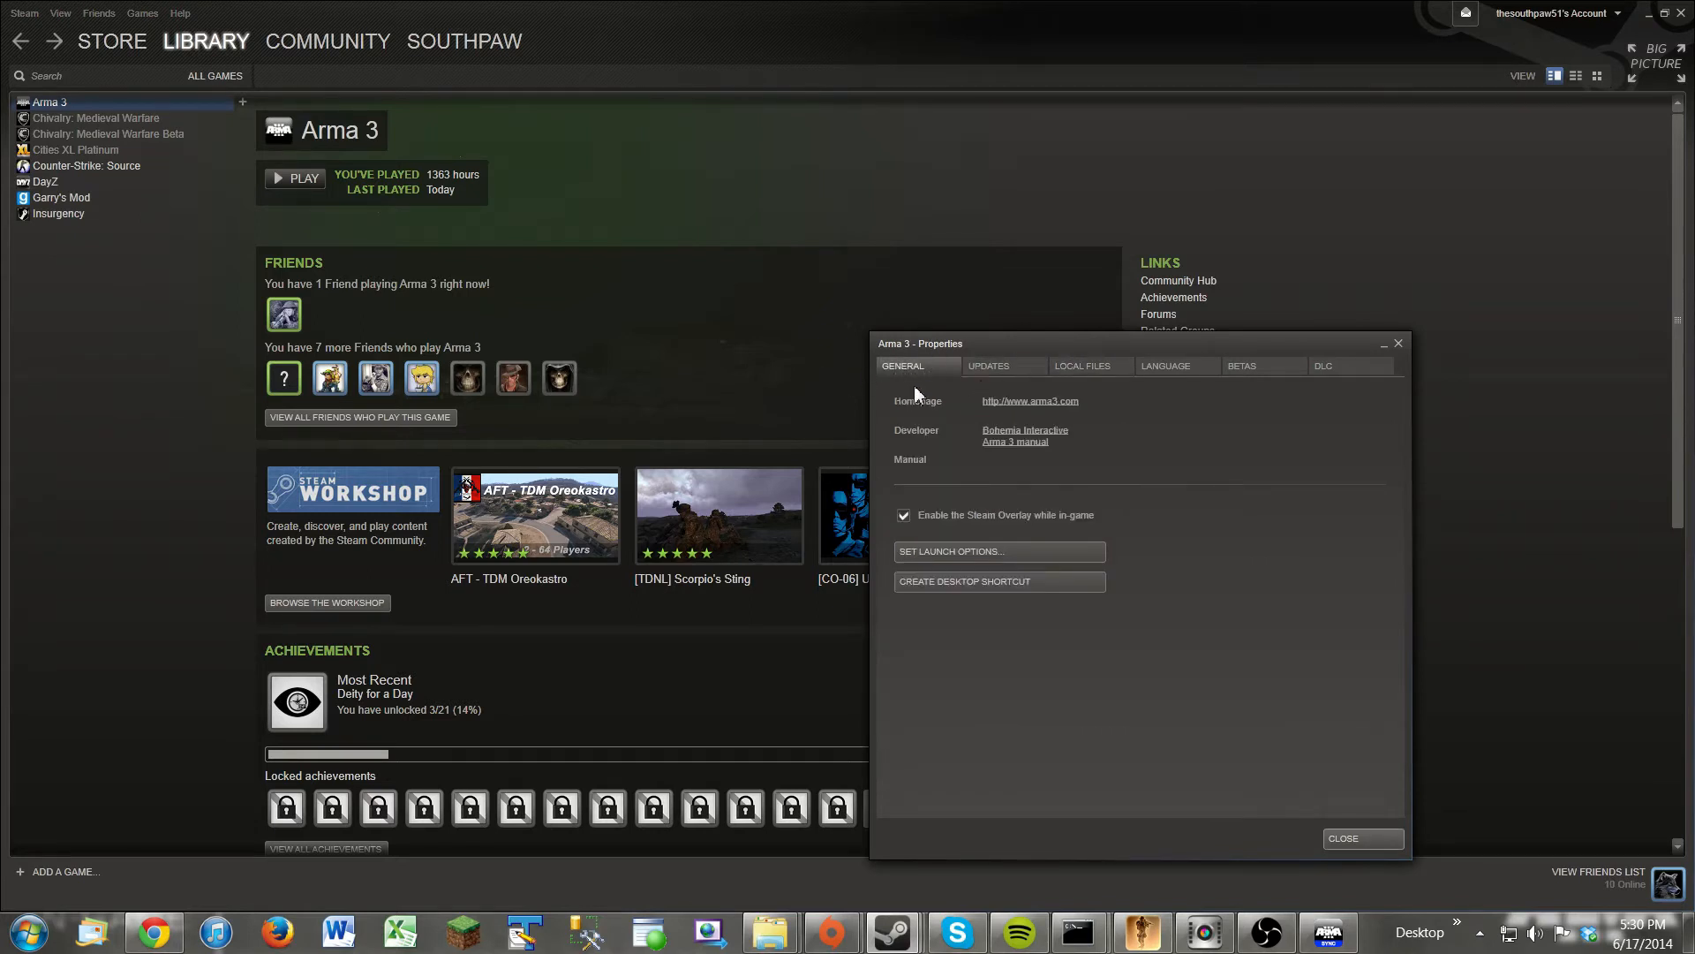
{"action": "left_click", "coordinate": [1082, 365]}
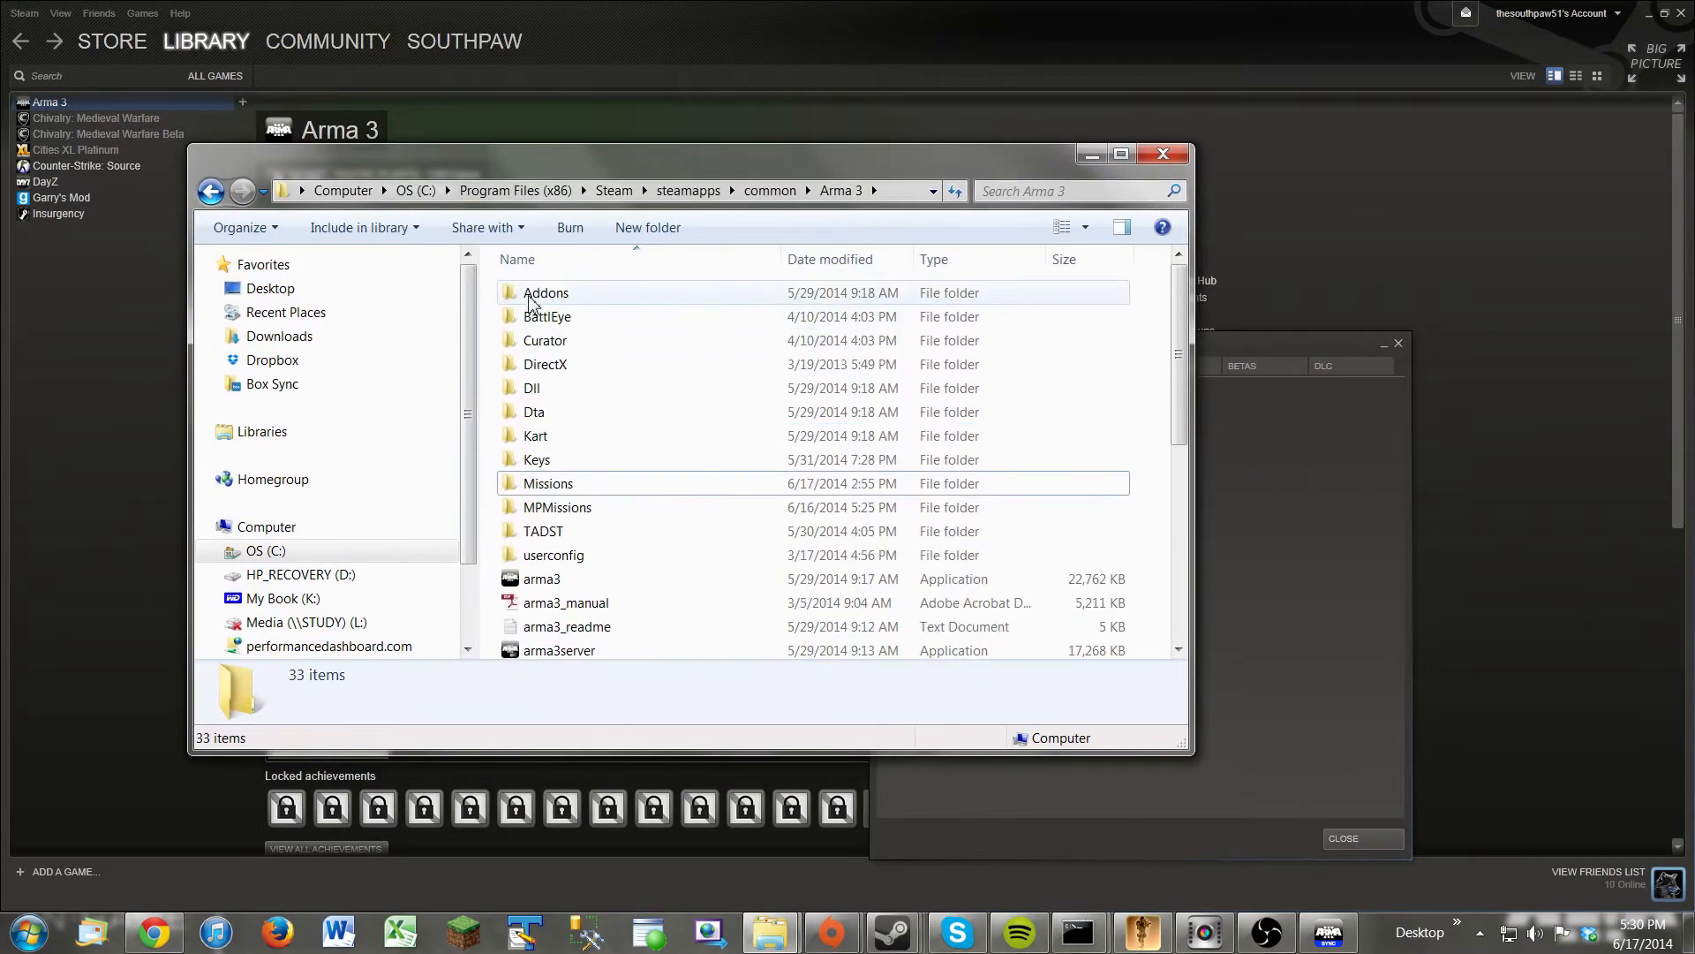
{"action": "mouse_move", "coordinate": [564, 341]}
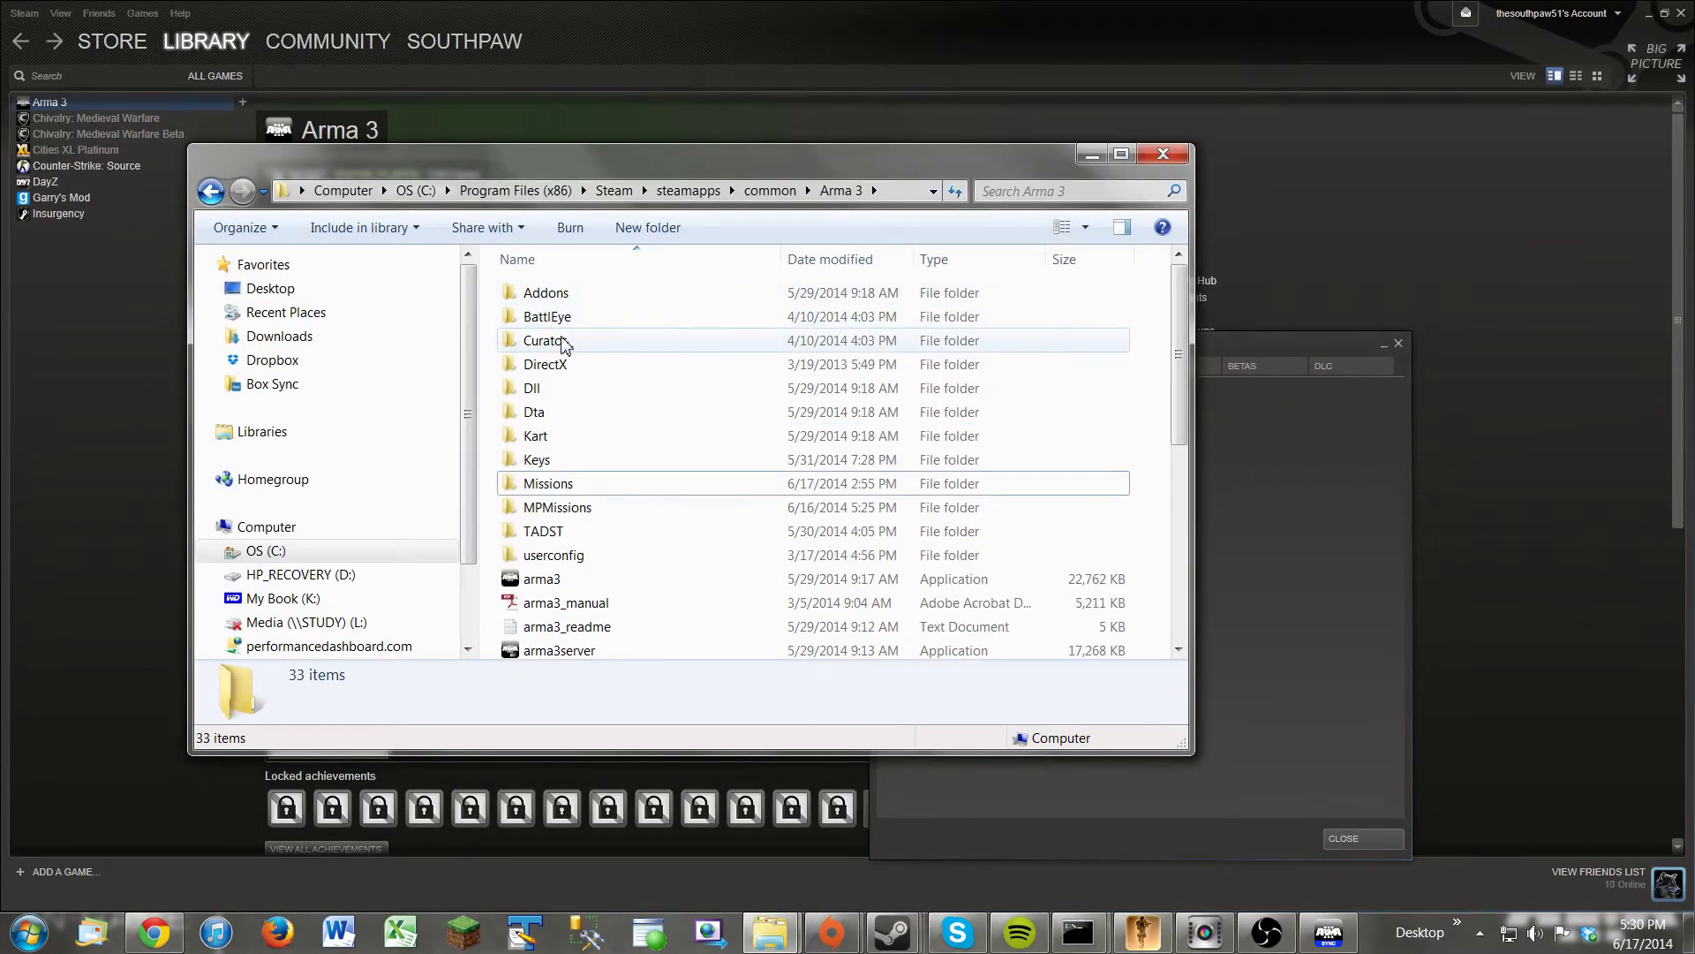
{"action": "mouse_move", "coordinate": [565, 406]}
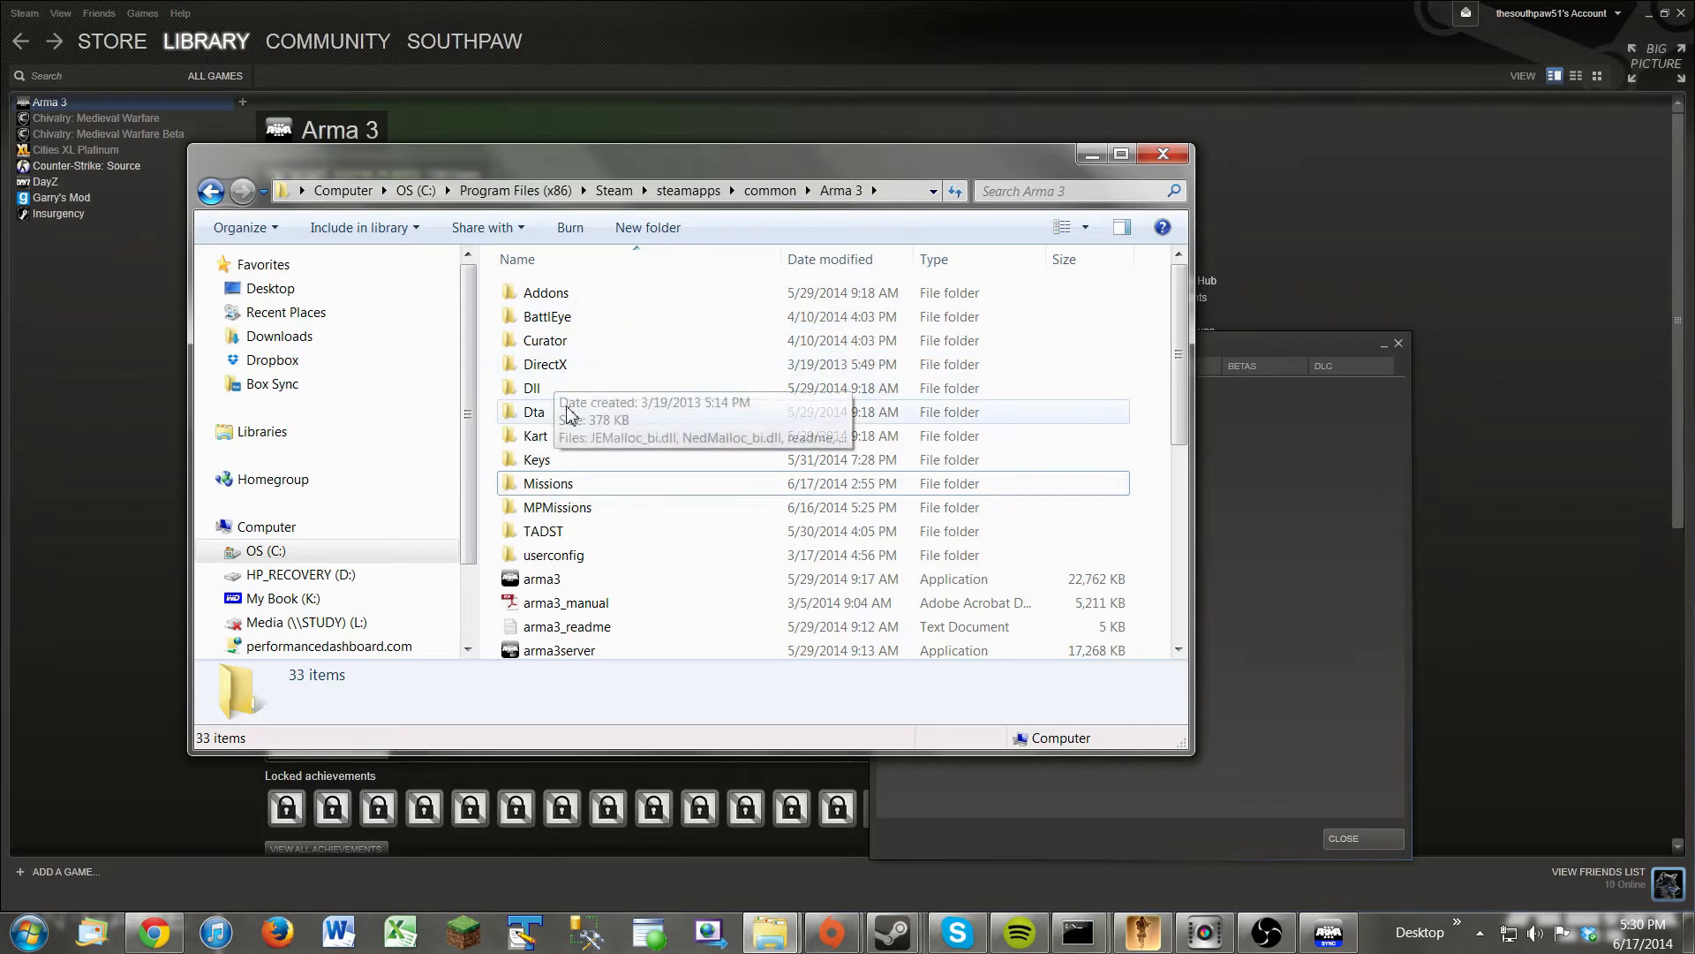
Scroll through the Arma 3 install folder under steamapps\common.
{"action": "scroll", "scroll_direction": "down", "scroll_amount": 3}
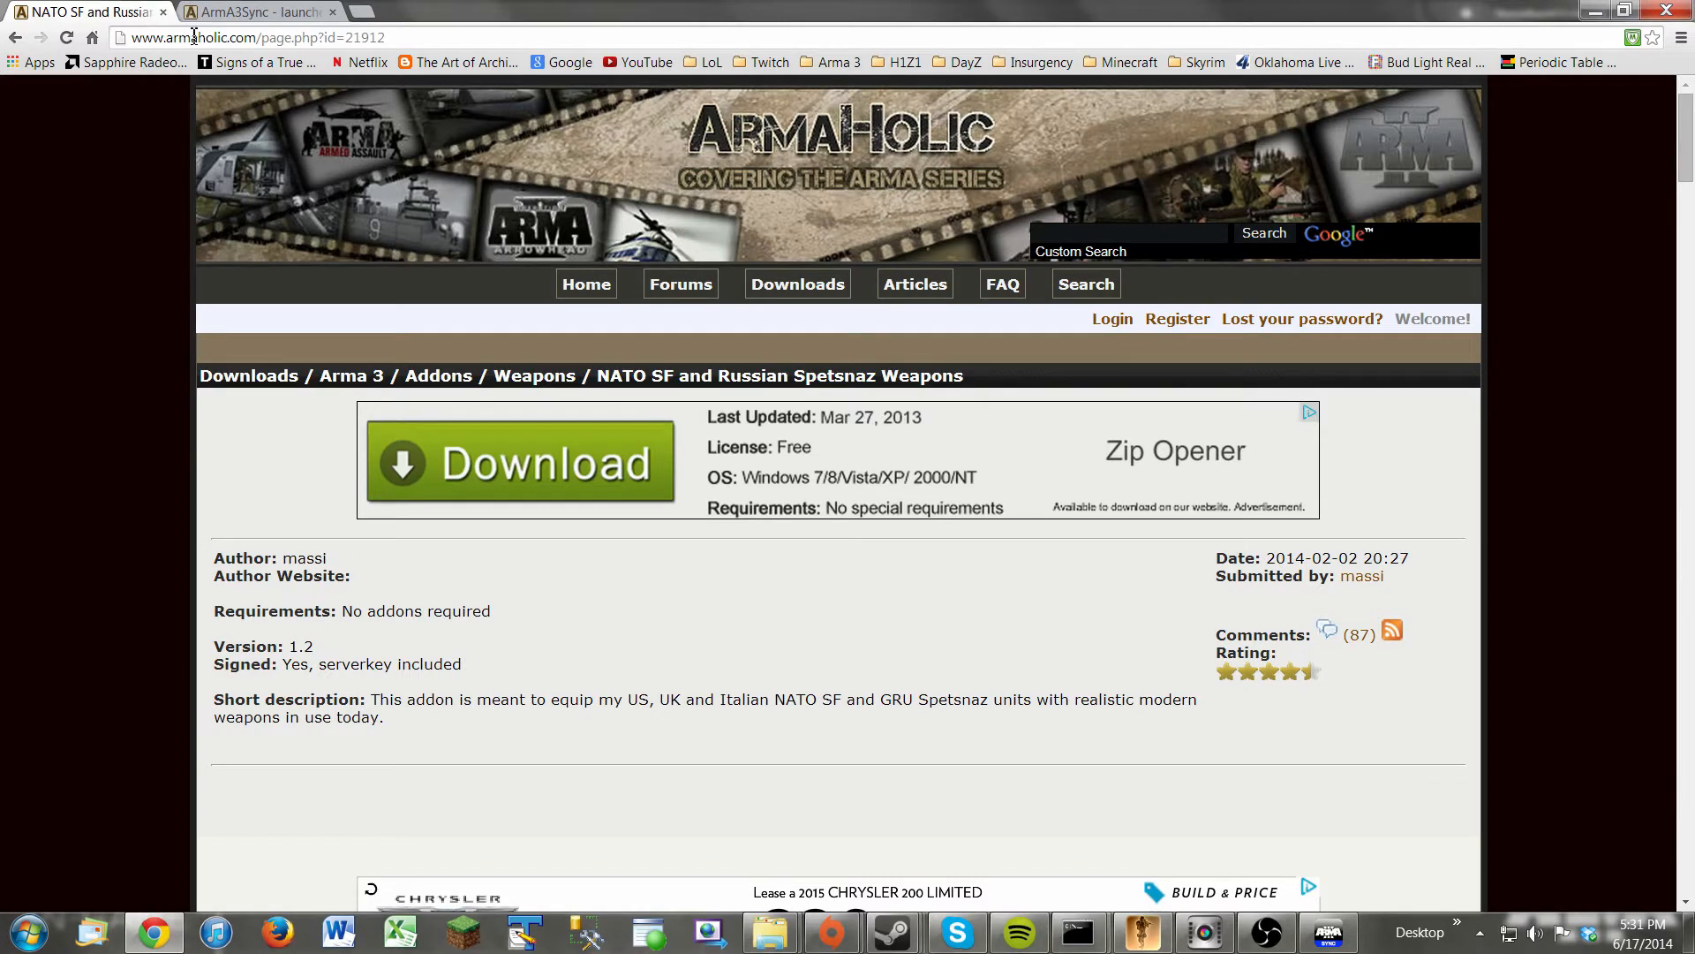
{"action": "mouse_move", "coordinate": [240, 39]}
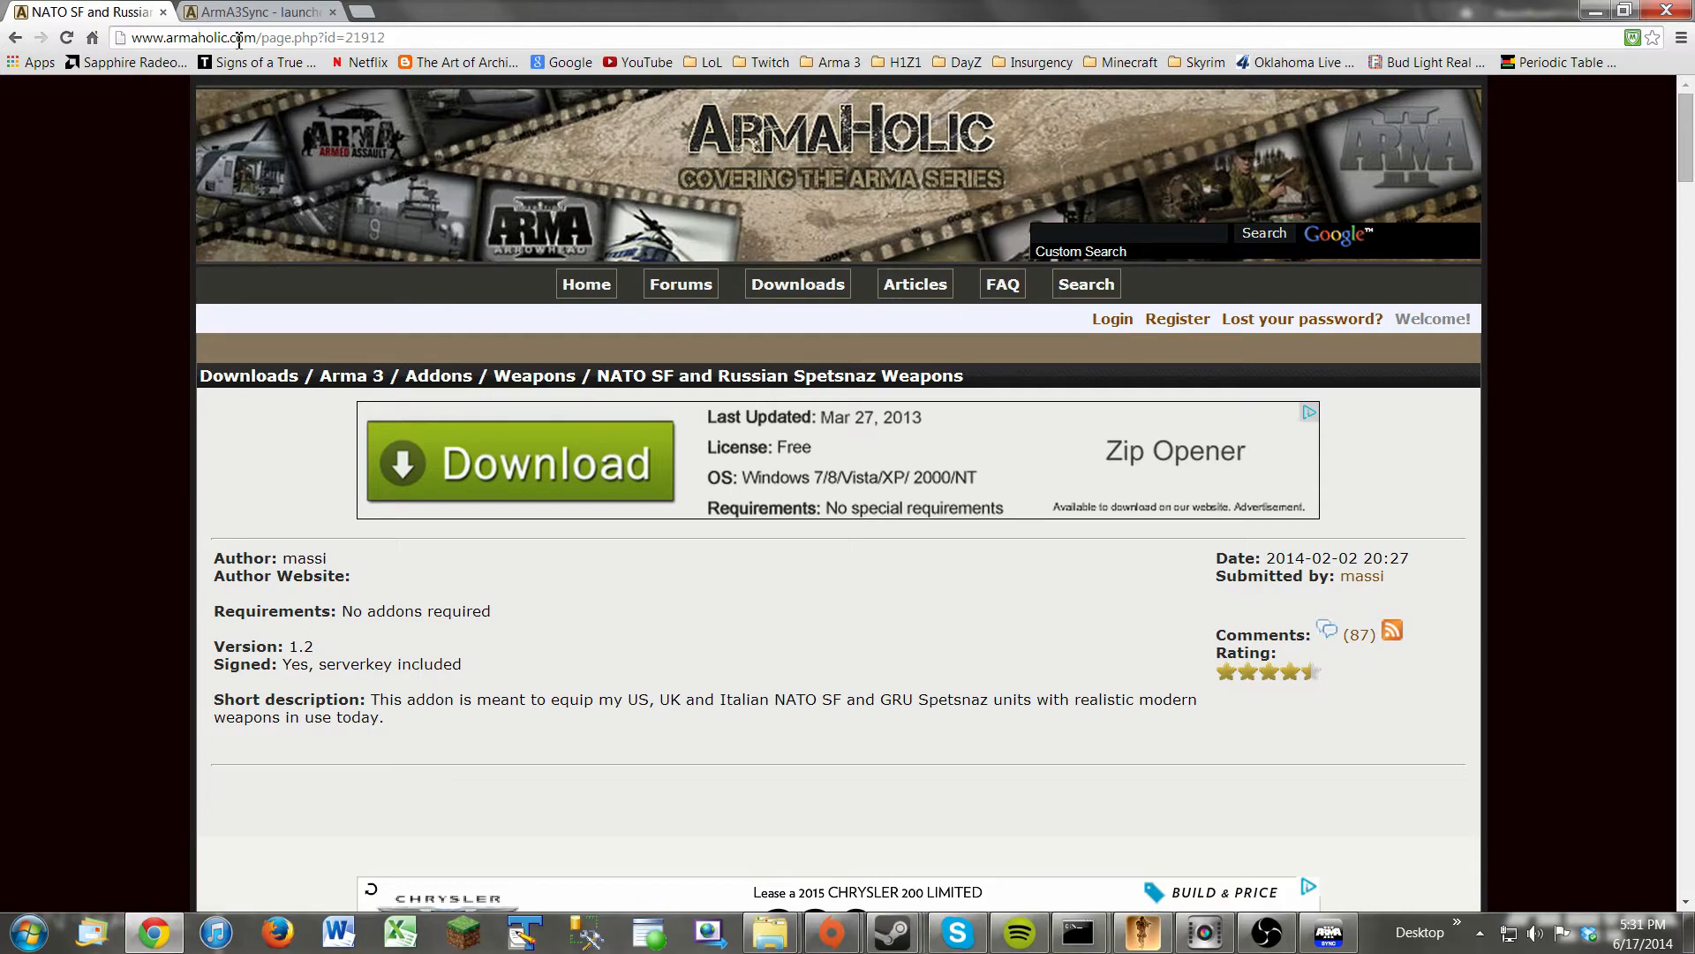
{"action": "mouse_move", "coordinate": [95, 634]}
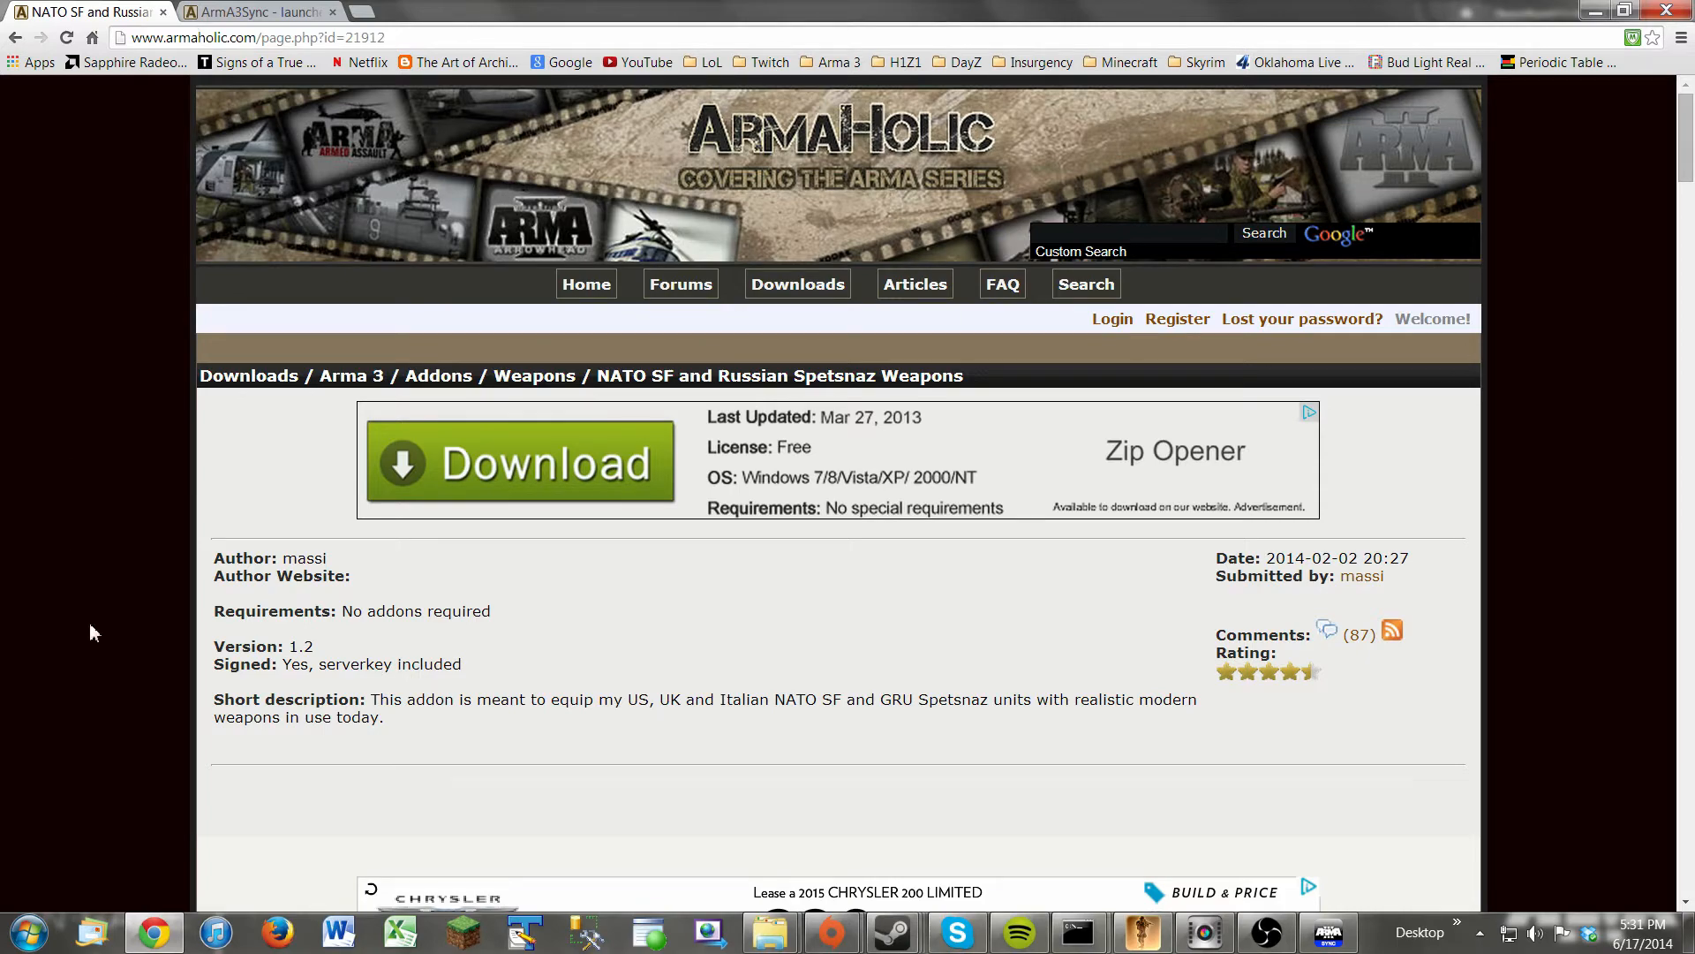
Scroll the NATO SF and Russian Spetsnaz Weapons page through description, installation and changelog to its downloads.
{"action": "scroll", "scroll_direction": "down", "scroll_amount": 3}
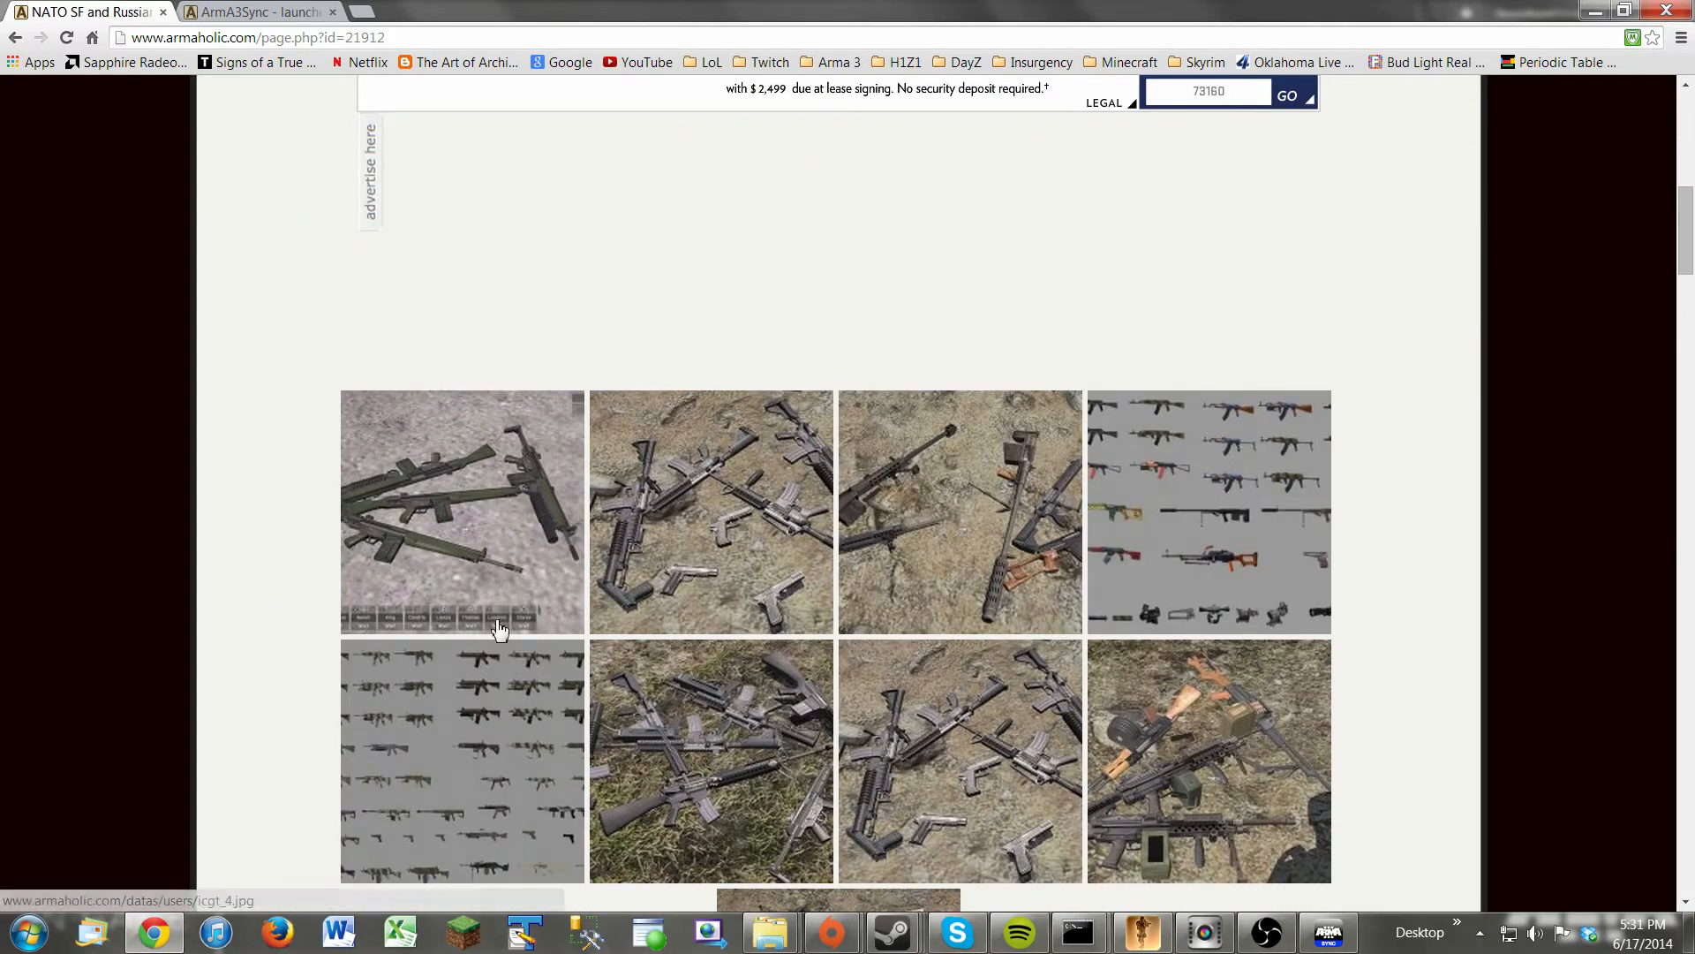
{"action": "scroll", "scroll_direction": "down", "scroll_amount": 3}
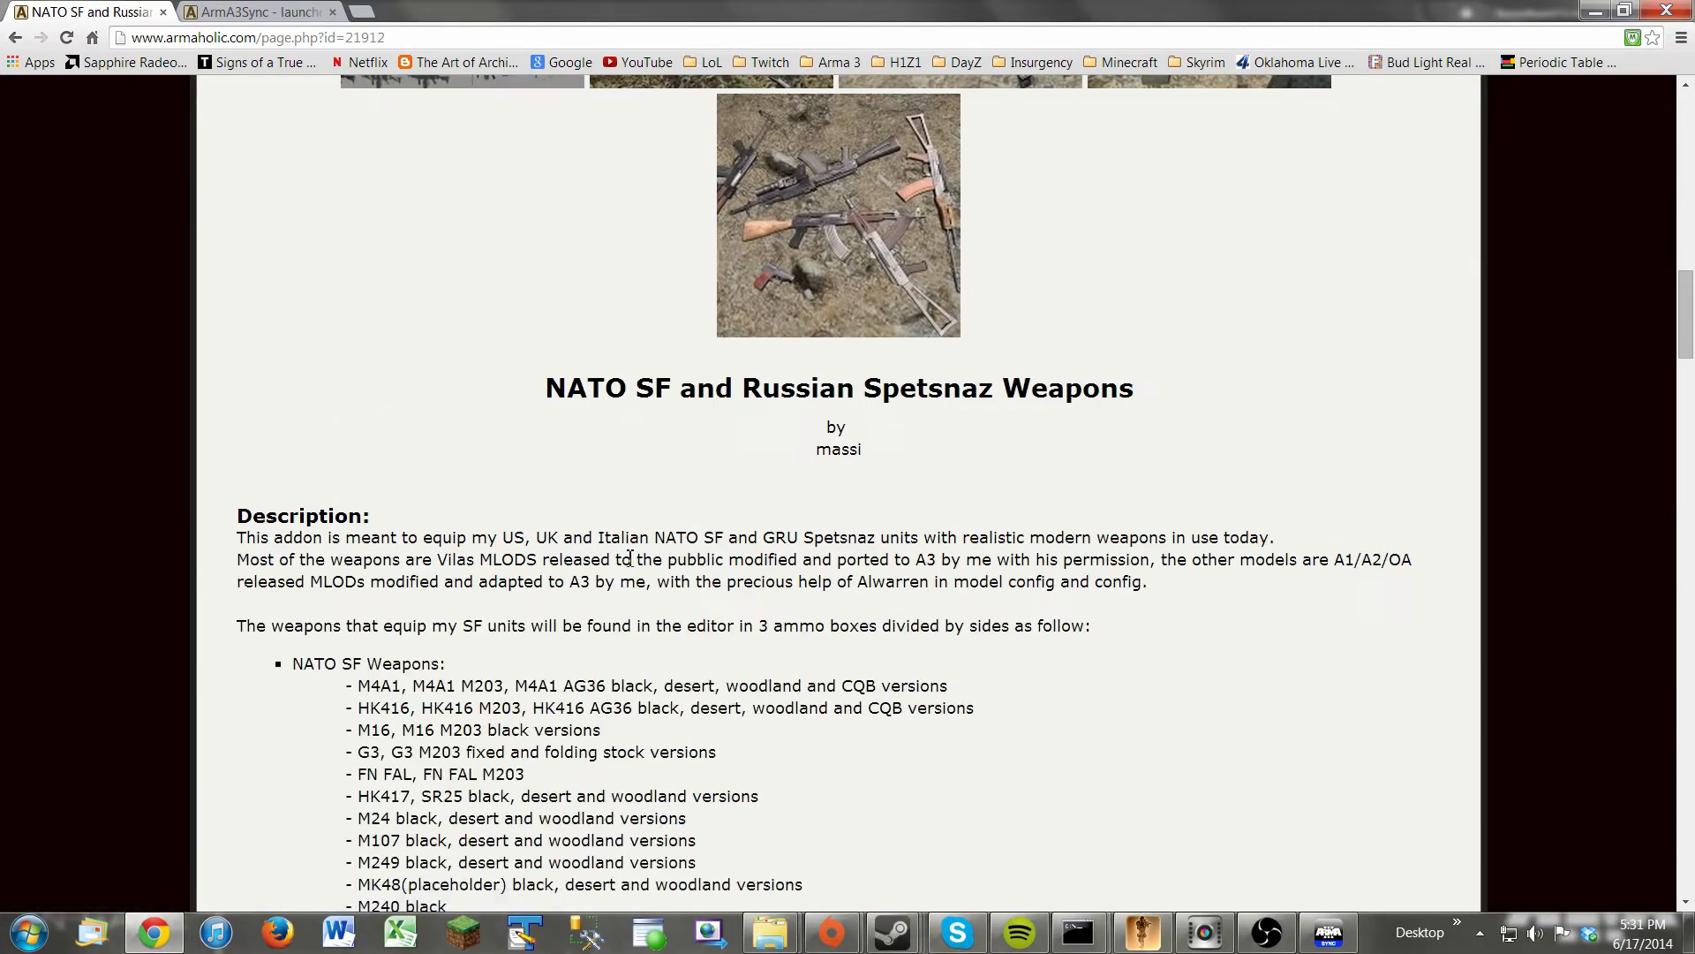
{"action": "scroll", "scroll_direction": "down", "scroll_amount": 3}
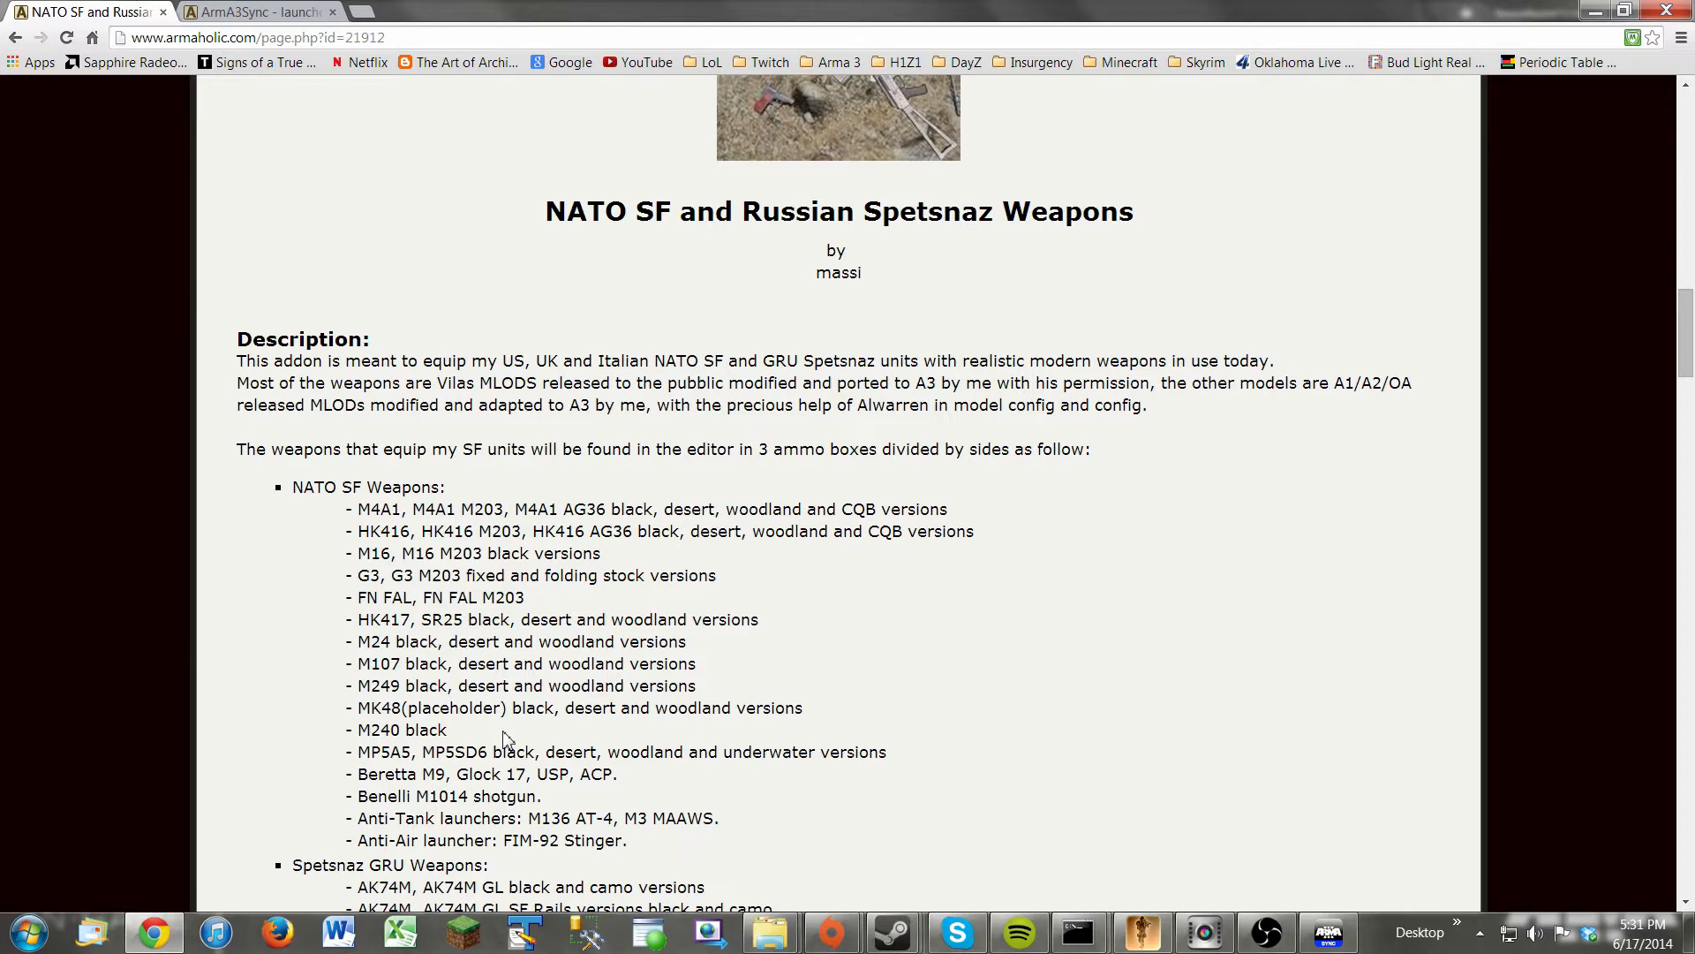
{"action": "mouse_move", "coordinate": [692, 480]}
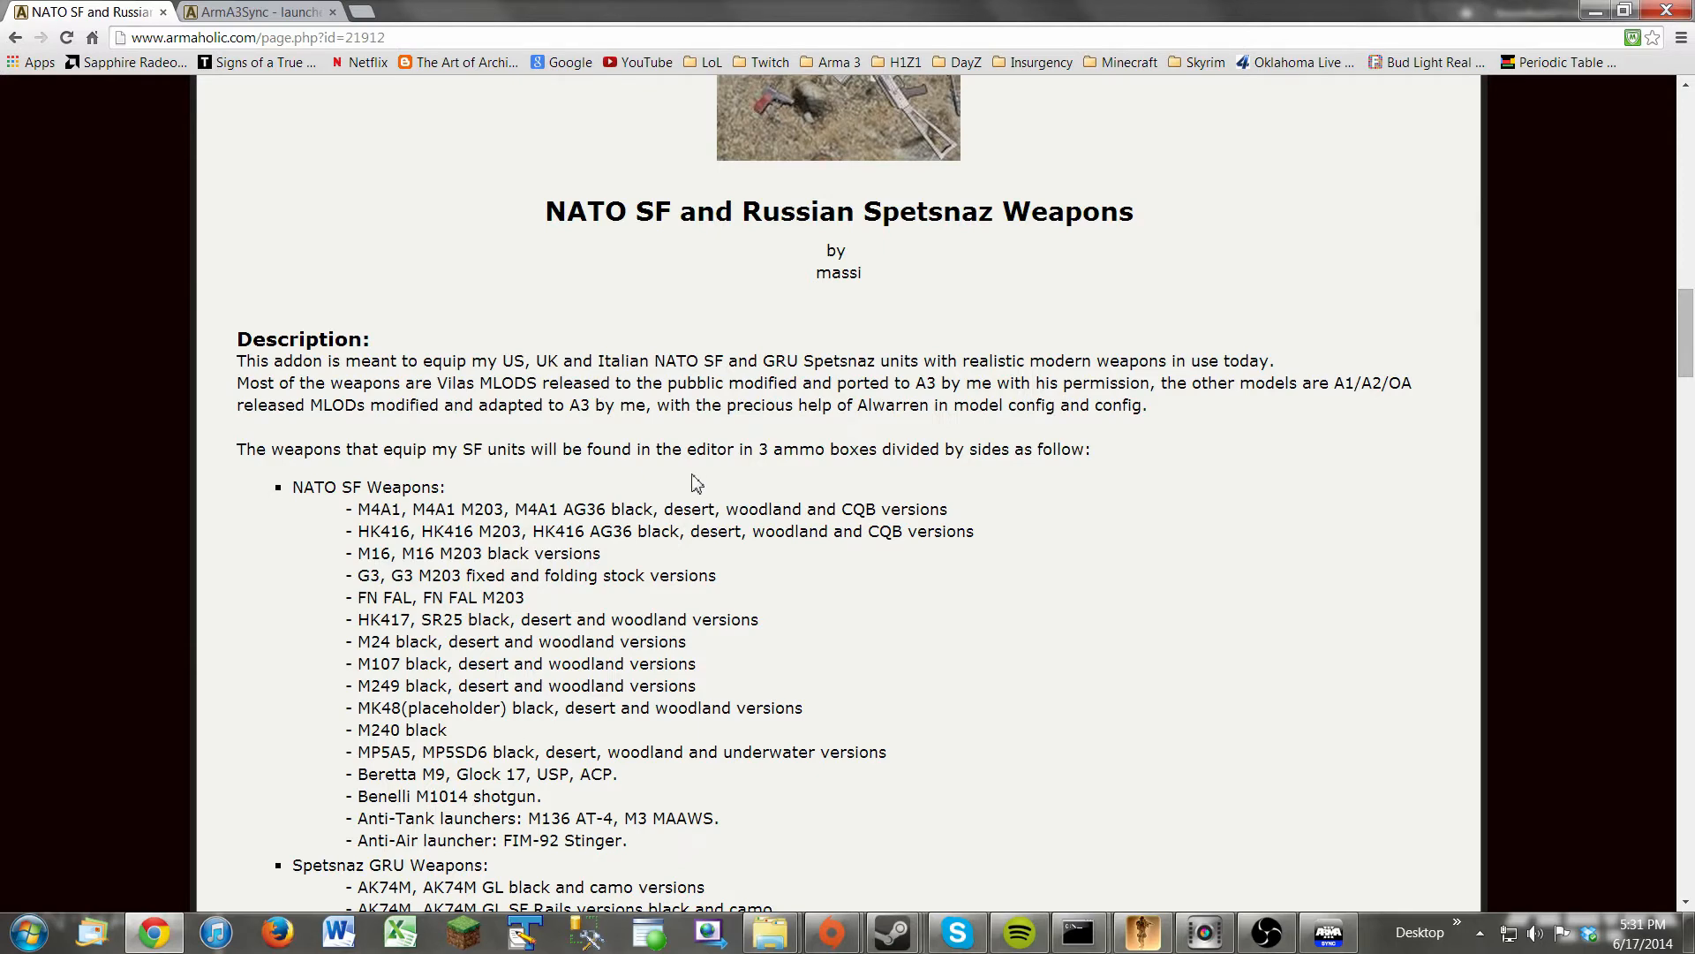
{"action": "scroll", "scroll_direction": "down", "scroll_amount": 3}
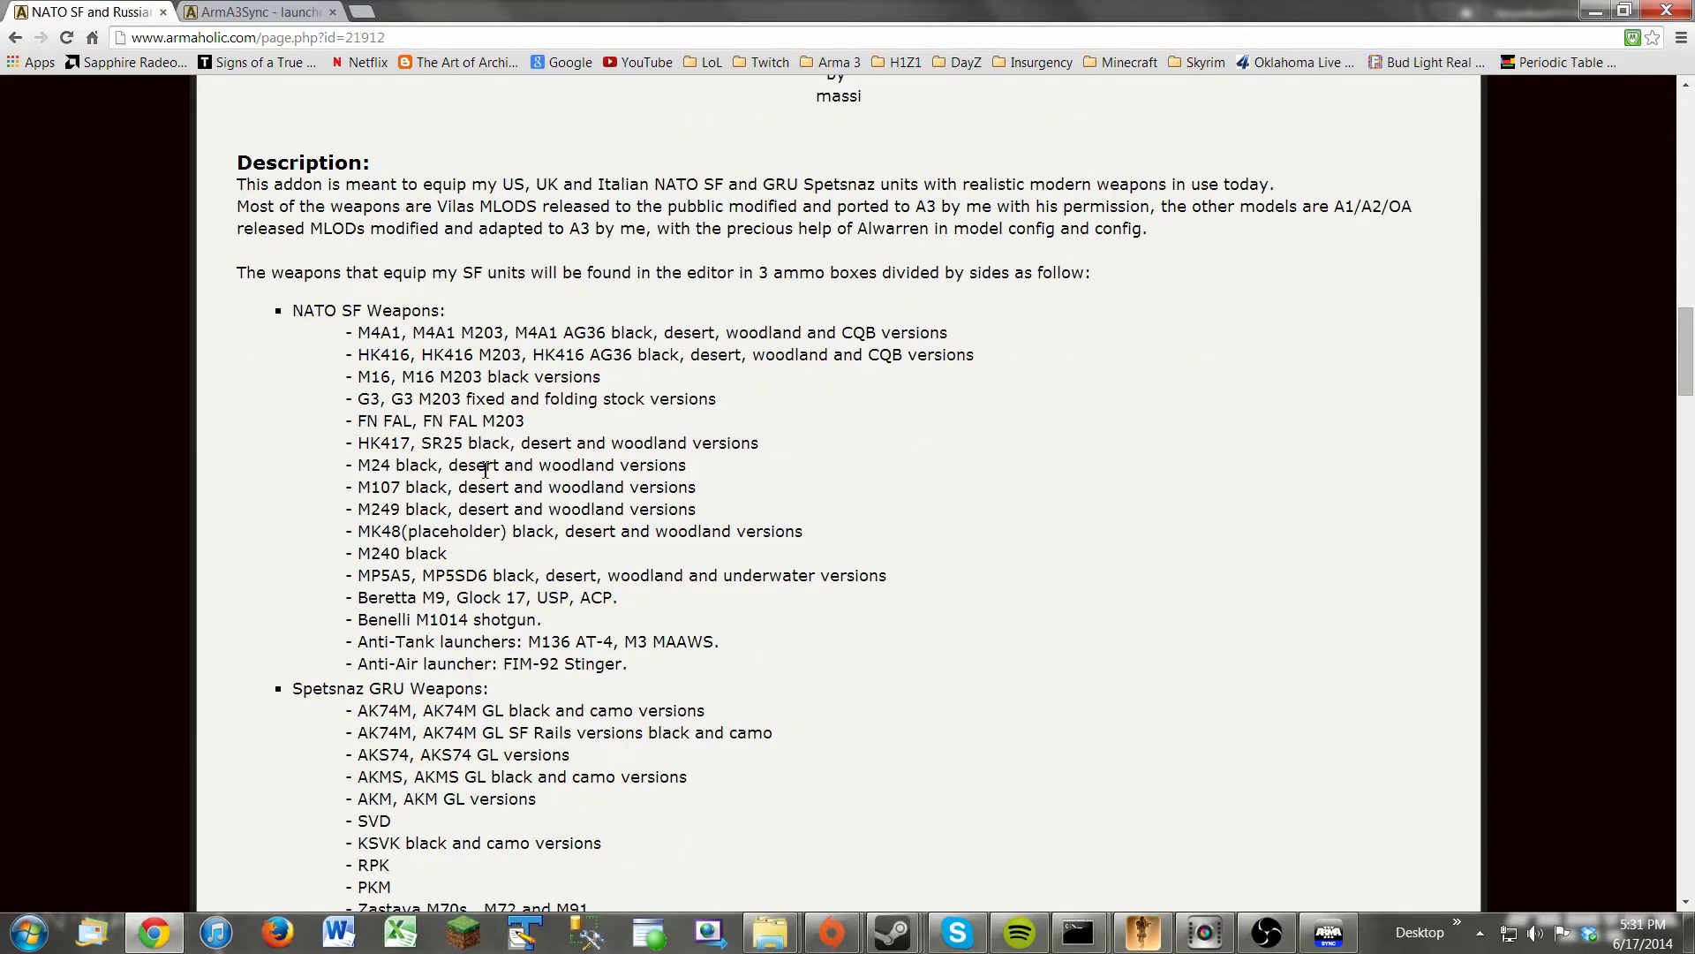
{"action": "scroll", "scroll_direction": "down", "scroll_amount": 3}
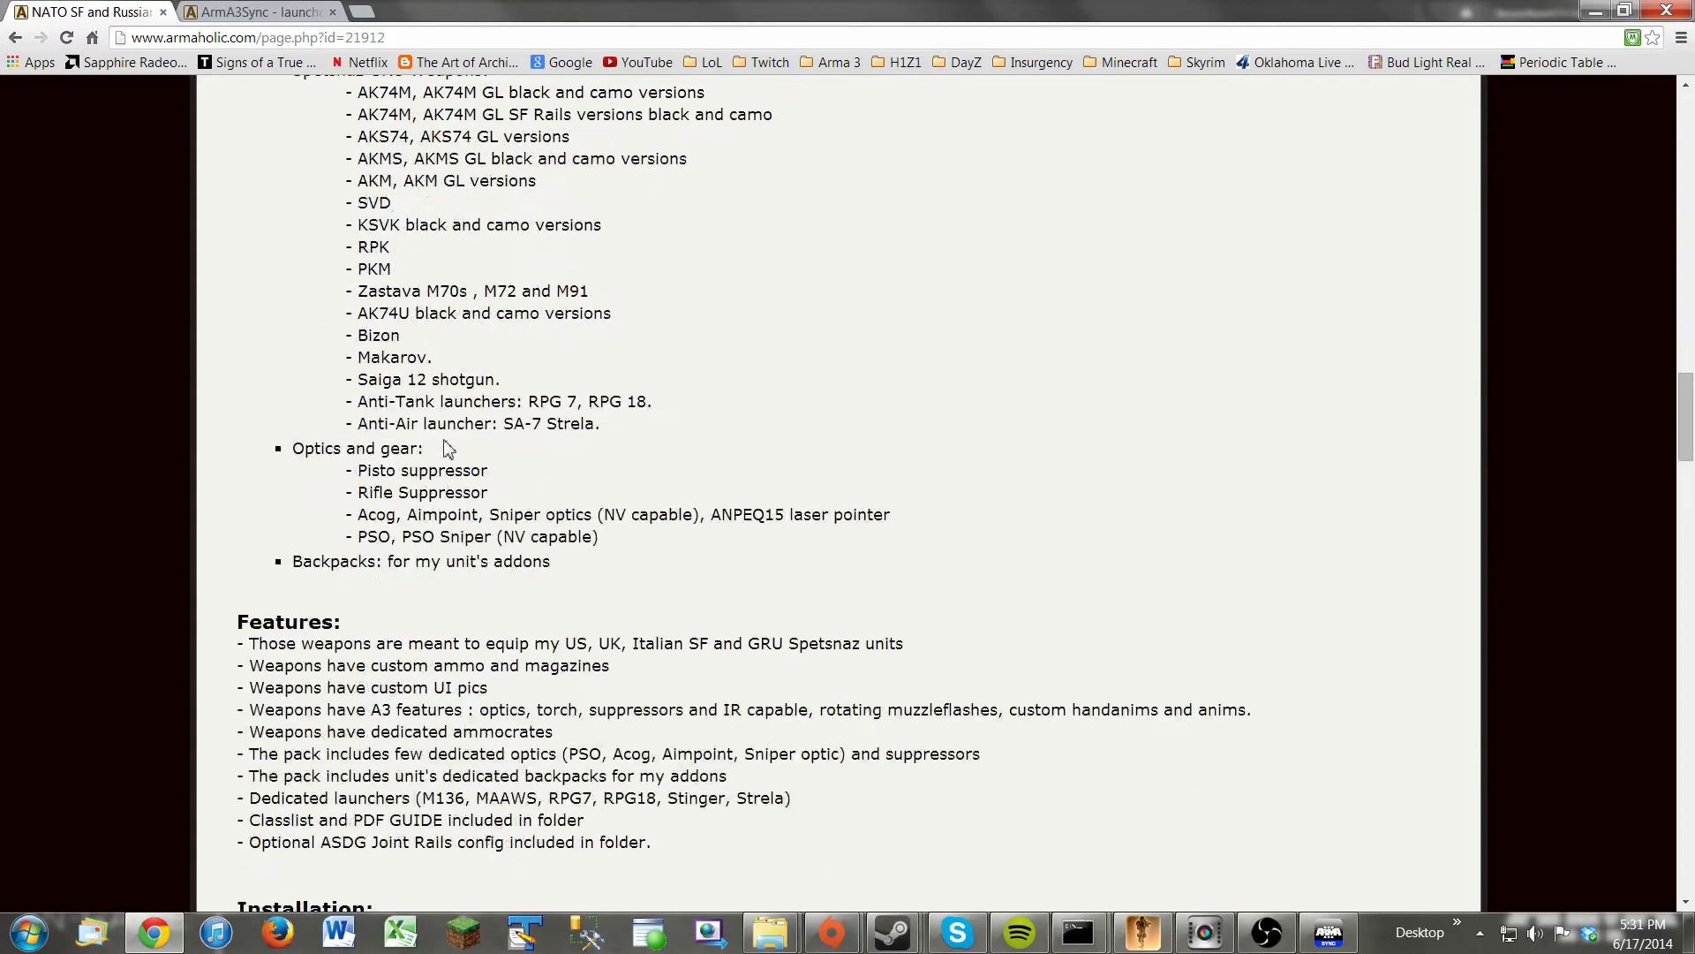
{"action": "scroll", "scroll_direction": "down", "scroll_amount": 3}
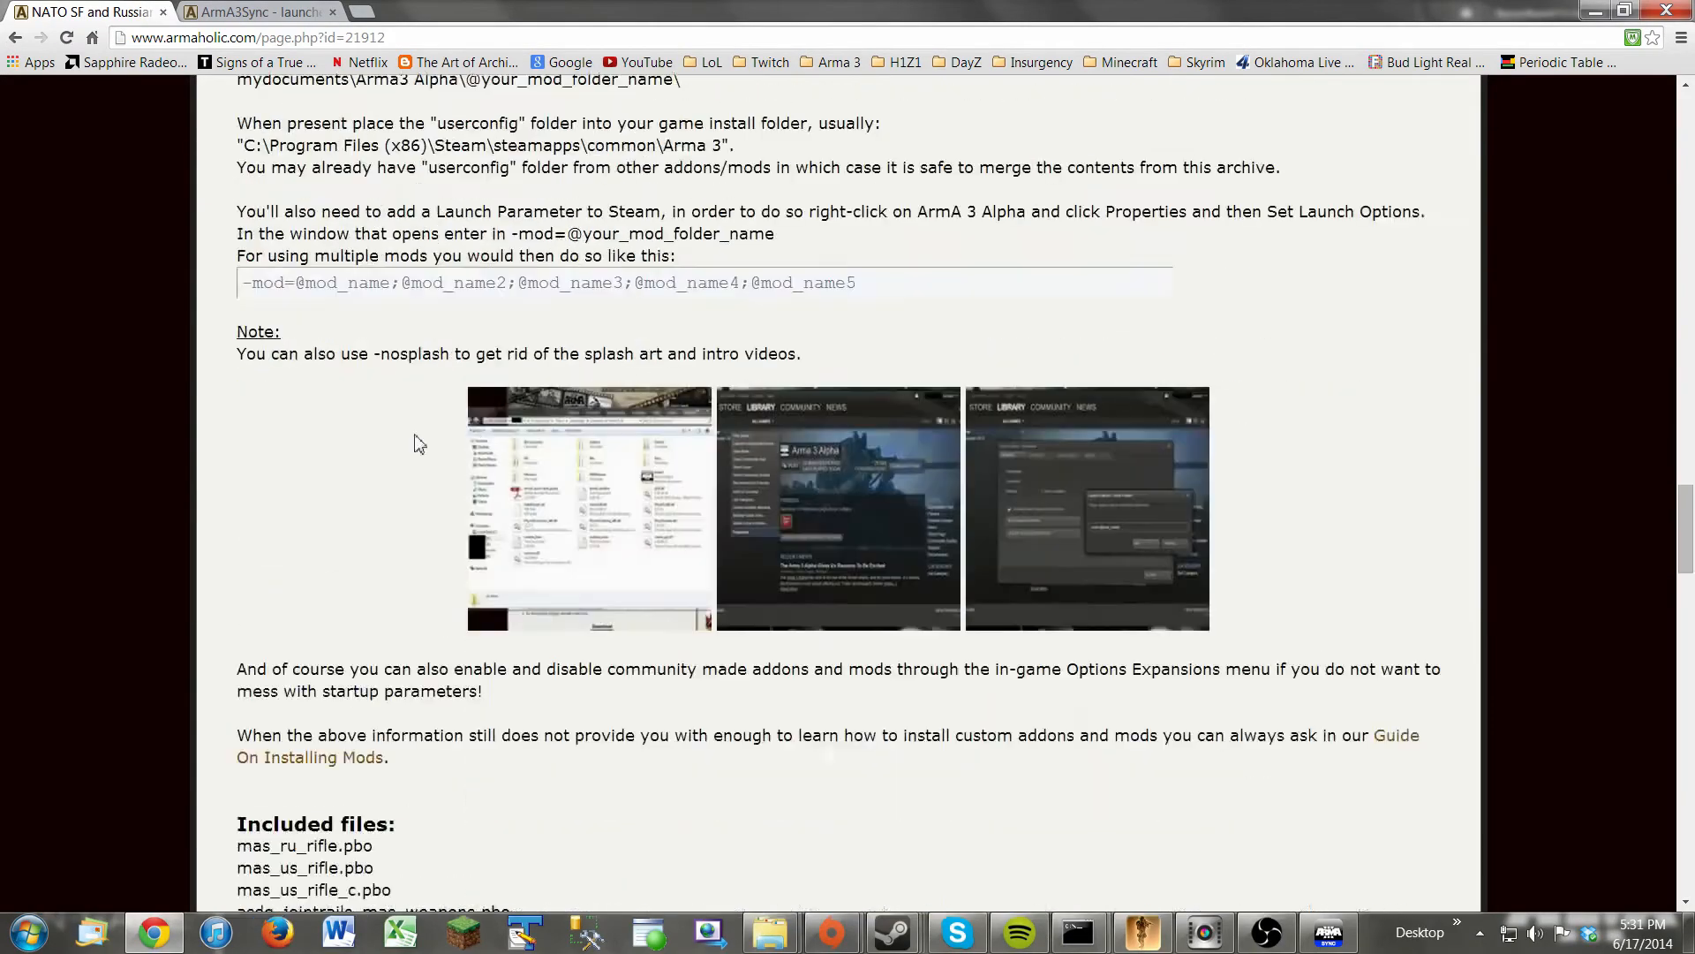
{"action": "scroll", "scroll_direction": "down", "scroll_amount": 3}
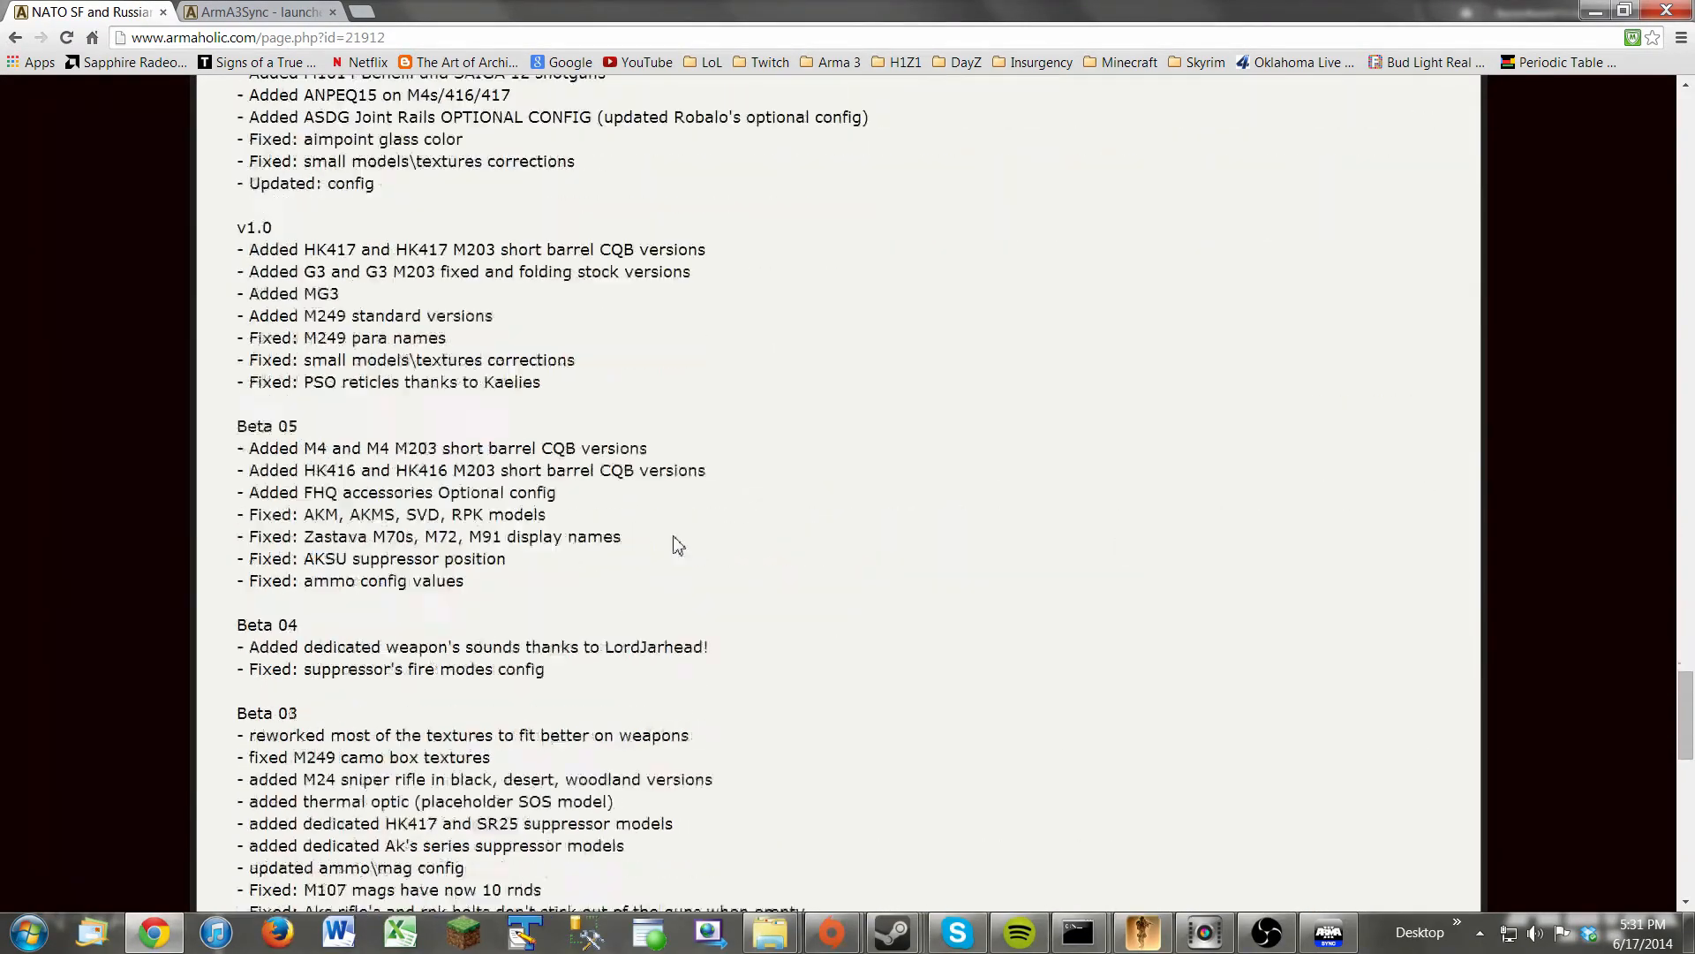
{"action": "scroll", "scroll_direction": "down", "scroll_amount": 3}
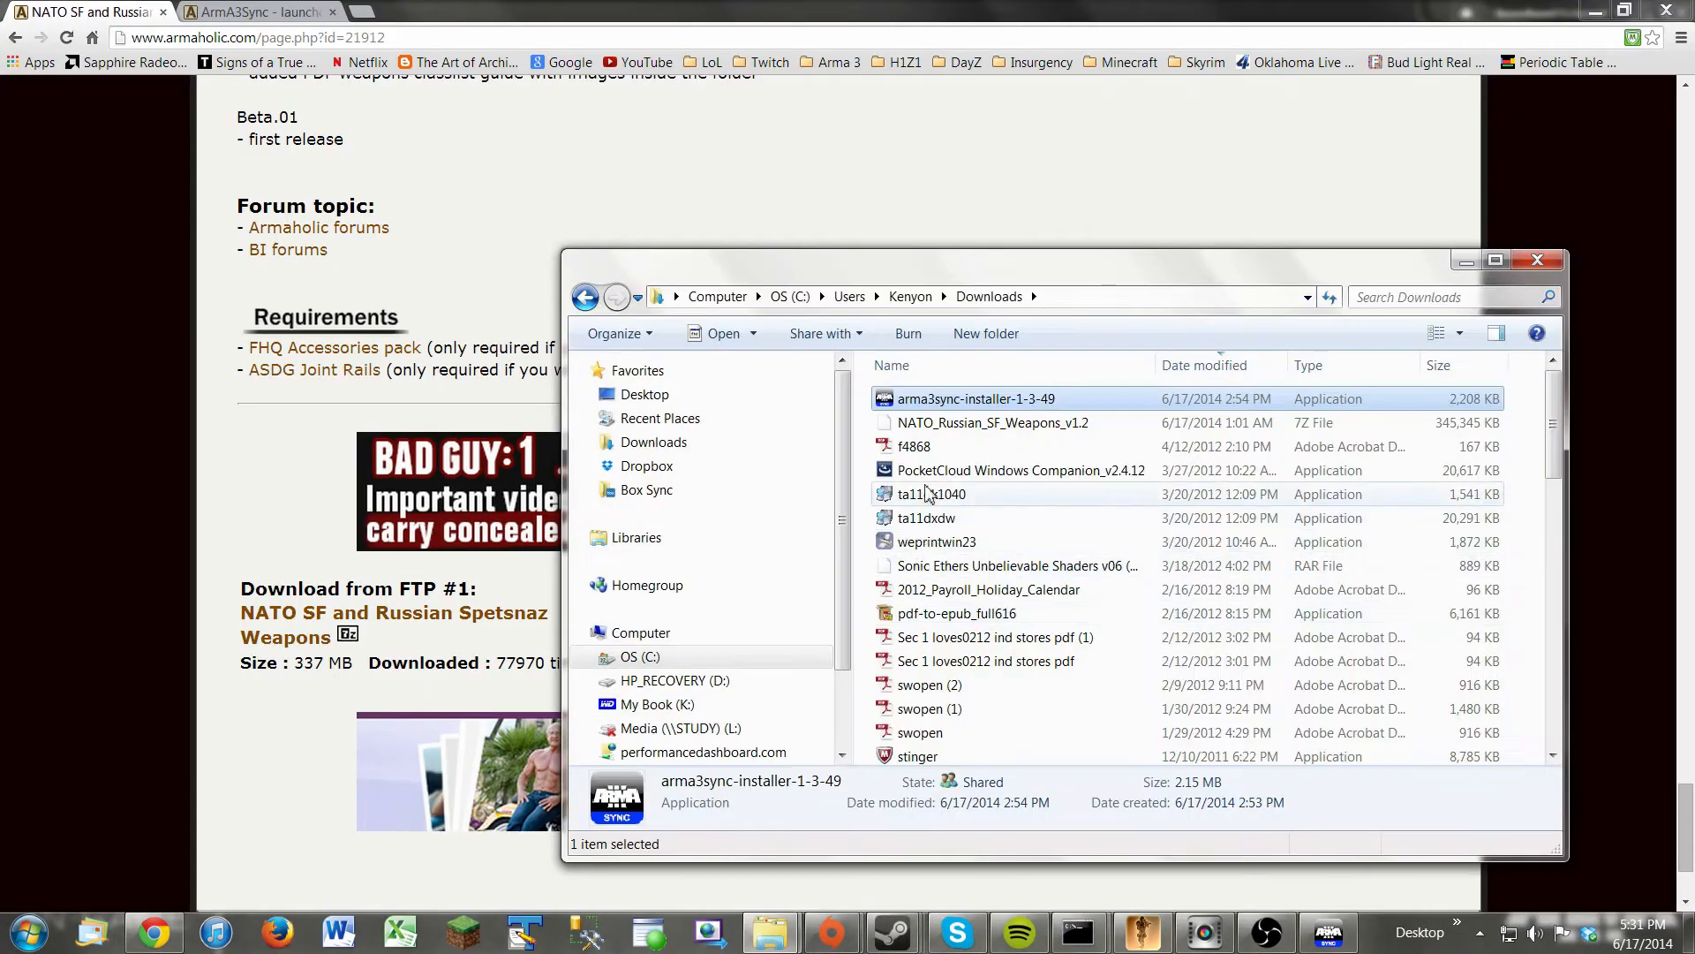
Select the NATO_Russian_SF_Weapons_v1.2 archive in Downloads and show its context actions.
{"action": "left_click", "coordinate": [993, 422]}
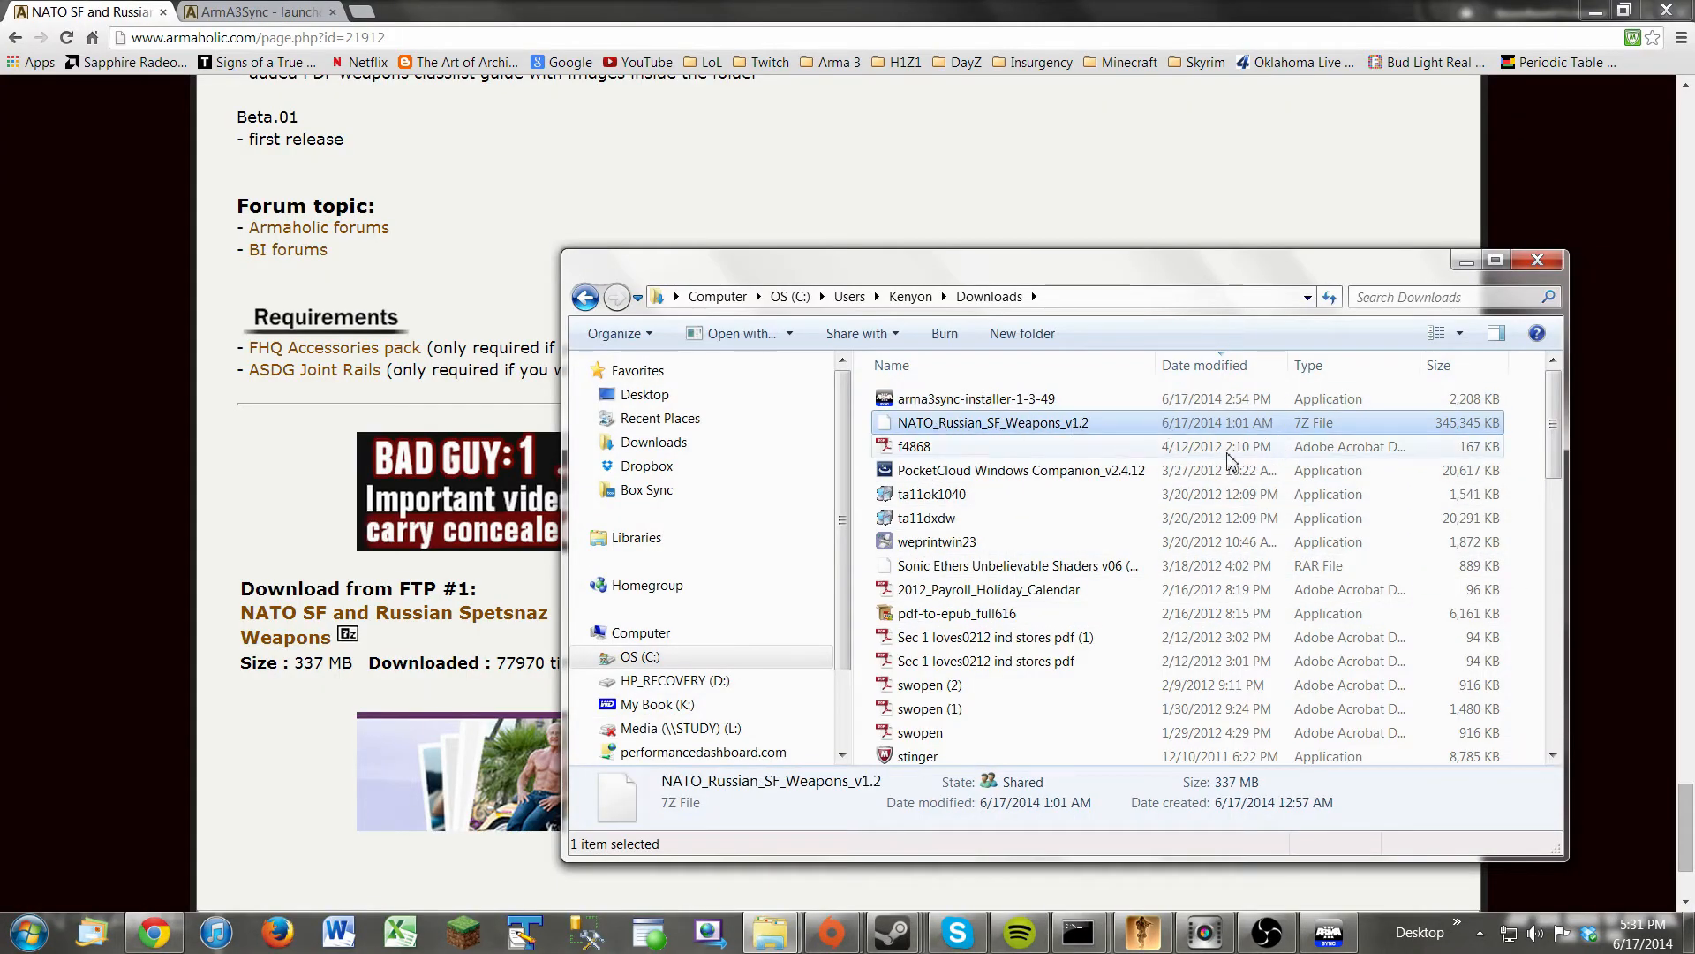
{"action": "mouse_move", "coordinate": [985, 428]}
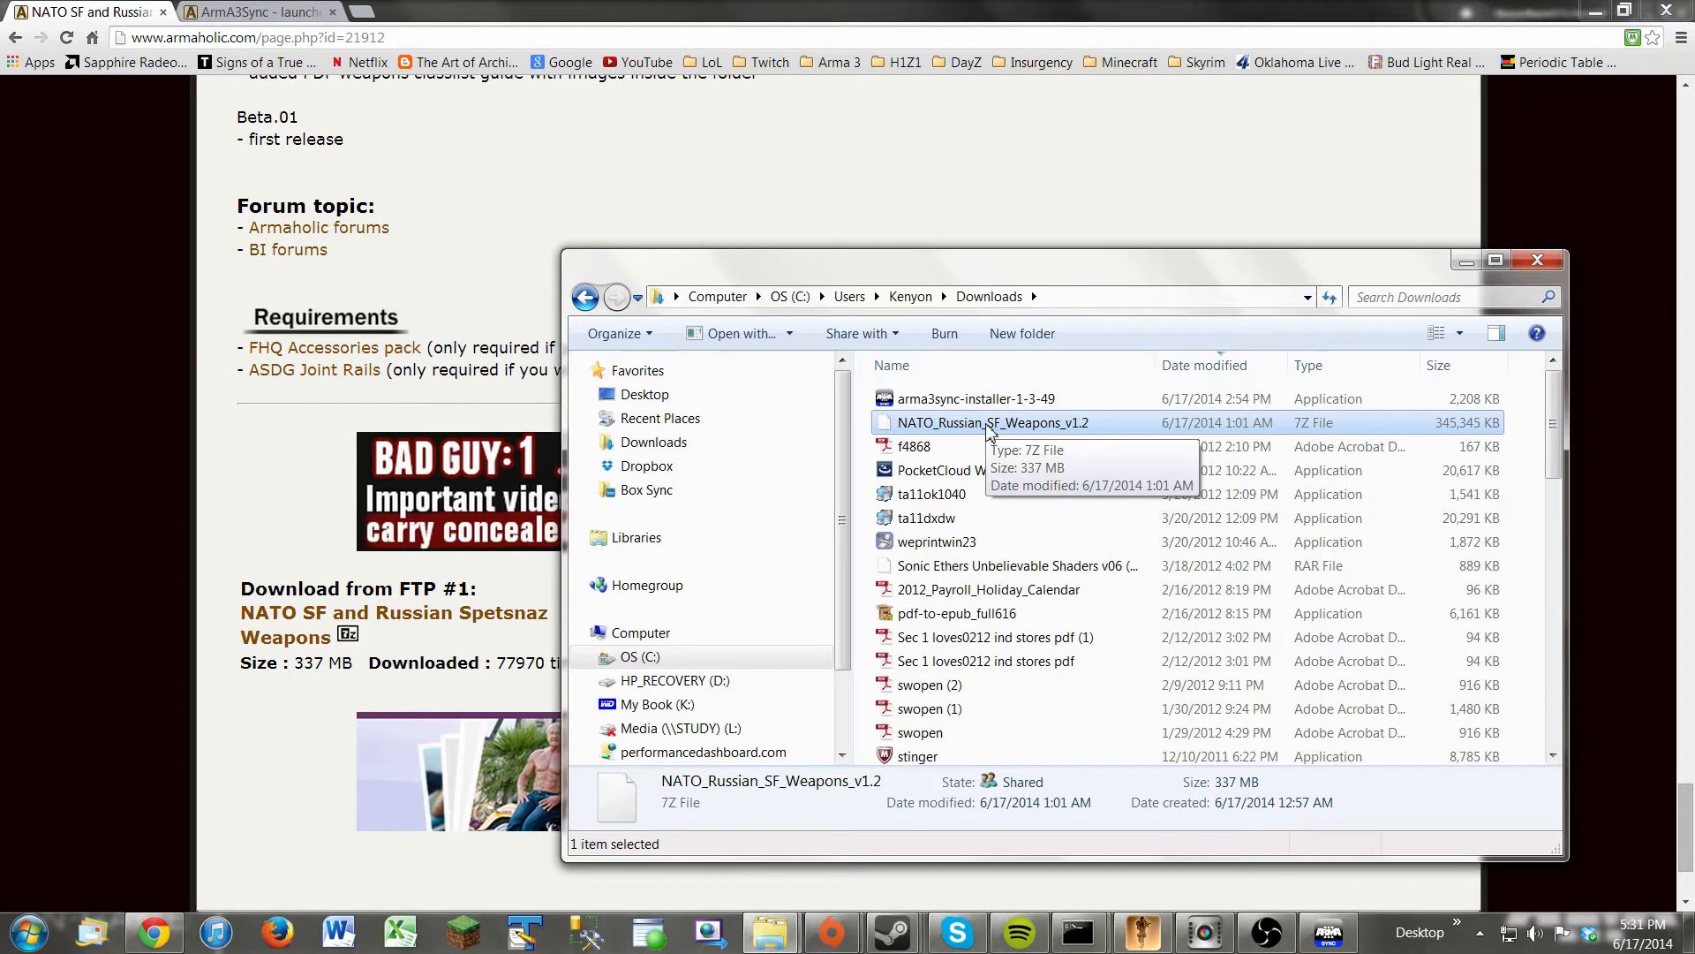
{"action": "mouse_move", "coordinate": [1130, 428]}
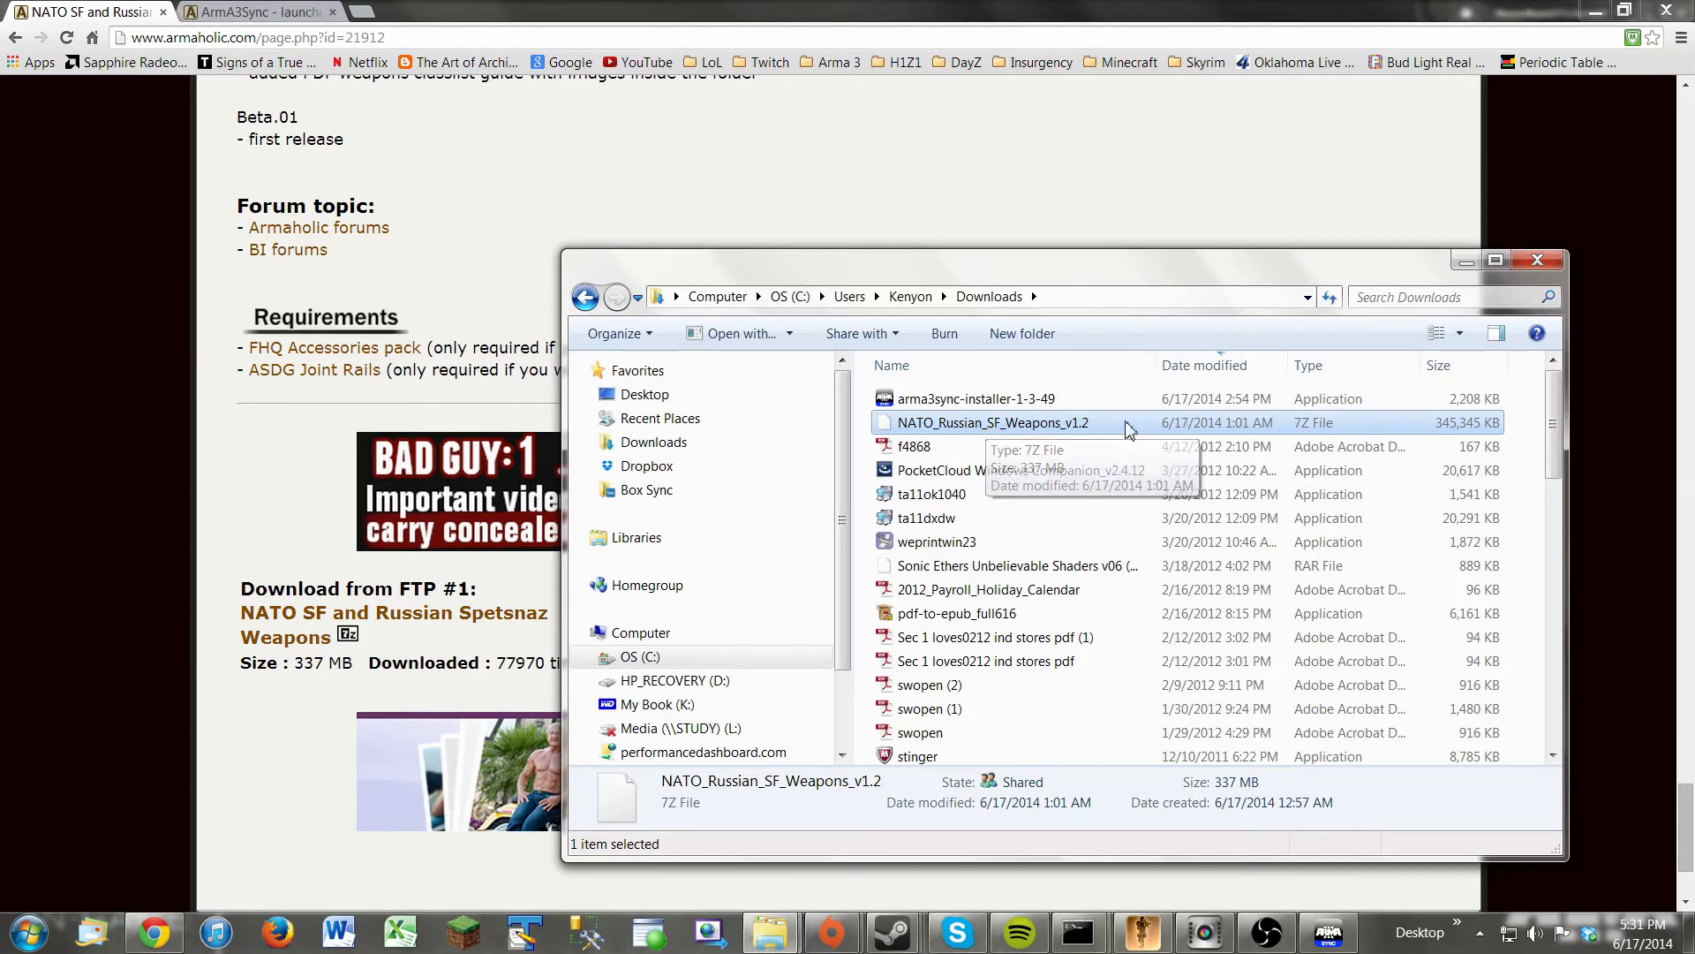
{"action": "mouse_move", "coordinate": [1310, 432]}
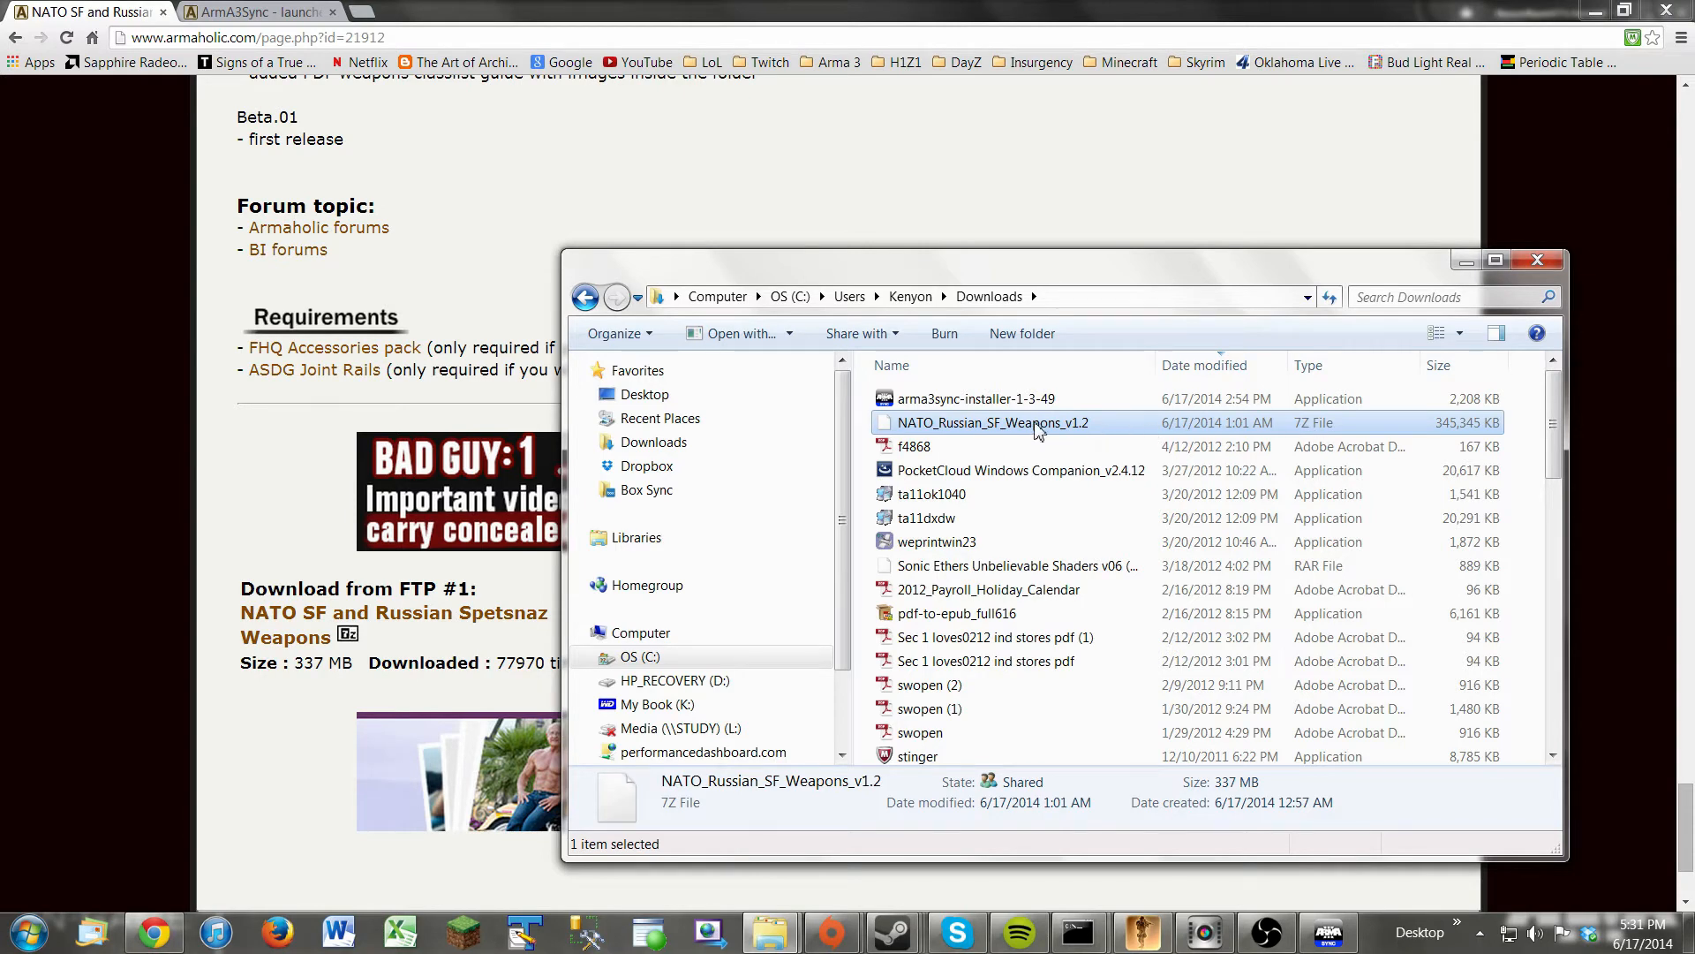
{"action": "right_click", "coordinate": [993, 422]}
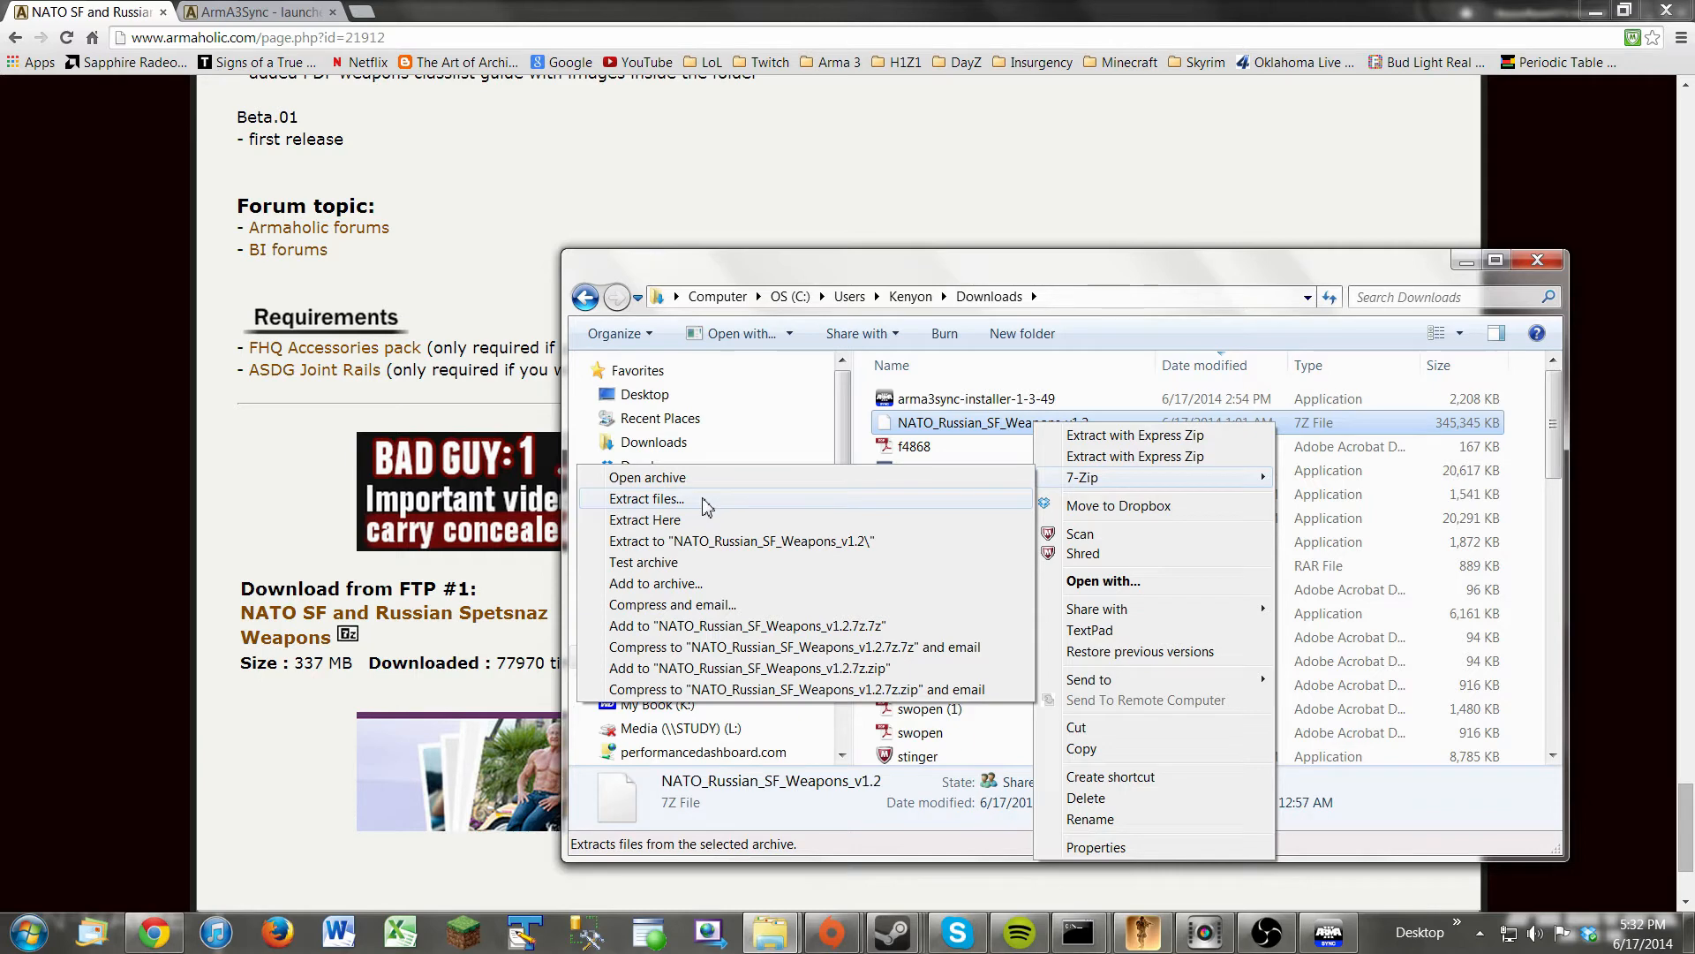
Extract the weapons archive with 7-Zip into the suggested NATO_Russian_SF_Weapons_v1.2 folder.
{"action": "left_click", "coordinate": [647, 498]}
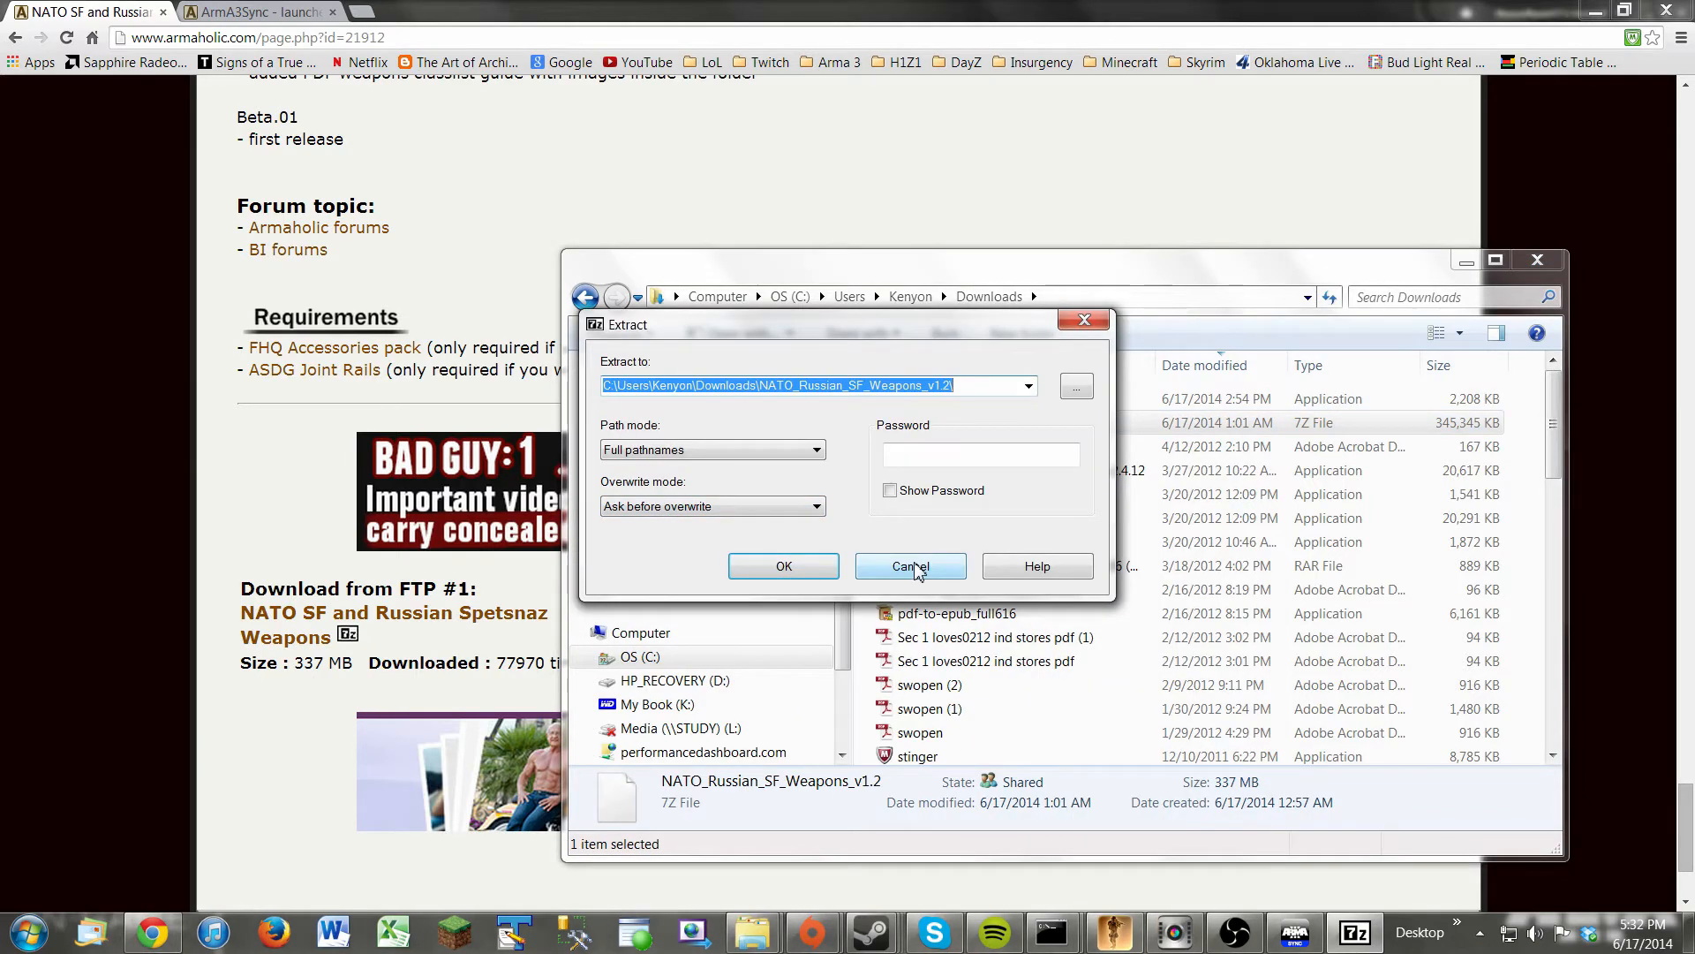
{"action": "left_click", "coordinate": [911, 565]}
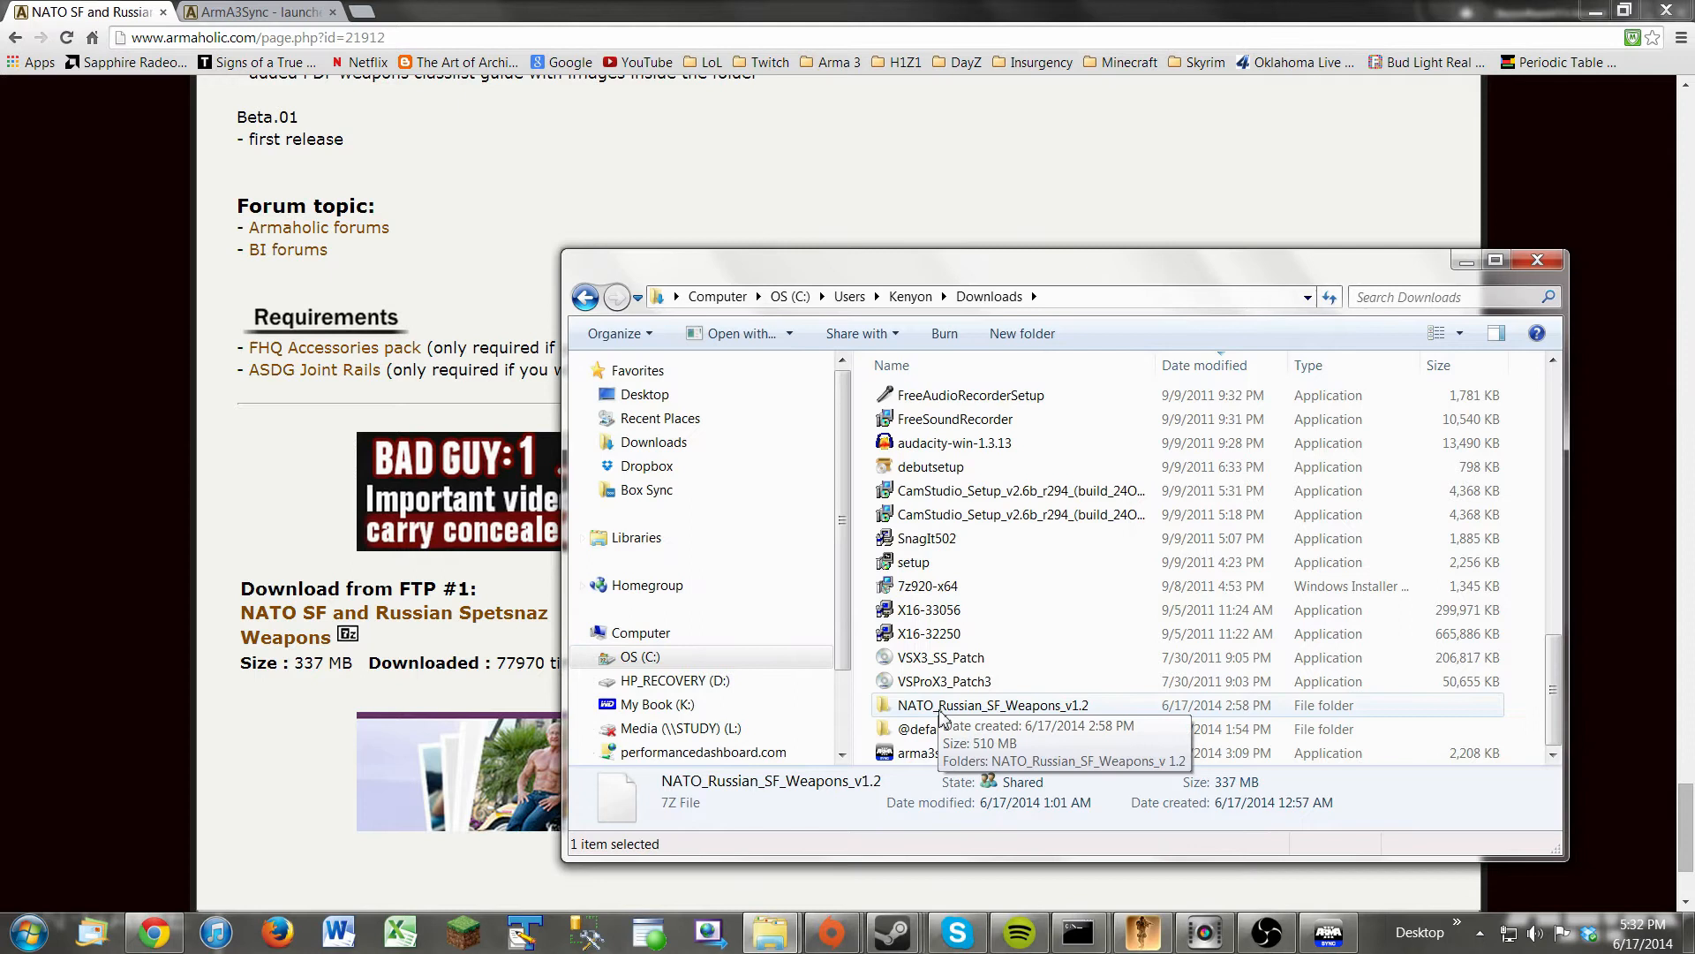
{"action": "left_click", "coordinate": [993, 705]}
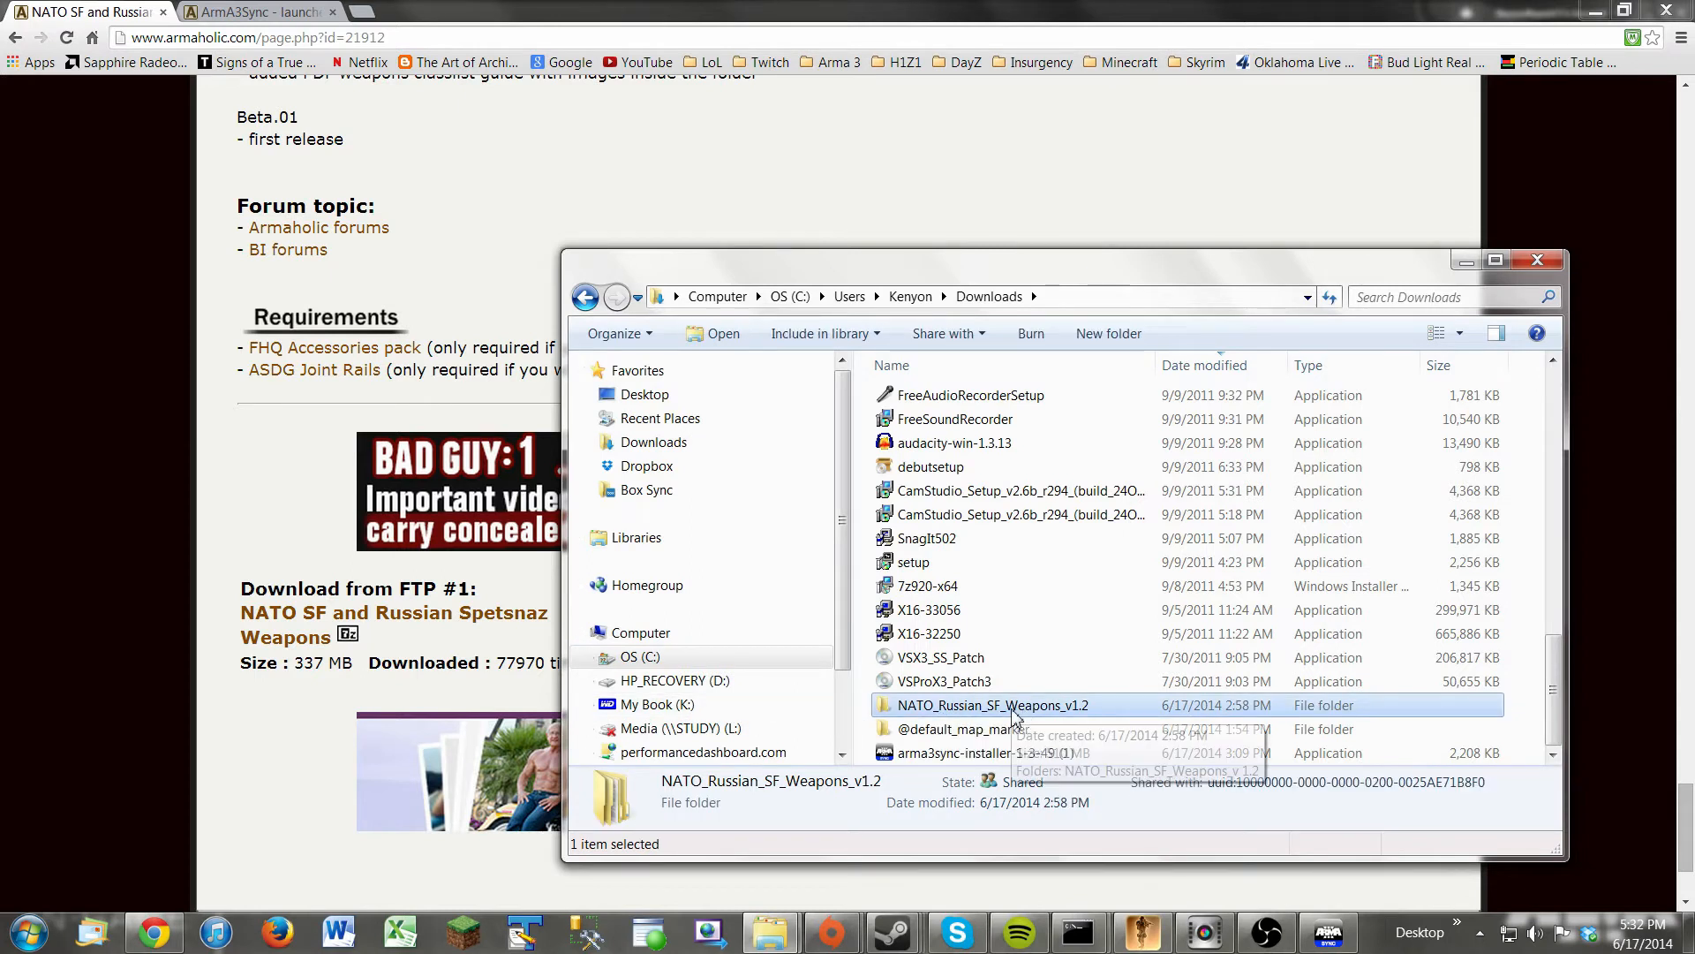
{"action": "double_click", "coordinate": [989, 705]}
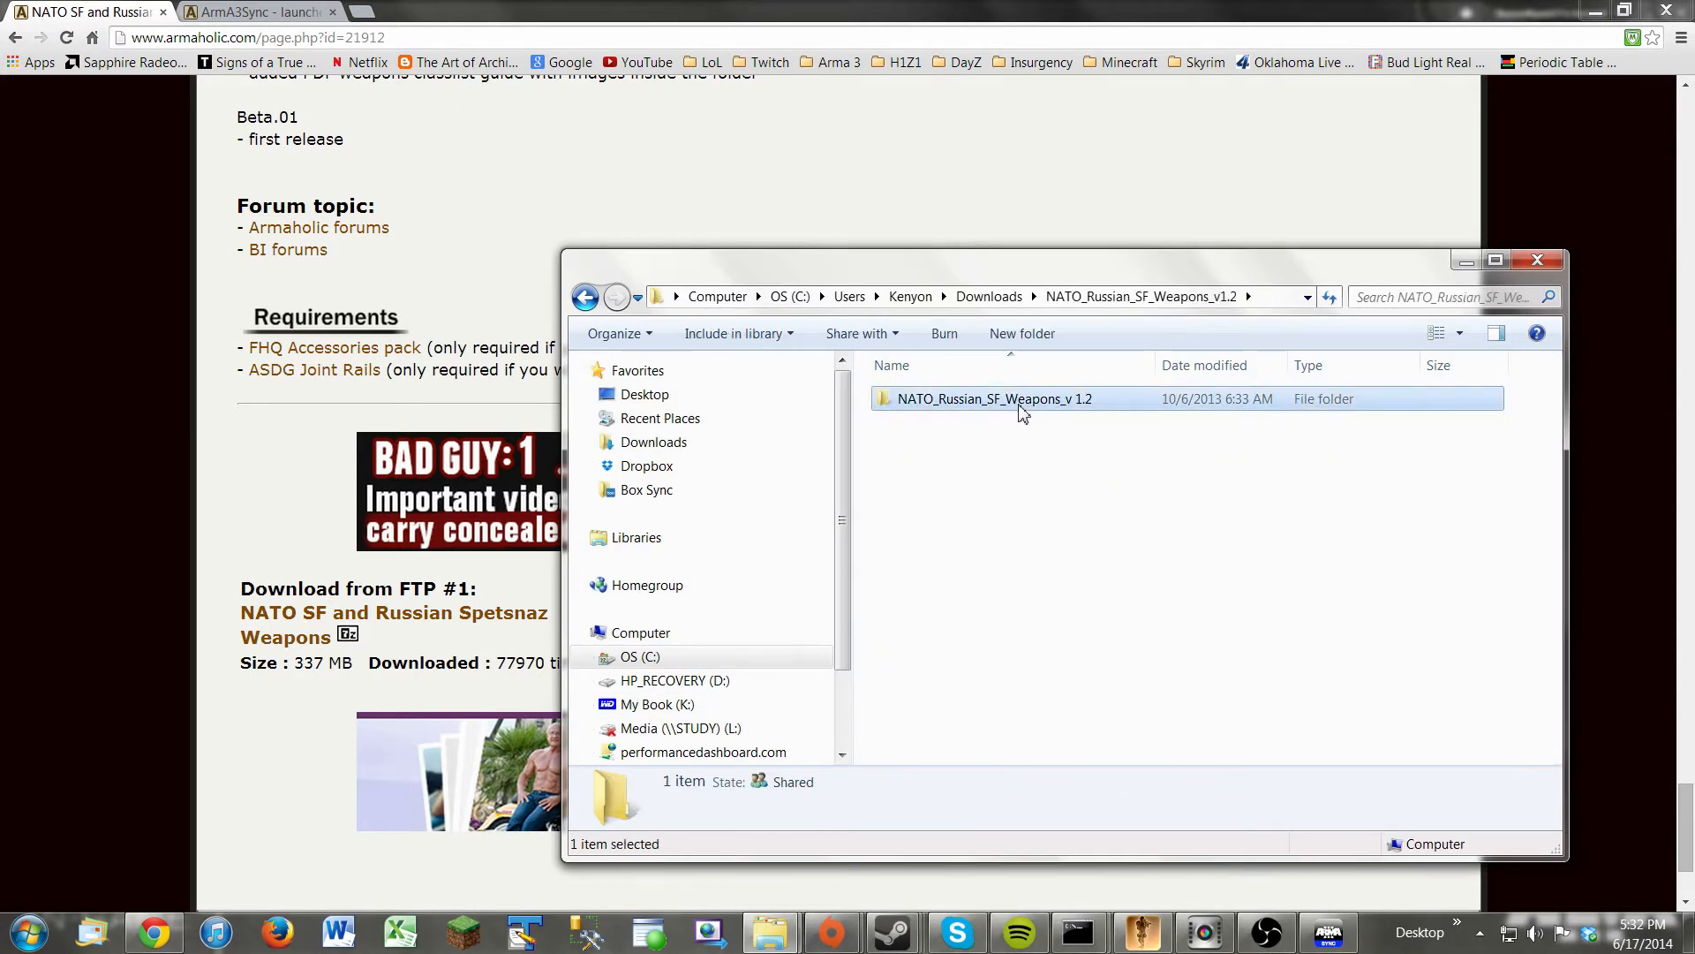
{"action": "double_click", "coordinate": [993, 400]}
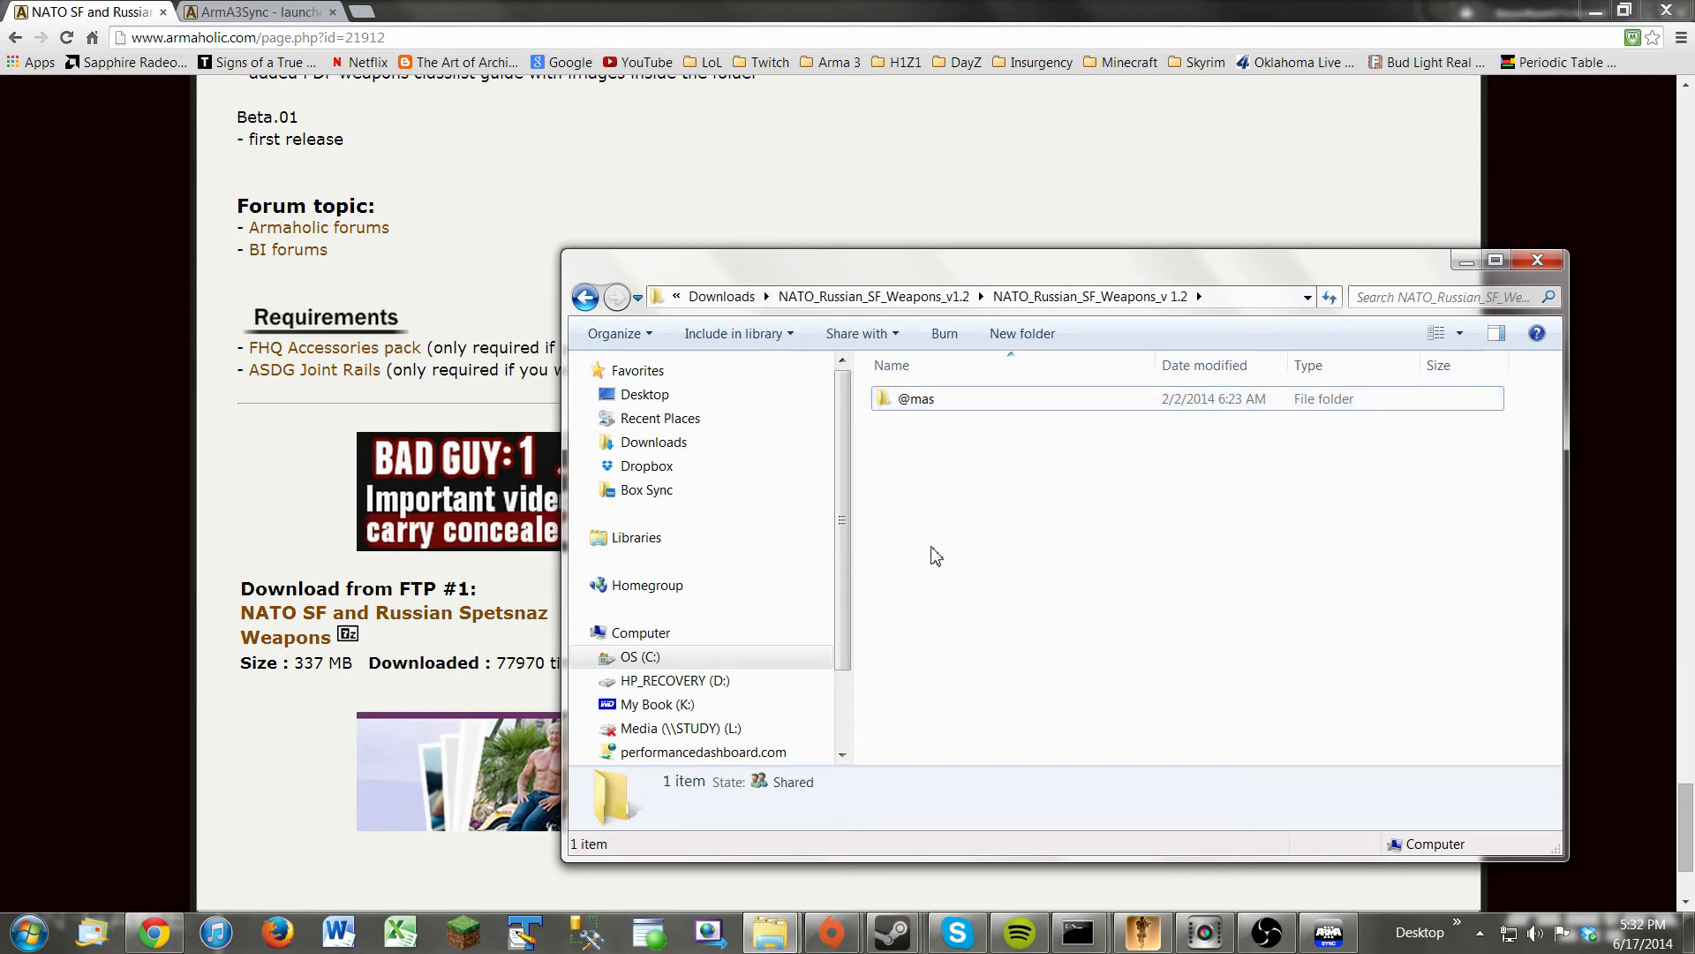
{"action": "left_click", "coordinate": [915, 399]}
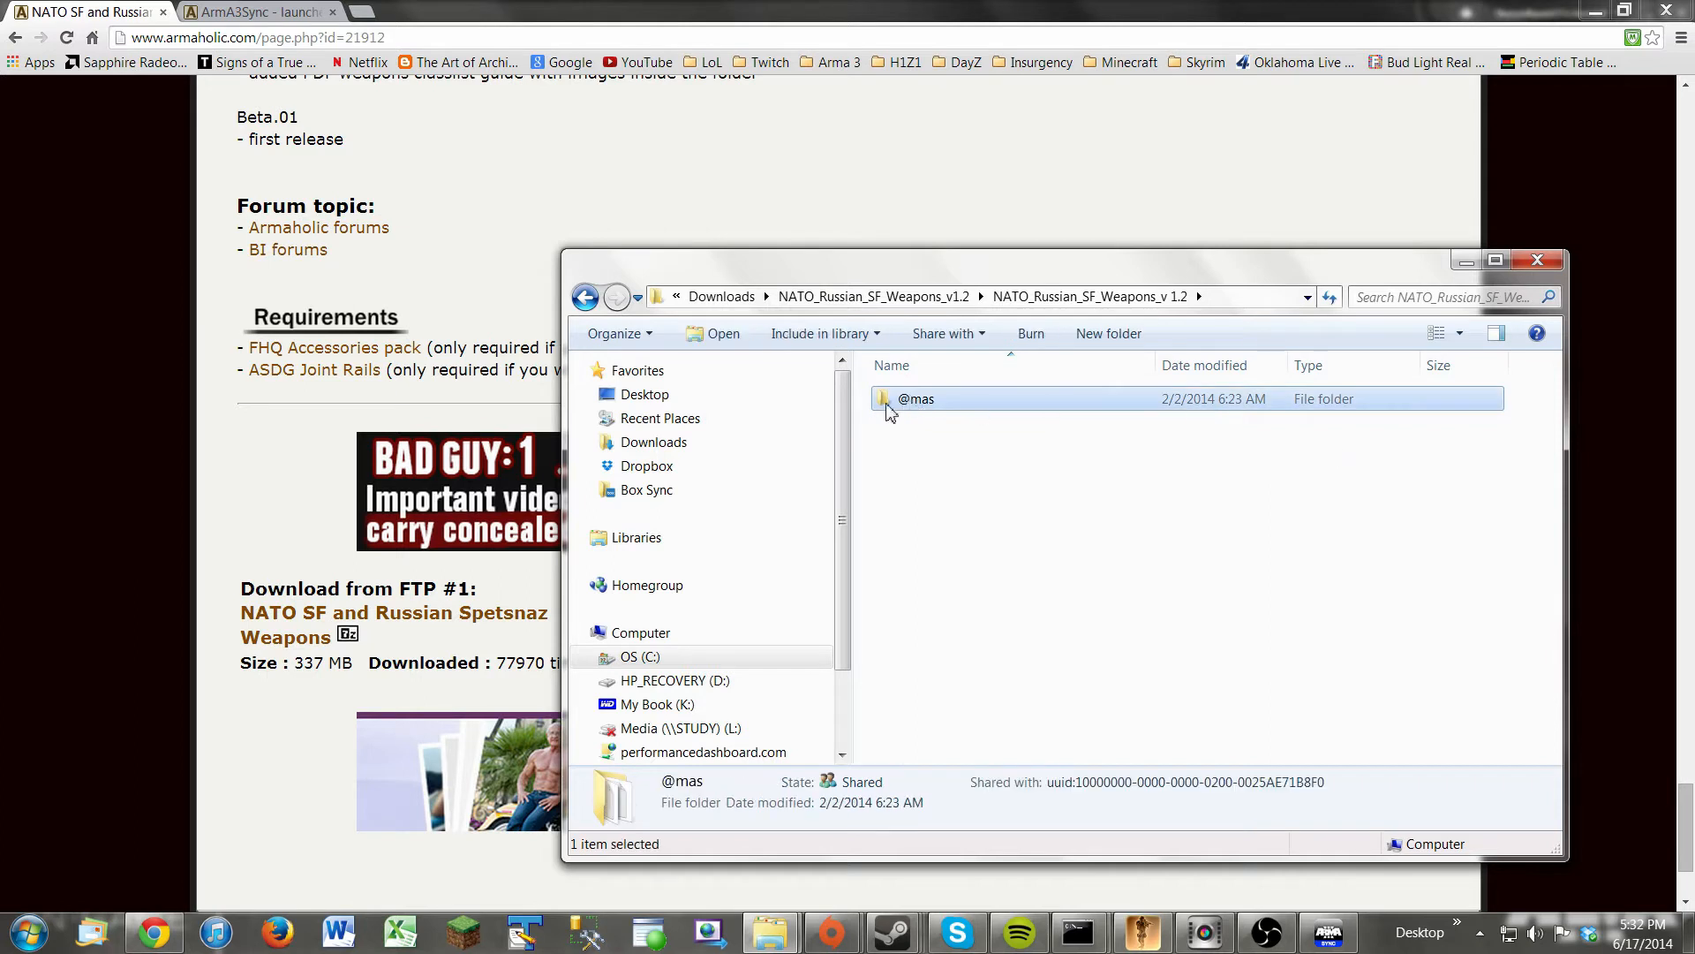
{"action": "mouse_move", "coordinate": [909, 410]}
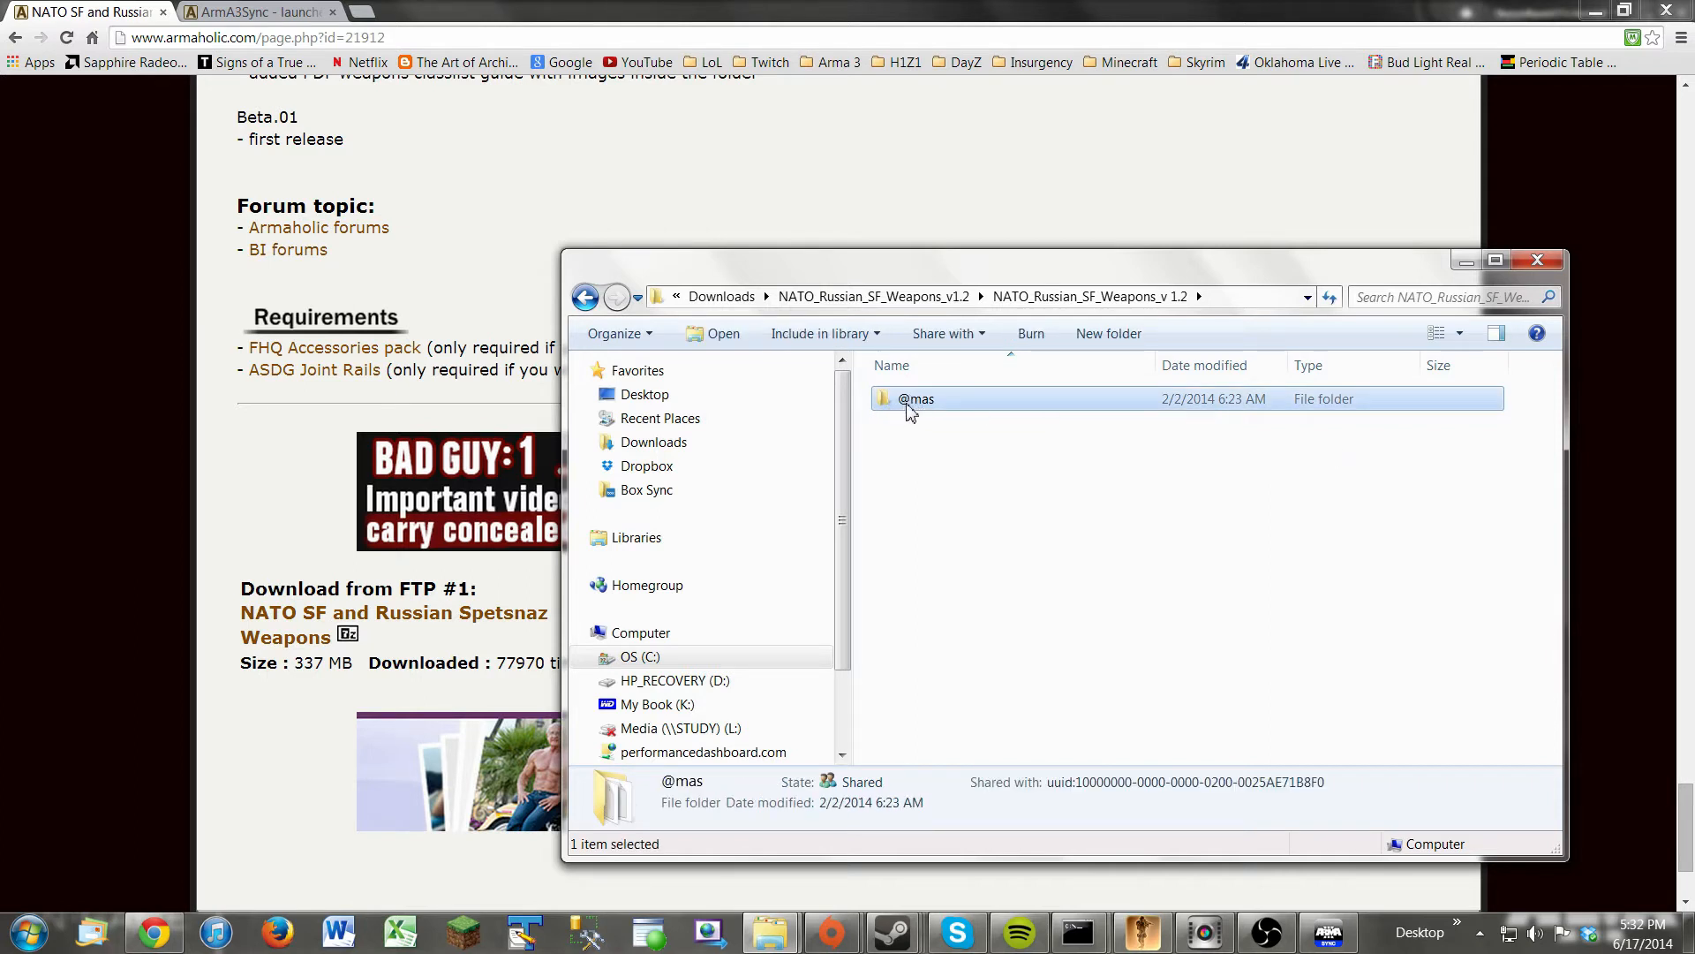
{"action": "mouse_move", "coordinate": [915, 415]}
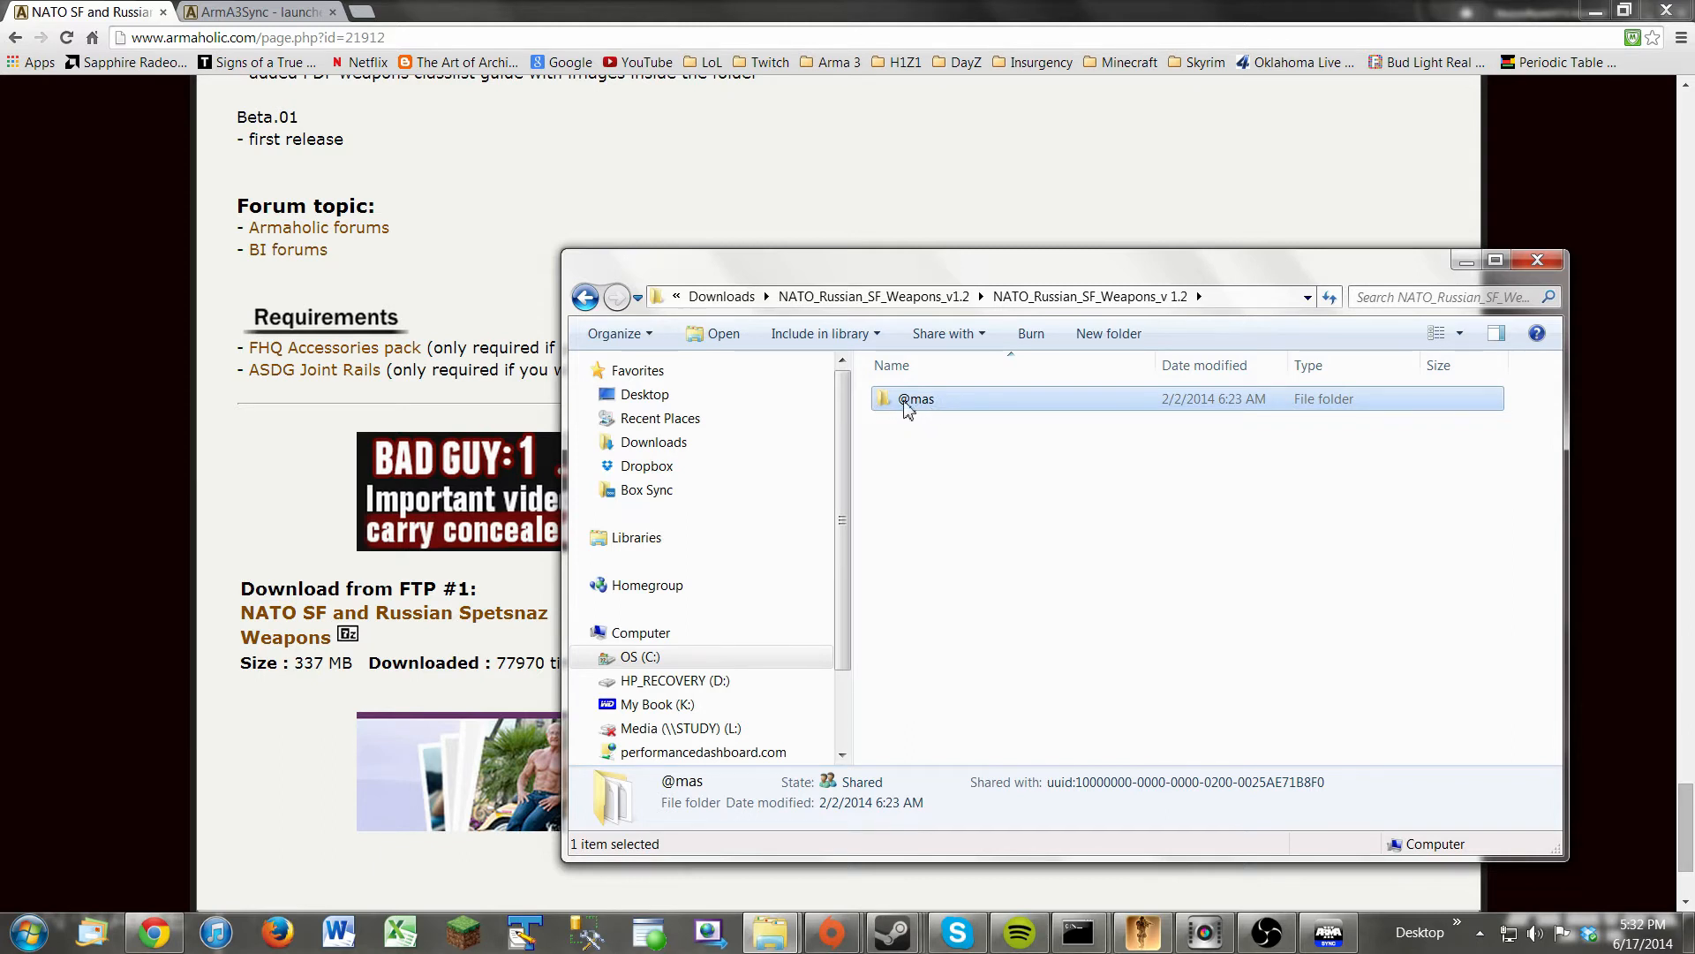
{"action": "double_click", "coordinate": [915, 399]}
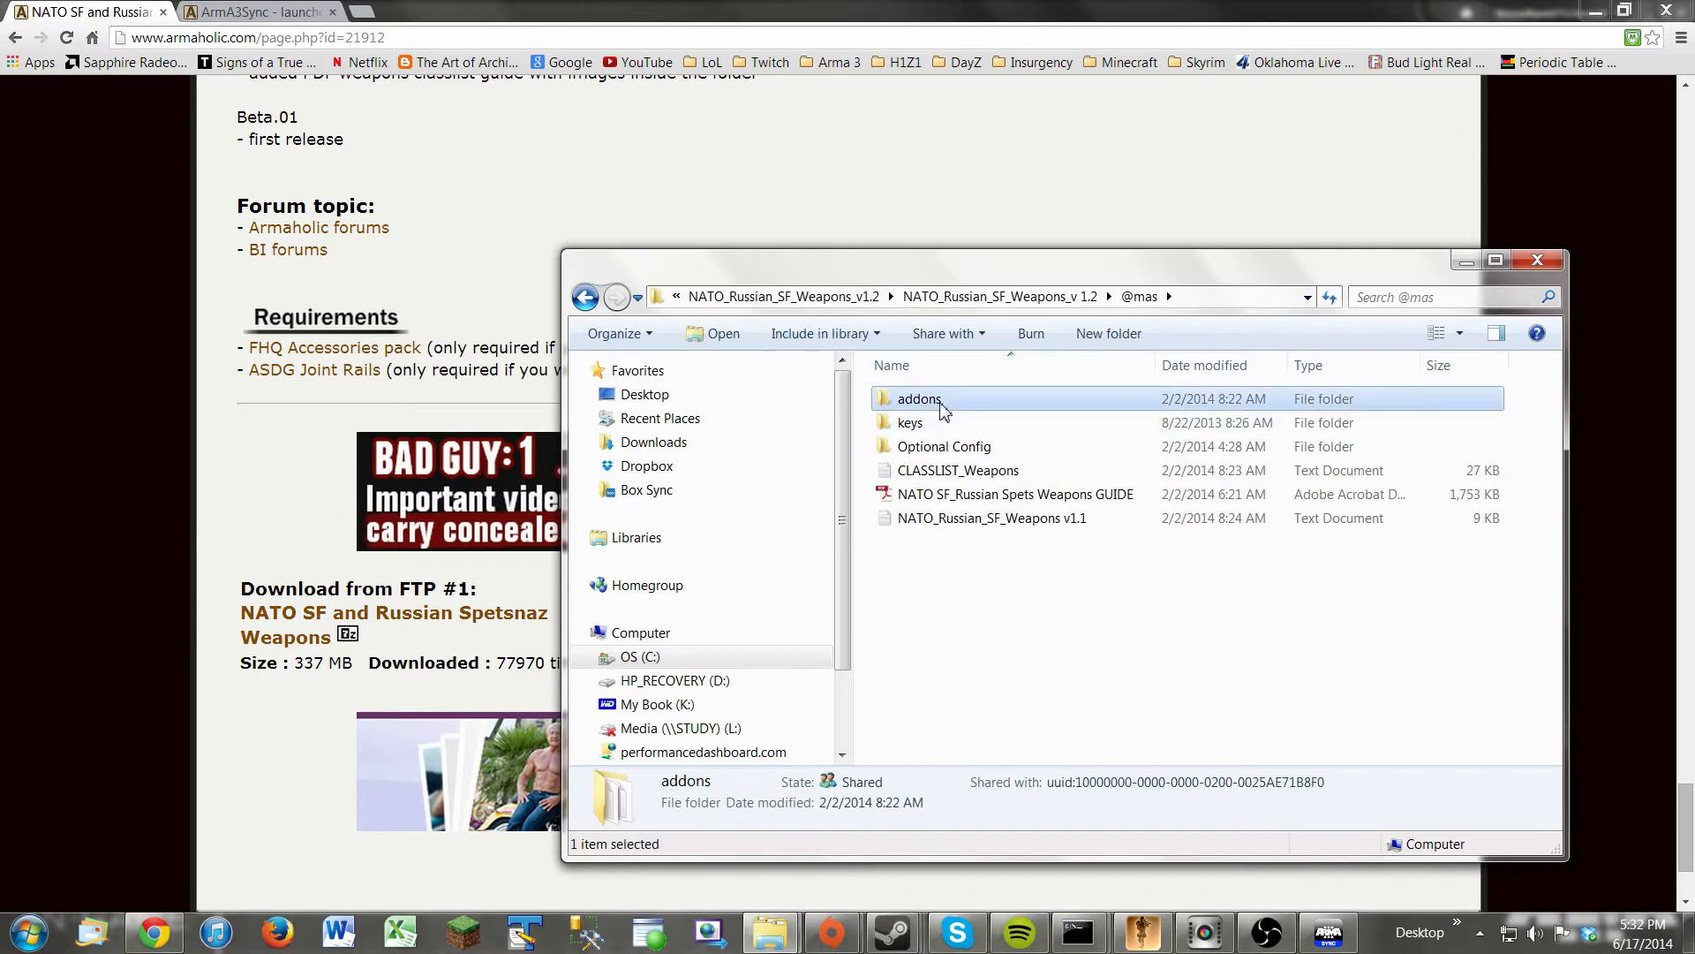
{"action": "mouse_move", "coordinate": [930, 403]}
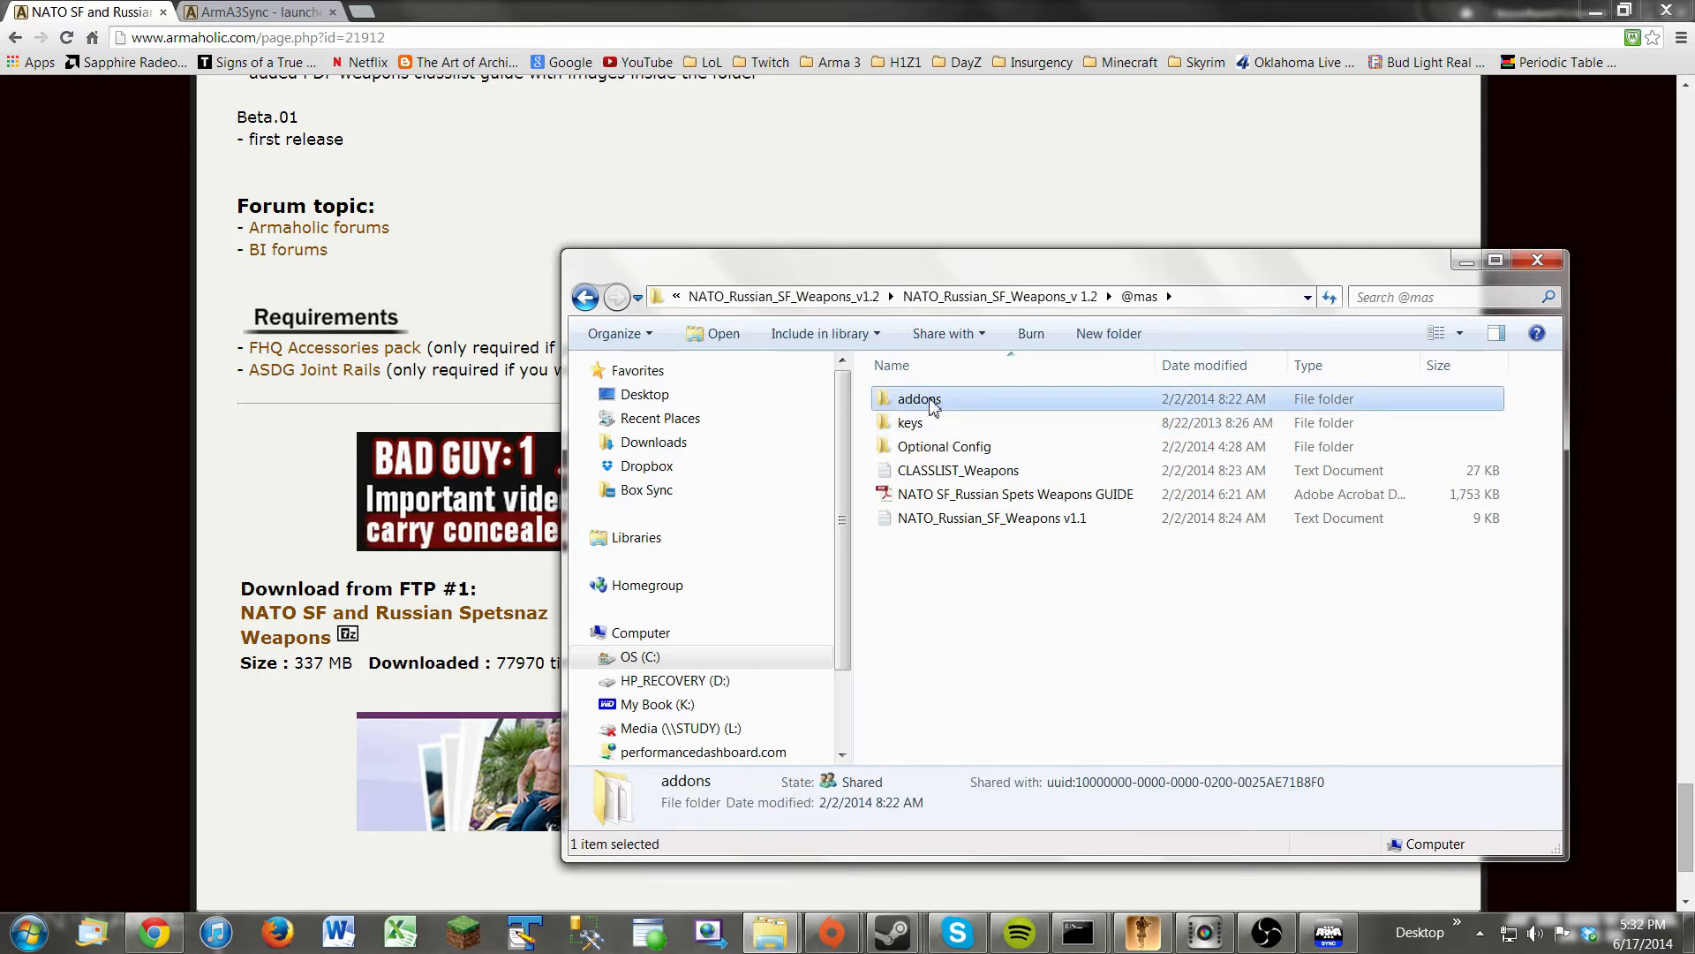
{"action": "double_click", "coordinate": [919, 399]}
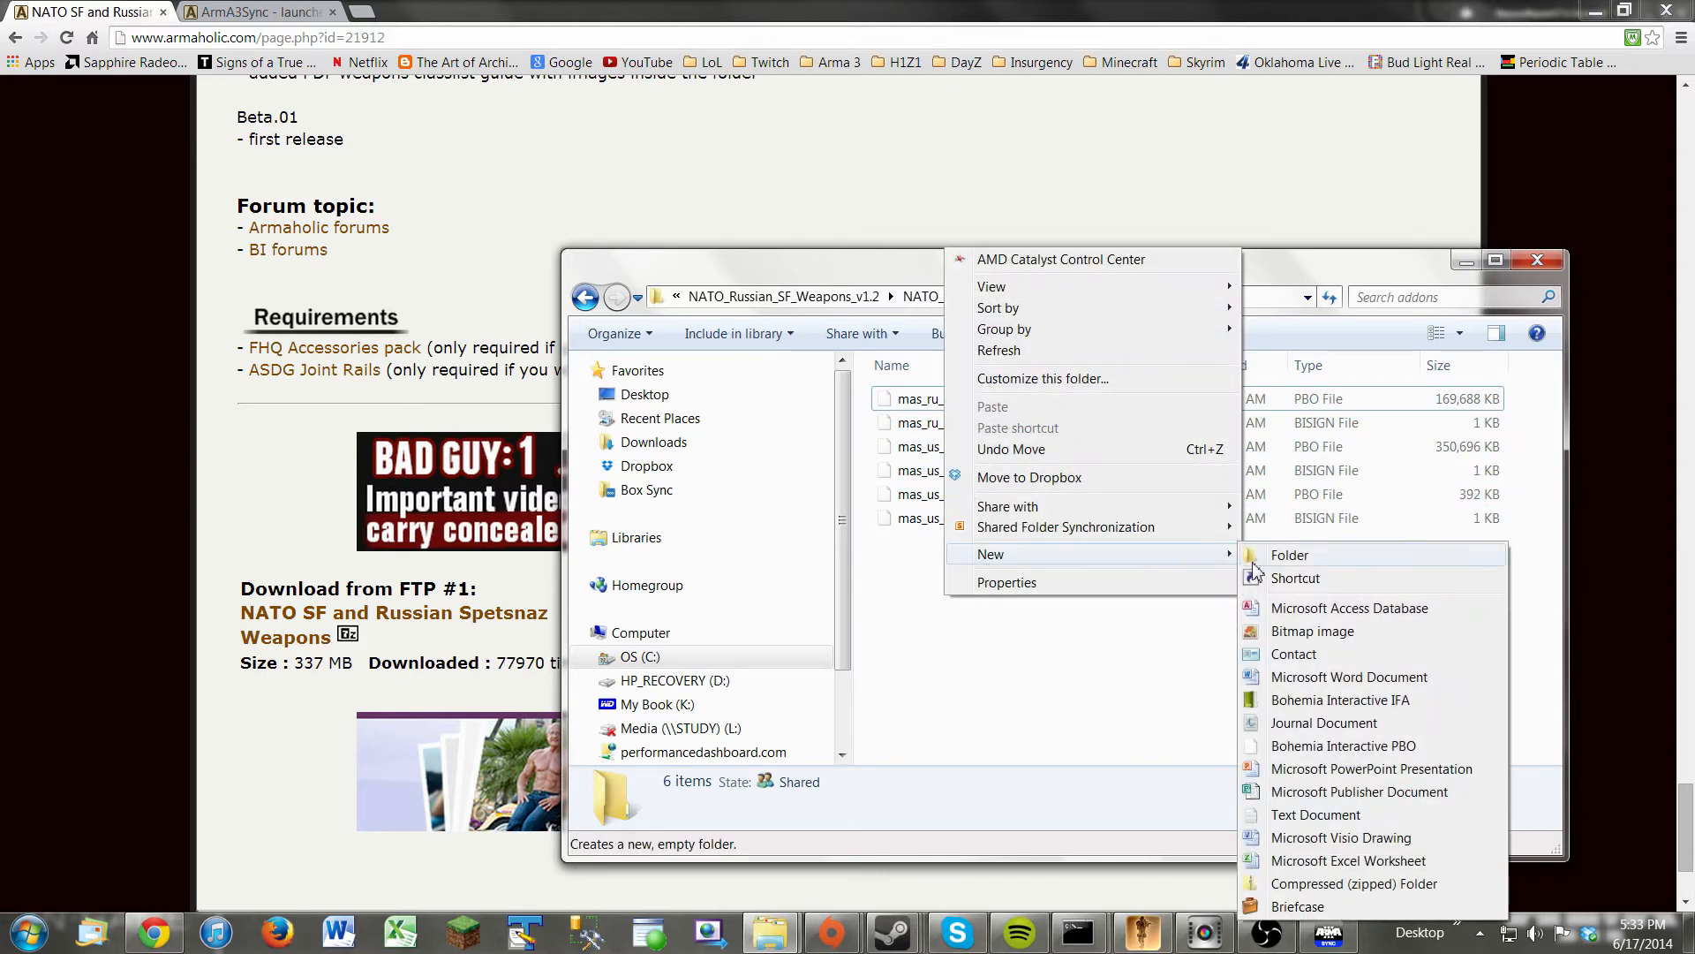
{"action": "left_click", "coordinate": [1289, 554]}
{"action": "type", "text": "addons"}
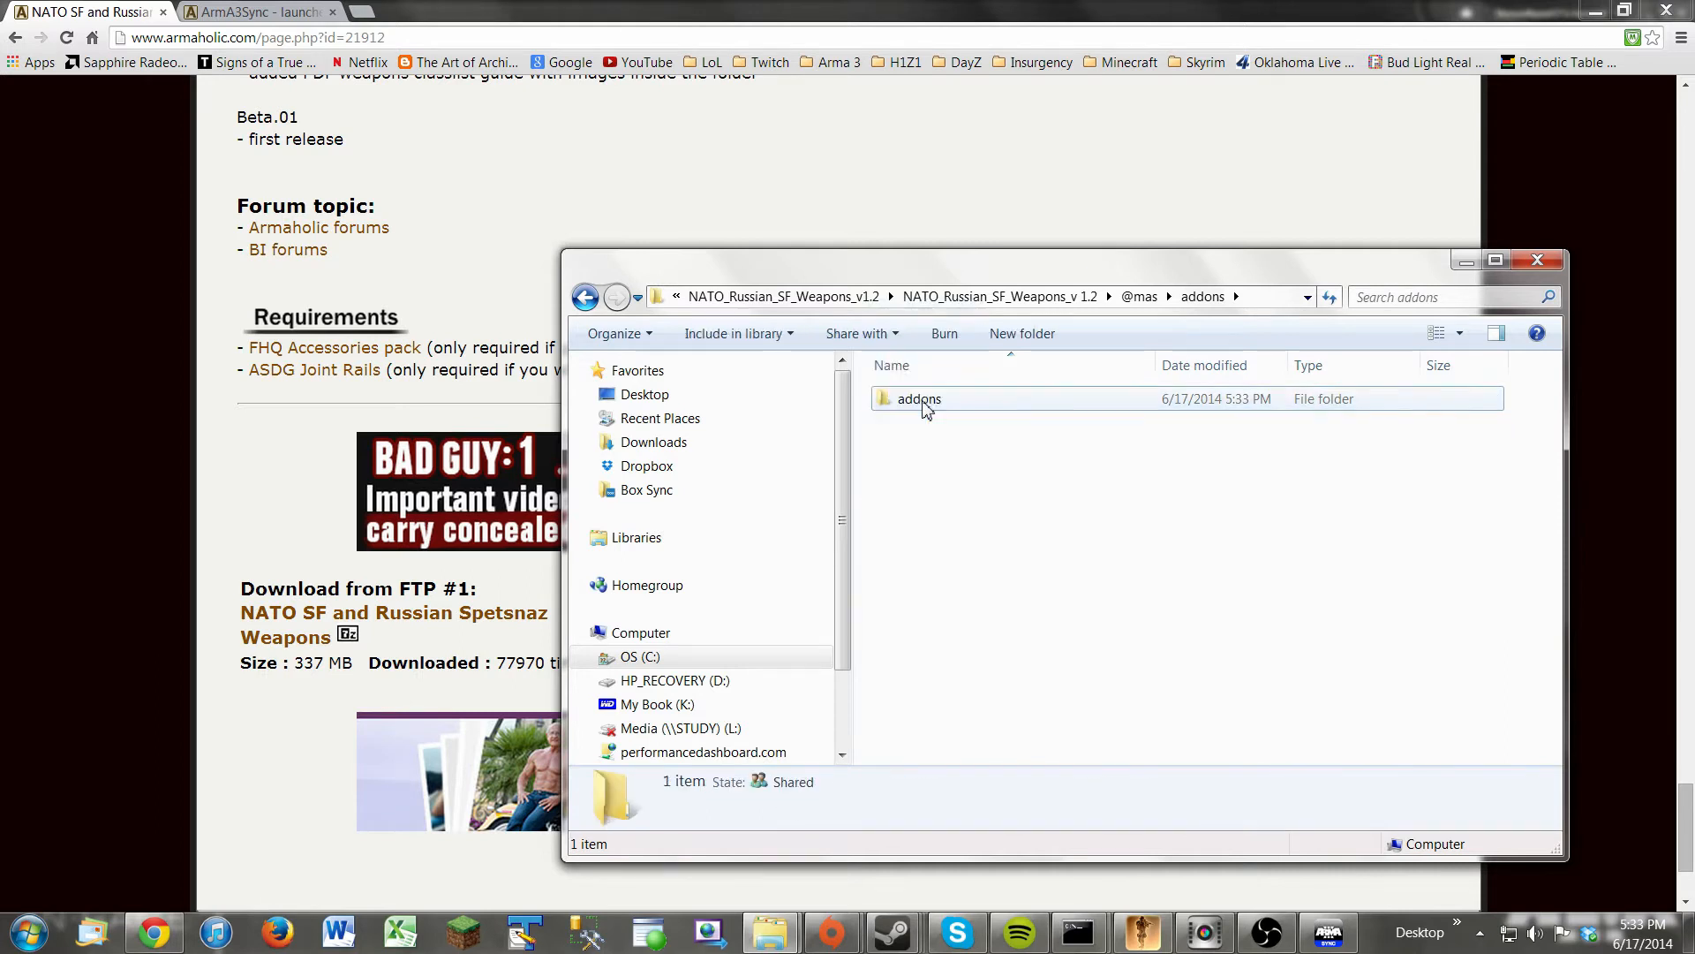
{"action": "double_click", "coordinate": [919, 399]}
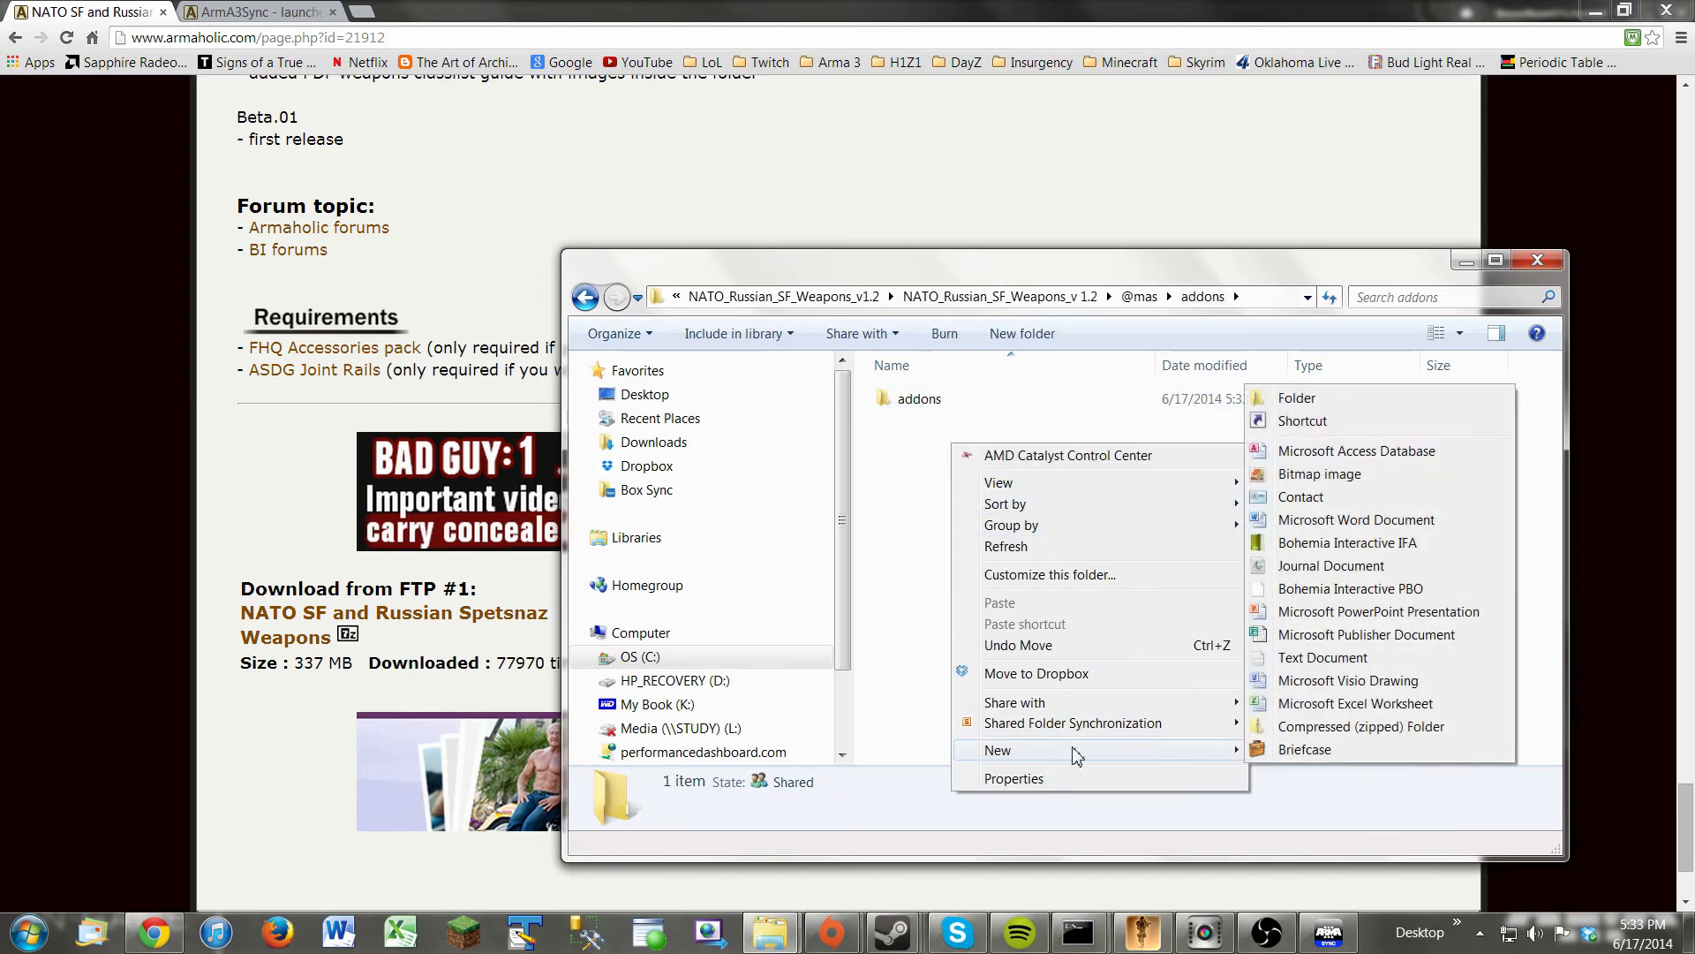
{"action": "left_click", "coordinate": [1296, 398]}
{"action": "type", "text": "@mas1"}
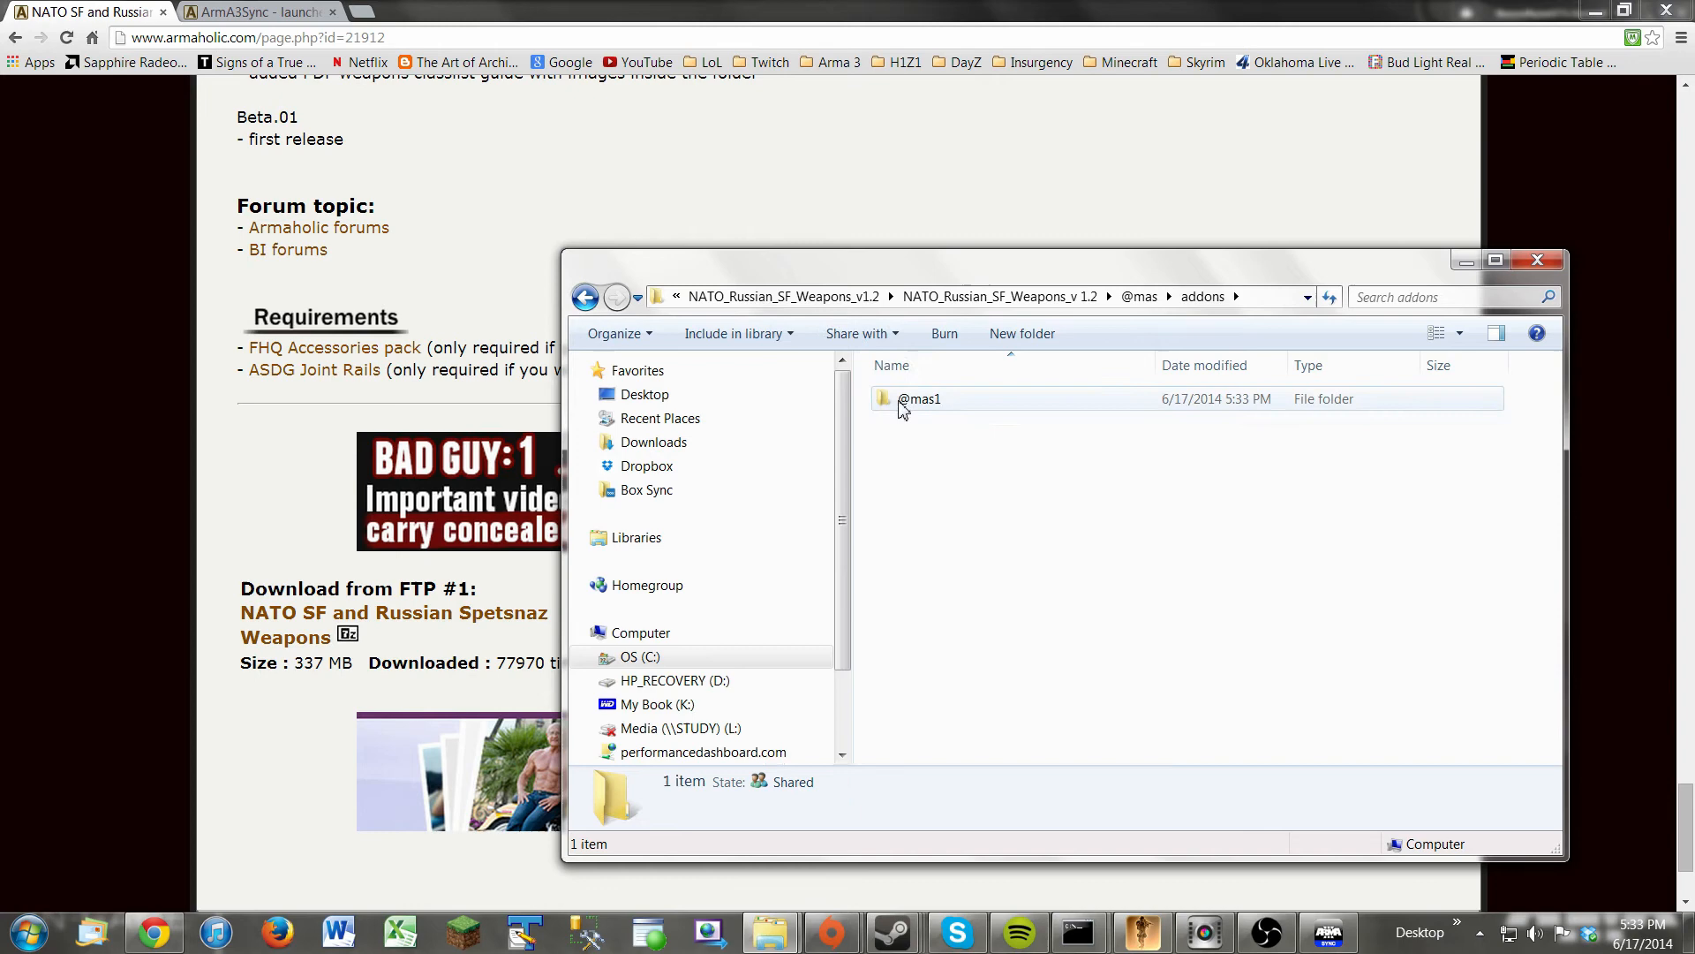
{"action": "double_click", "coordinate": [918, 399]}
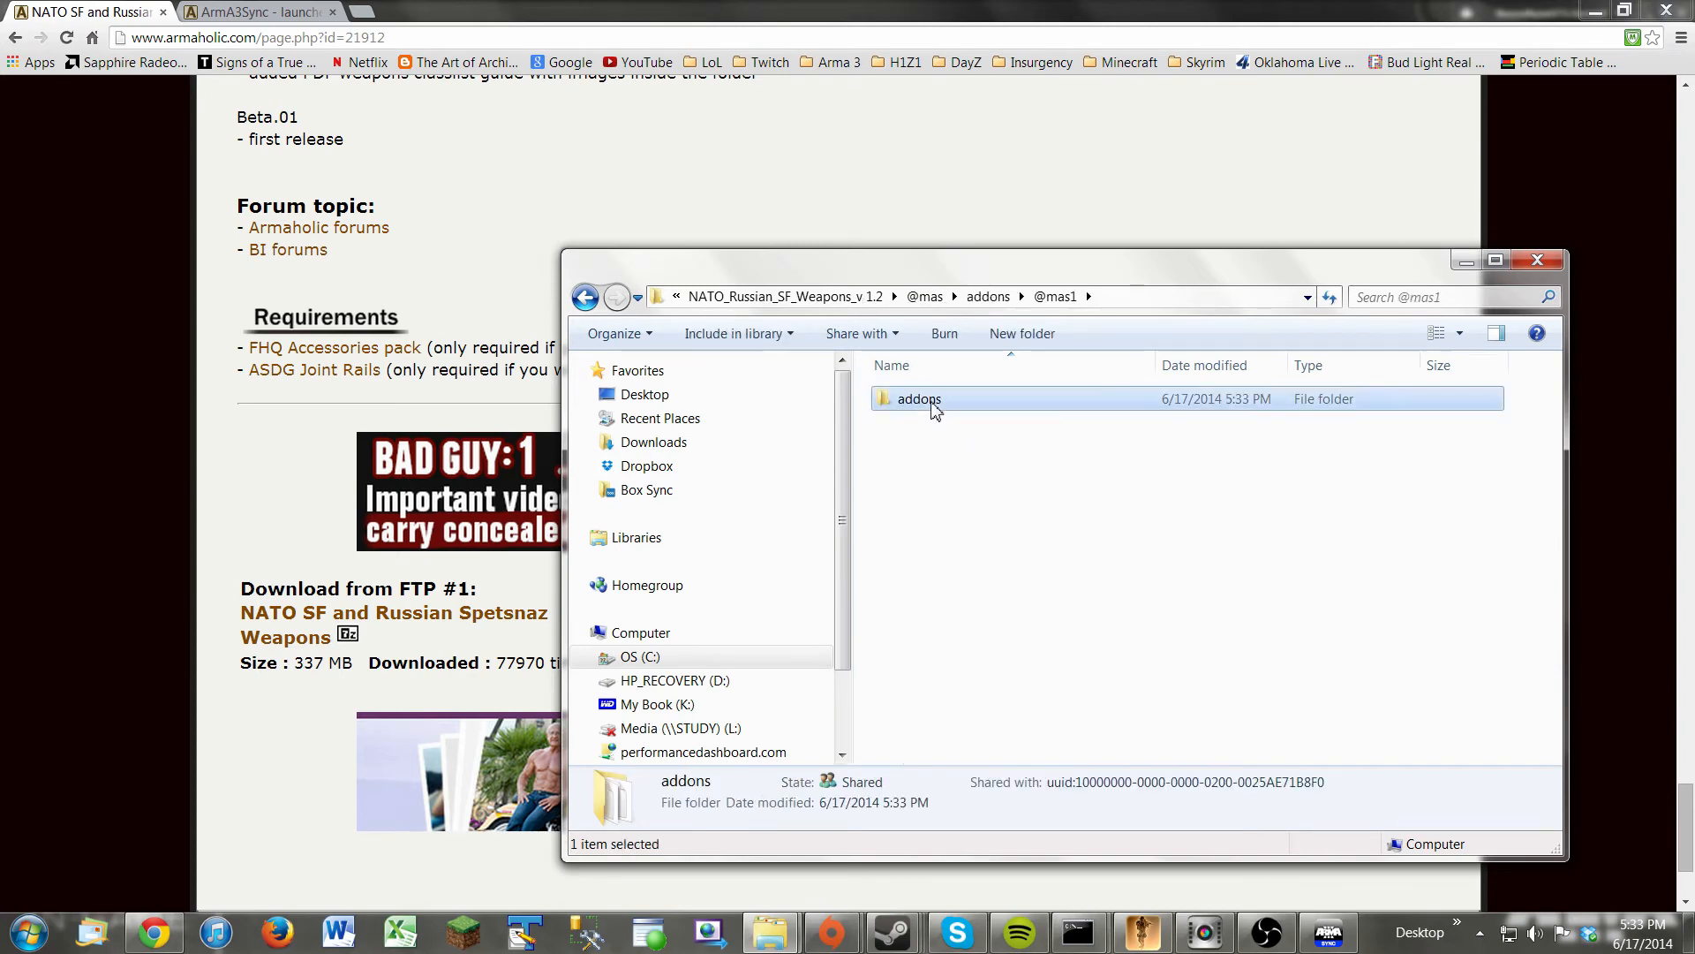
{"action": "double_click", "coordinate": [918, 399]}
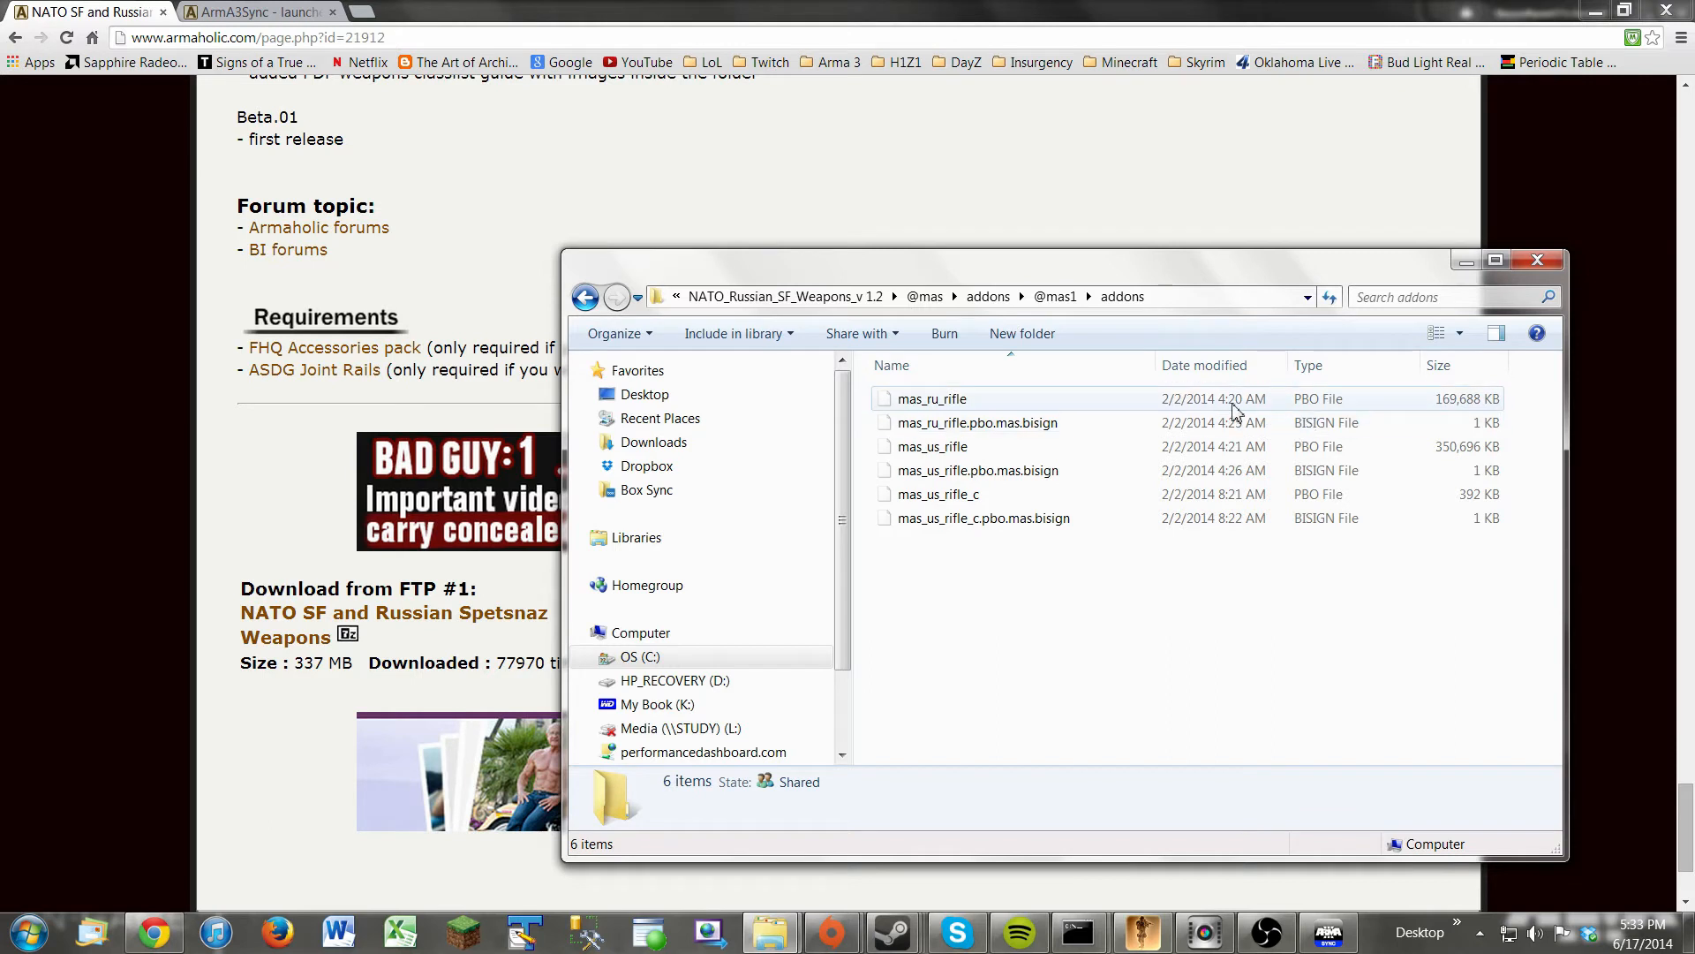
{"action": "left_click", "coordinate": [1054, 297]}
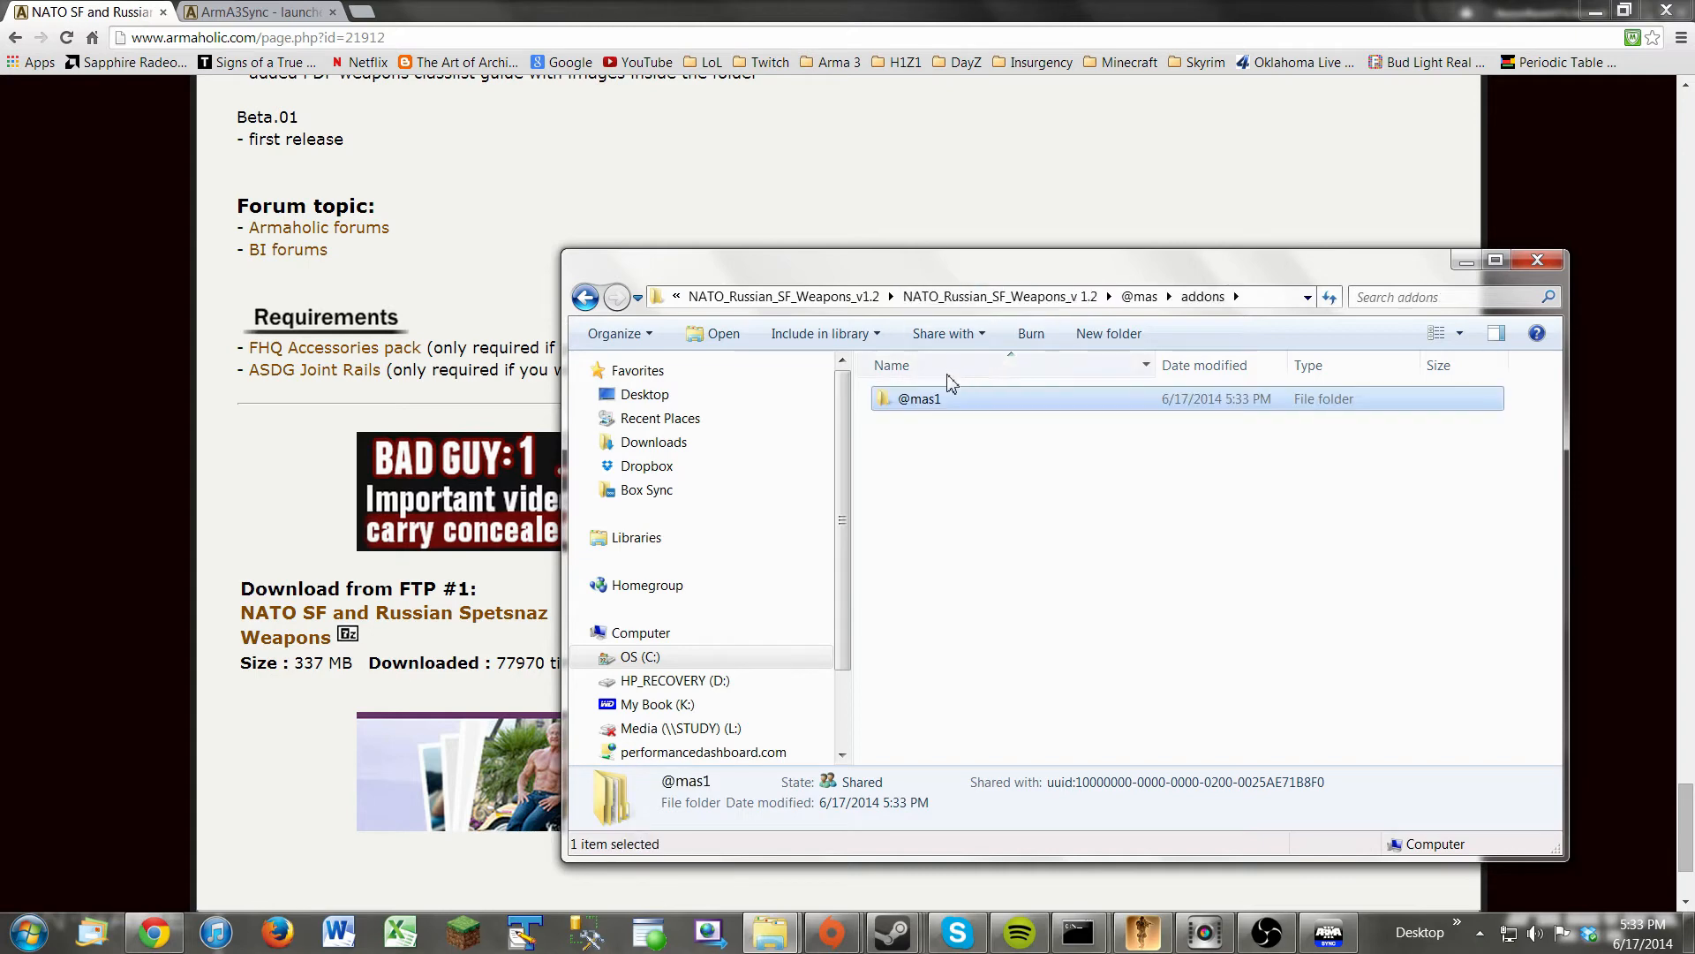
{"action": "double_click", "coordinate": [918, 399]}
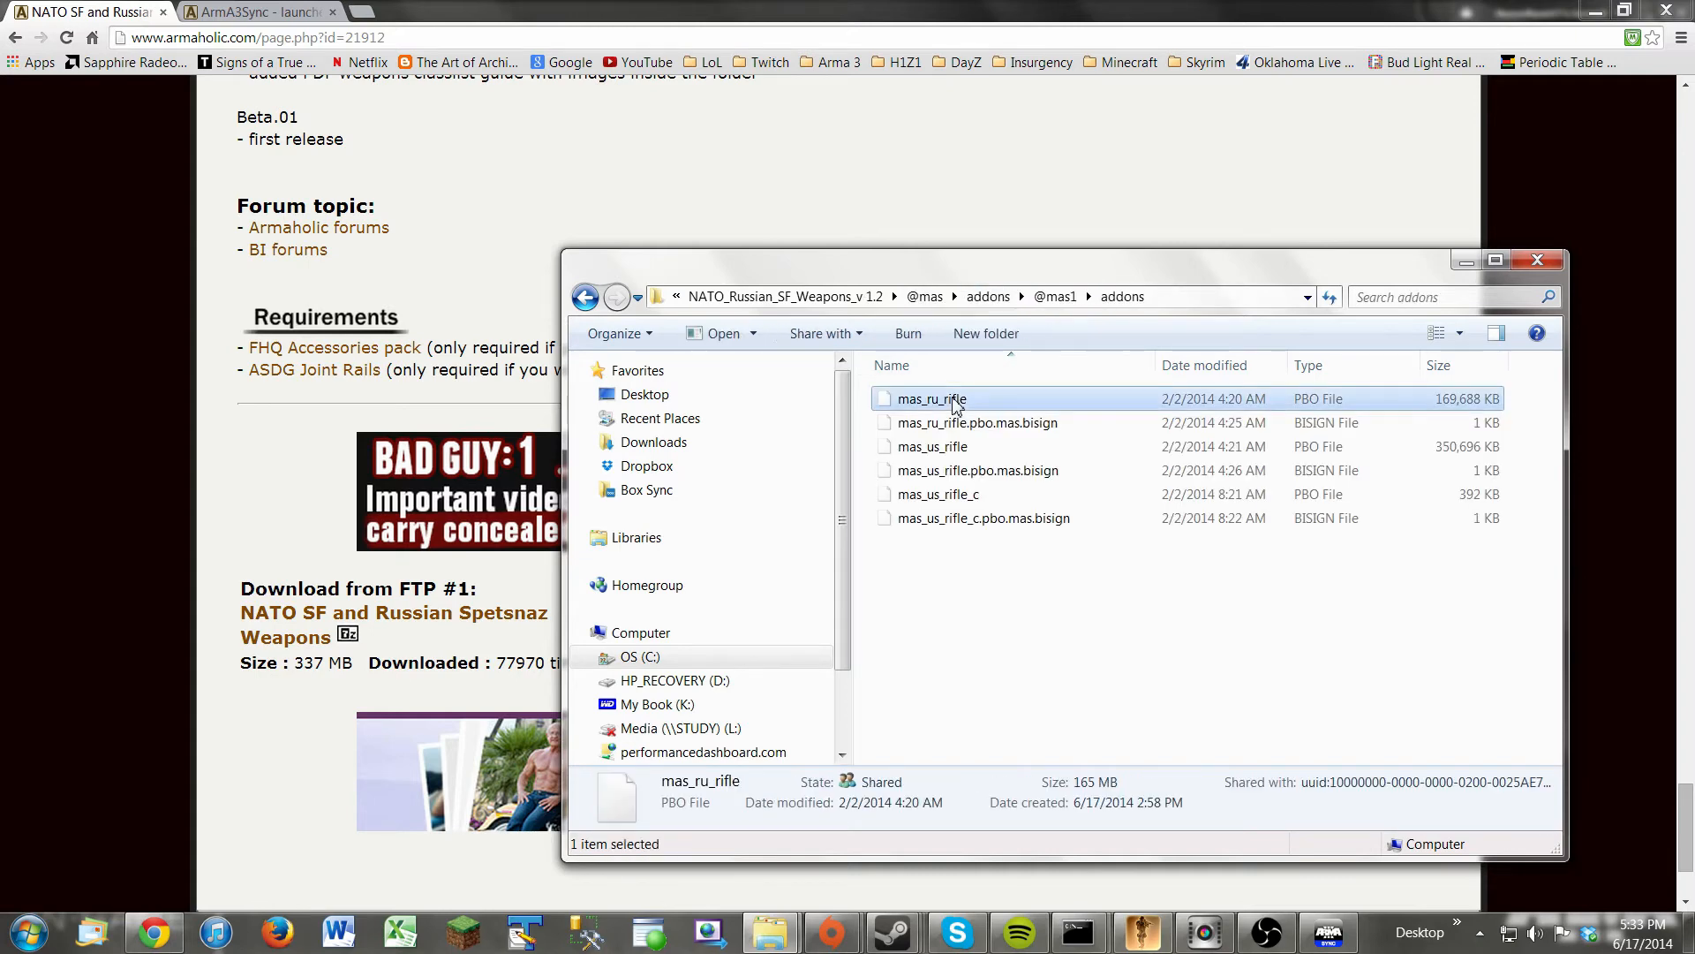
{"action": "key", "text": "ctrl+a"}
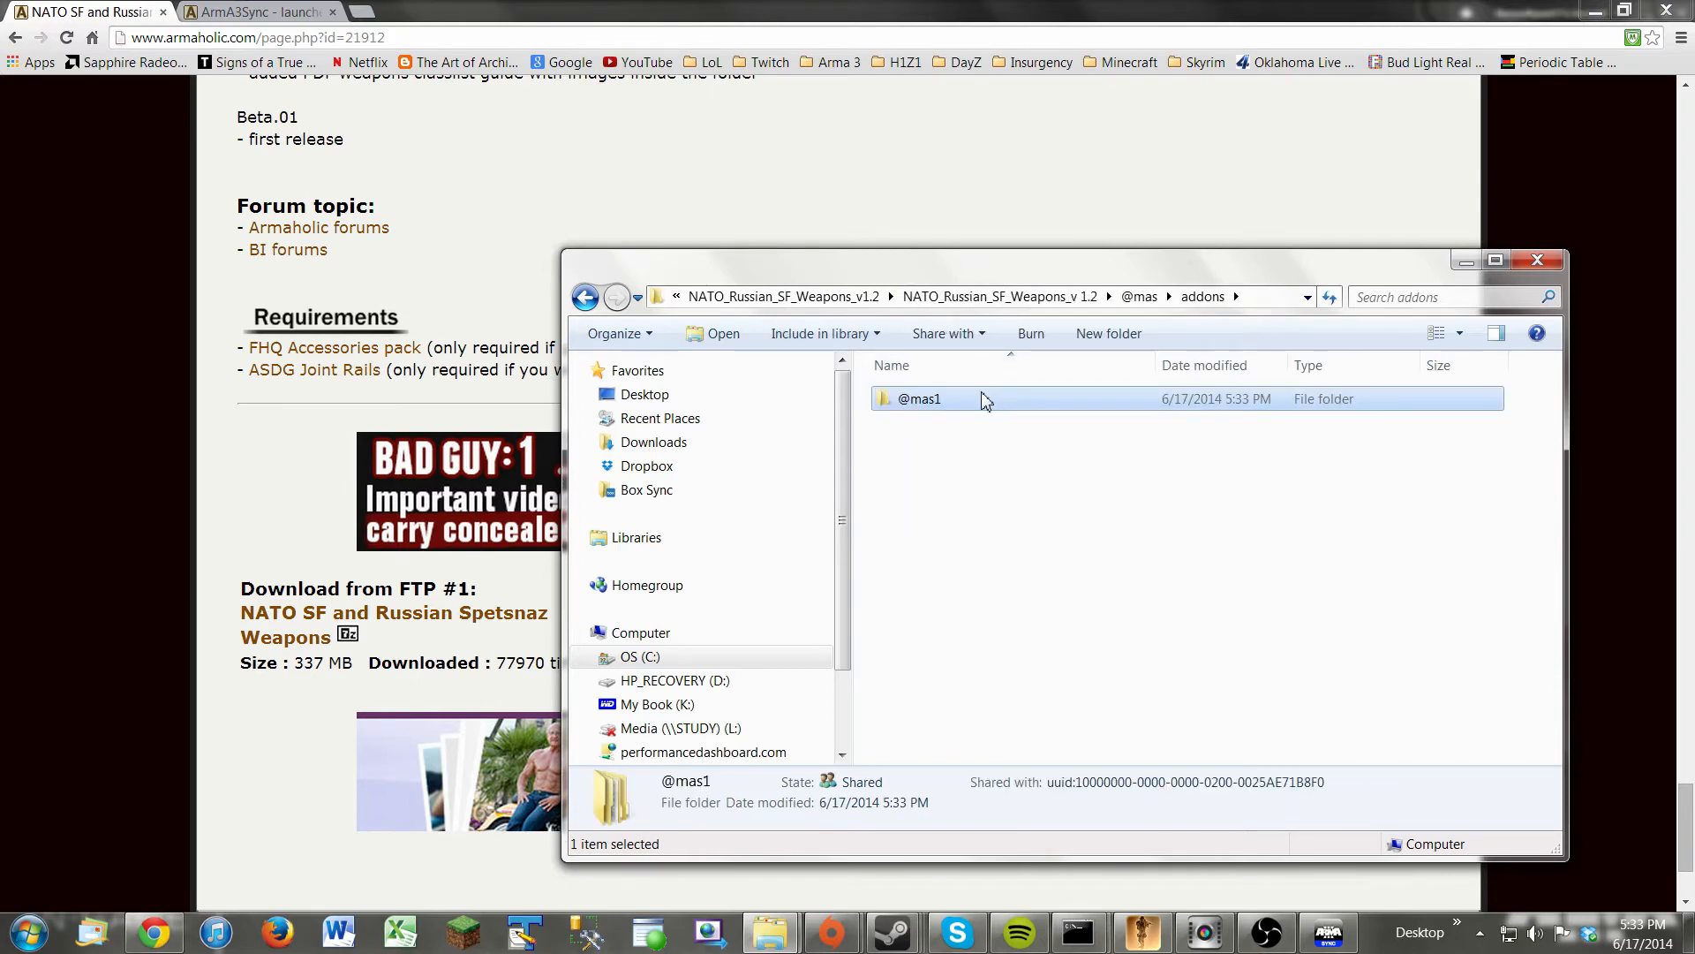
{"action": "mouse_move", "coordinate": [982, 498]}
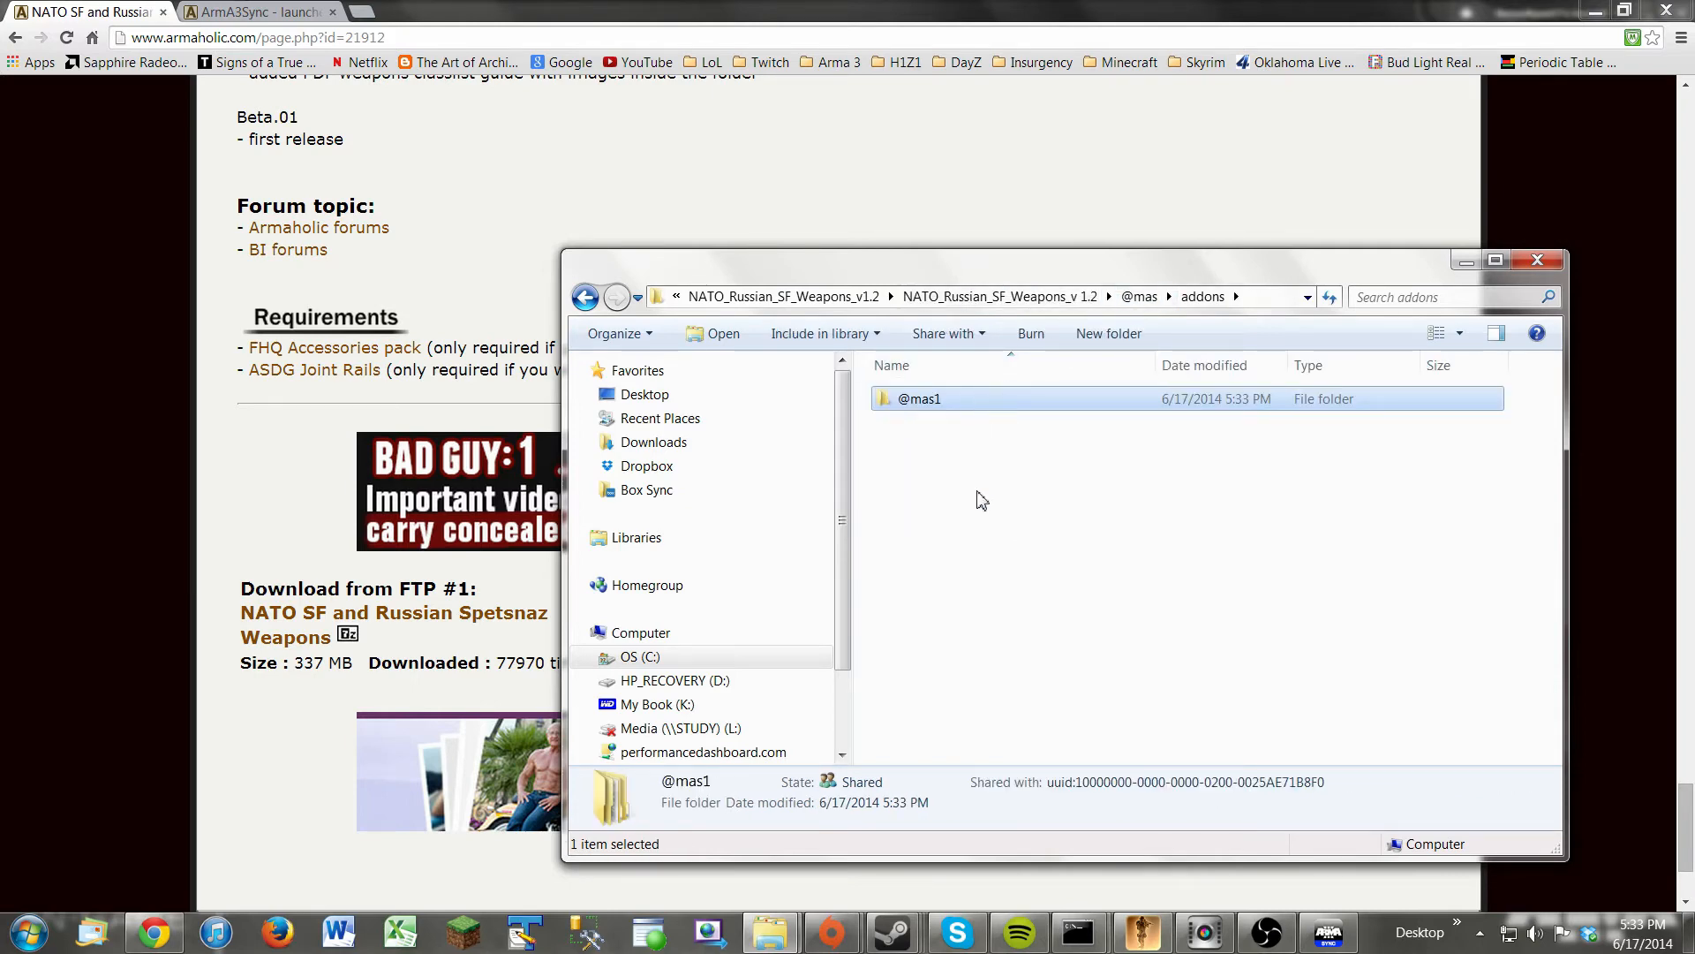
{"action": "double_click", "coordinate": [918, 399]}
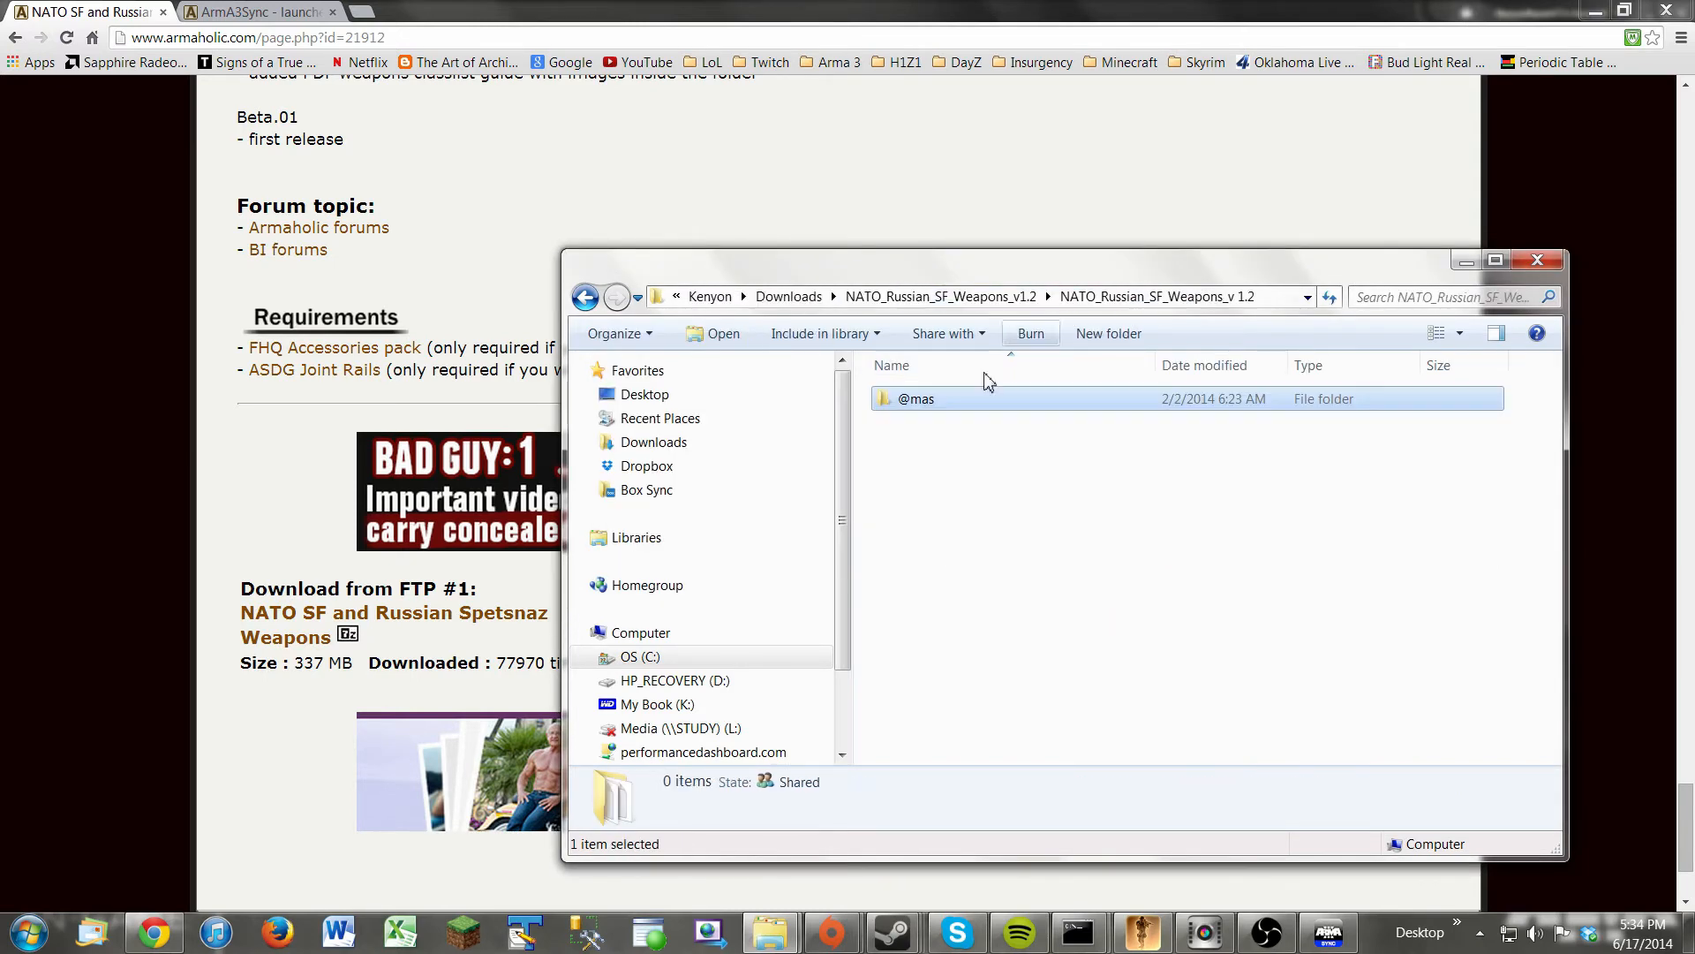
{"action": "double_click", "coordinate": [917, 400]}
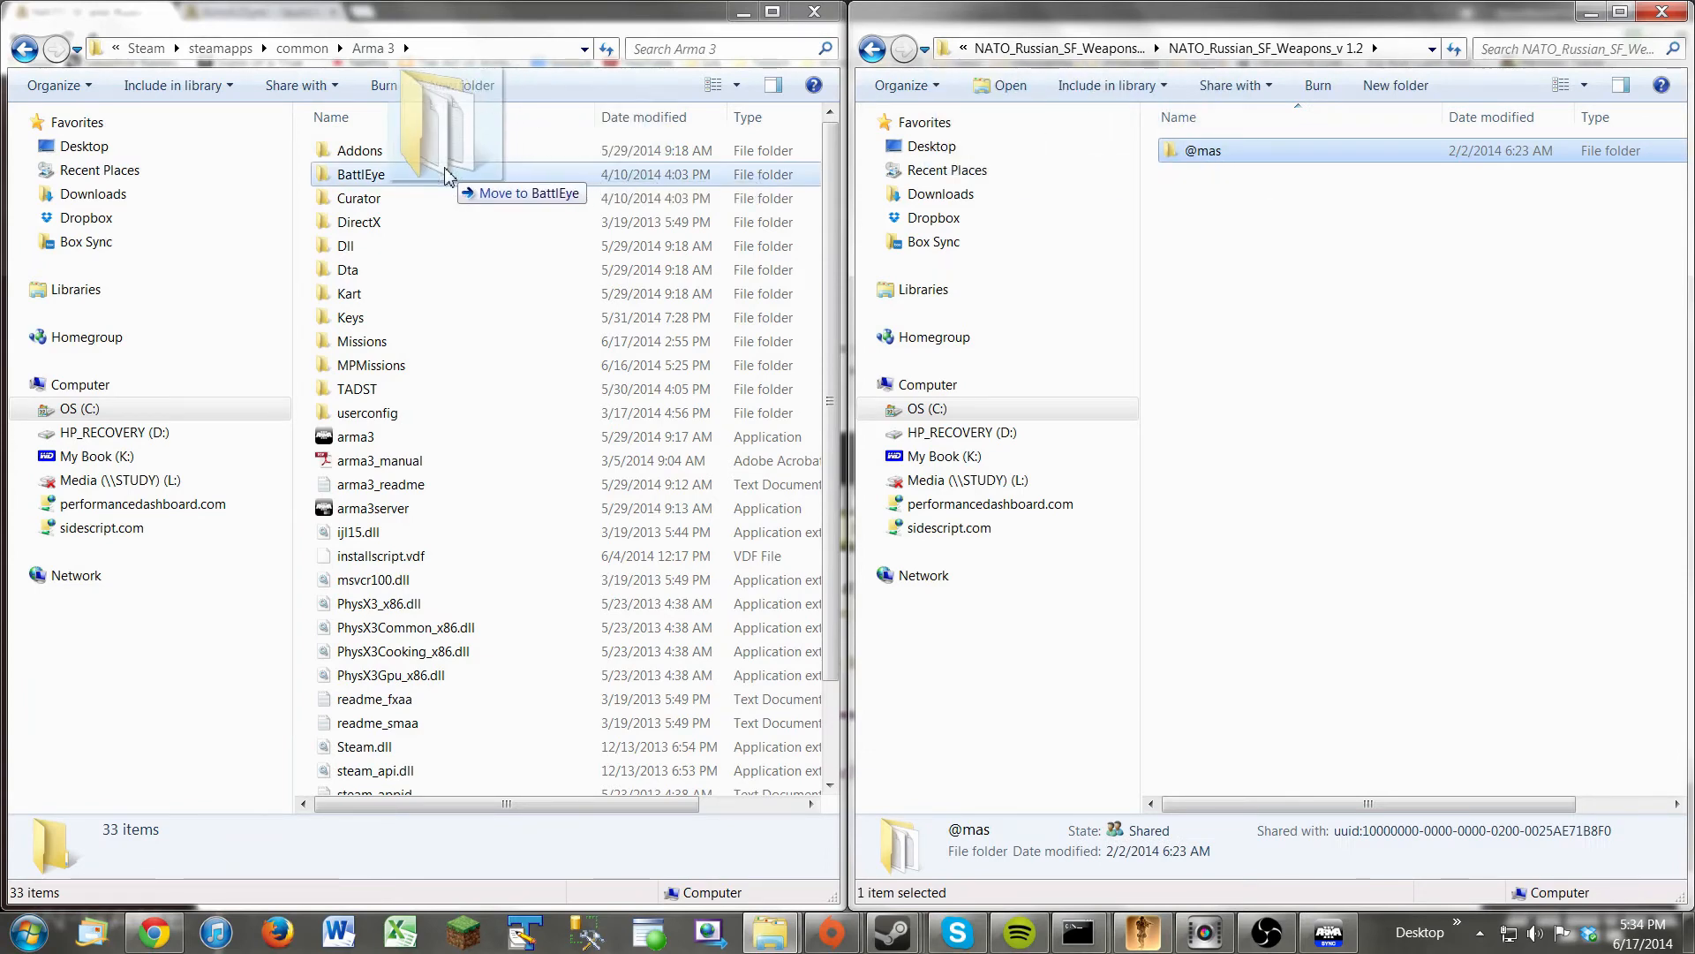
{"action": "left_click_drag", "start_coordinate": [443, 178], "coordinate": [302, 205]}
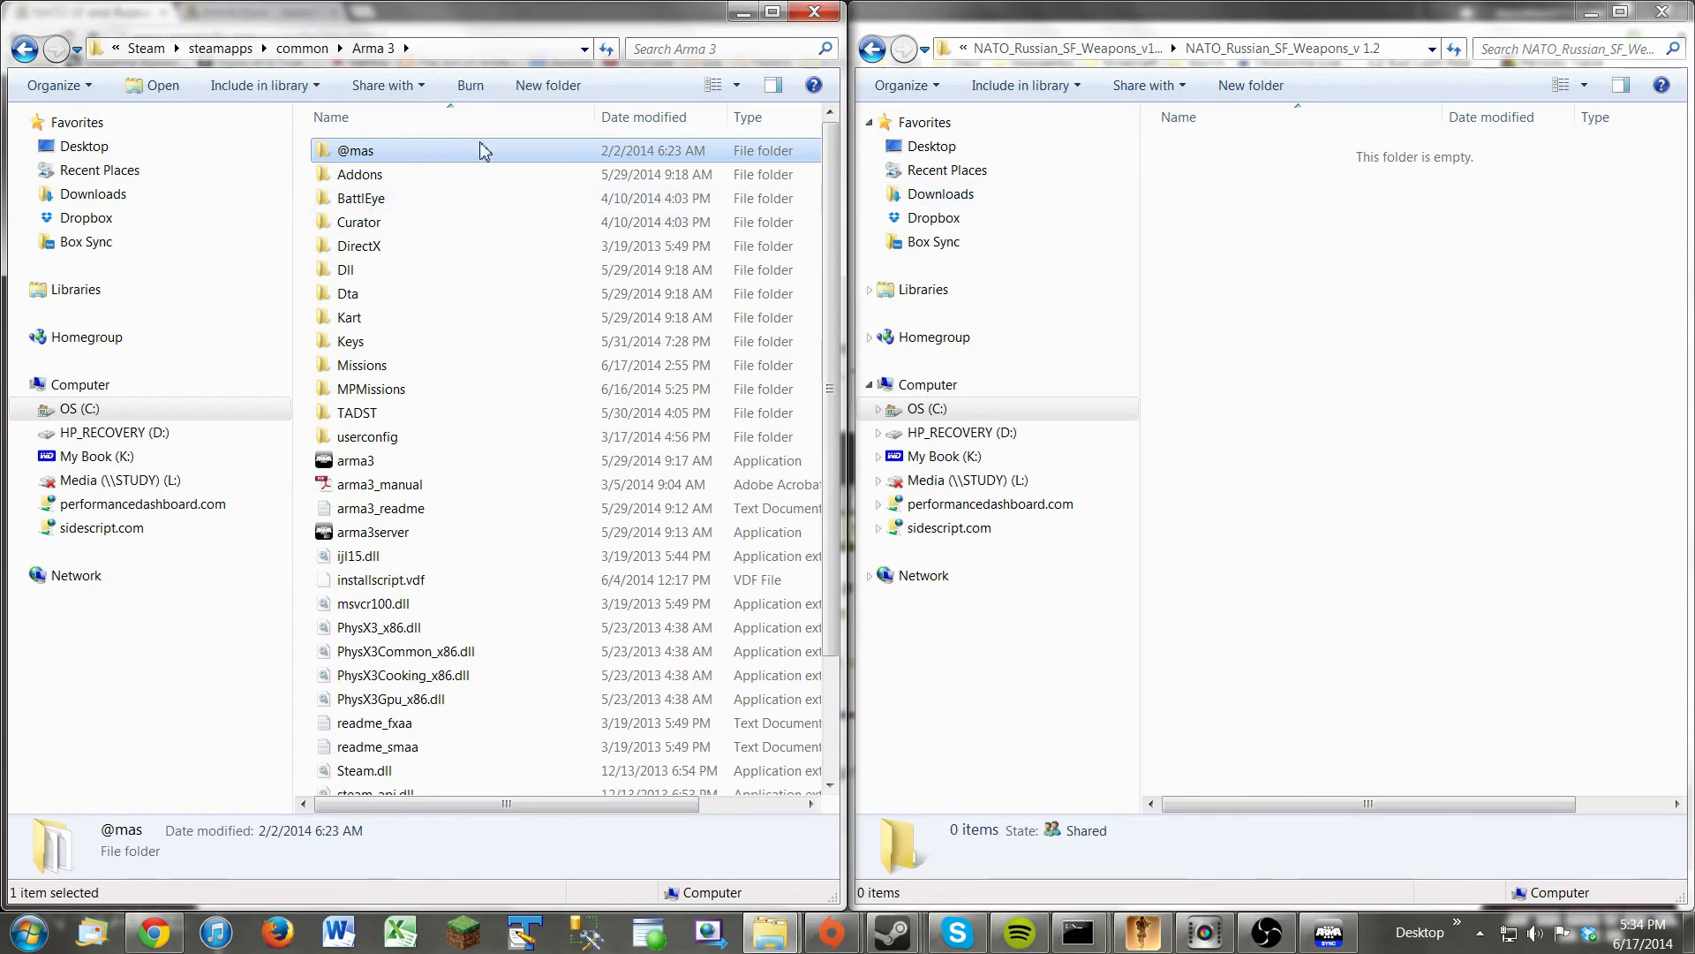
{"action": "mouse_move", "coordinate": [382, 180]}
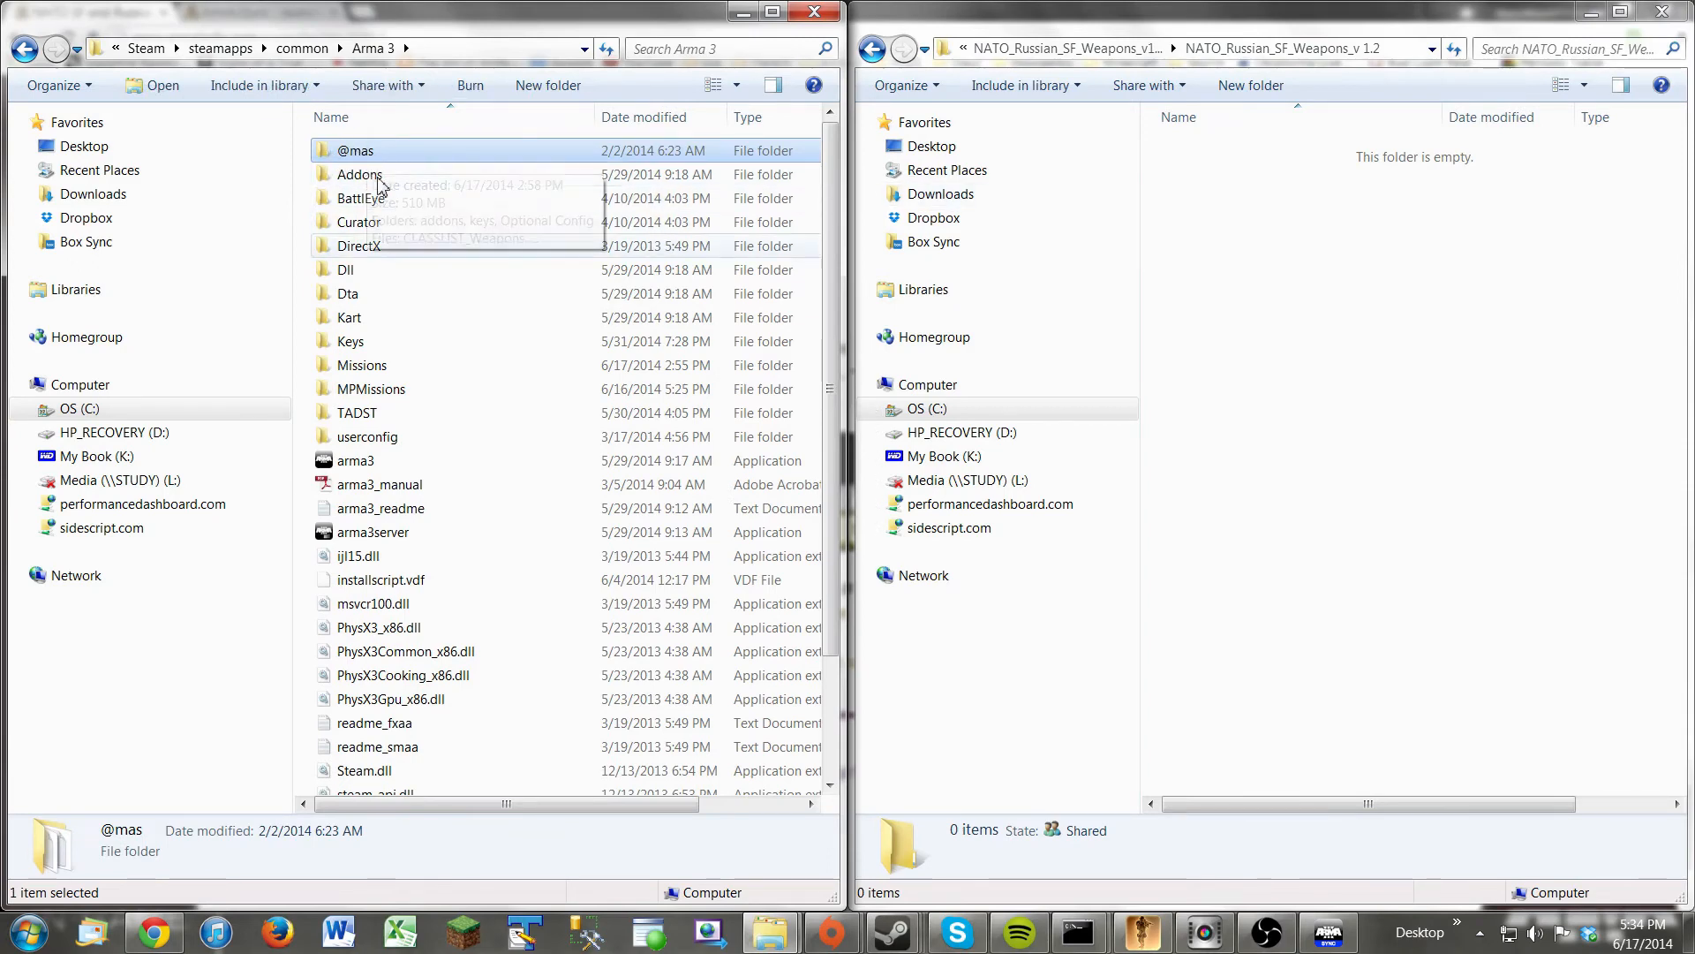
{"action": "mouse_move", "coordinate": [647, 449]}
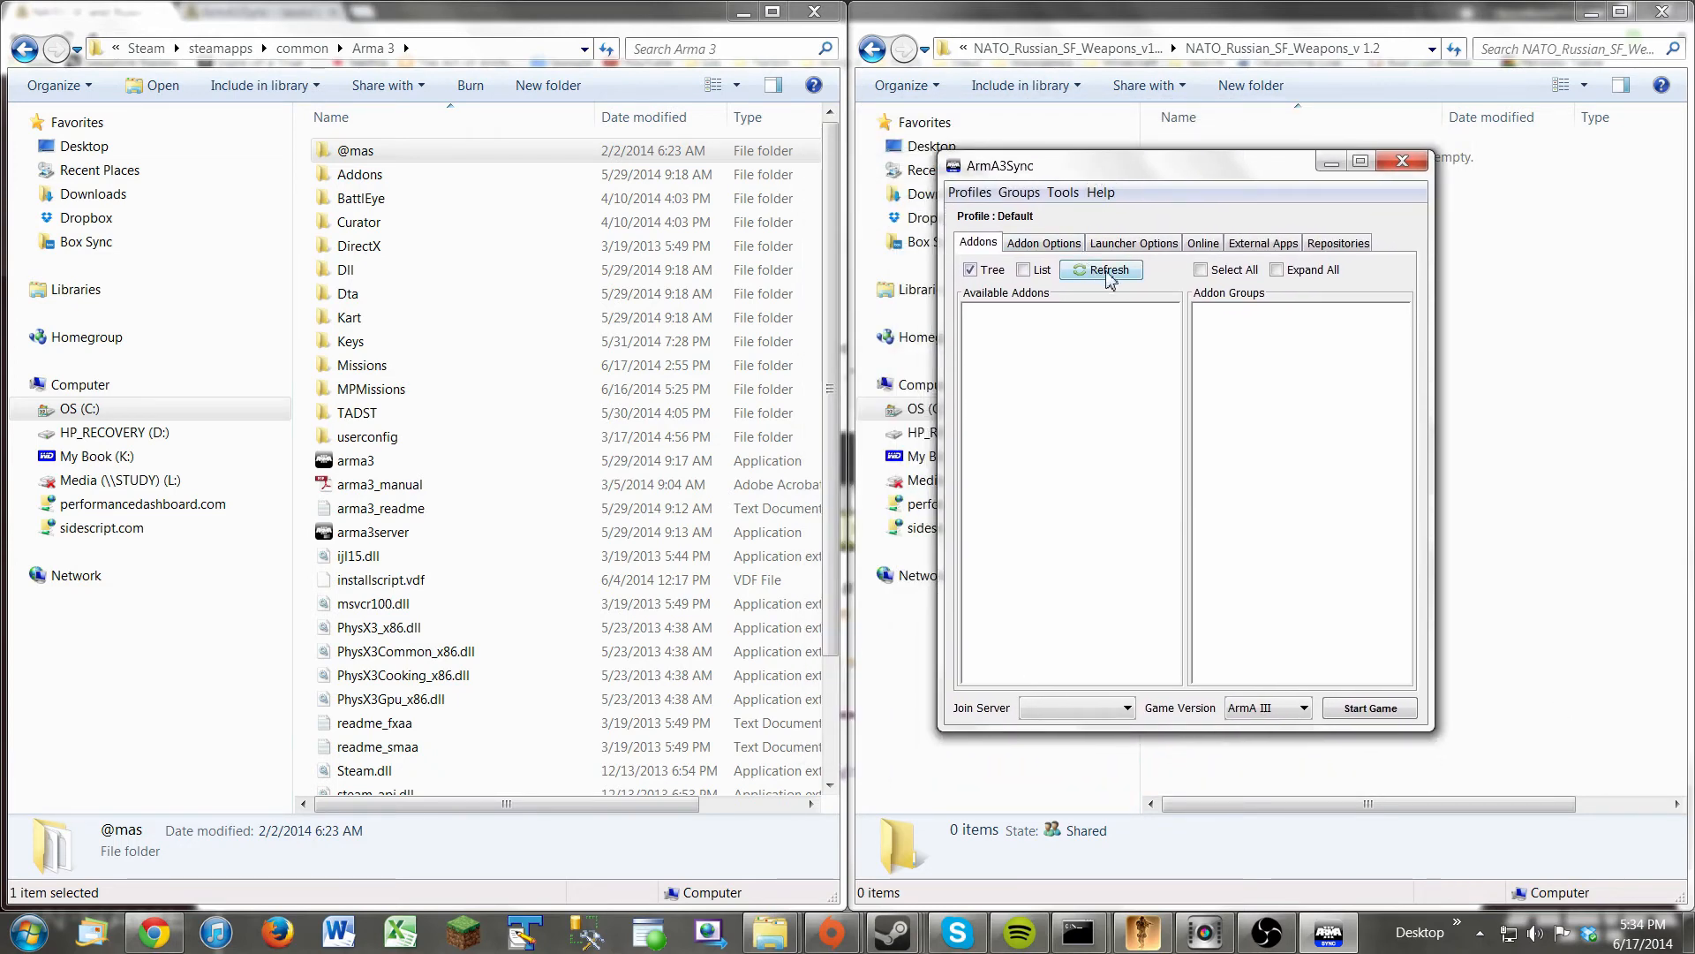
{"action": "left_click", "coordinate": [1102, 269]}
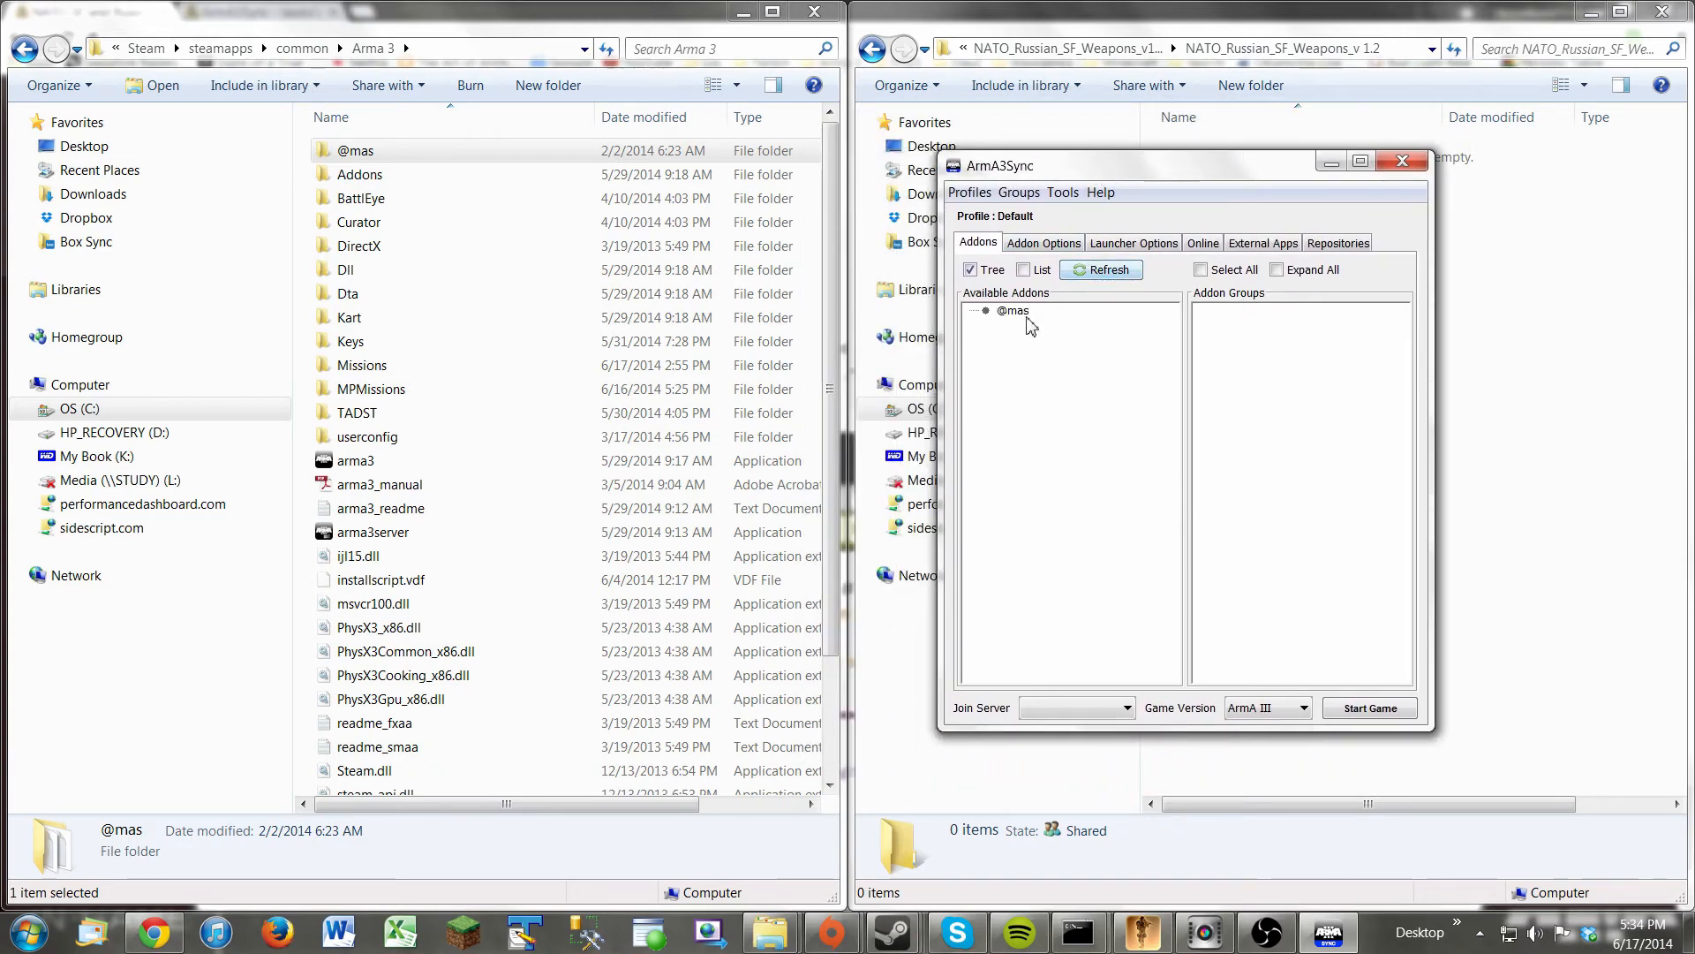
{"action": "left_click", "coordinate": [1014, 309]}
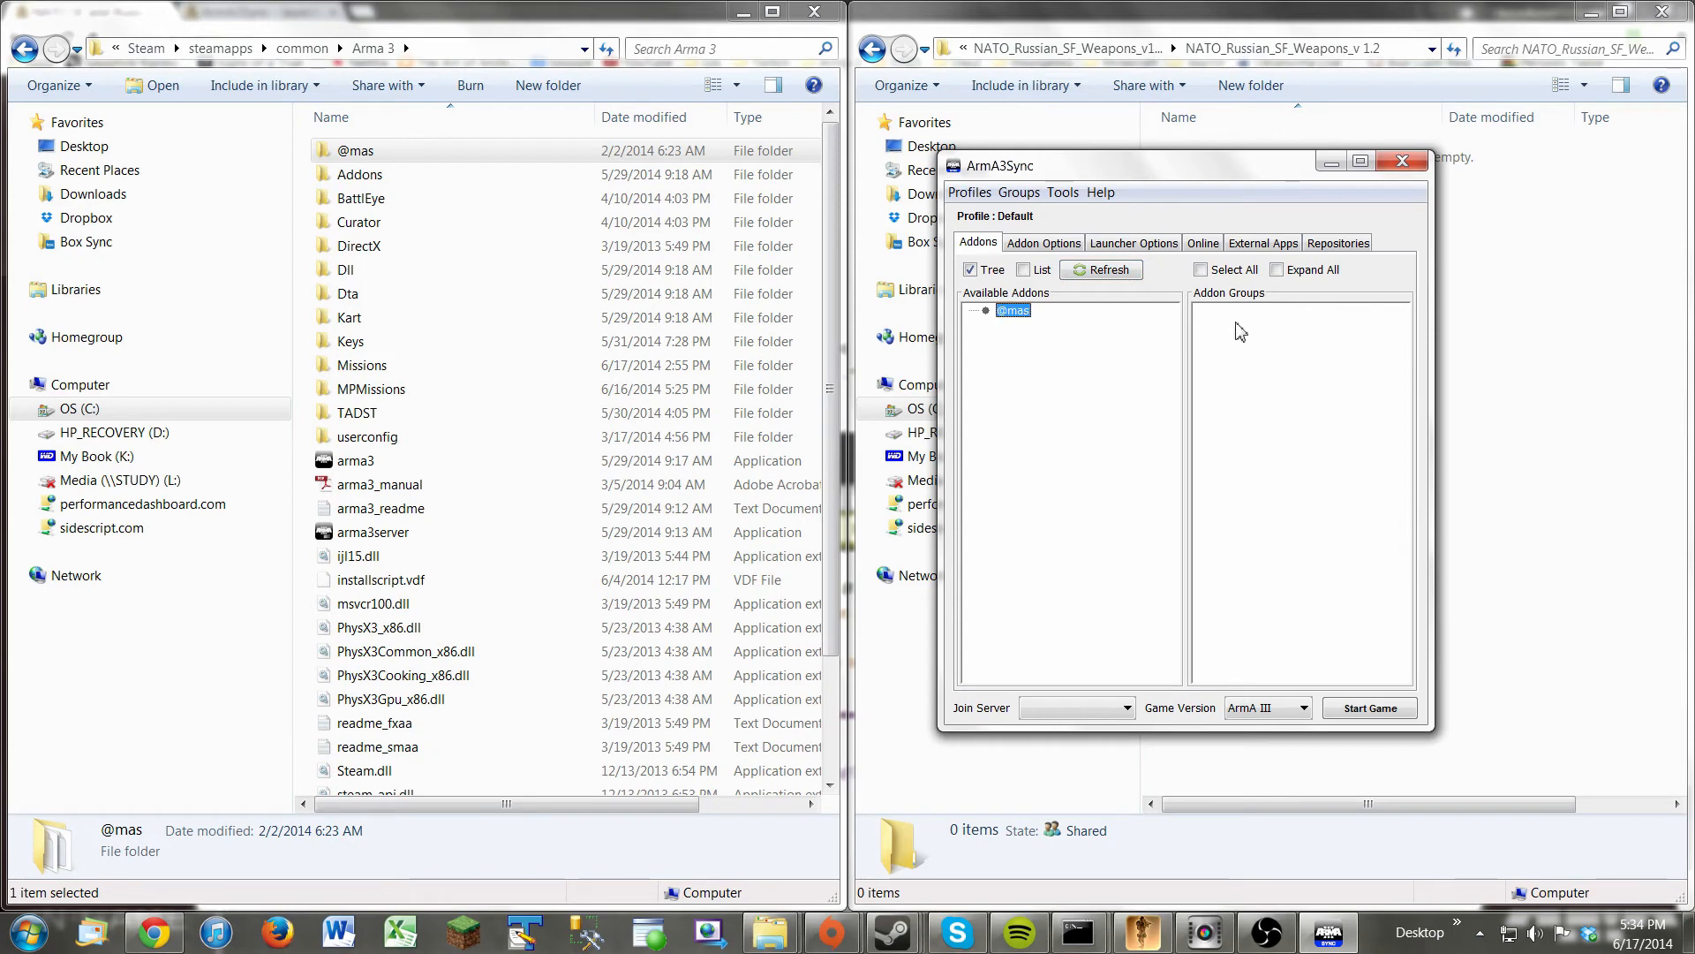
{"action": "right_click", "coordinate": [1296, 318]}
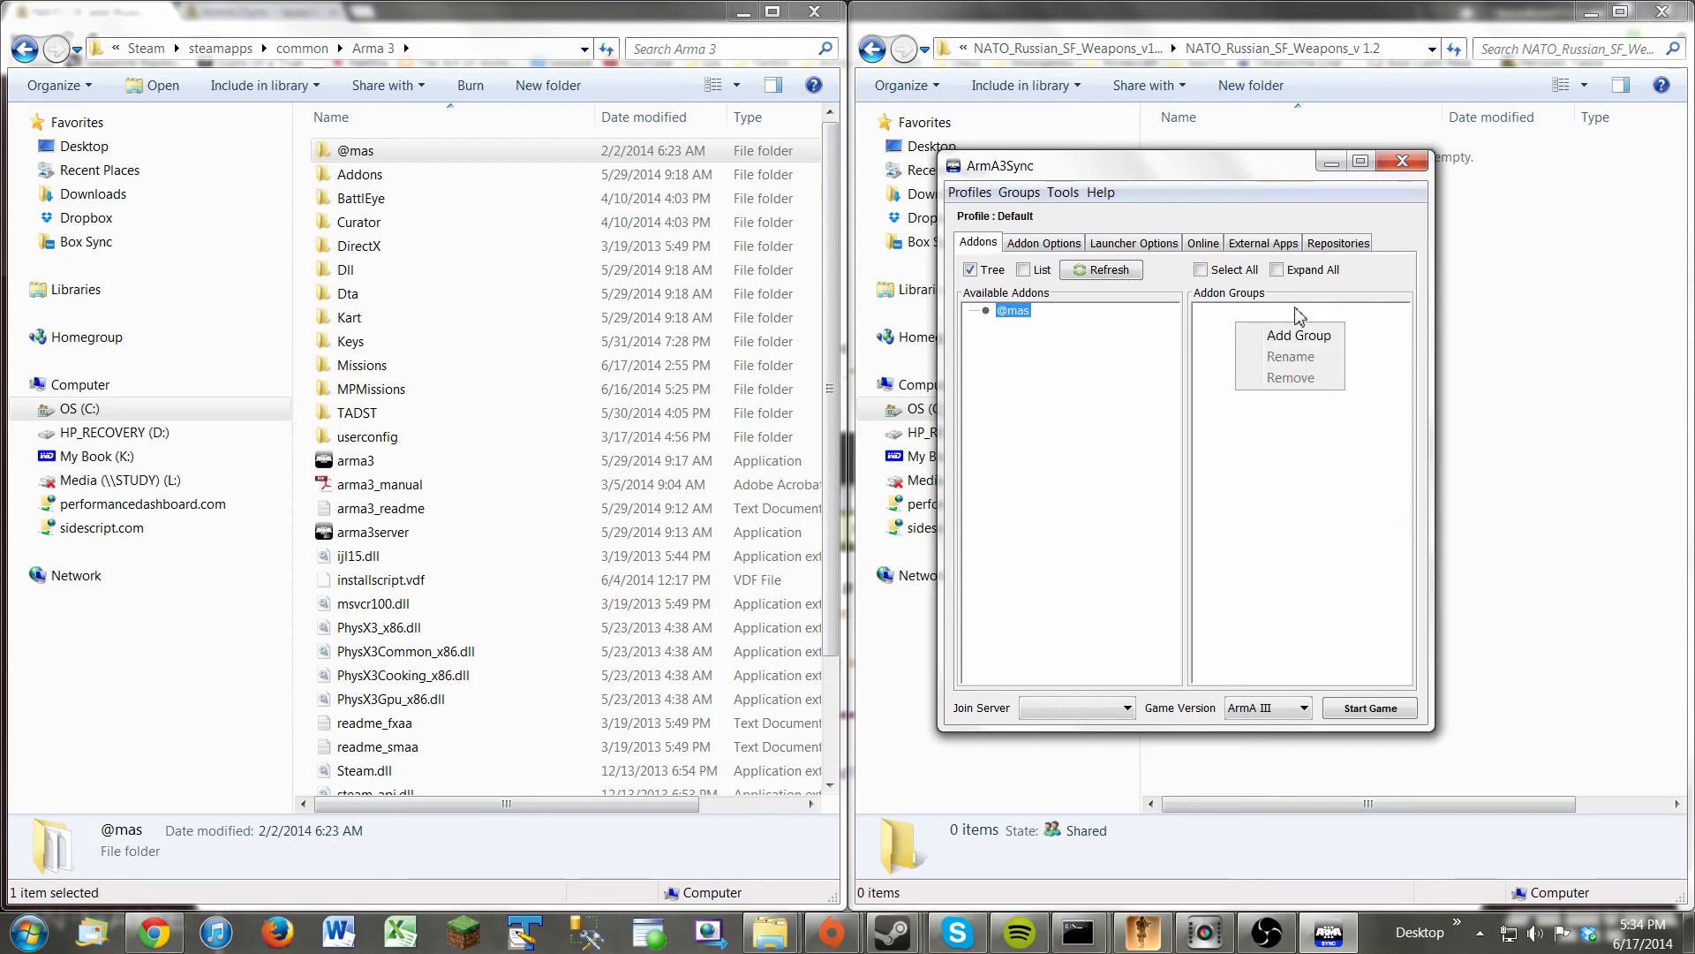
{"action": "left_click", "coordinate": [1299, 335]}
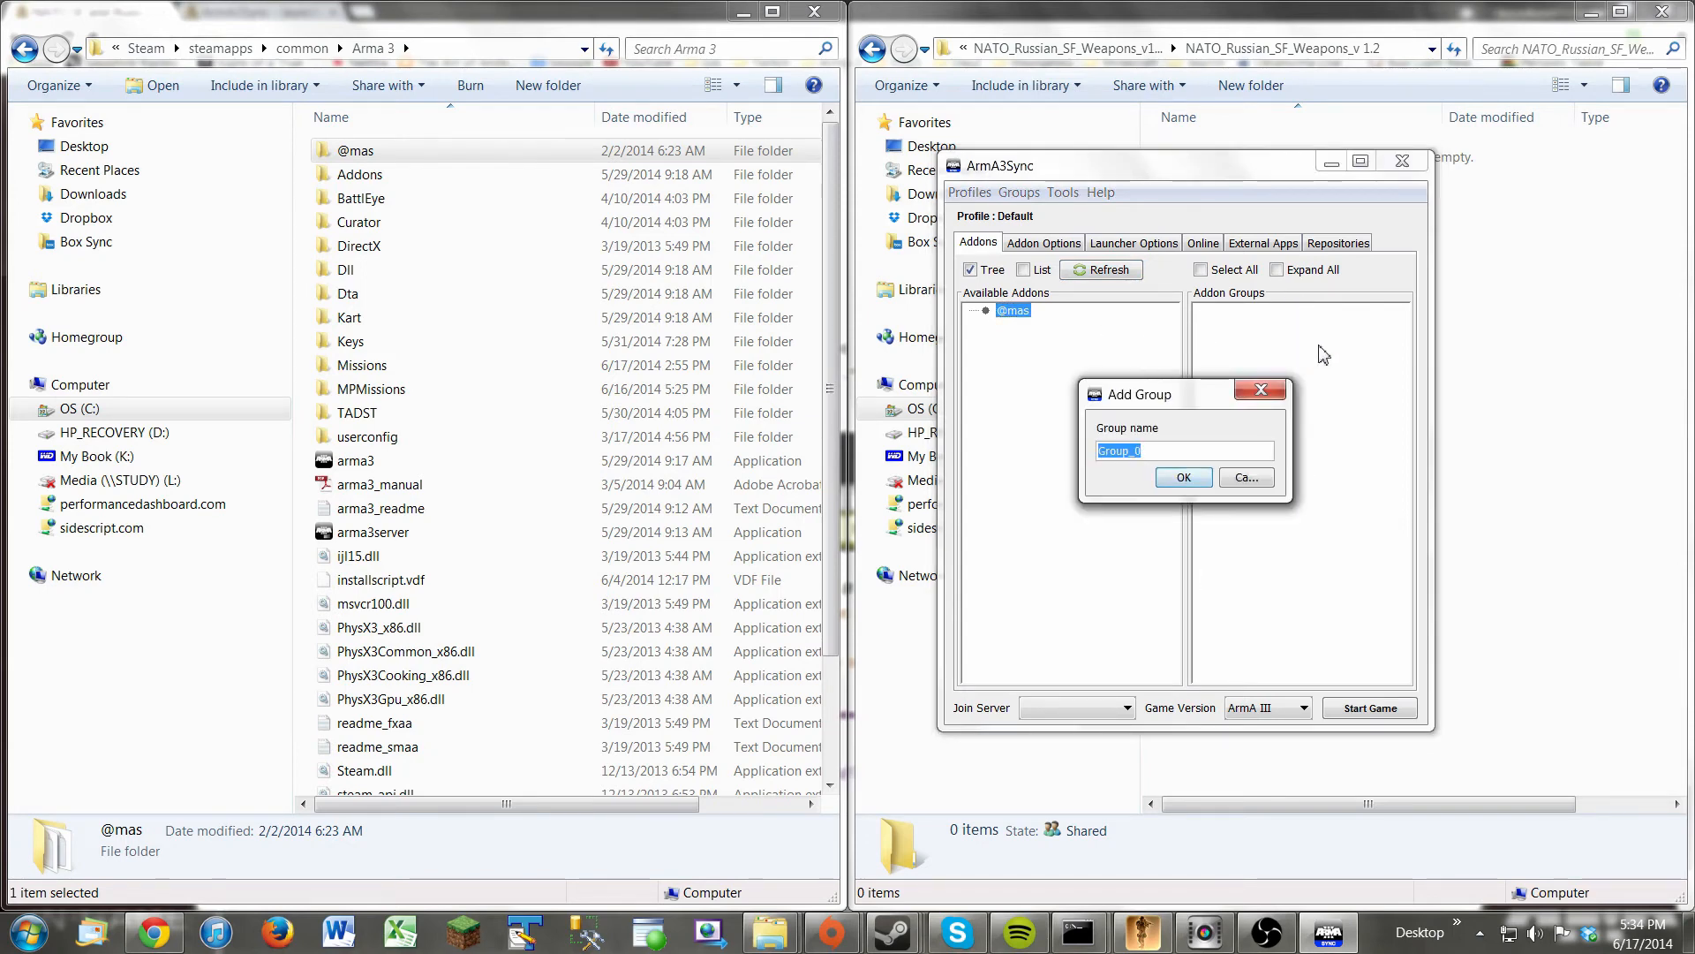
{"action": "type", "text": "Mods"}
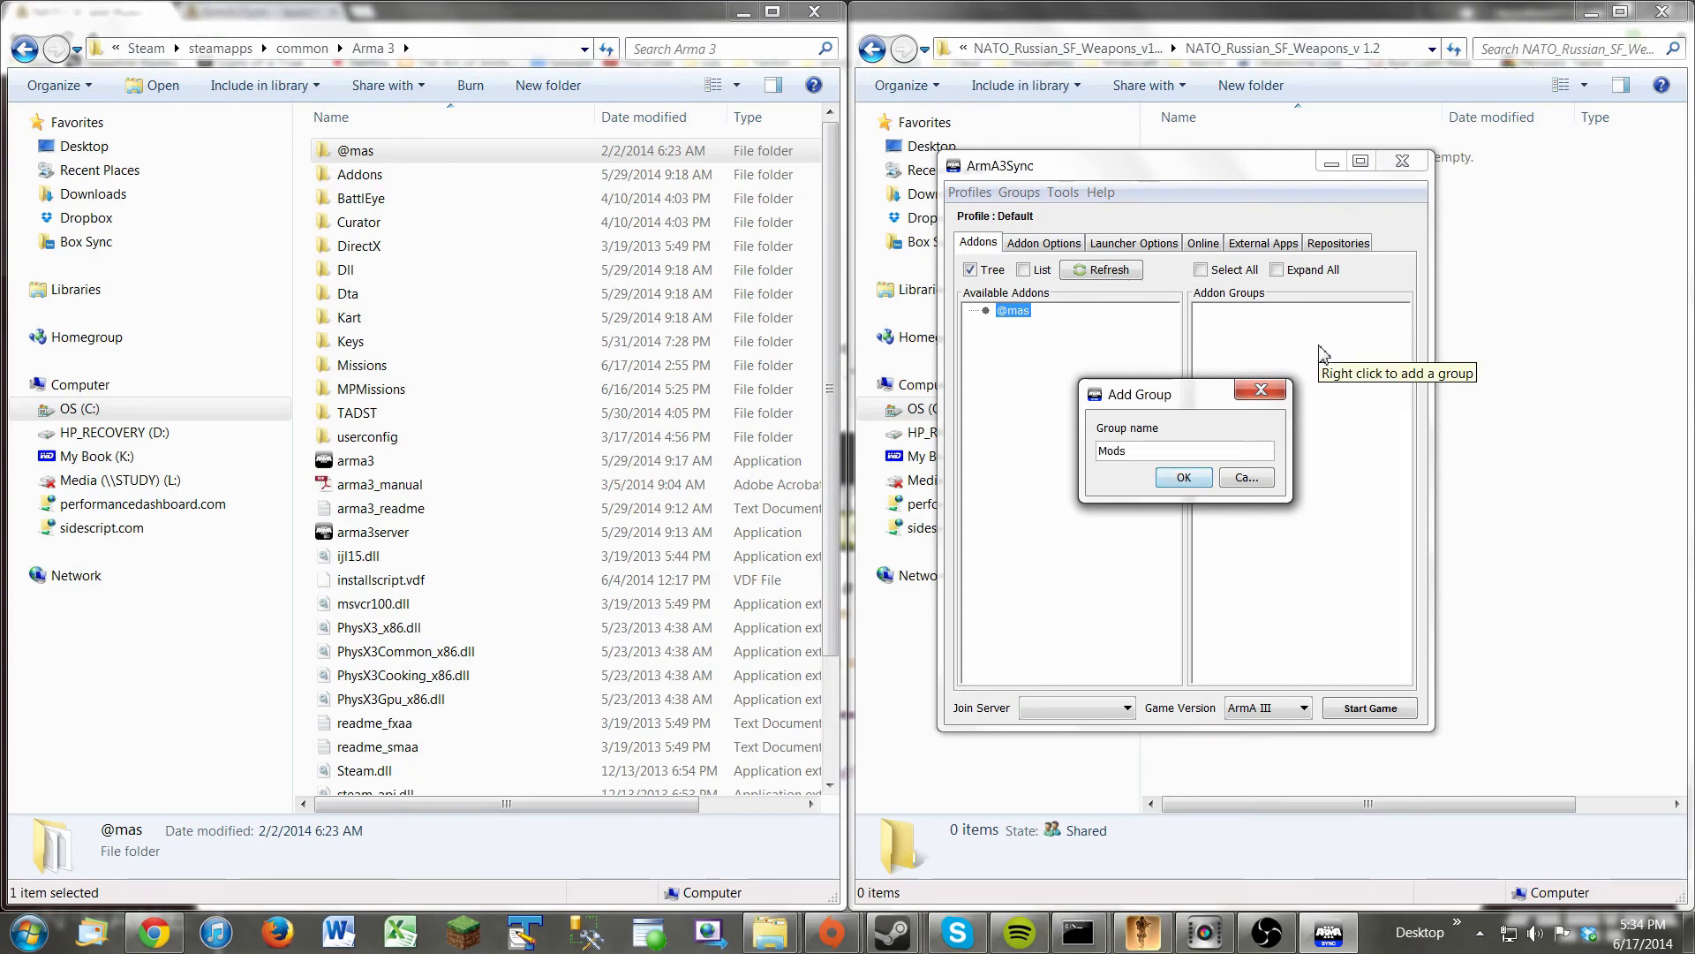
{"action": "left_click", "coordinate": [1183, 477]}
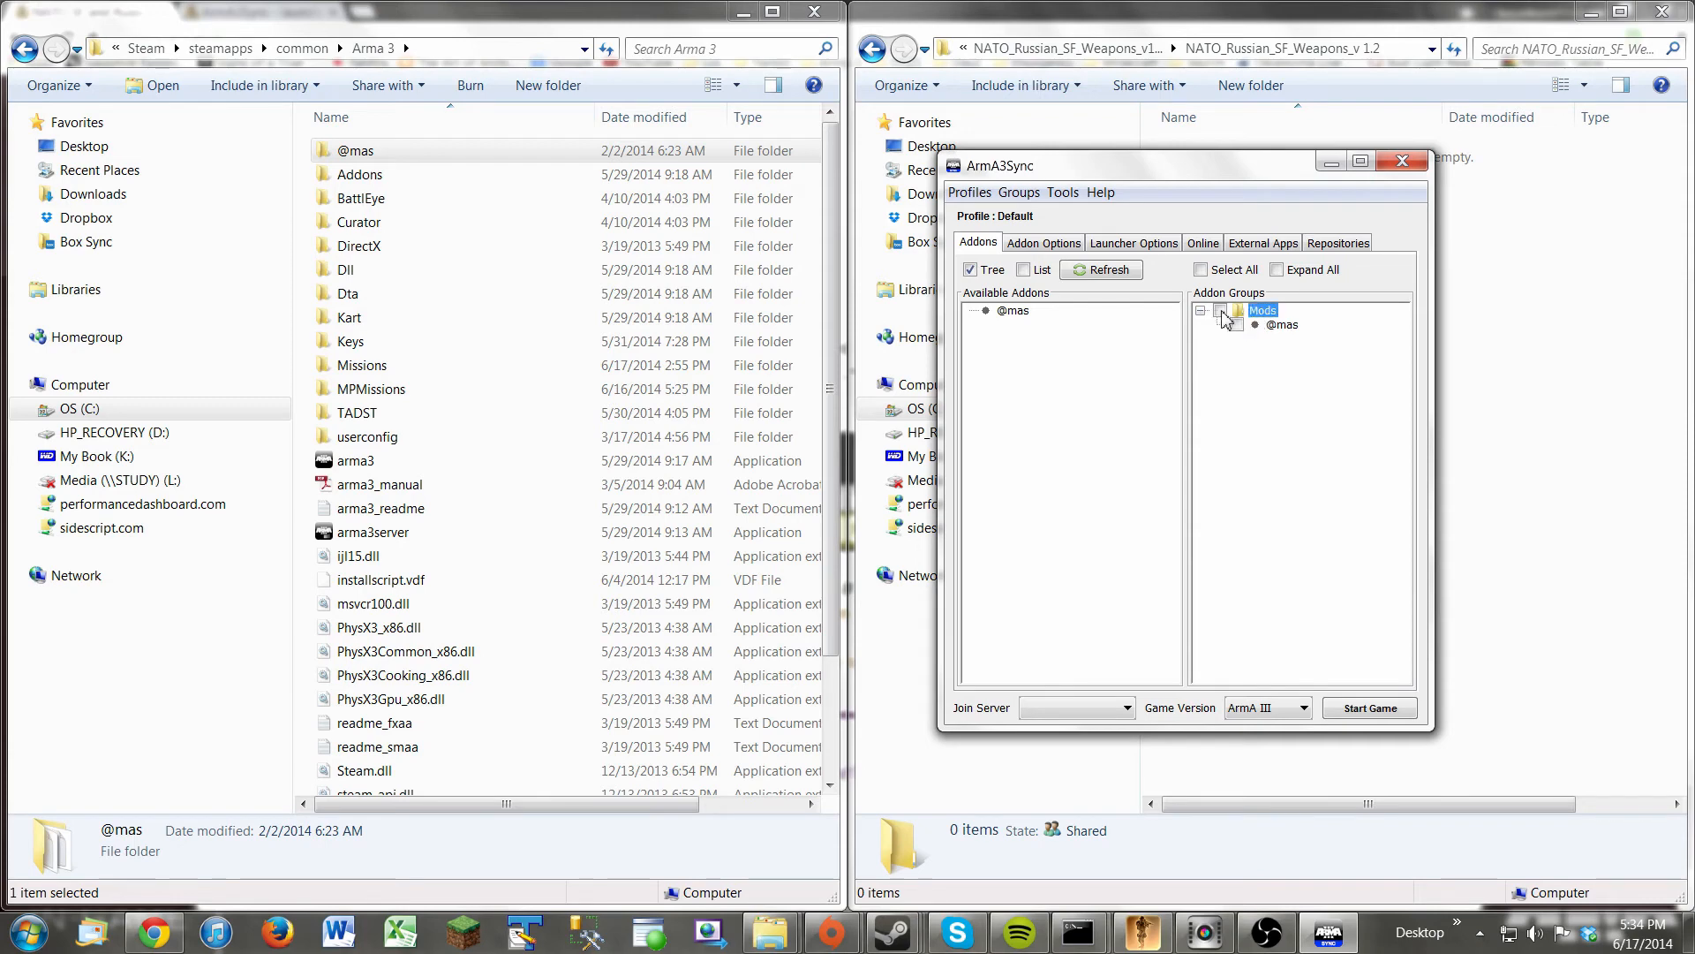
{"action": "left_click", "coordinate": [1218, 309]}
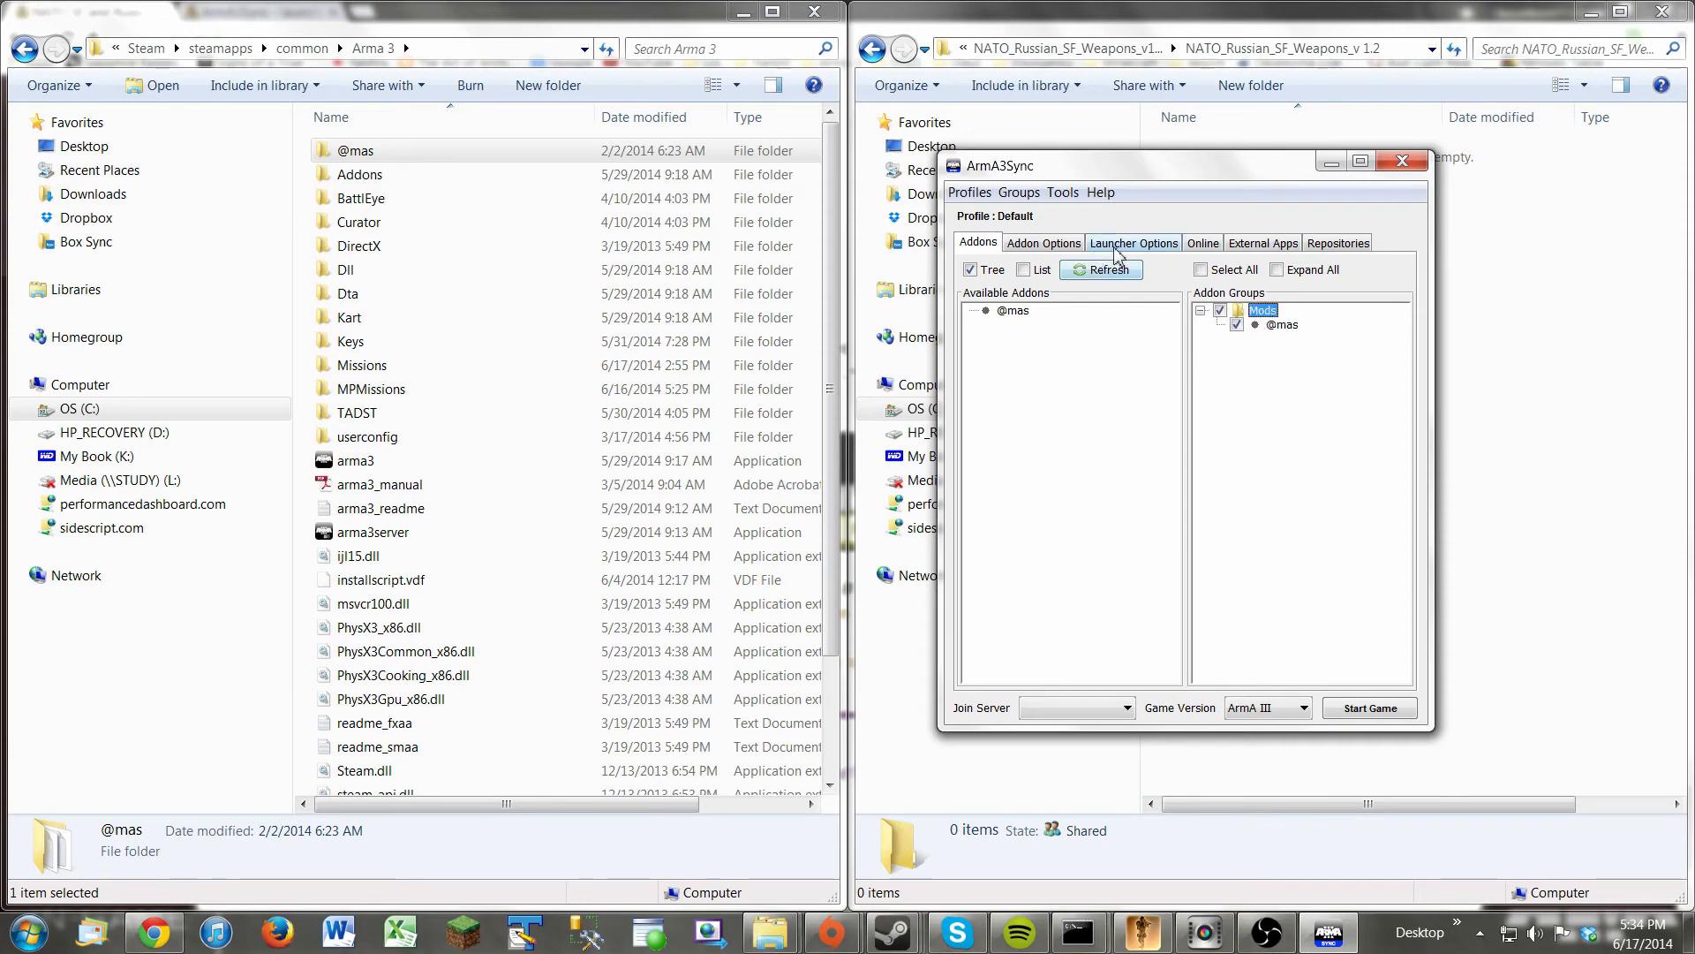
{"action": "left_click", "coordinate": [1043, 242]}
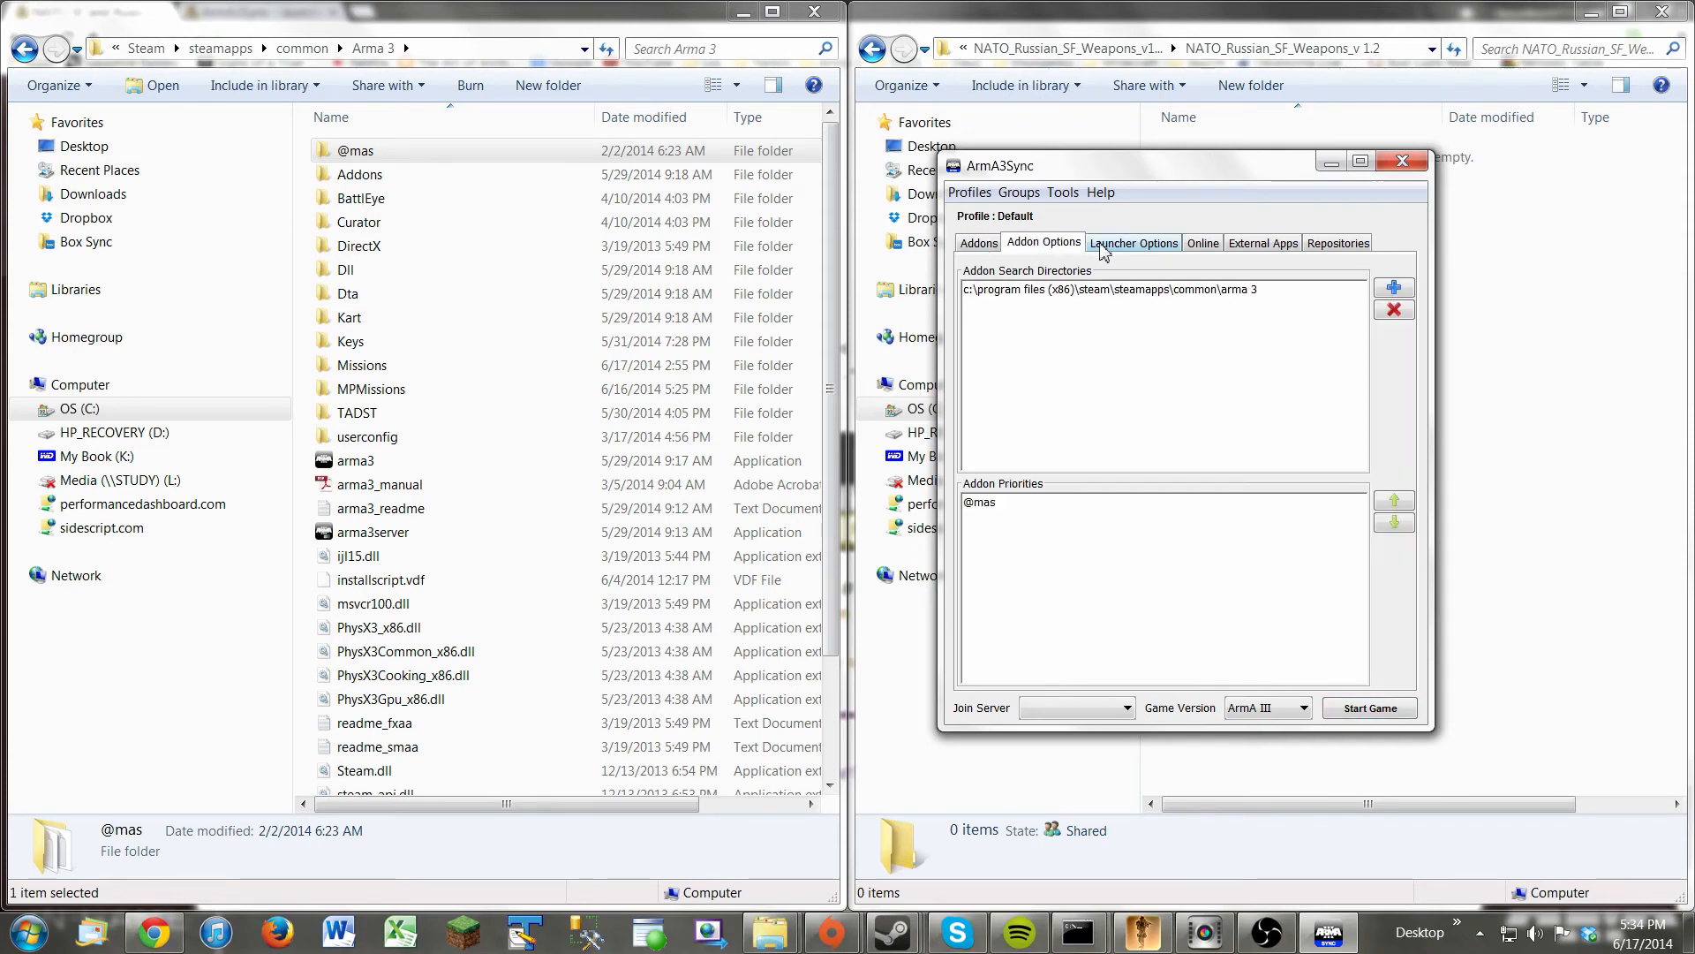
{"action": "left_click", "coordinate": [1134, 242]}
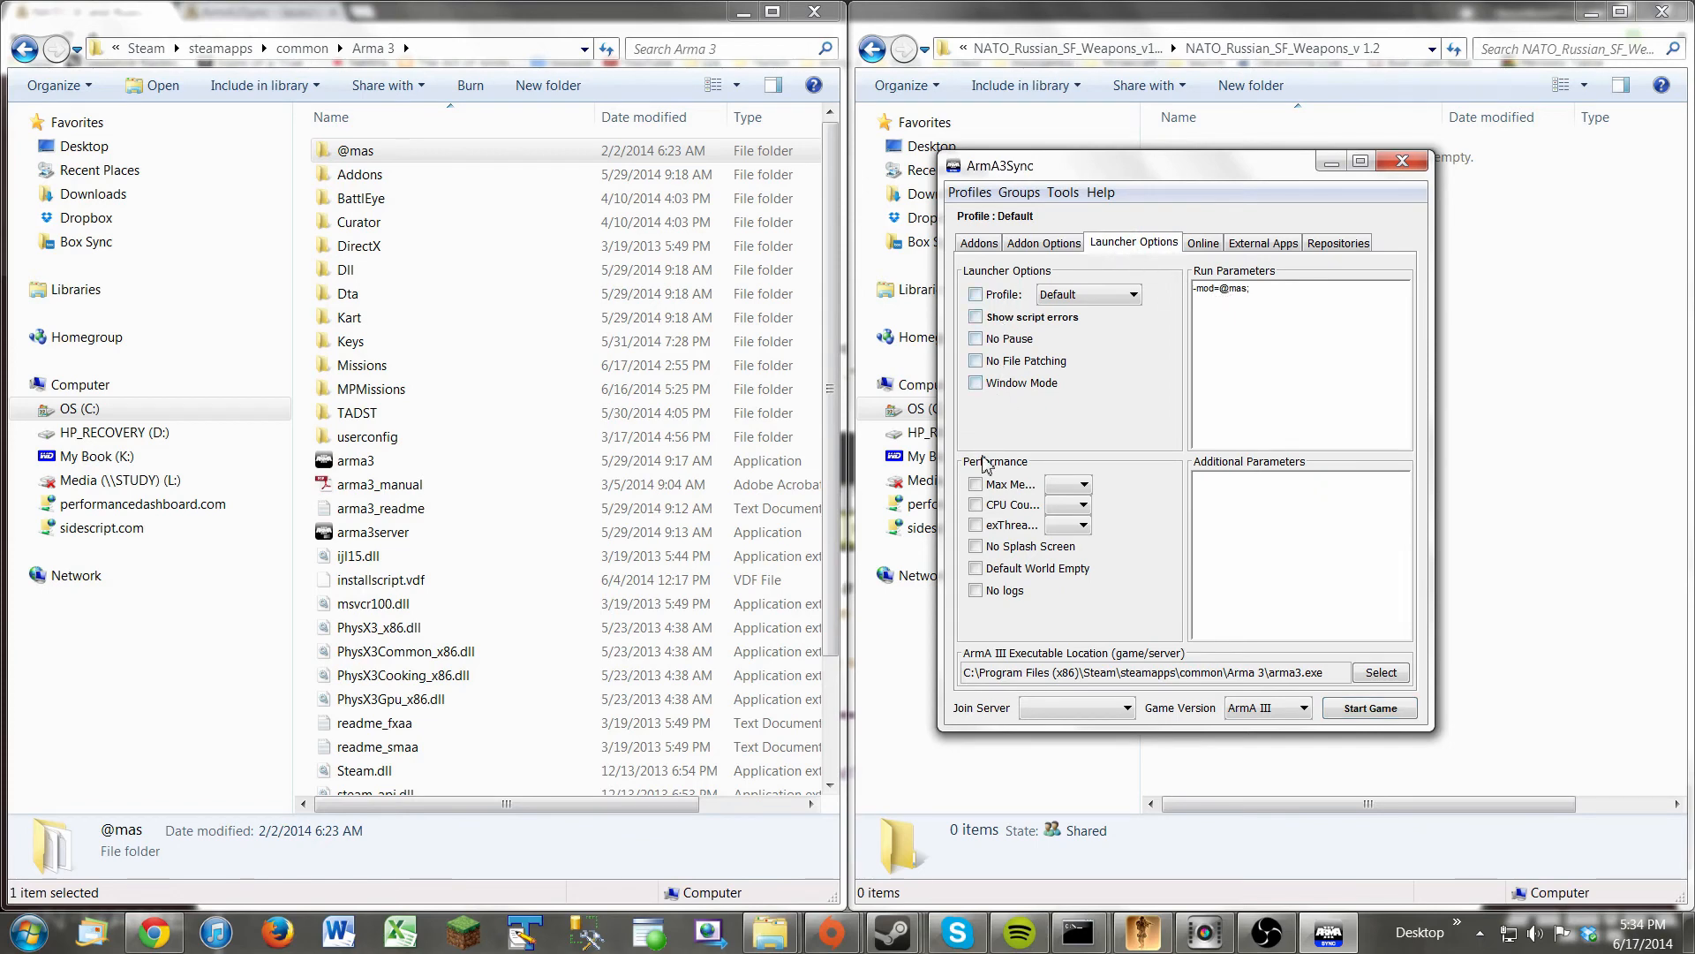
{"action": "mouse_move", "coordinate": [1001, 403]}
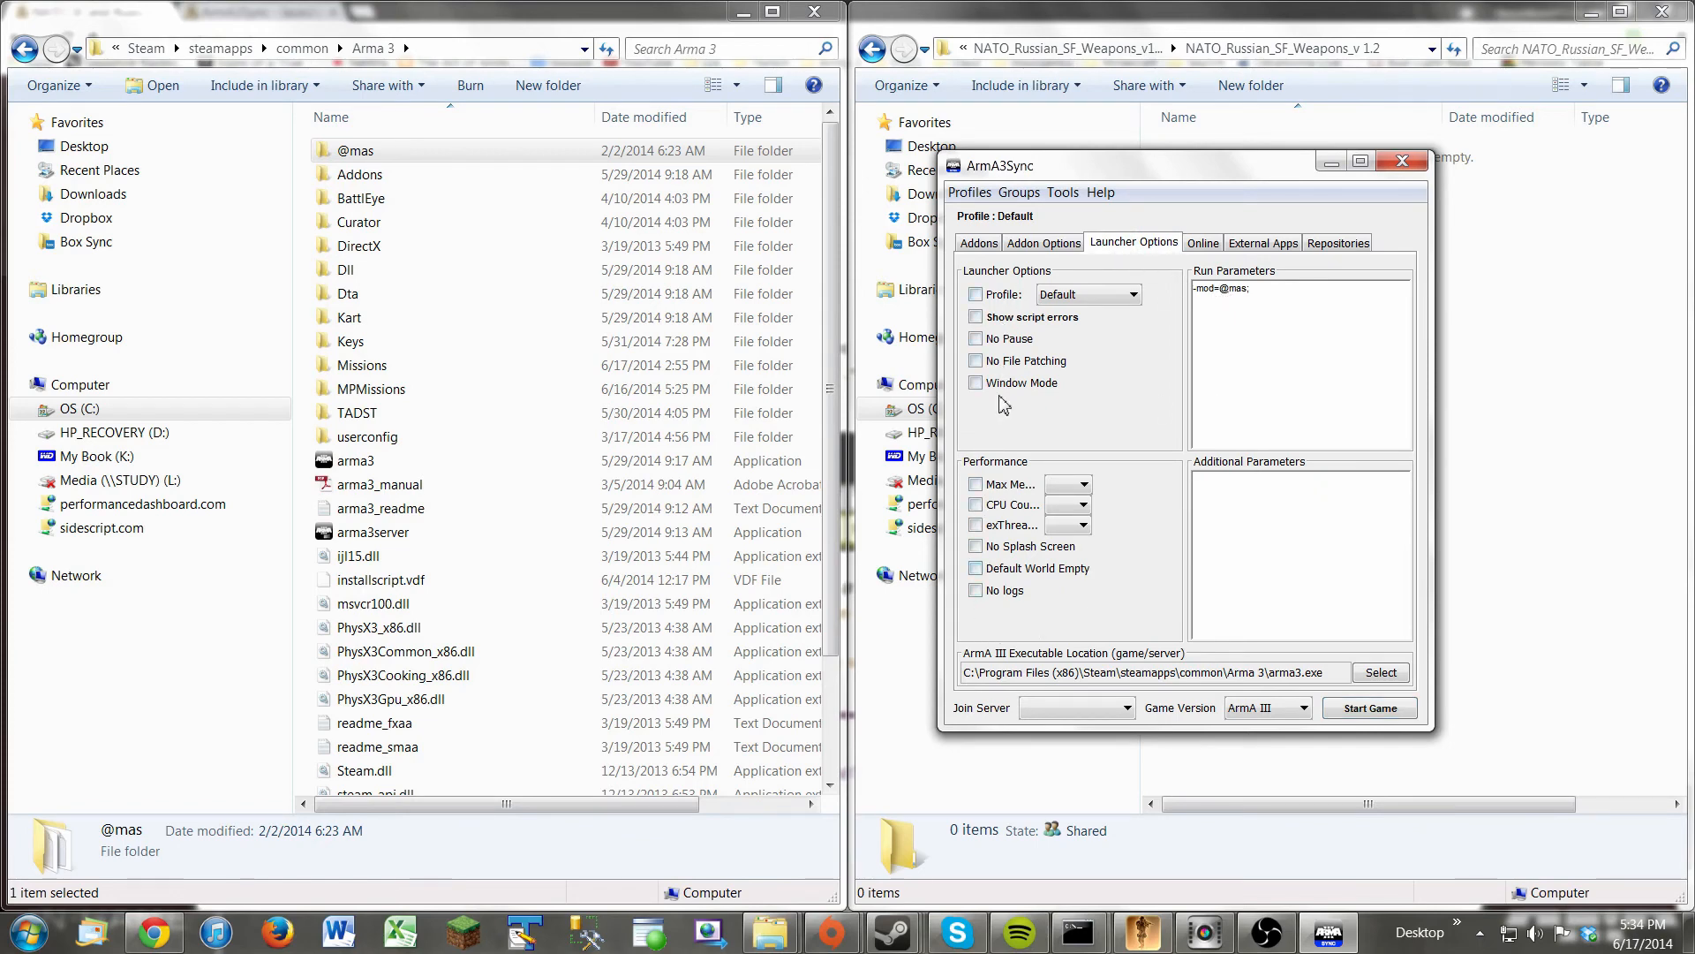
{"action": "mouse_move", "coordinate": [1009, 399]}
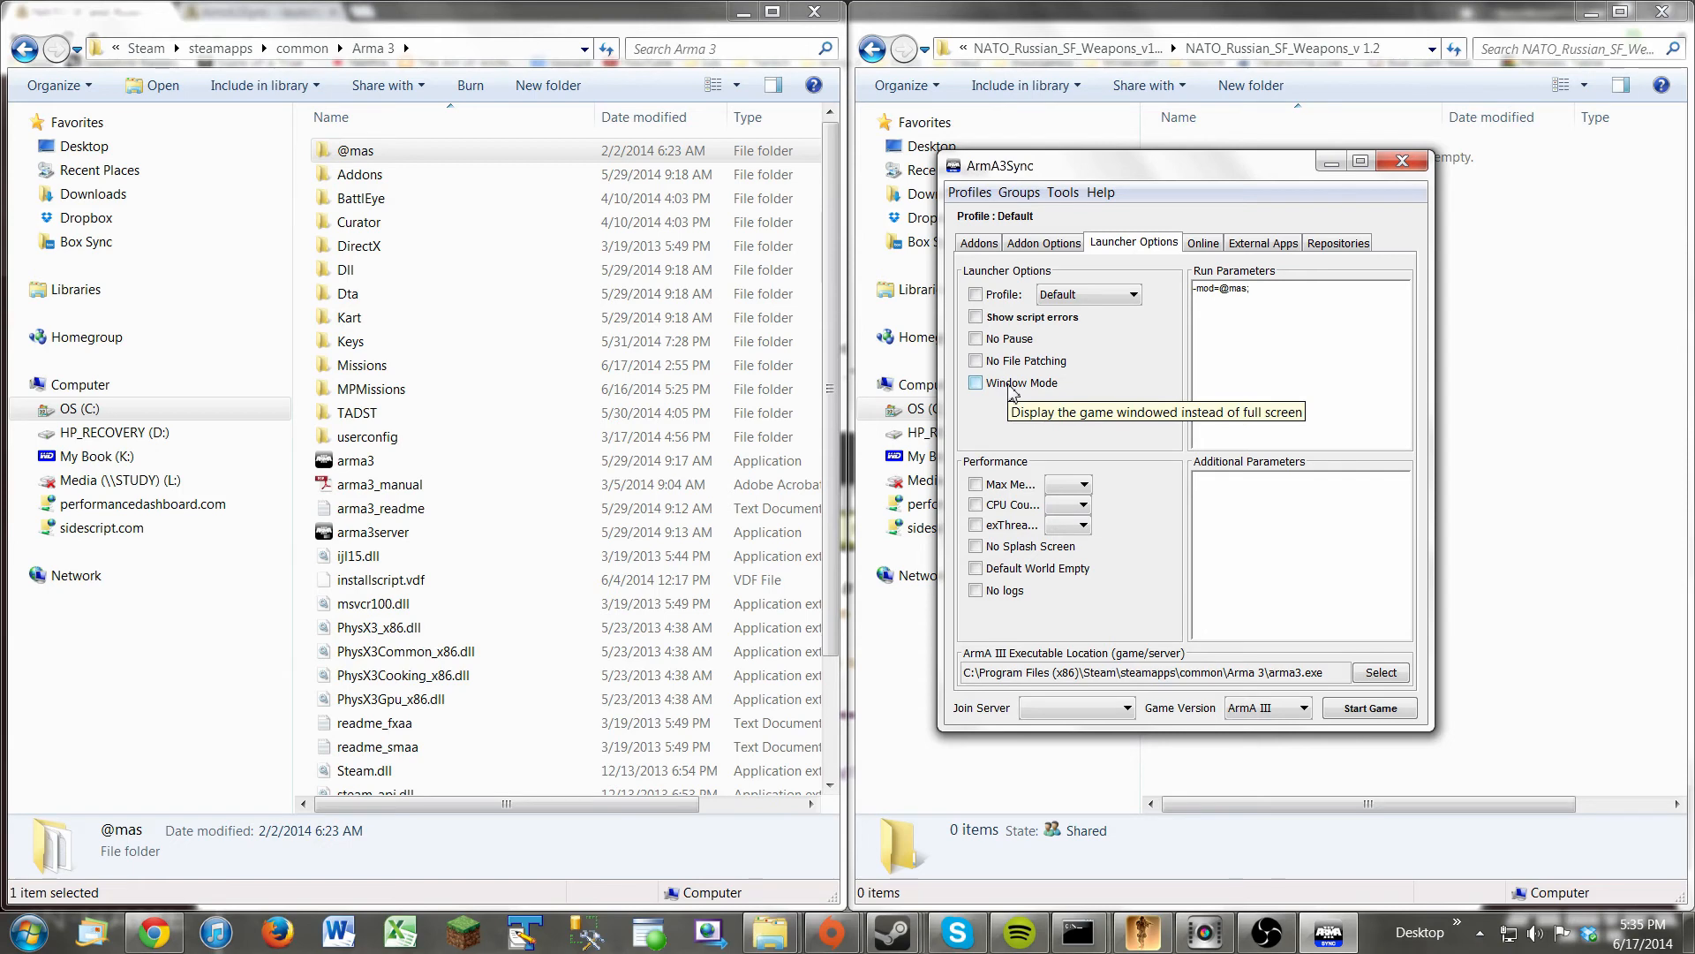
{"action": "mouse_move", "coordinate": [1280, 323]}
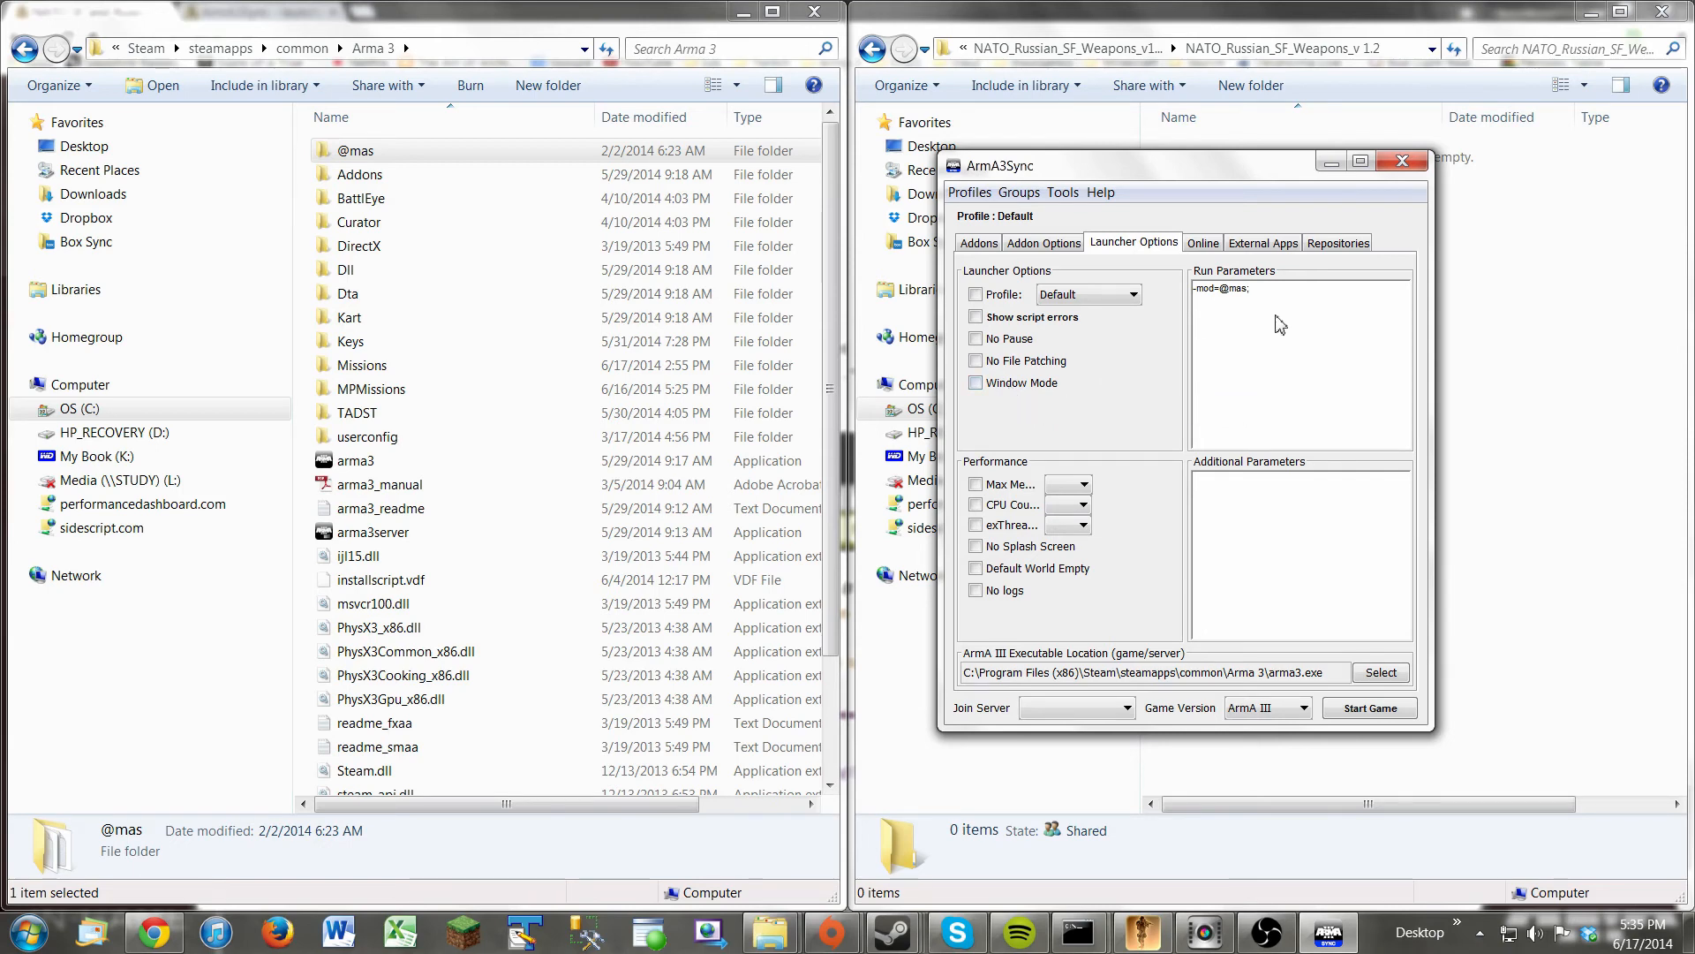
{"action": "mouse_move", "coordinate": [1255, 304]}
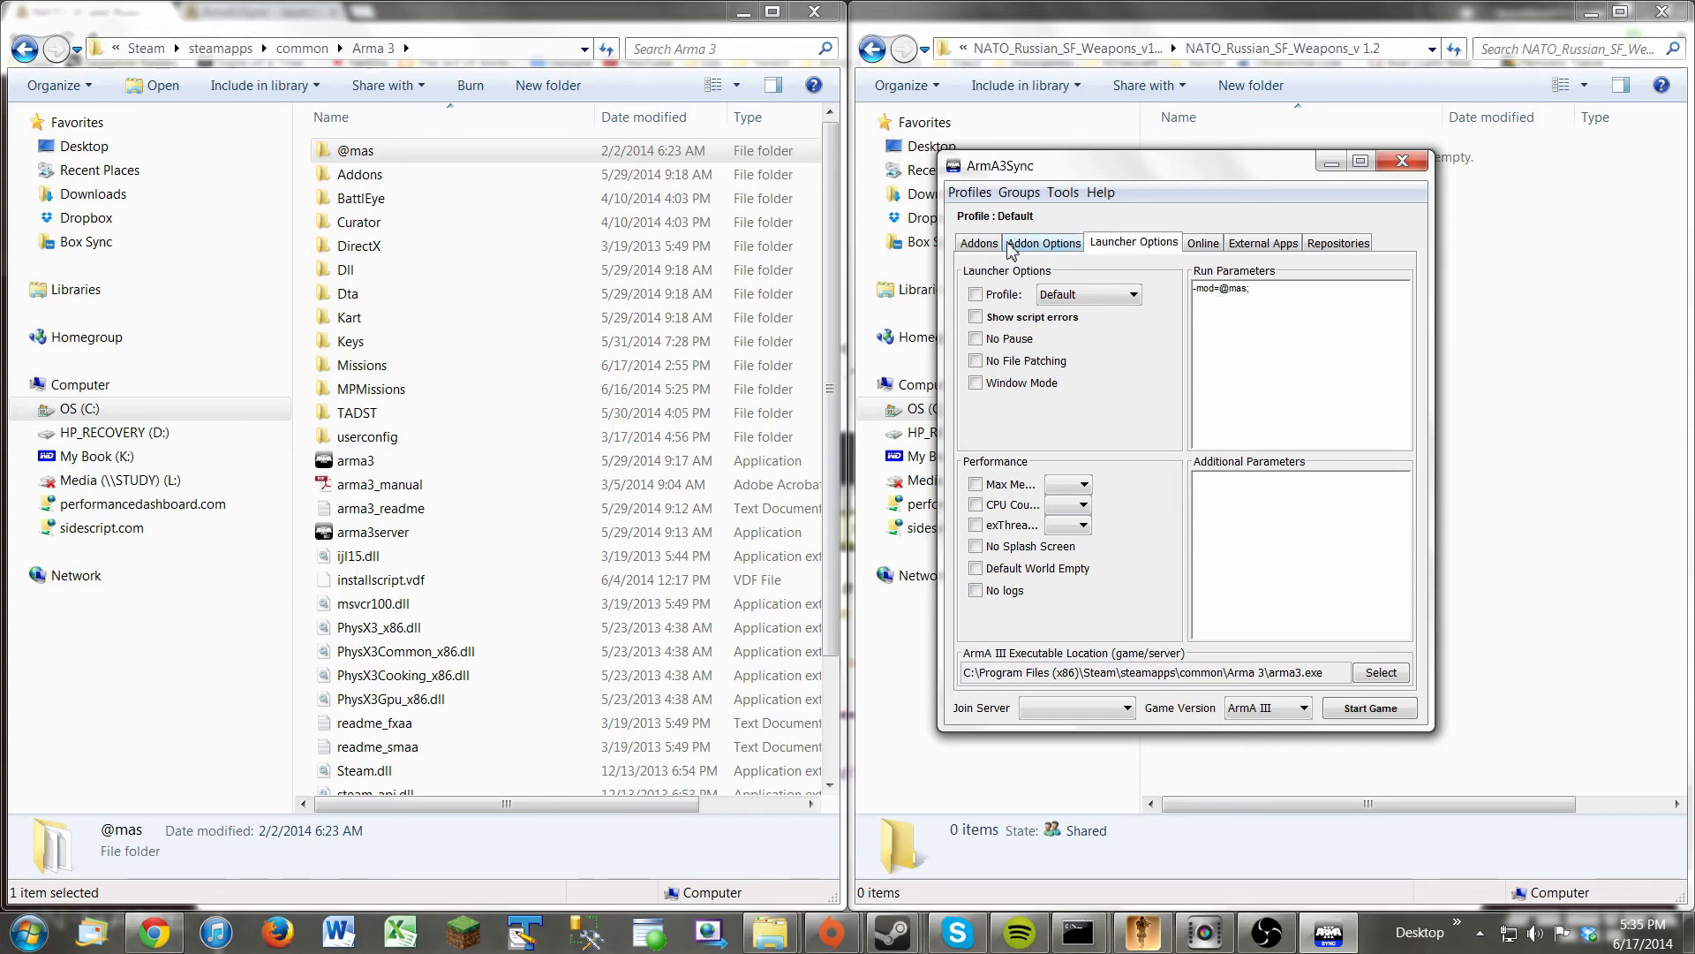
{"action": "left_click", "coordinate": [979, 242]}
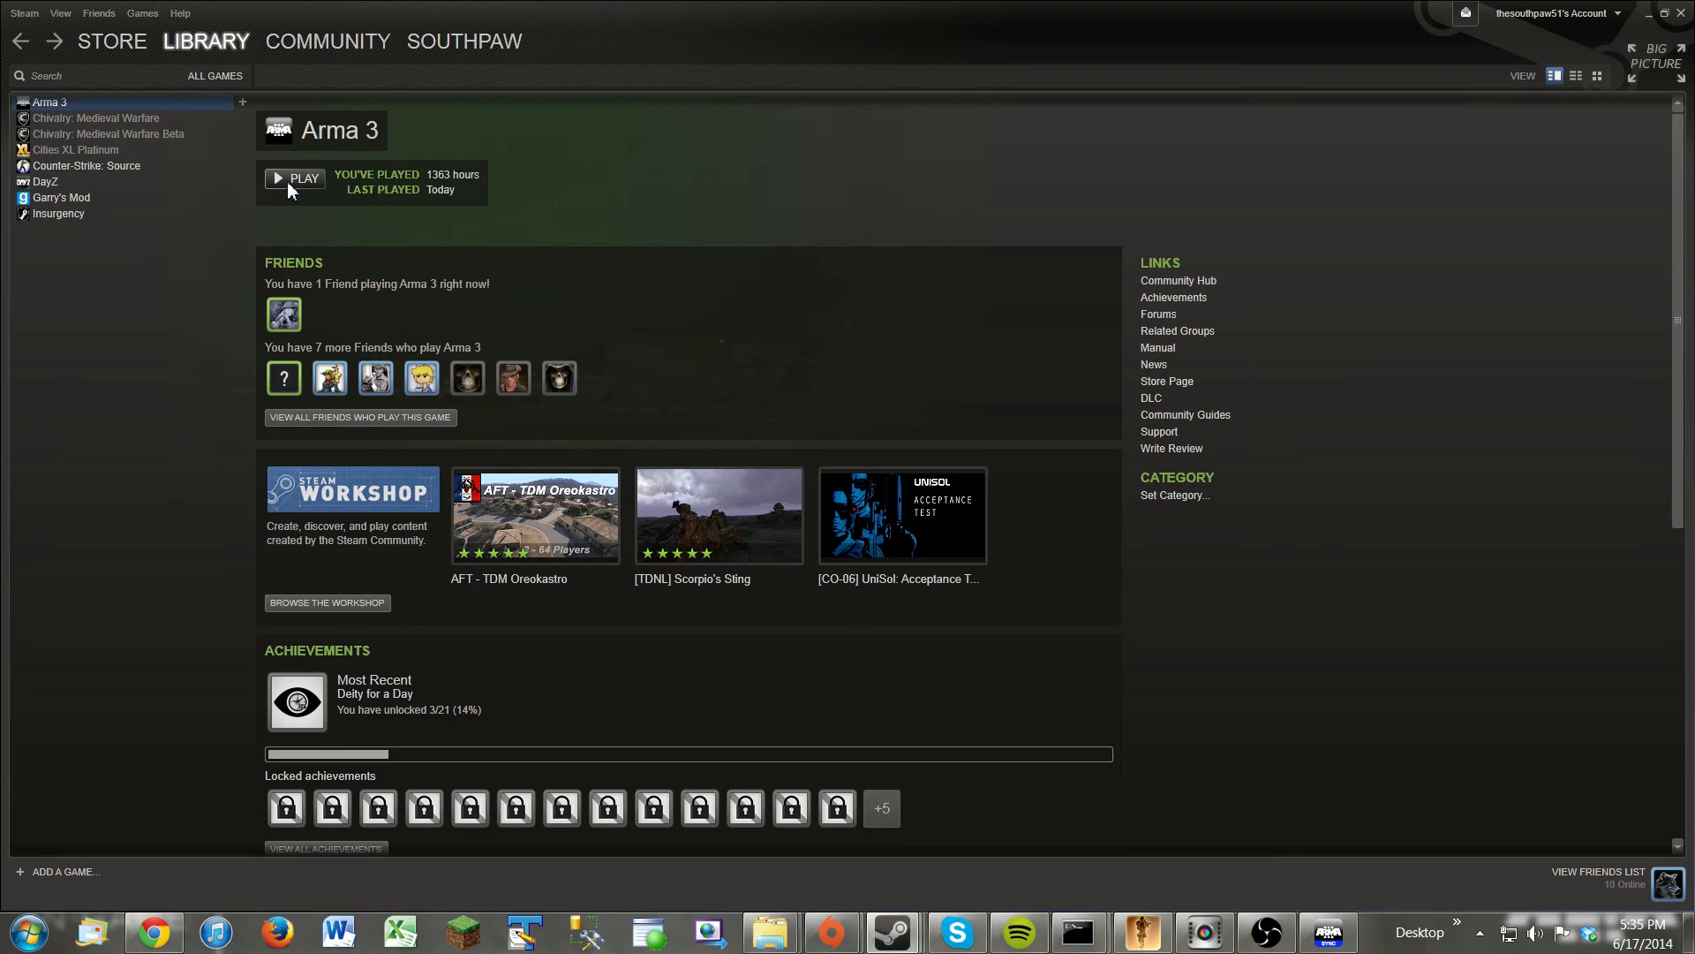
Select Arma 3 in the Steam Library and start it with PLAY.
{"action": "left_click", "coordinate": [1328, 933]}
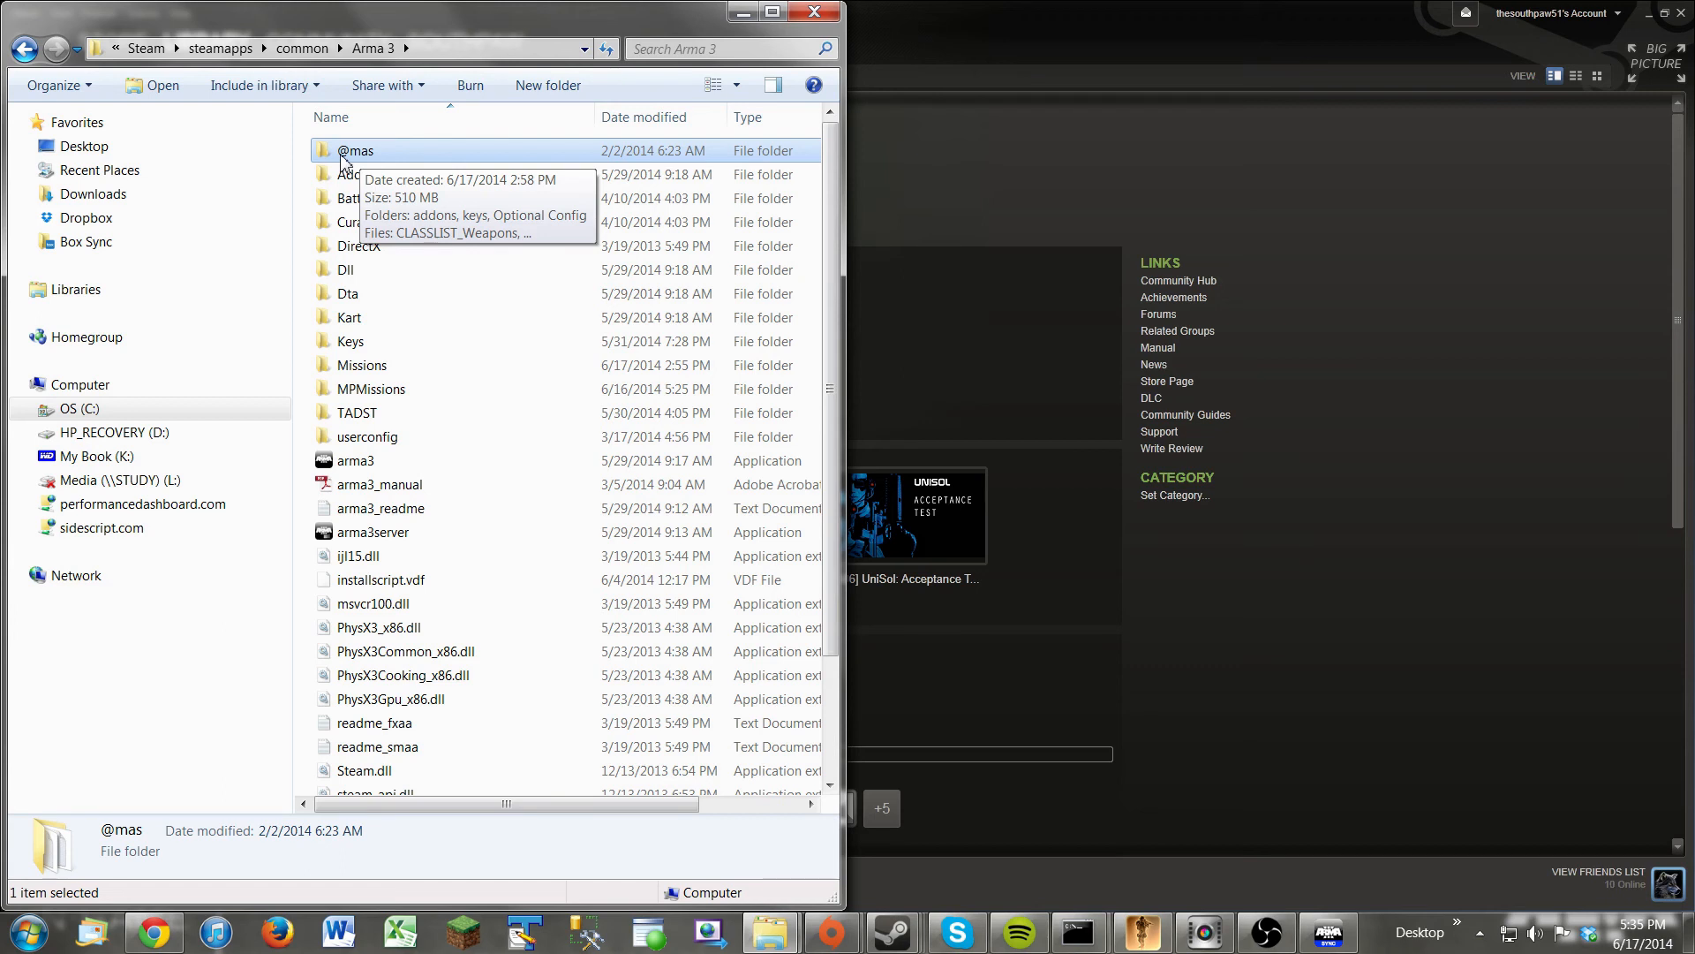
{"action": "mouse_move", "coordinate": [325, 164]}
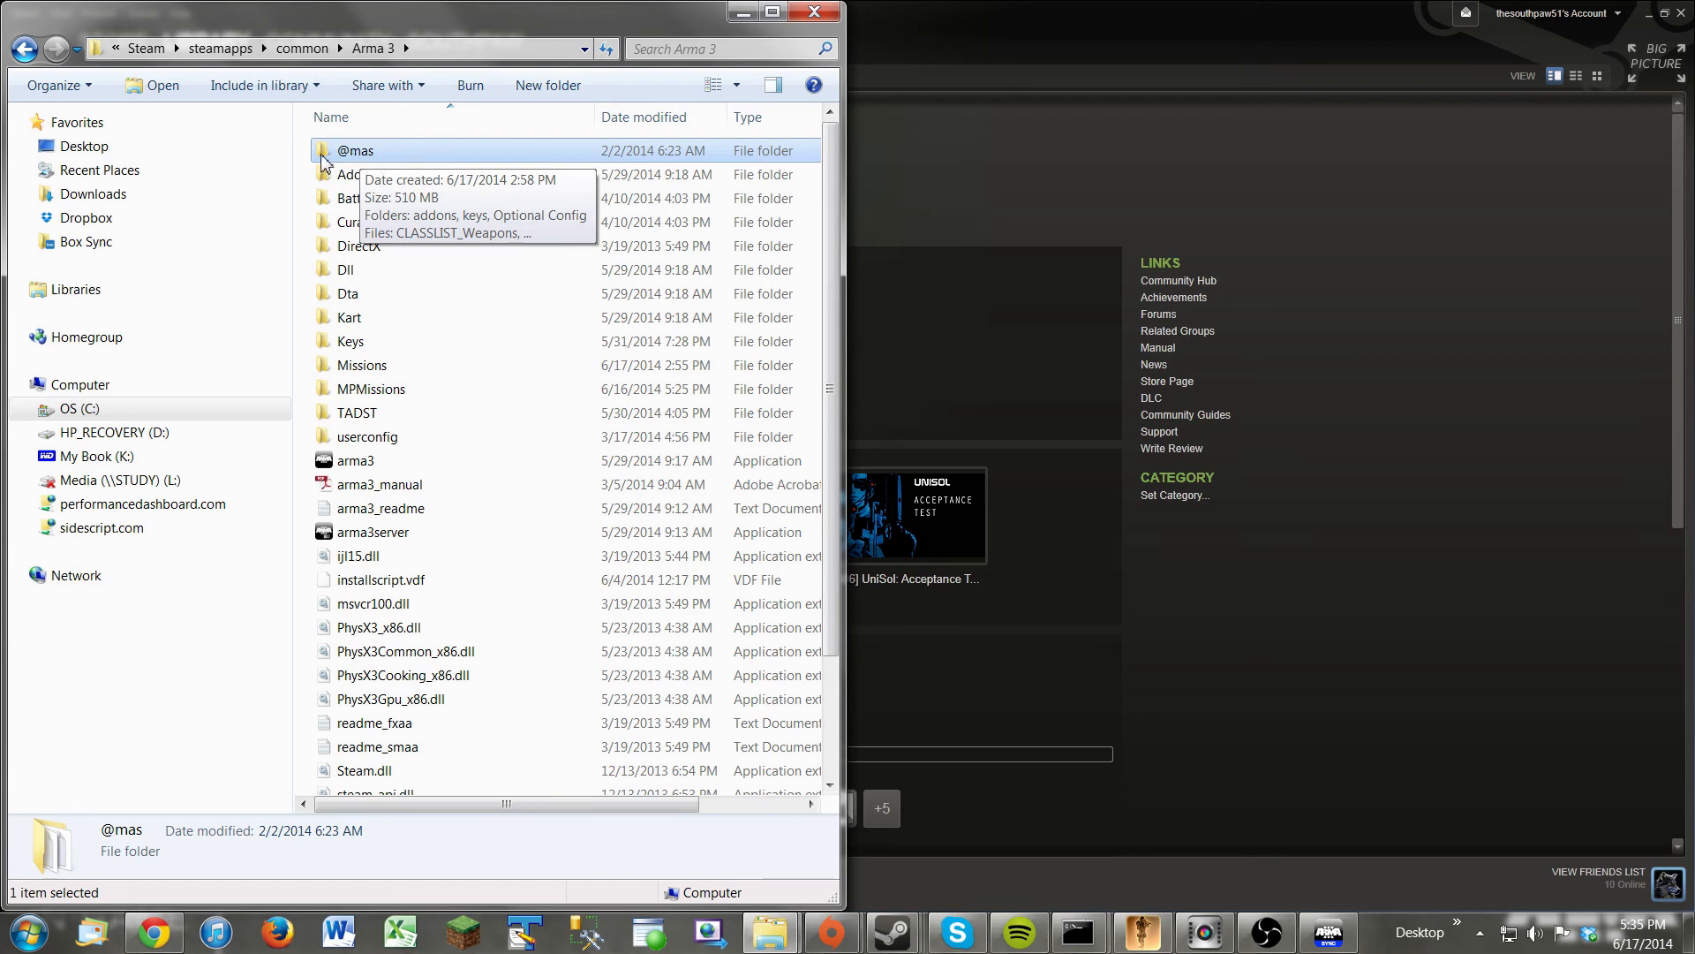
{"action": "double_click", "coordinate": [355, 150]}
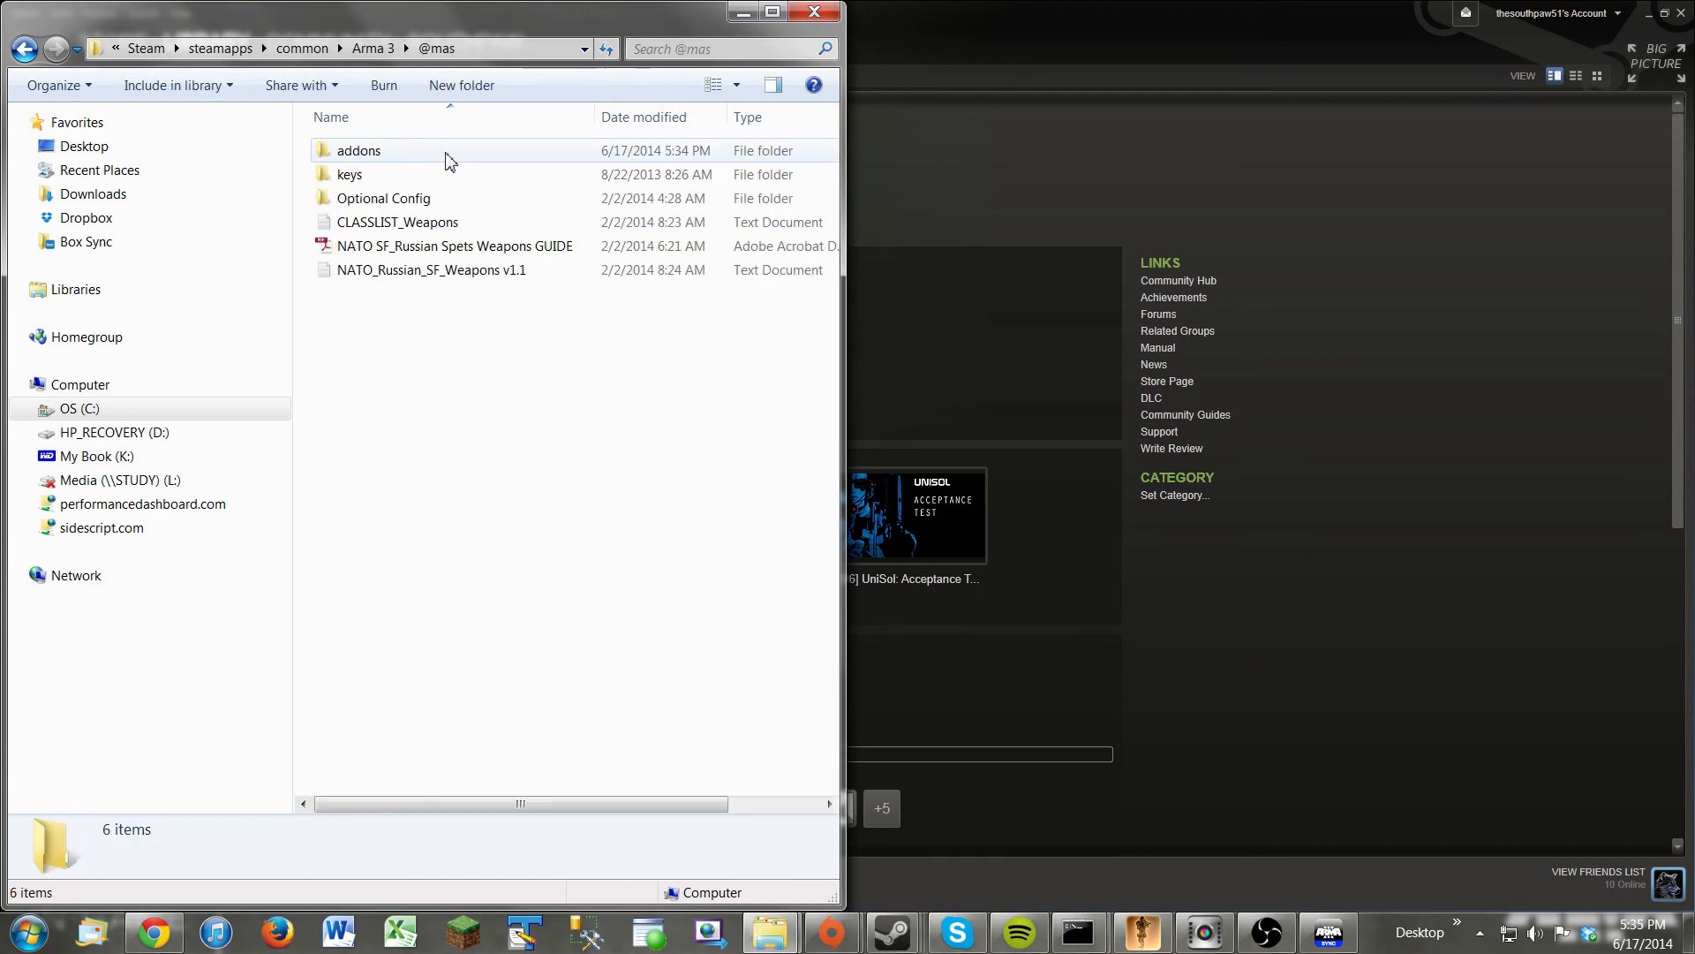
{"action": "double_click", "coordinate": [358, 150]}
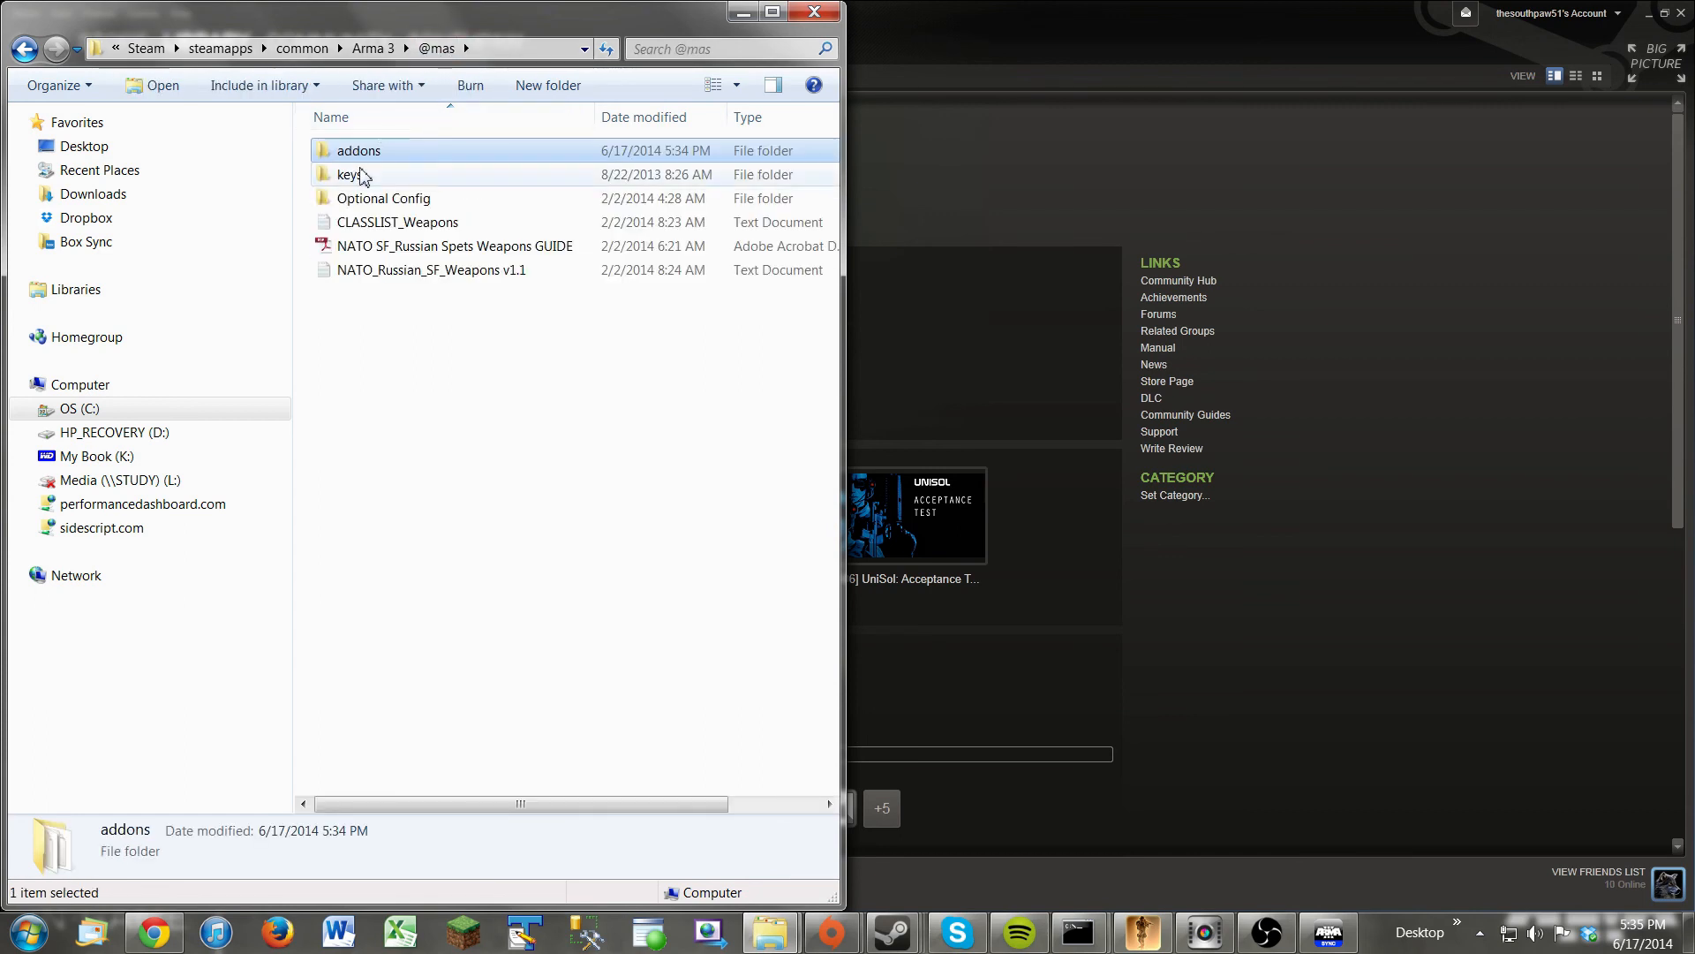
{"action": "left_click", "coordinate": [348, 173]}
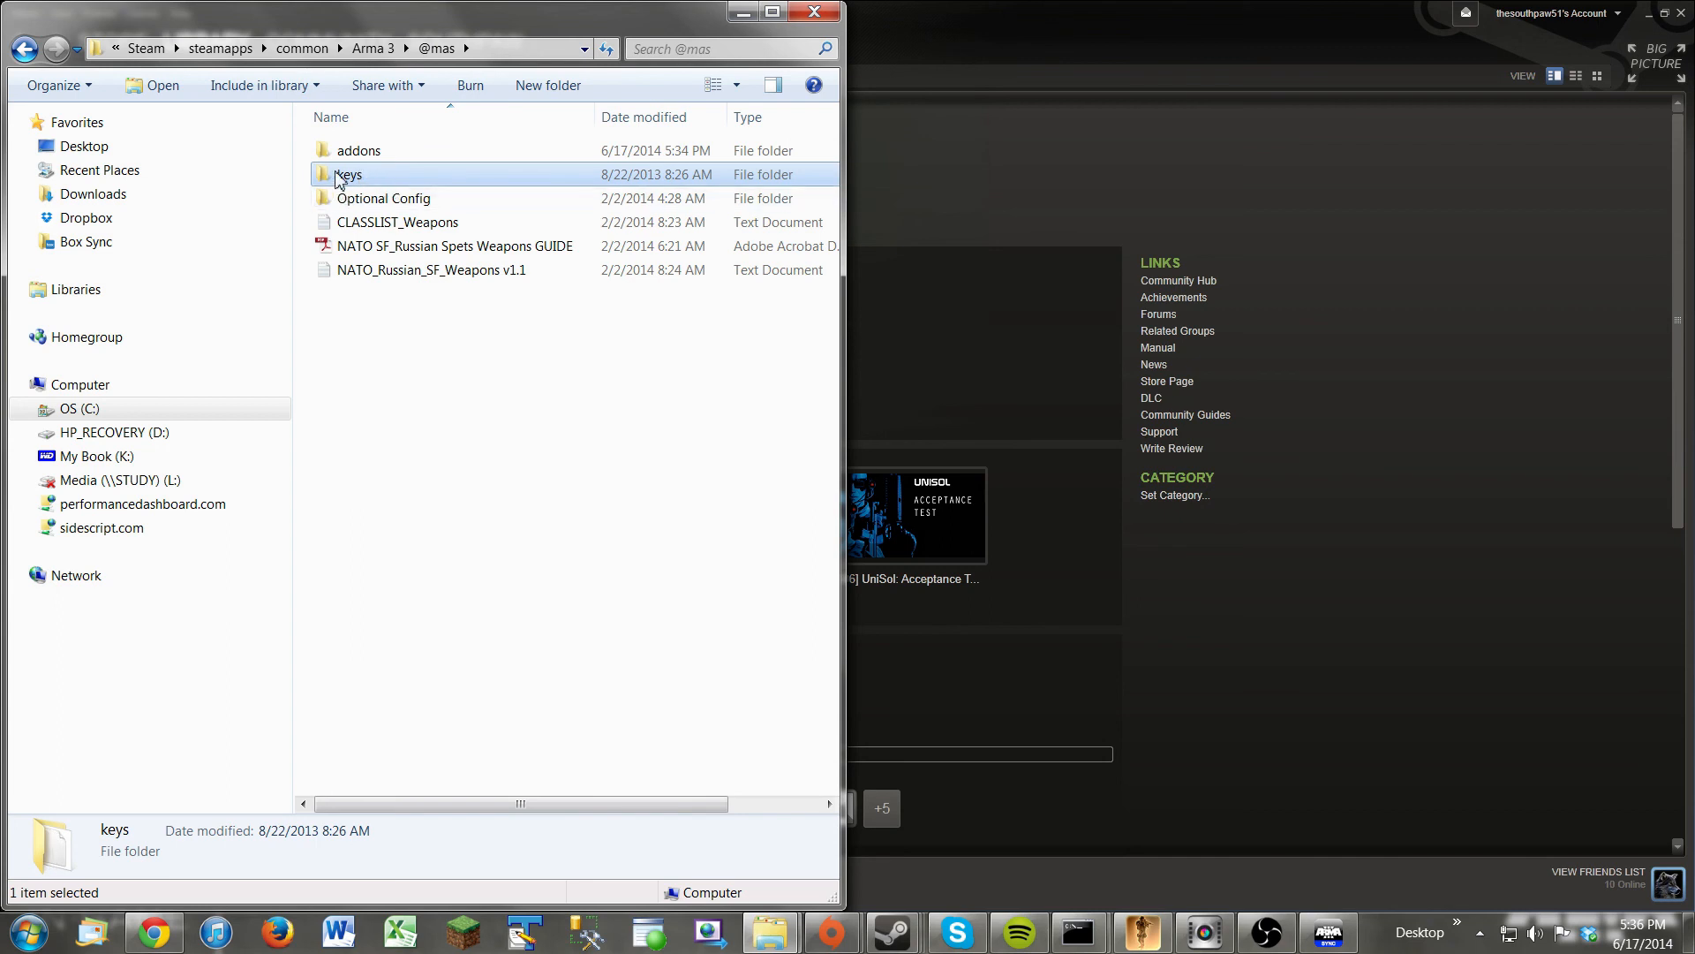
{"action": "double_click", "coordinate": [348, 173]}
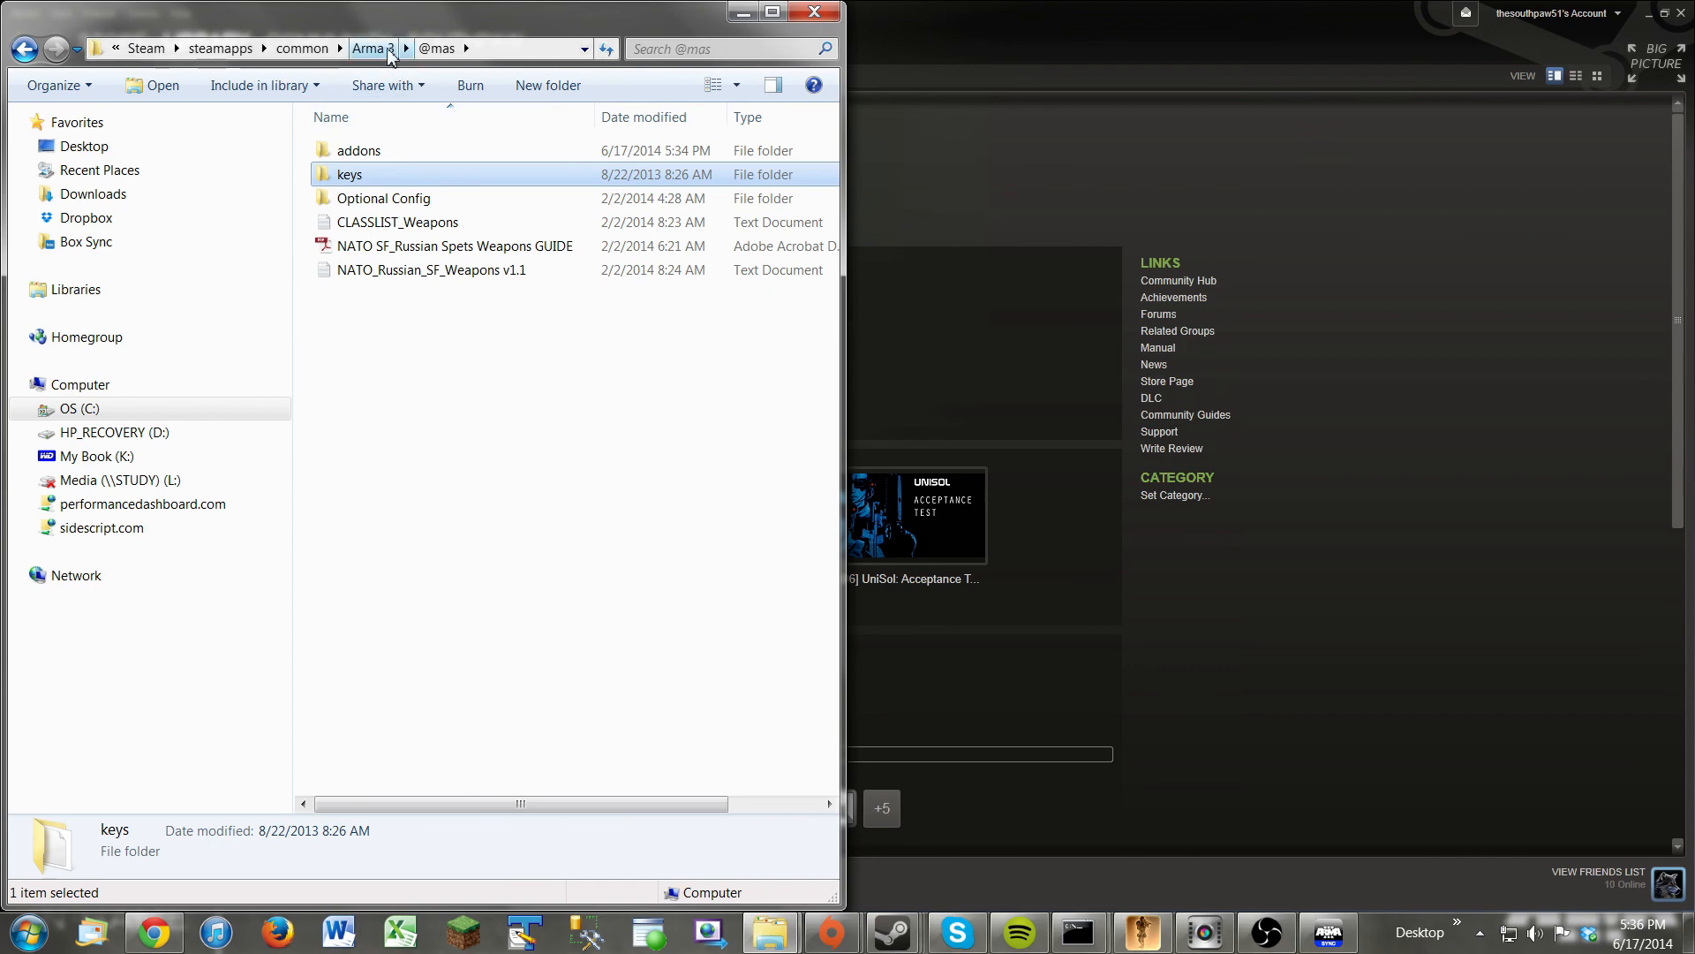
{"action": "left_click", "coordinate": [378, 50]}
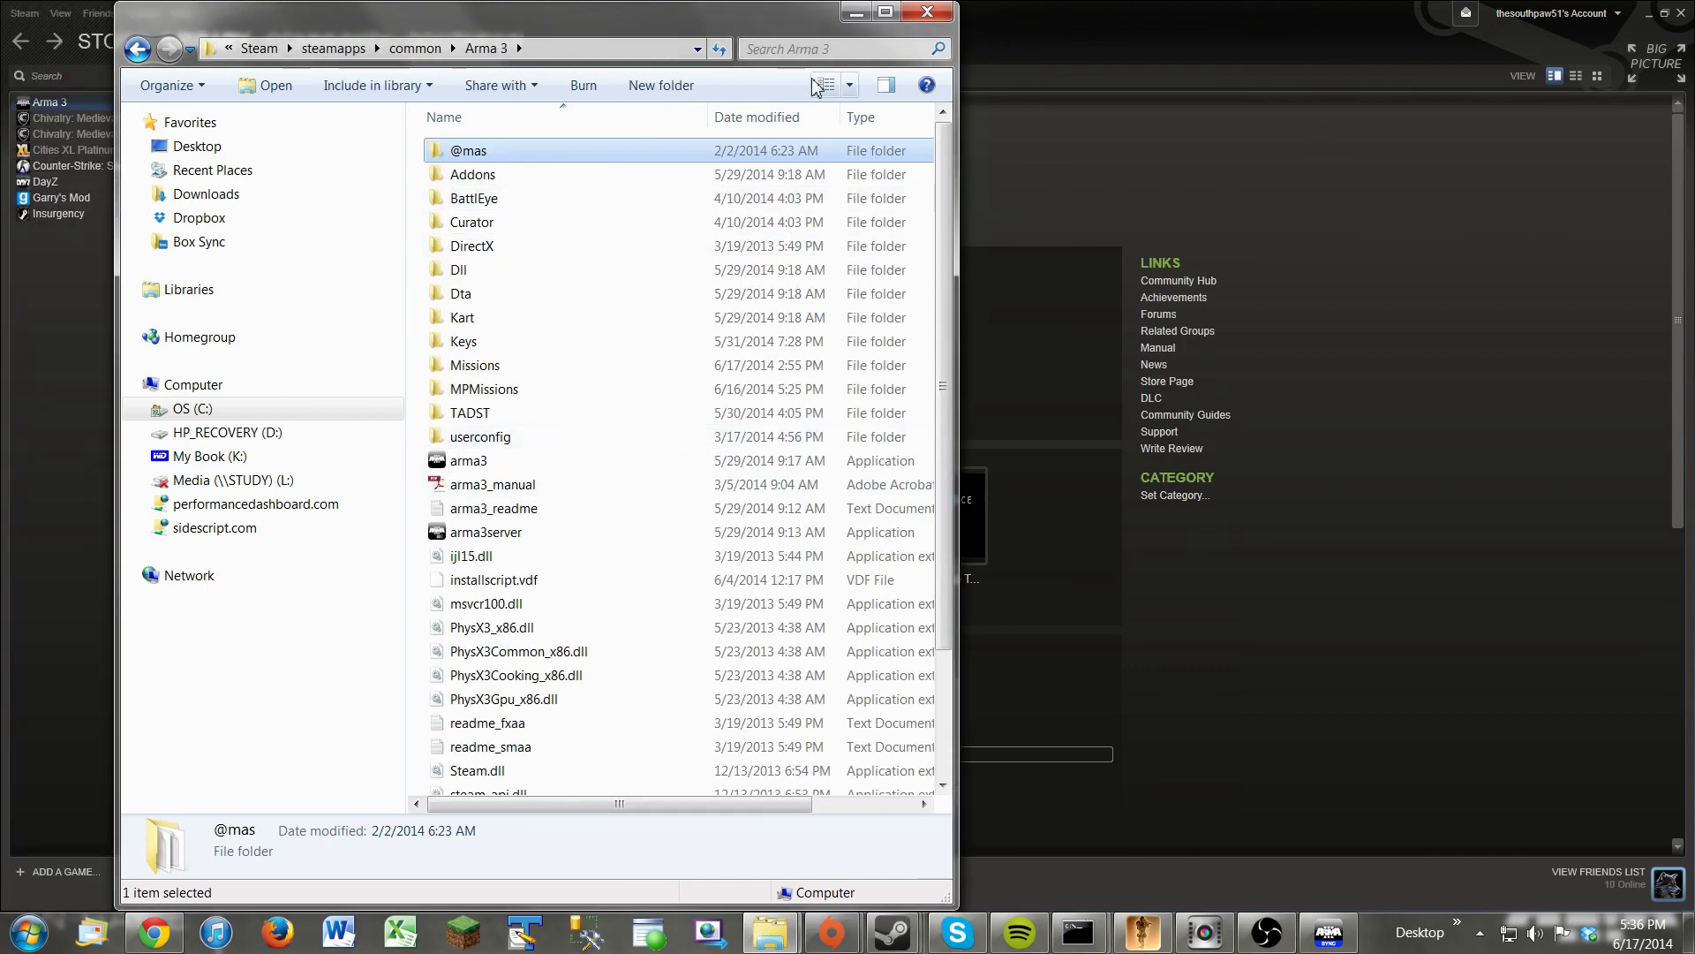
{"action": "left_click", "coordinate": [922, 8]}
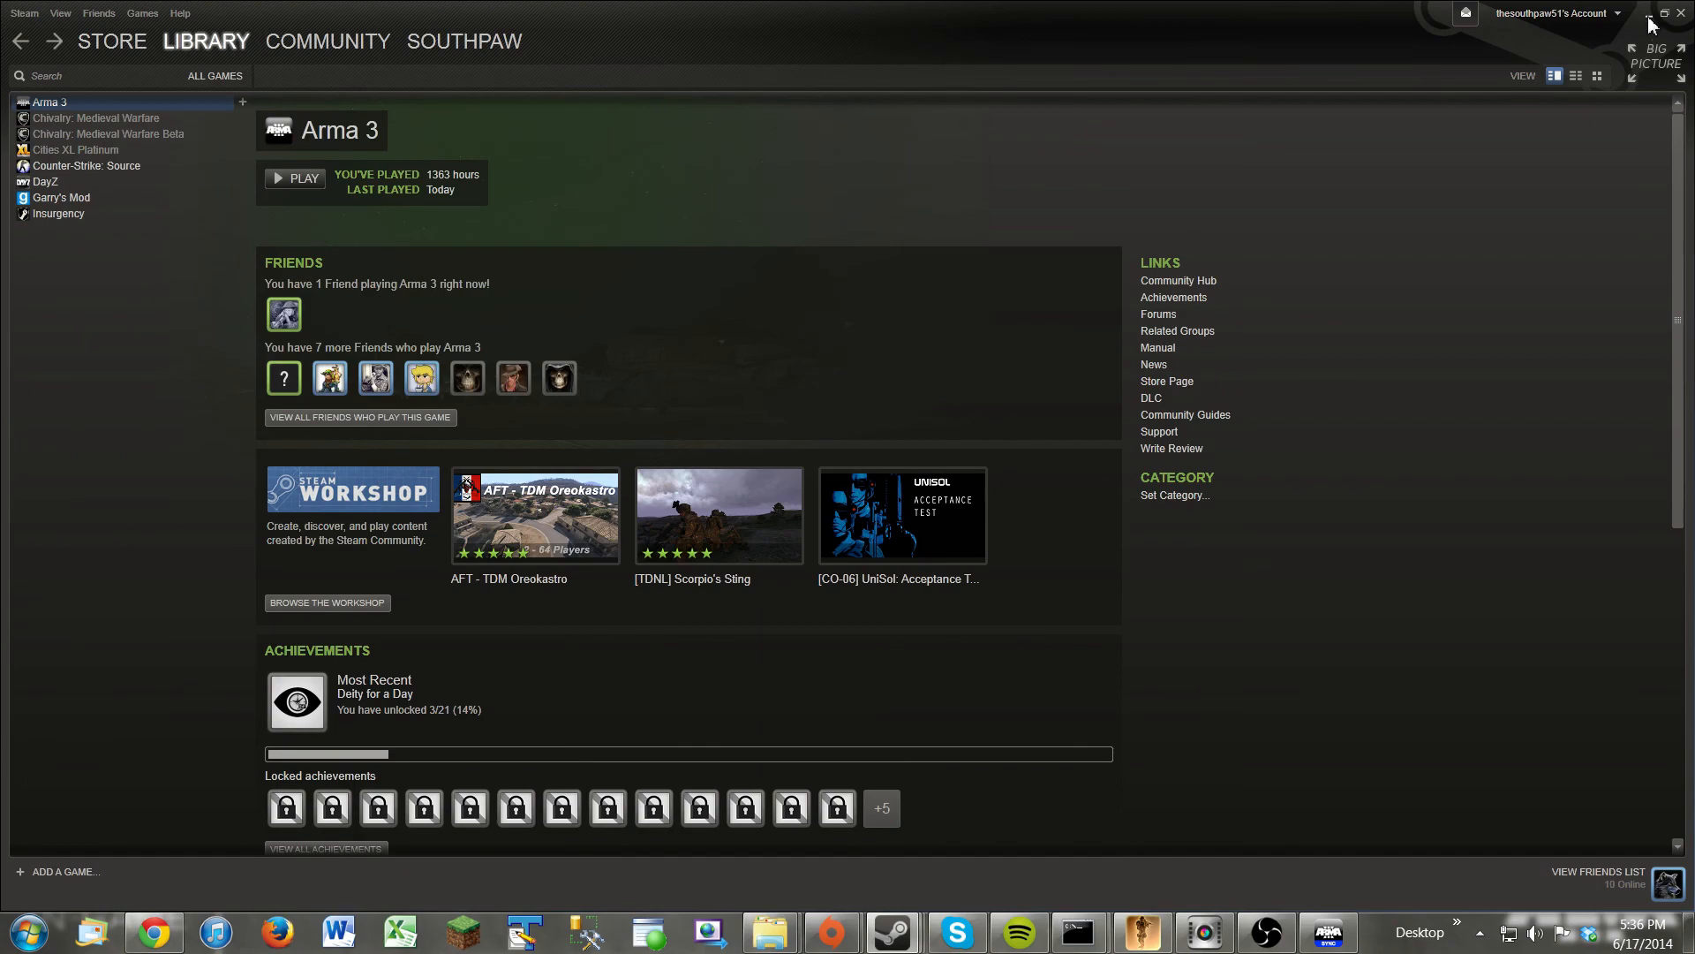